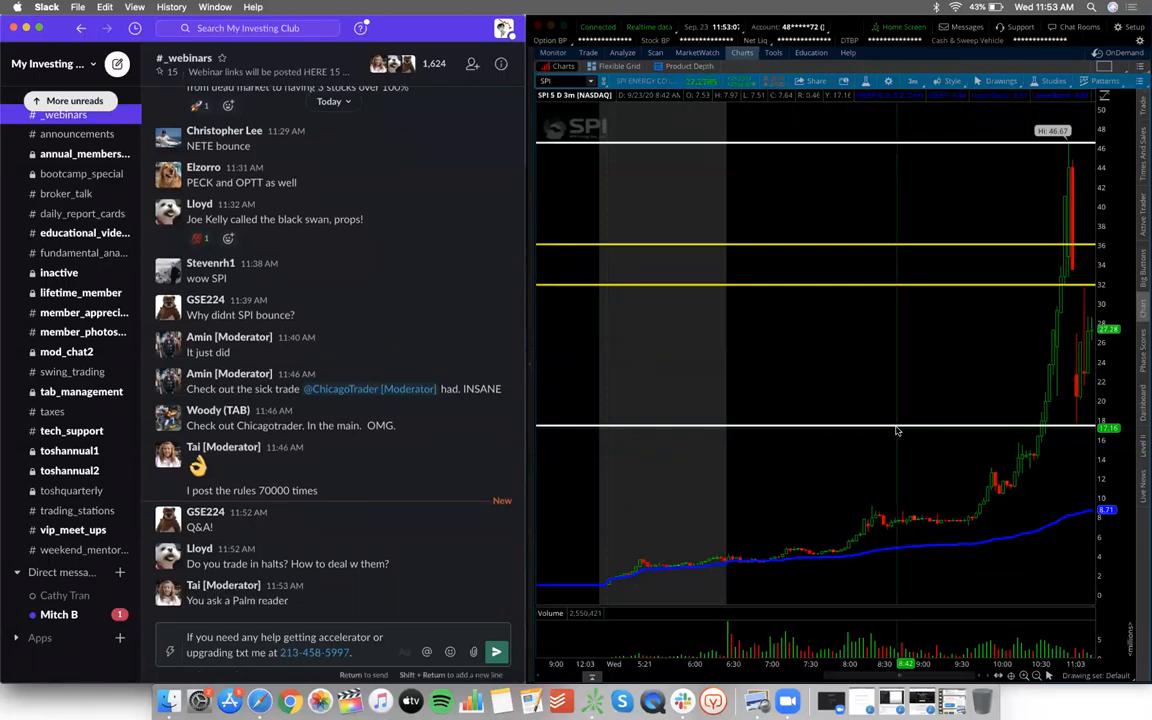
{"action": "mouse_move", "coordinate": [890, 275]}
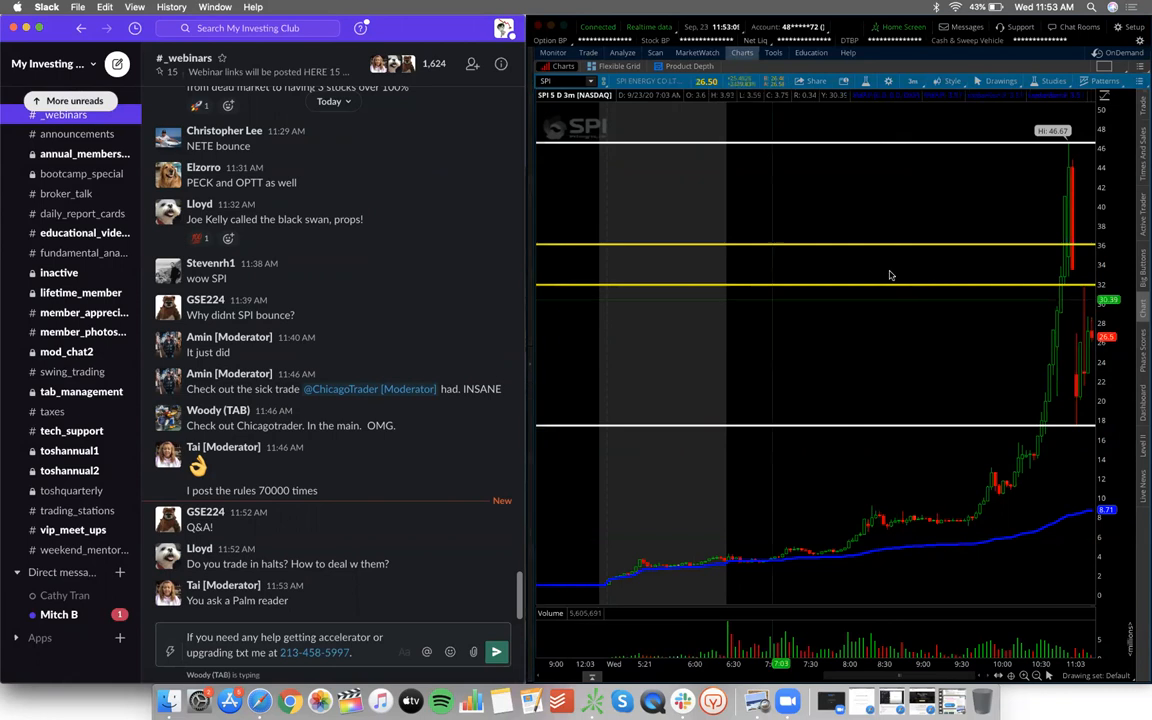
{"action": "mouse_move", "coordinate": [924, 330]}
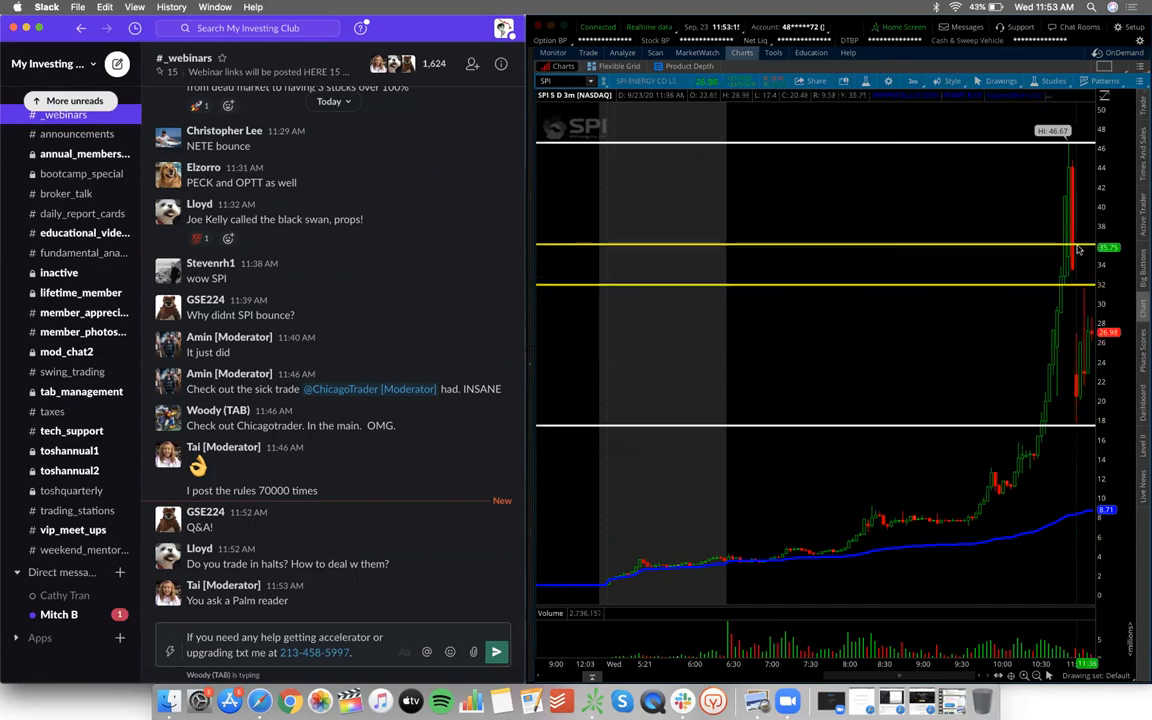
{"action": "mouse_move", "coordinate": [1031, 235]}
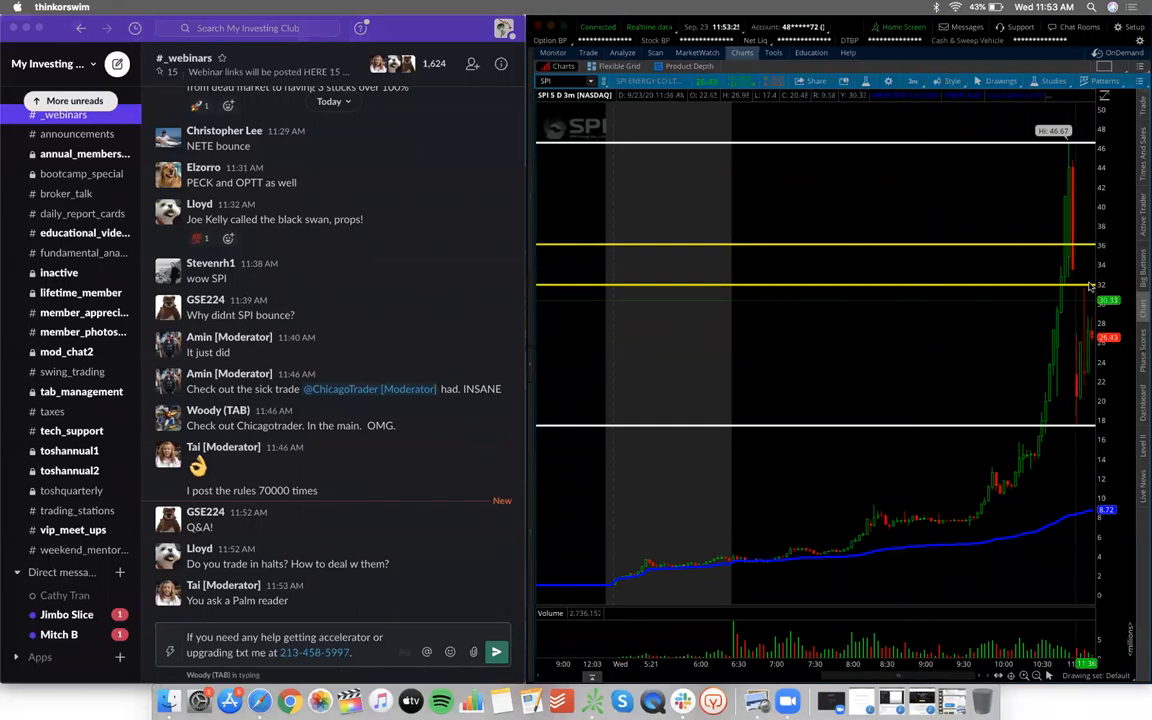
{"action": "mouse_move", "coordinate": [860, 350]}
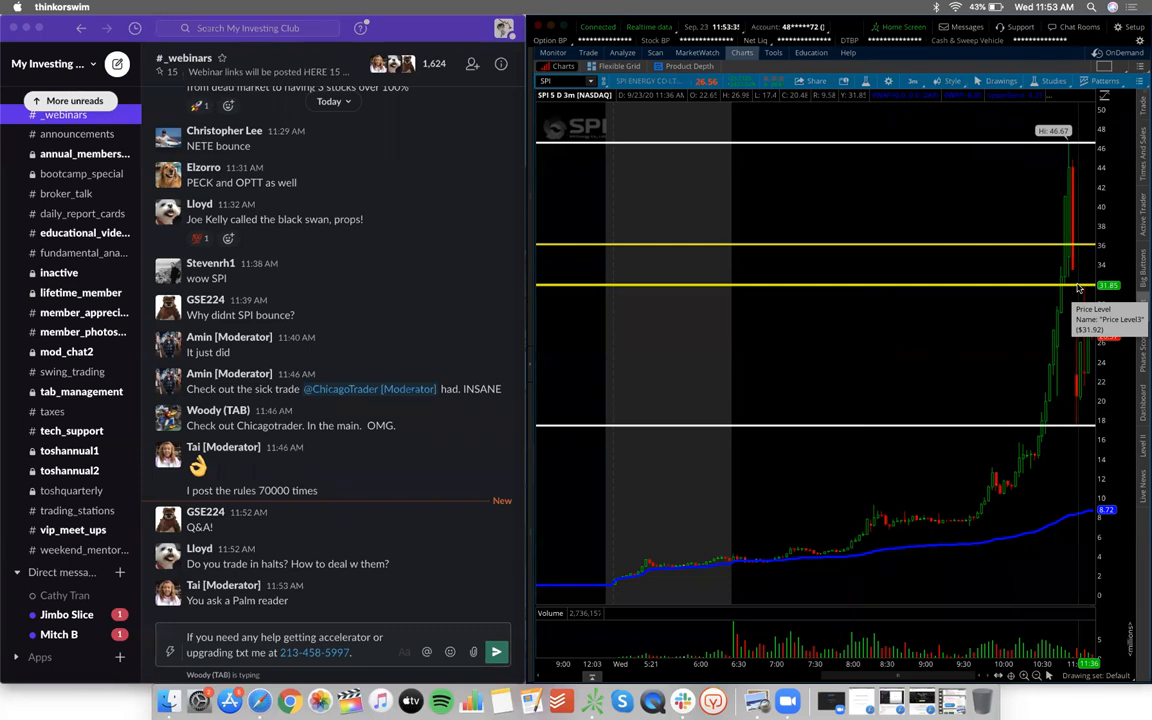
{"action": "mouse_move", "coordinate": [1036, 514]}
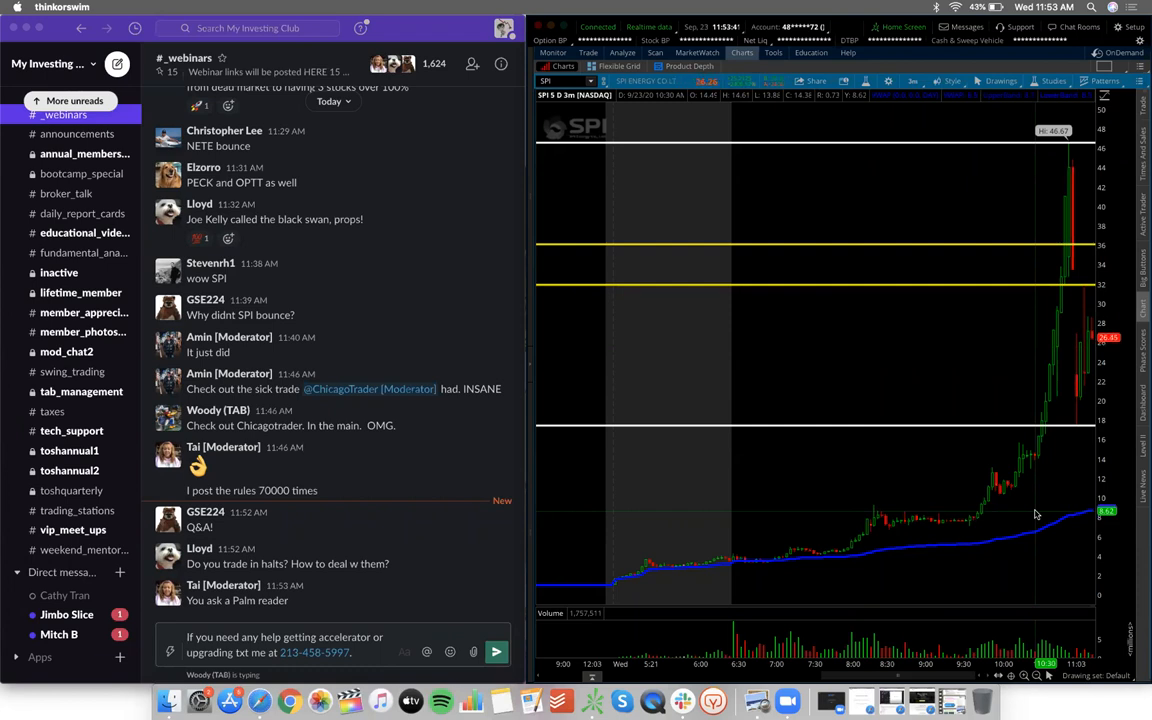
{"action": "mouse_move", "coordinate": [1053, 420]}
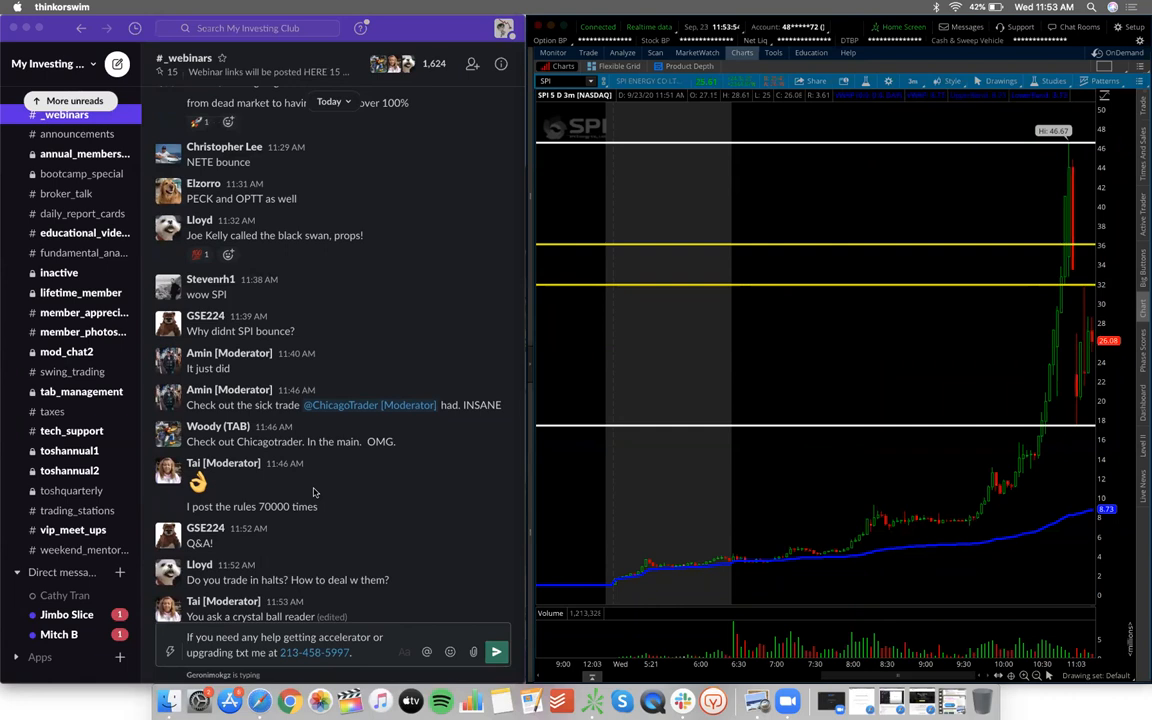
Step: Scroll over the SUNW 3-minute chart shown beside the one-year daily SPI chart
{"action": "scroll", "scroll_direction": "down", "scroll_amount": 3}
{"action": "type", "text": "SUNW"}
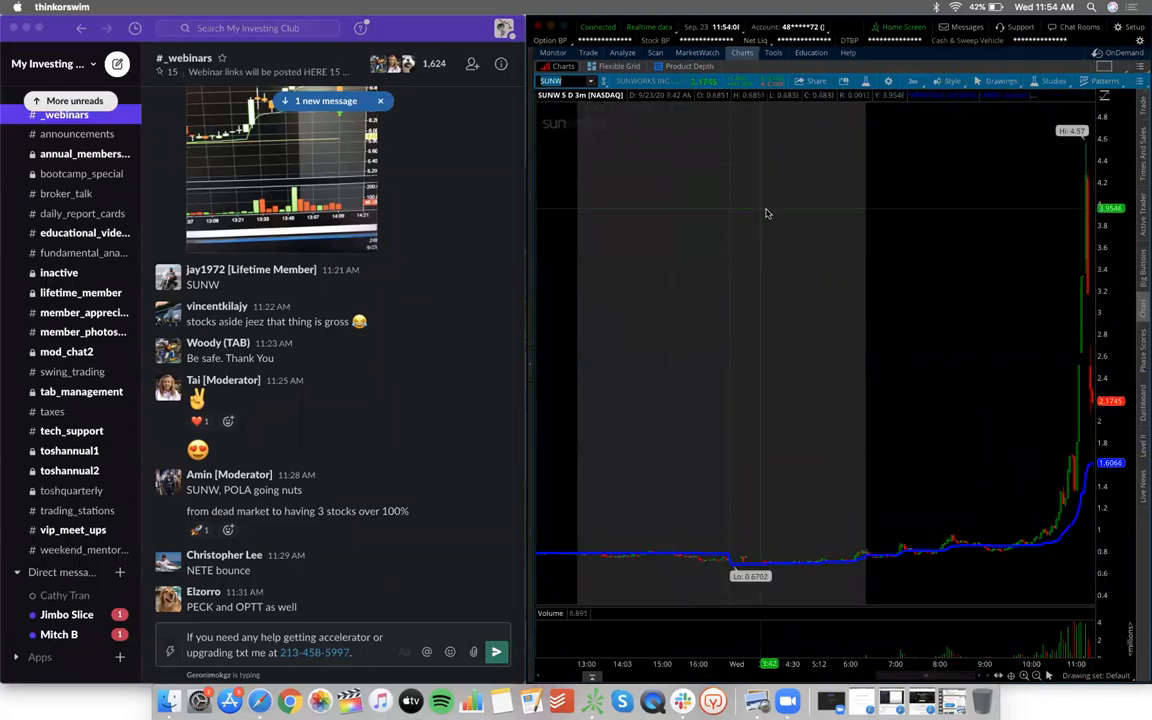
{"action": "mouse_move", "coordinate": [758, 227]}
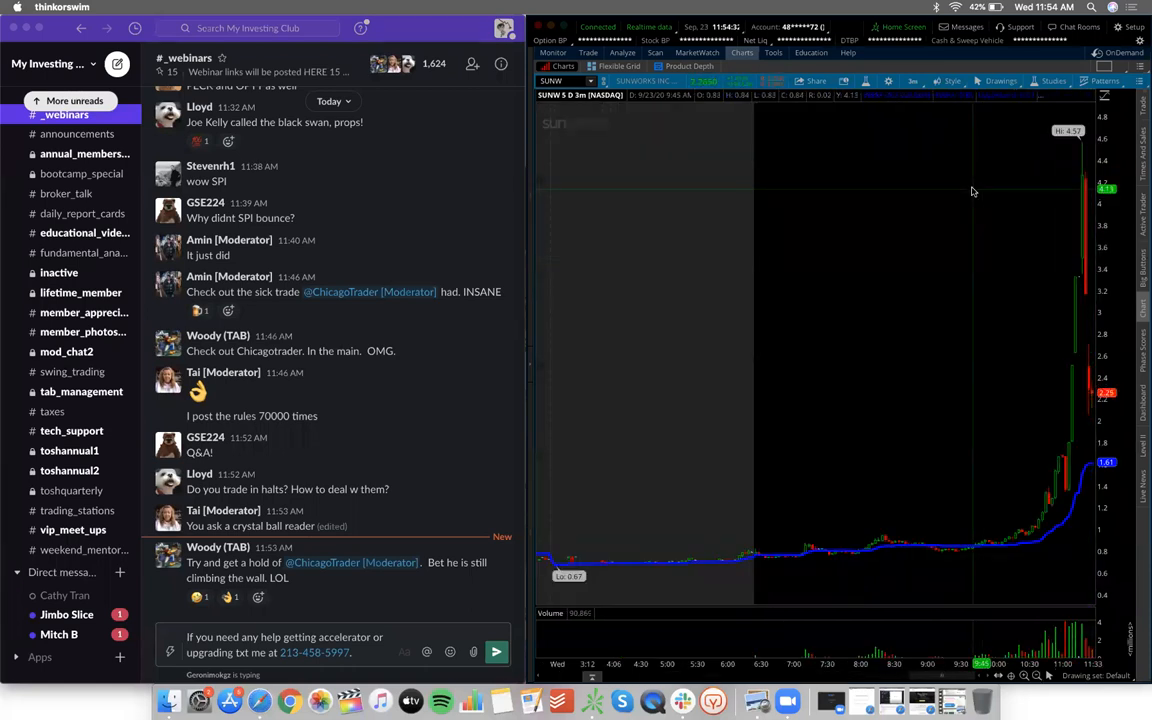
{"action": "mouse_move", "coordinate": [1048, 319]}
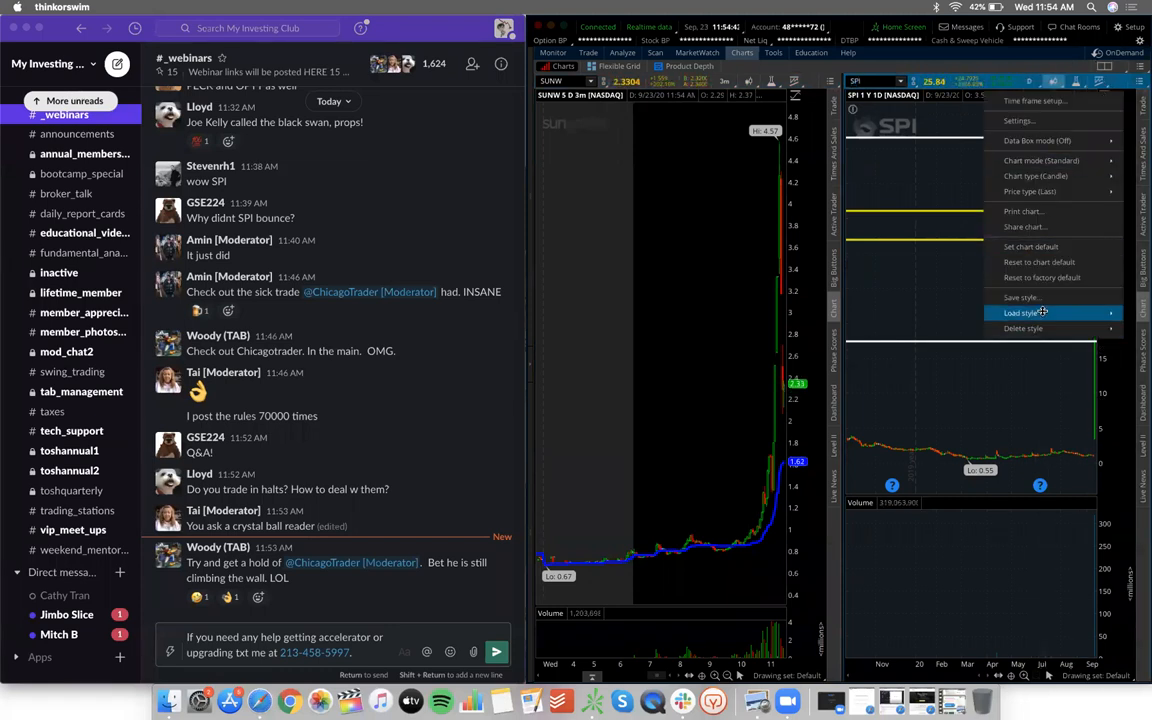
Step: Apply the saved 3-minute style to SPI, then return to one full-size SPI chart
{"action": "left_click", "coordinate": [1019, 313]}
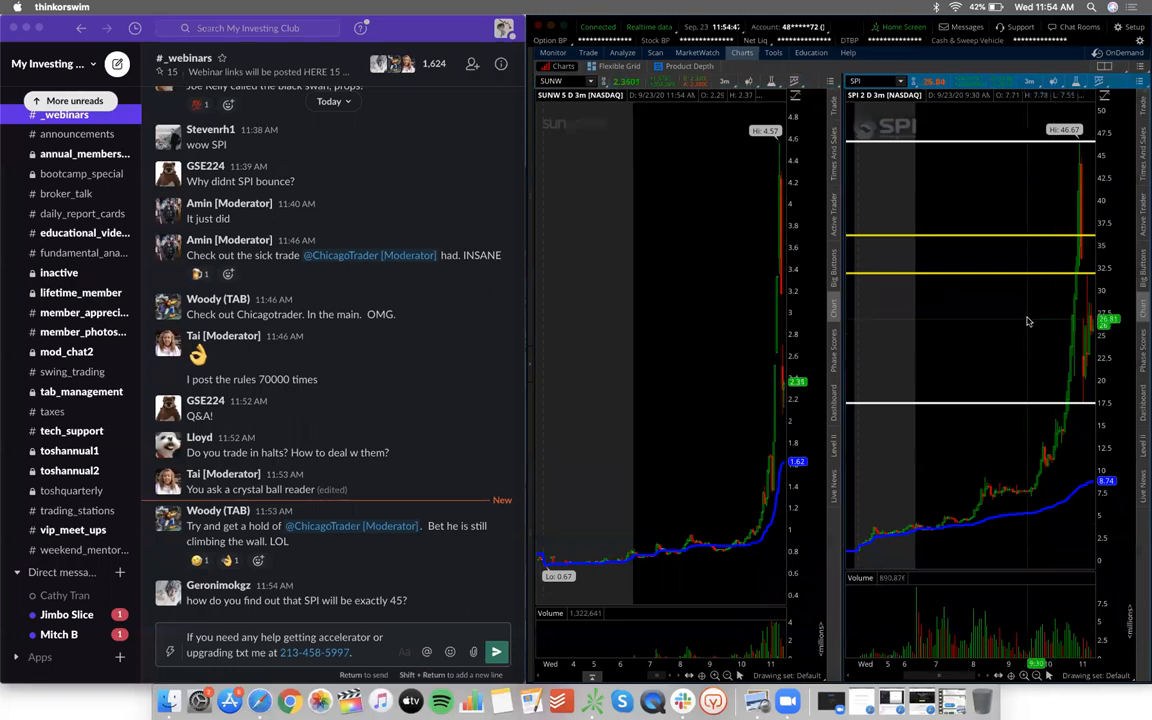
{"action": "mouse_move", "coordinate": [1071, 318]}
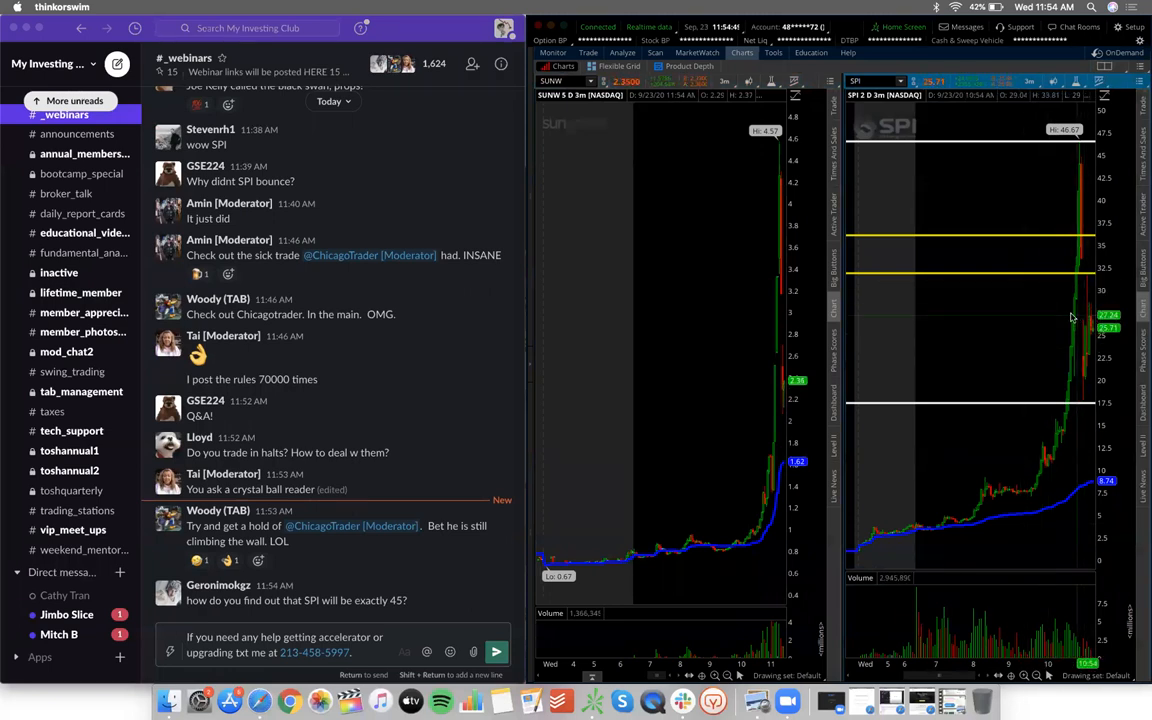
{"action": "mouse_move", "coordinate": [725, 401]}
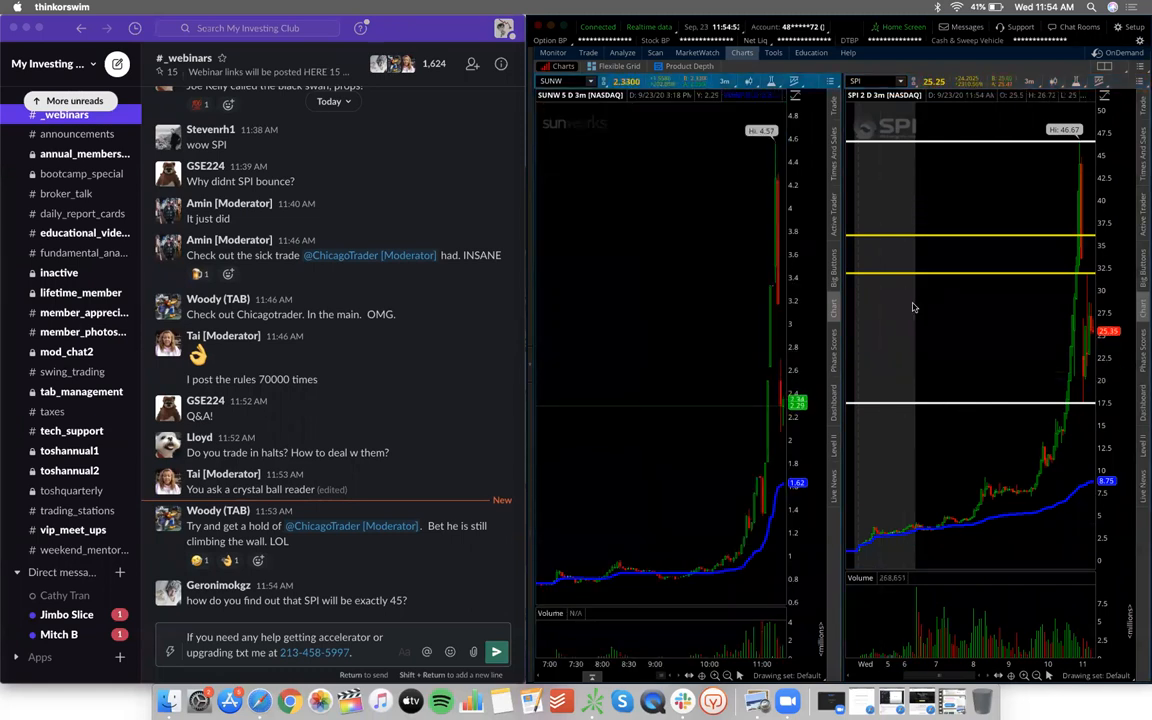
{"action": "mouse_move", "coordinate": [757, 369]}
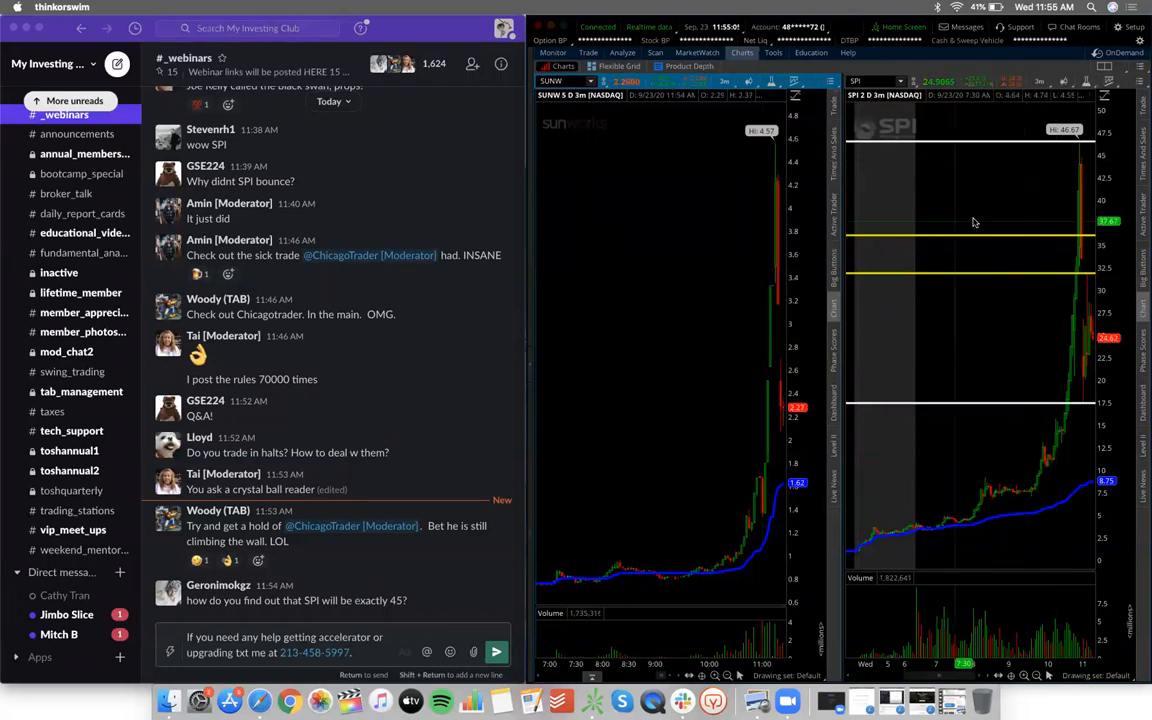
{"action": "left_click", "coordinate": [1087, 67]}
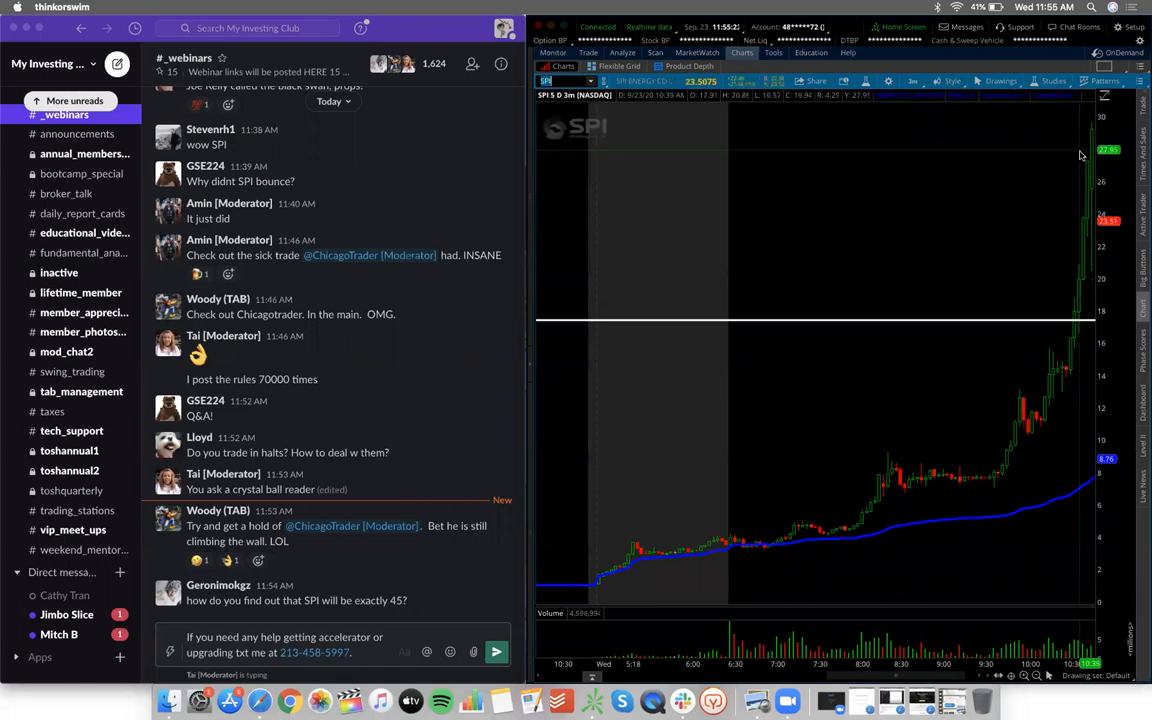
Step: Zoom out the SPI 3-minute chart with the mouse wheel to show prior trading days
{"action": "scroll", "scroll_direction": "up", "scroll_amount": 3}
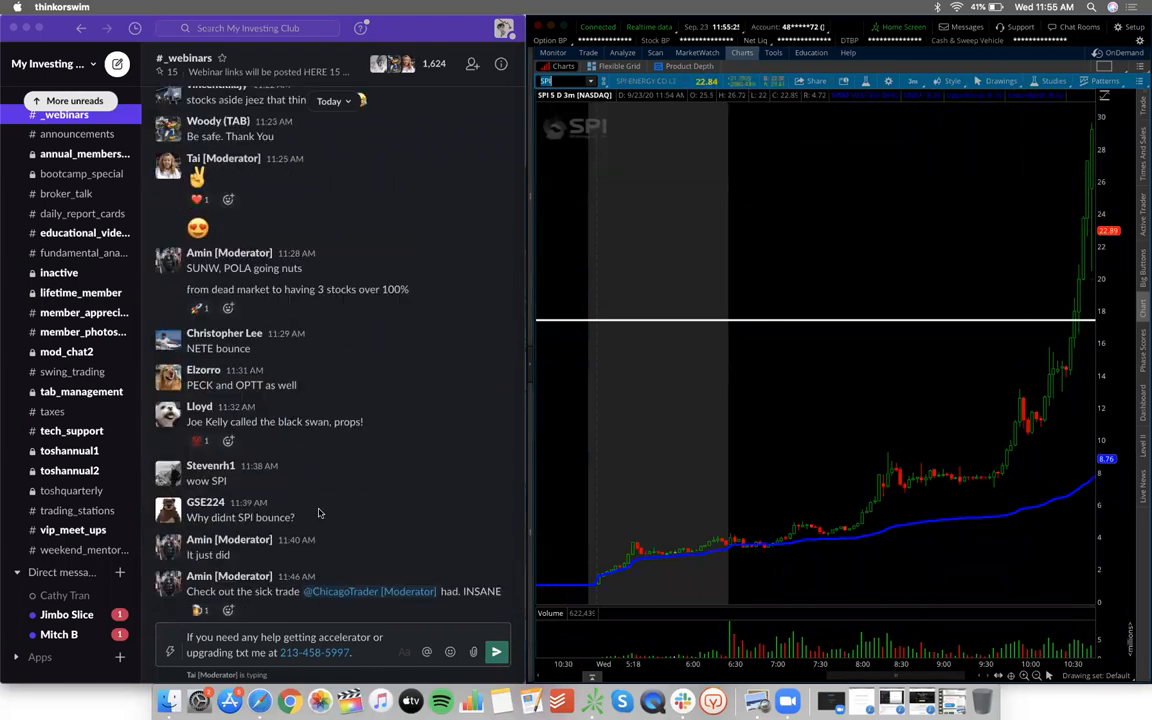
{"action": "scroll", "scroll_direction": "up", "scroll_amount": 3}
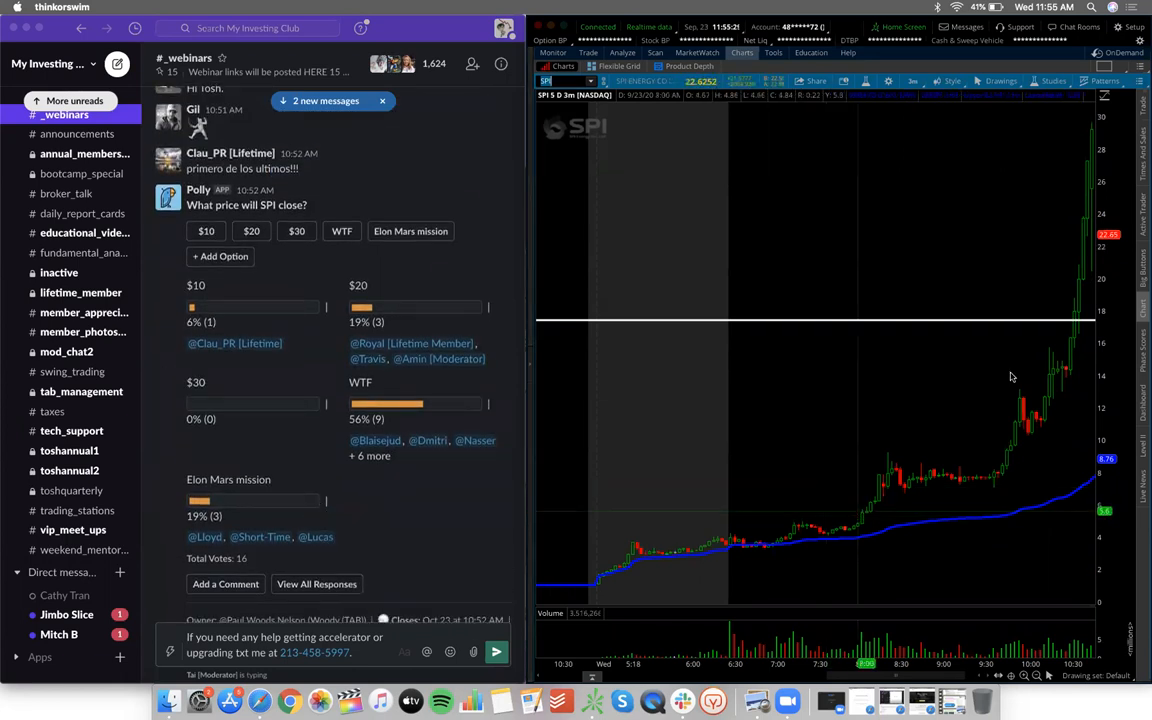
{"action": "mouse_move", "coordinate": [1043, 344]}
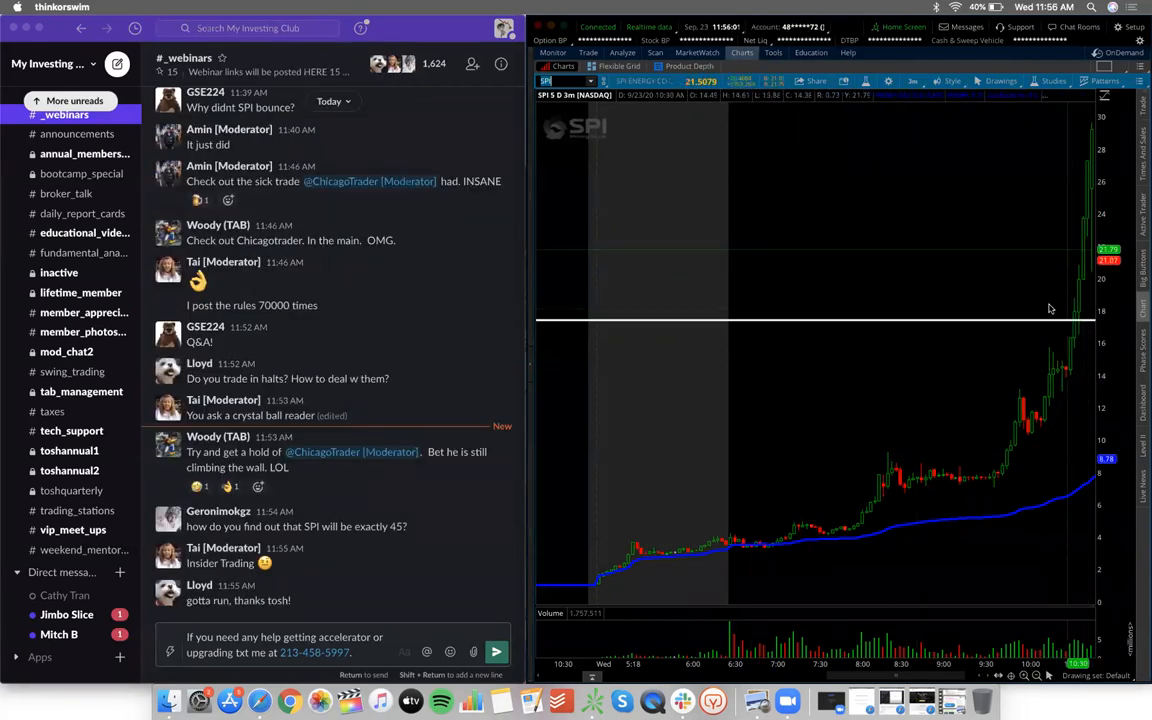
{"action": "mouse_move", "coordinate": [798, 423]}
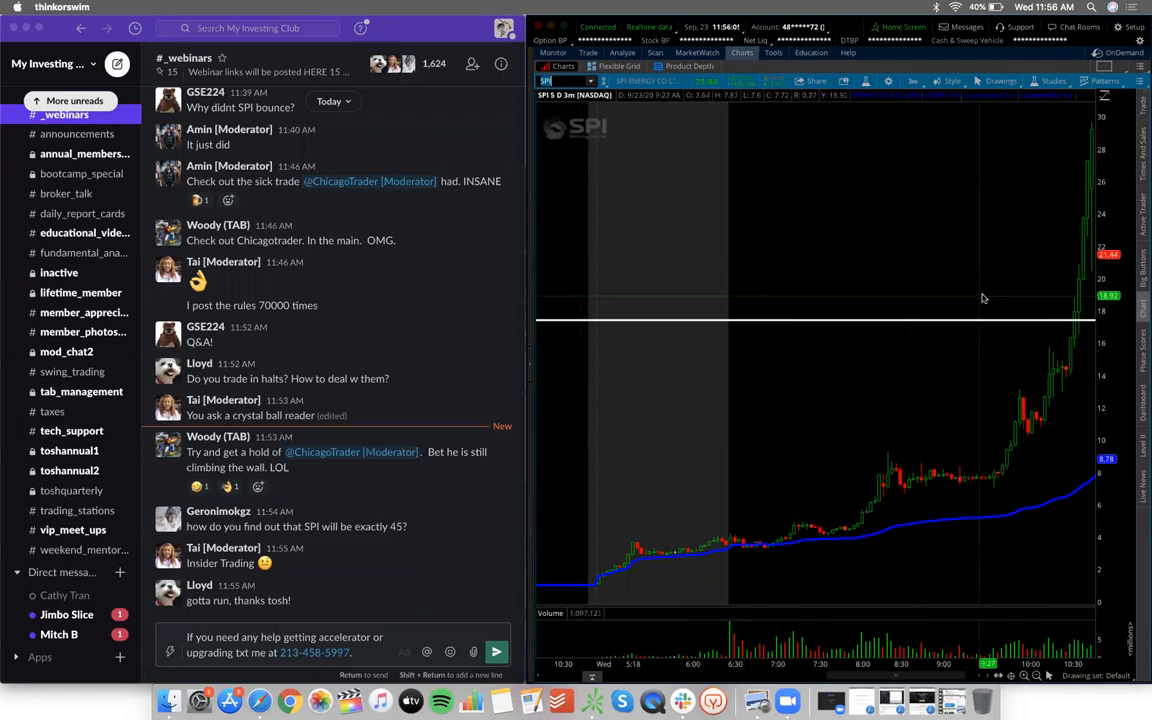
{"action": "mouse_move", "coordinate": [1053, 270]}
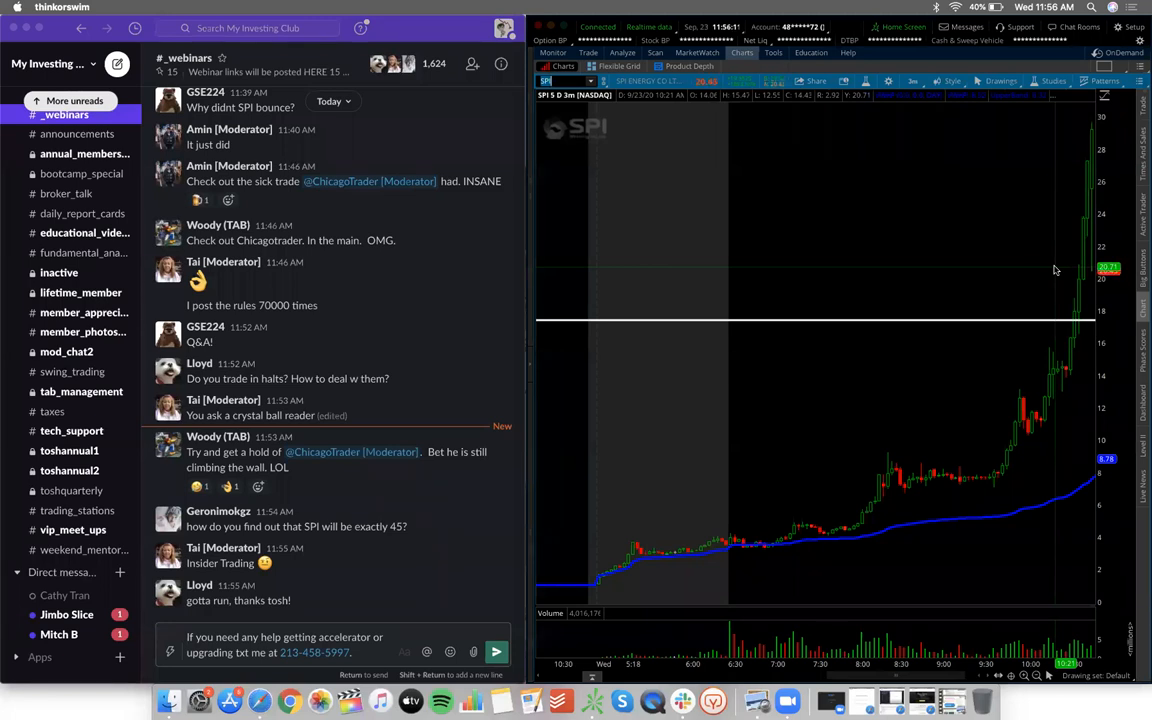
{"action": "mouse_move", "coordinate": [1080, 163]}
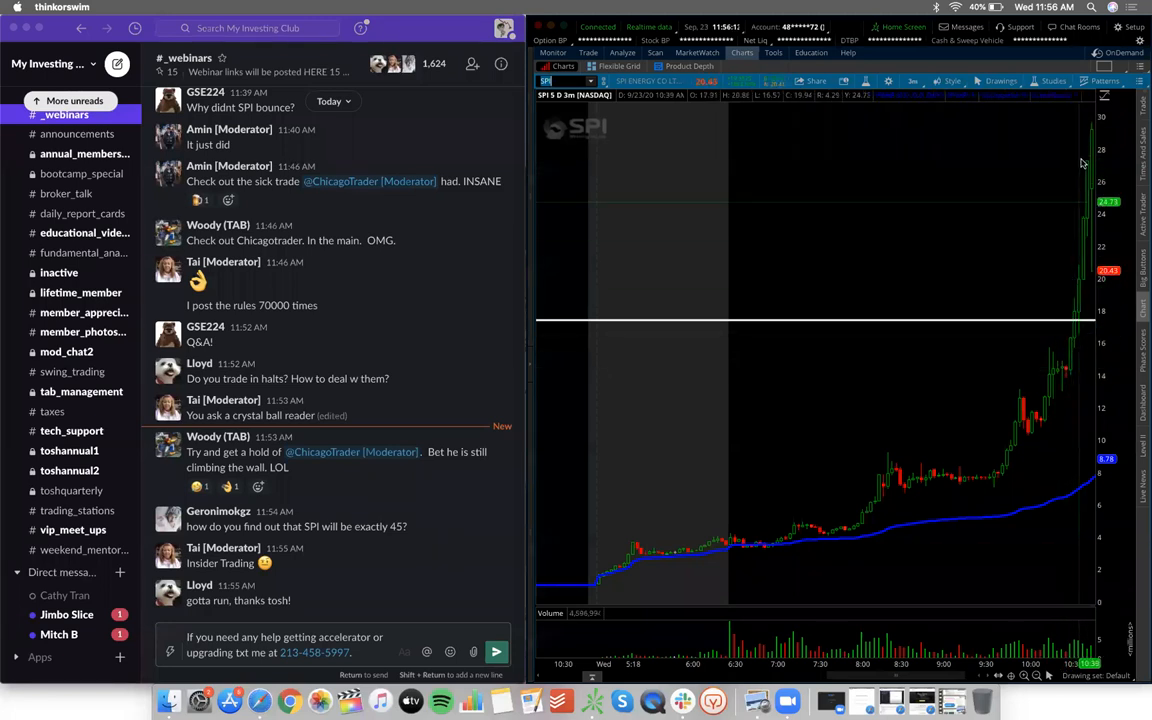
{"action": "mouse_move", "coordinate": [1088, 235]}
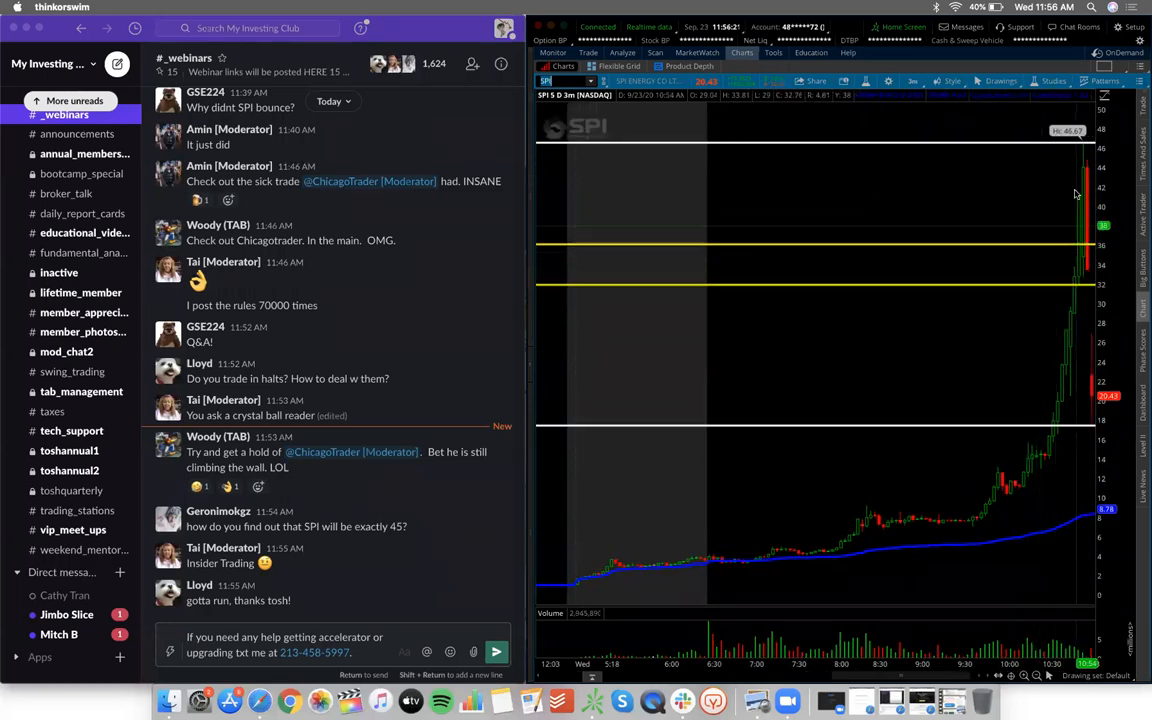
{"action": "mouse_move", "coordinate": [1053, 325]}
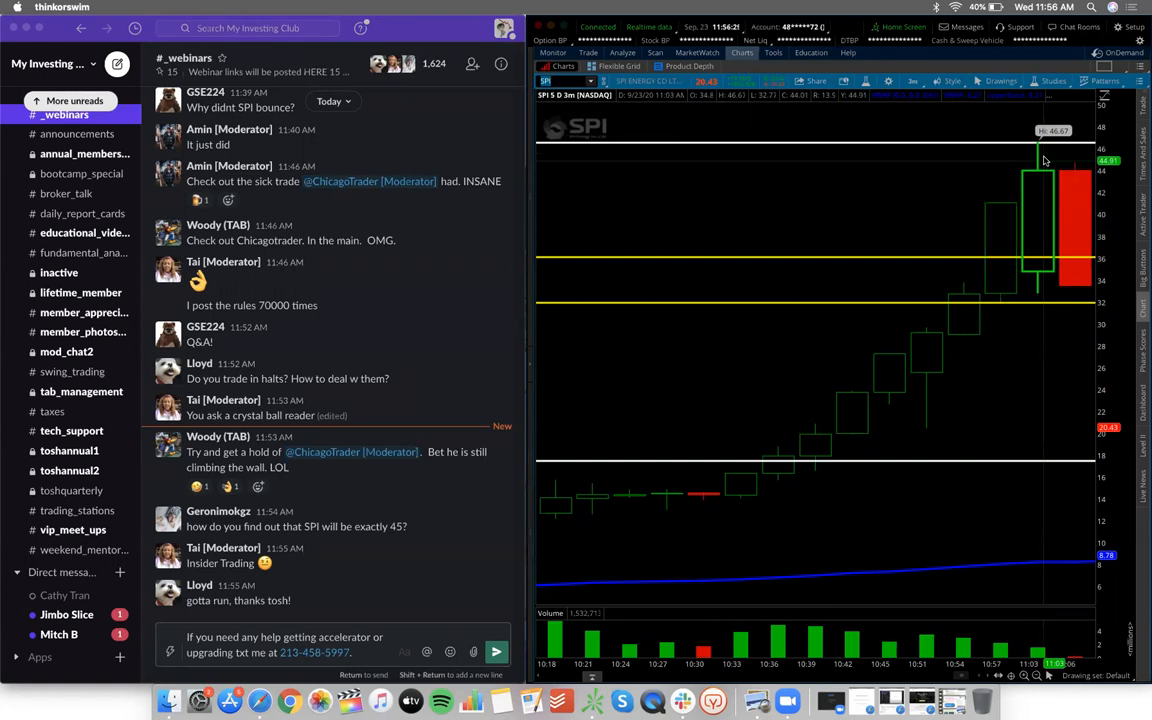
{"action": "mouse_move", "coordinate": [992, 252]}
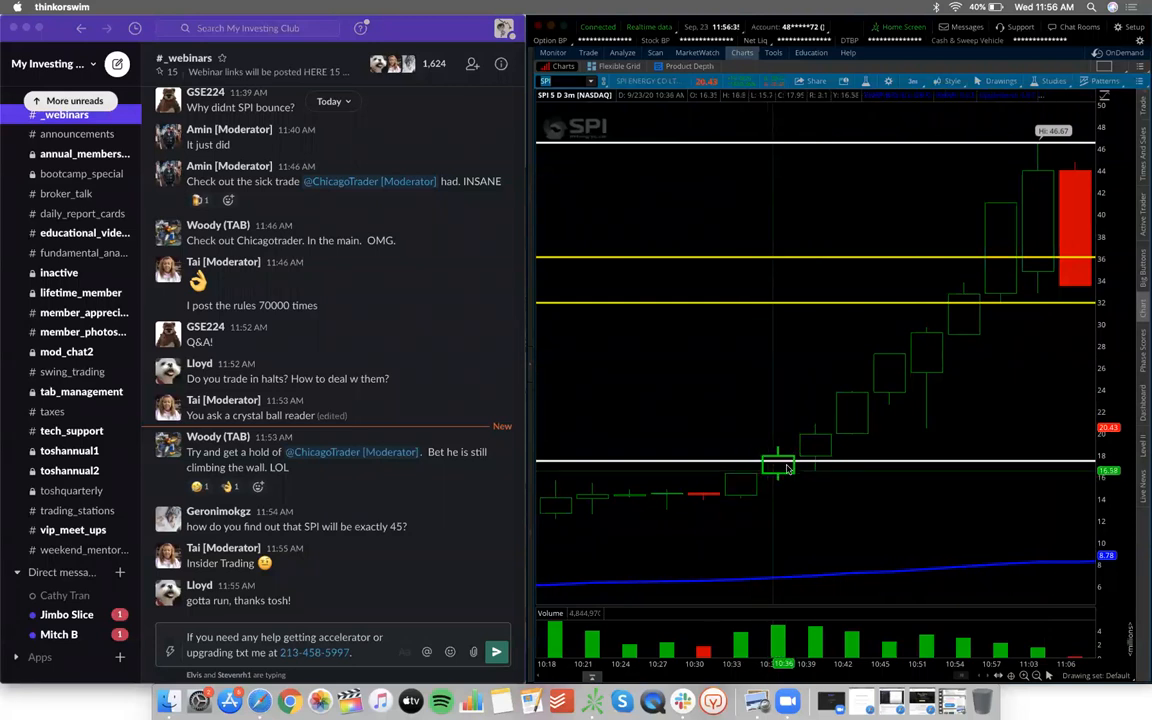
{"action": "mouse_move", "coordinate": [885, 378]}
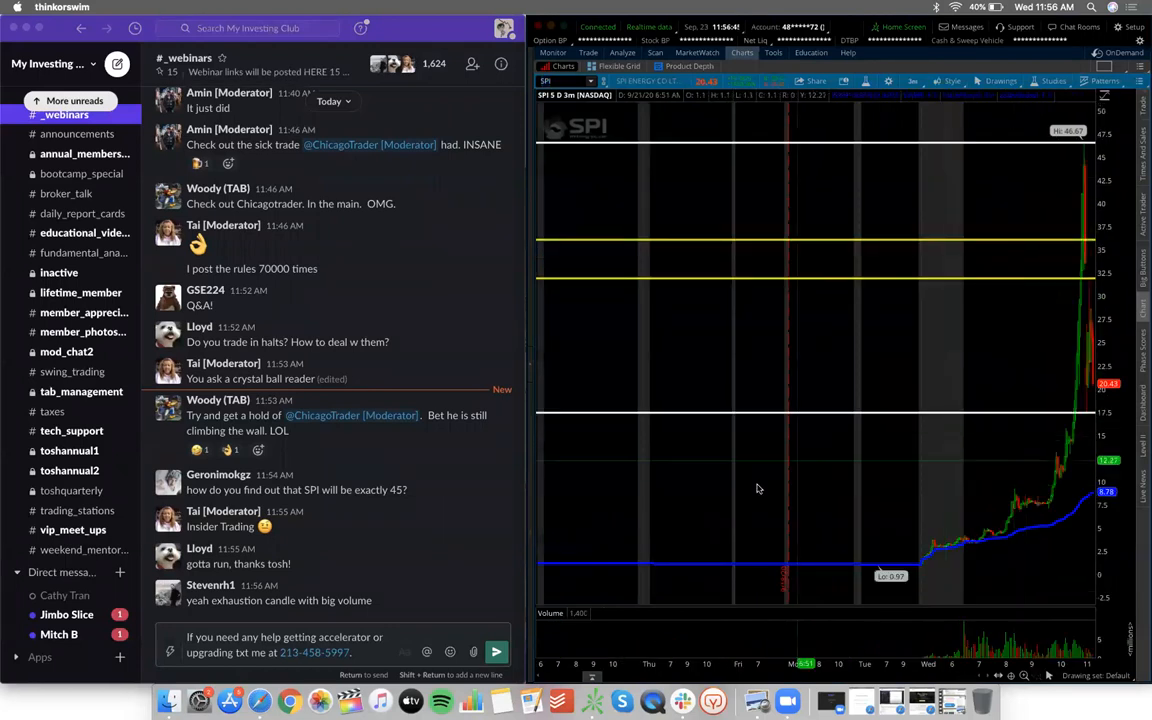
{"action": "mouse_move", "coordinate": [954, 360]}
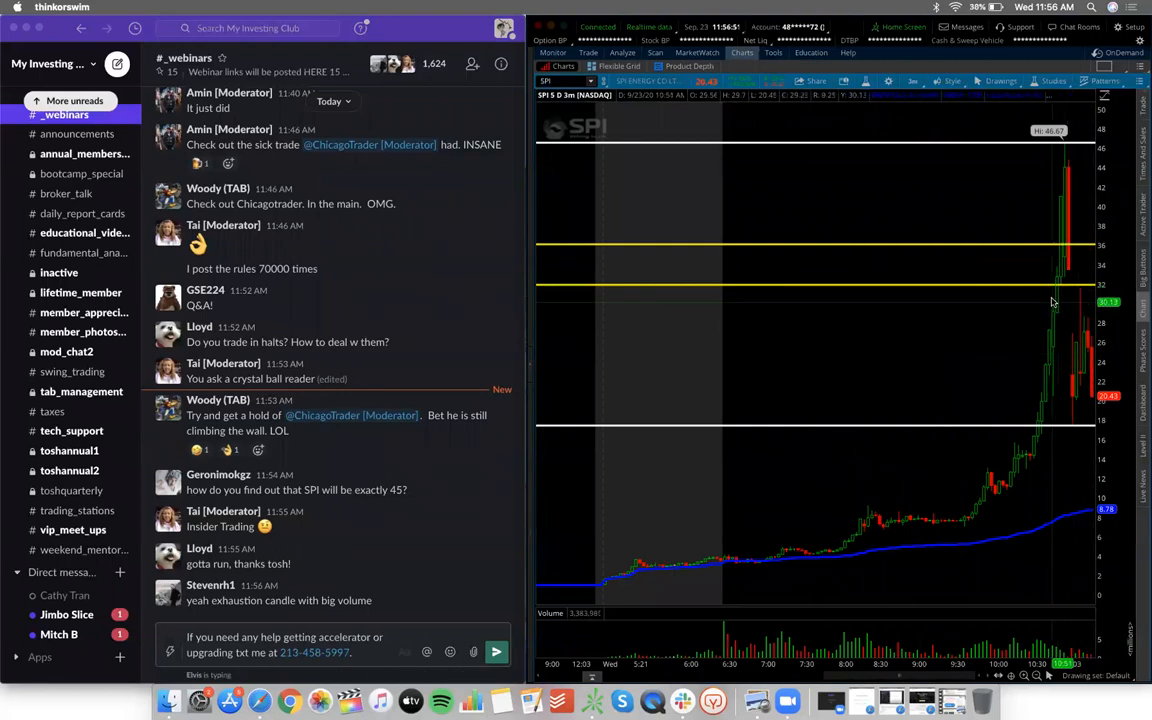
{"action": "mouse_move", "coordinate": [1080, 208]}
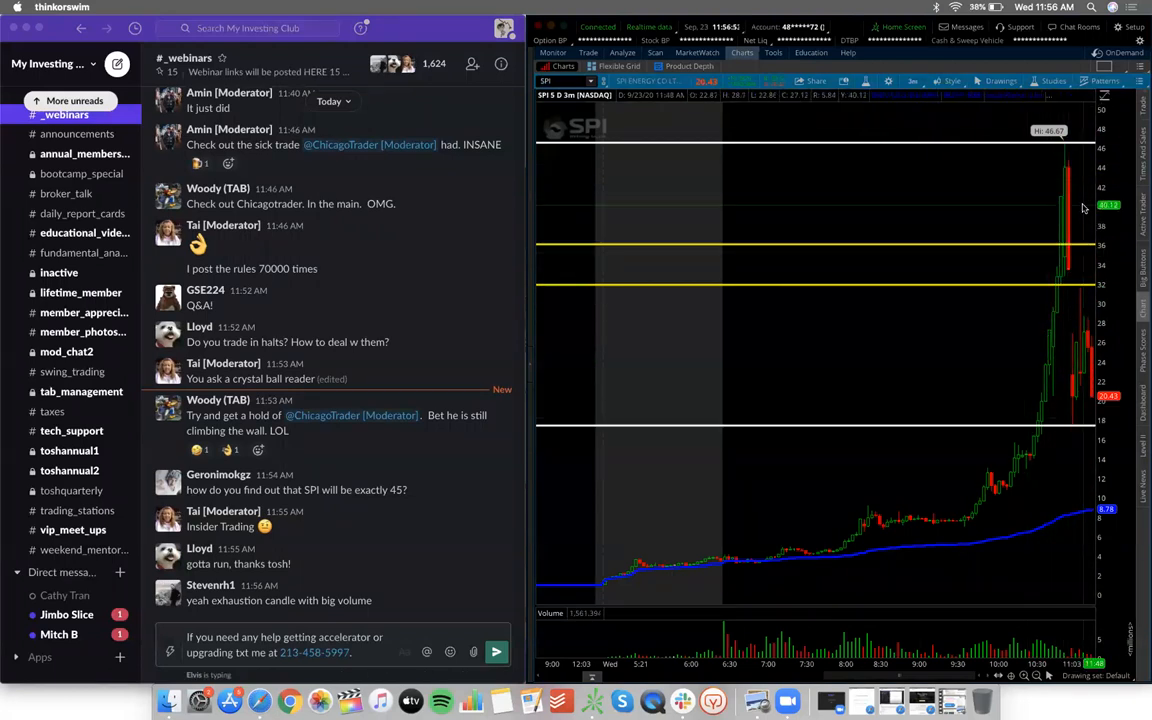
{"action": "mouse_move", "coordinate": [1065, 304]}
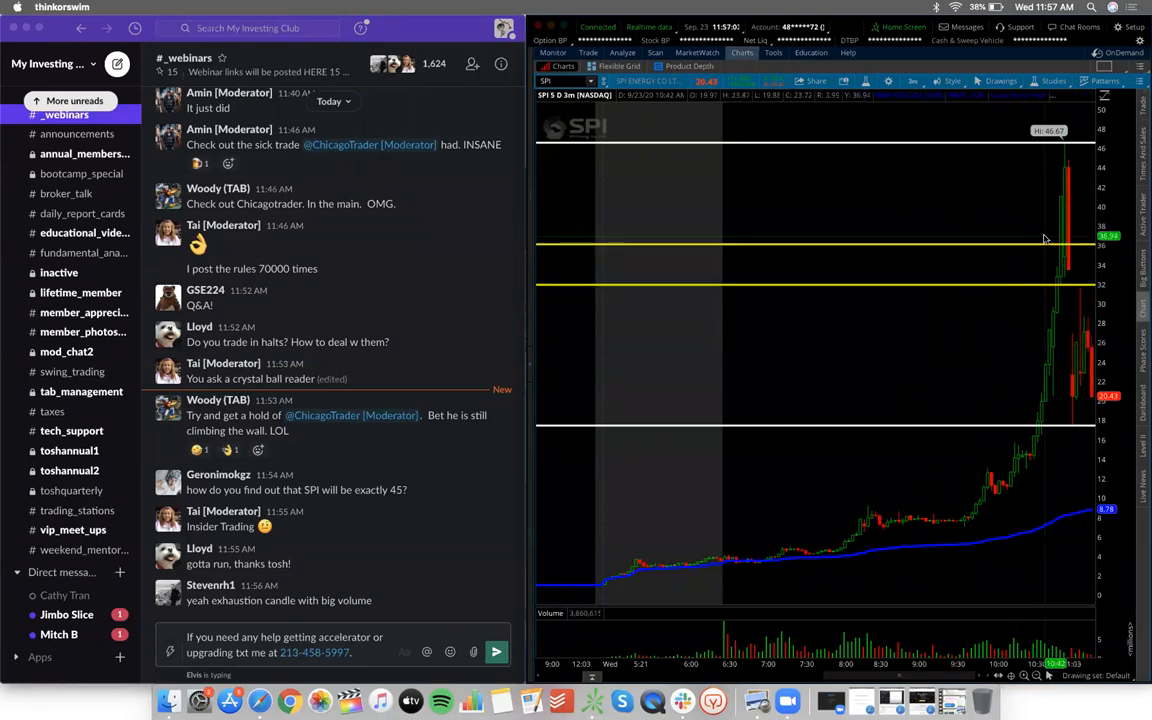
{"action": "mouse_move", "coordinate": [1061, 293]}
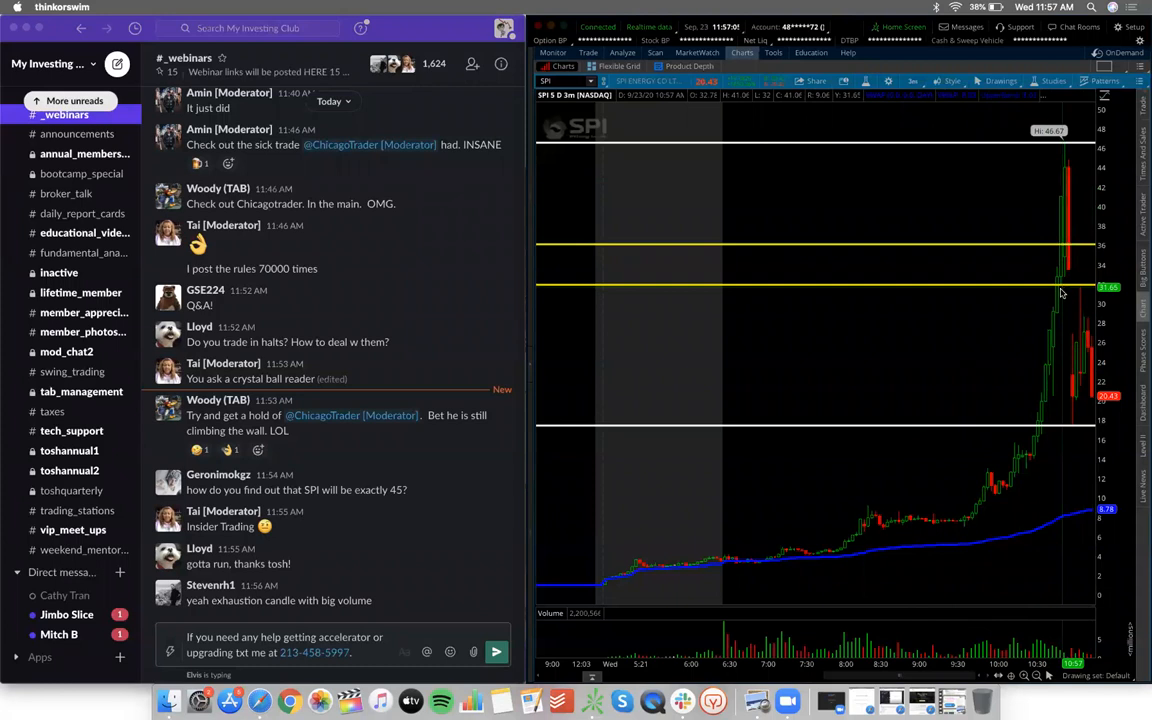
{"action": "mouse_move", "coordinate": [943, 327]}
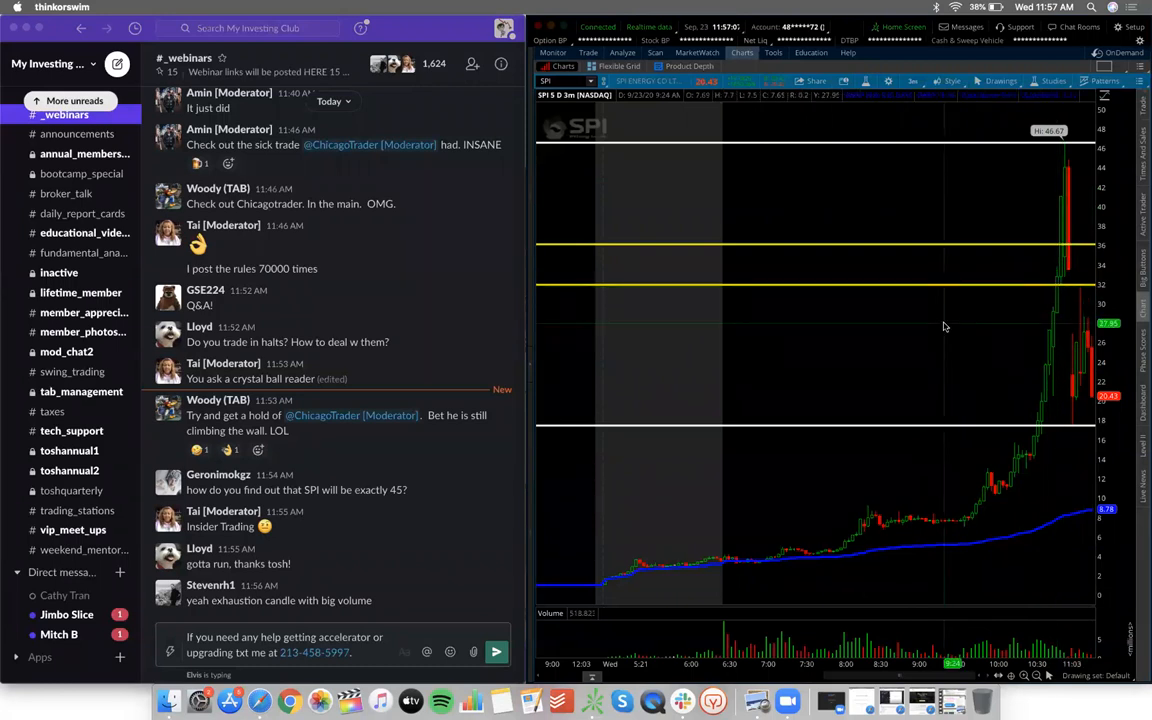
{"action": "mouse_move", "coordinate": [950, 338]}
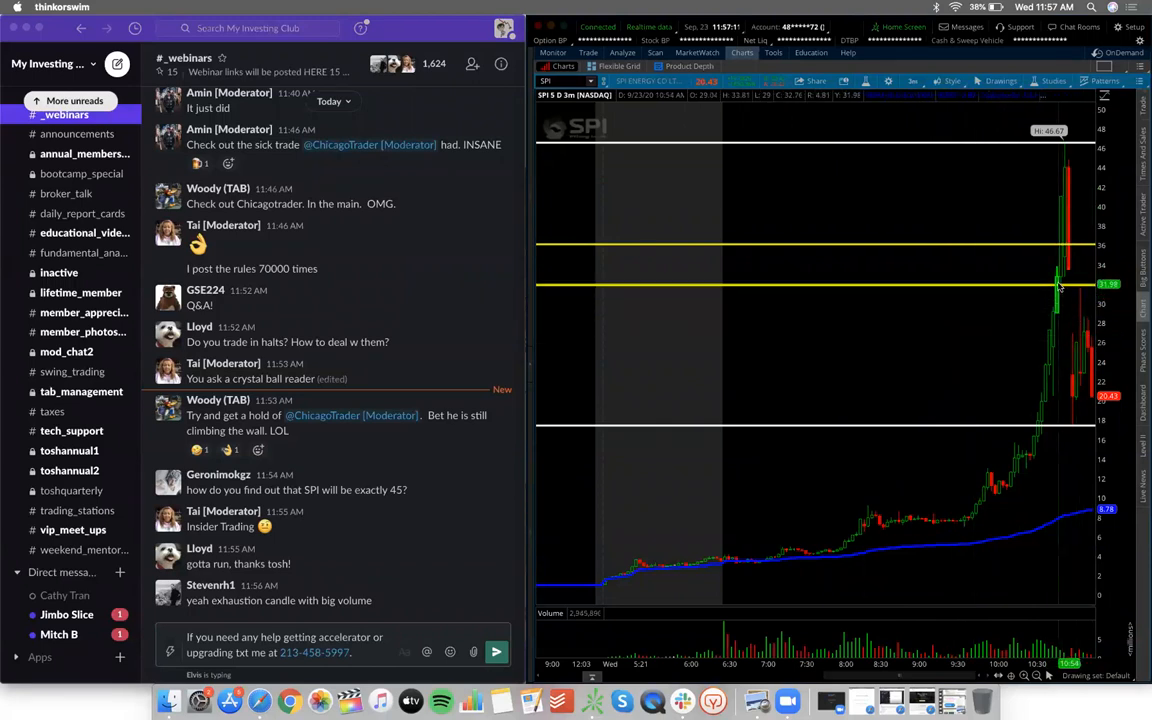
{"action": "mouse_move", "coordinate": [583, 513]}
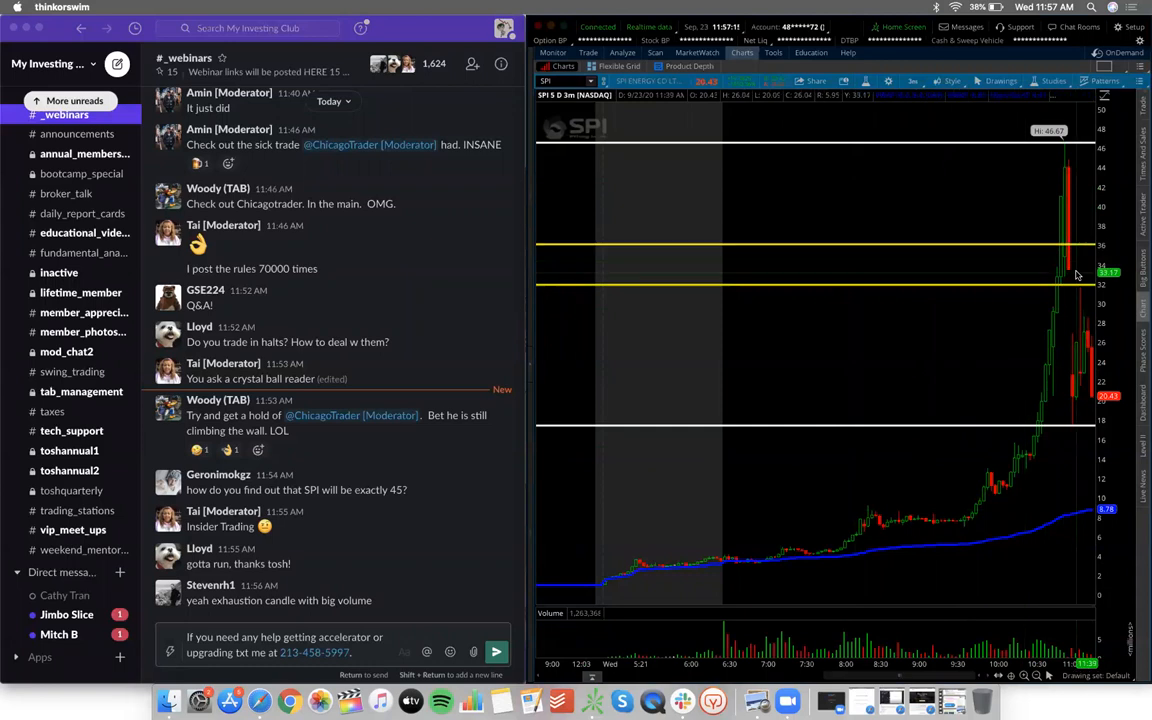
{"action": "mouse_move", "coordinate": [970, 483]}
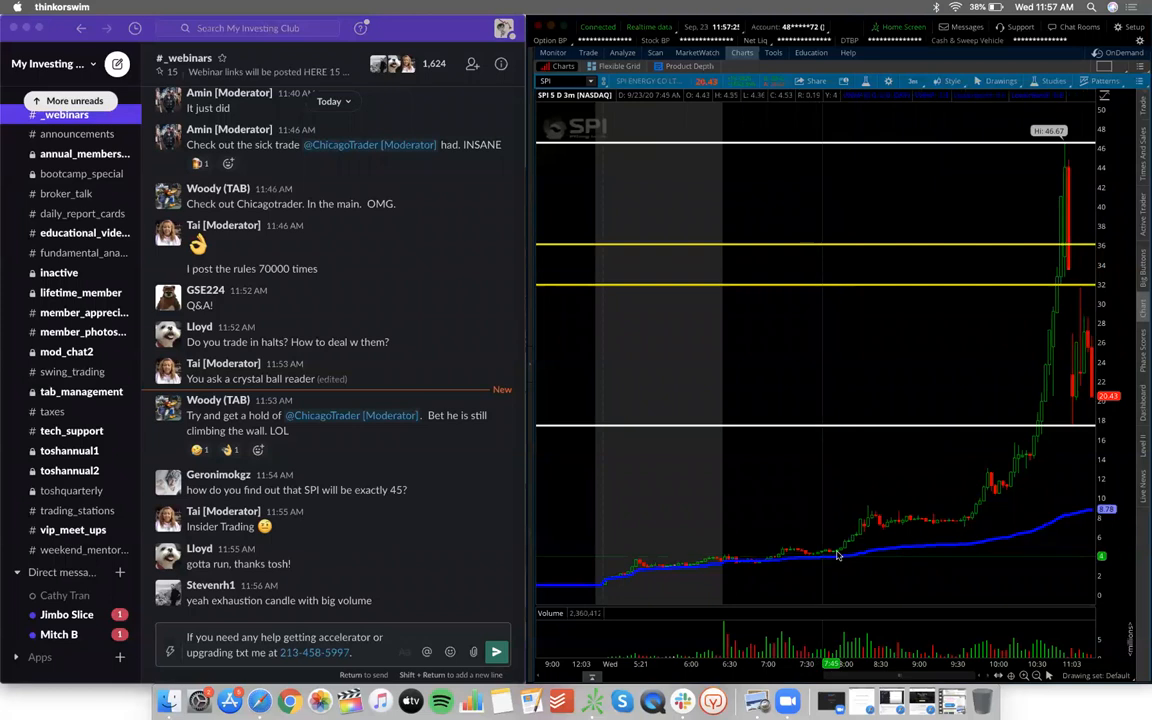
{"action": "mouse_move", "coordinate": [848, 540]}
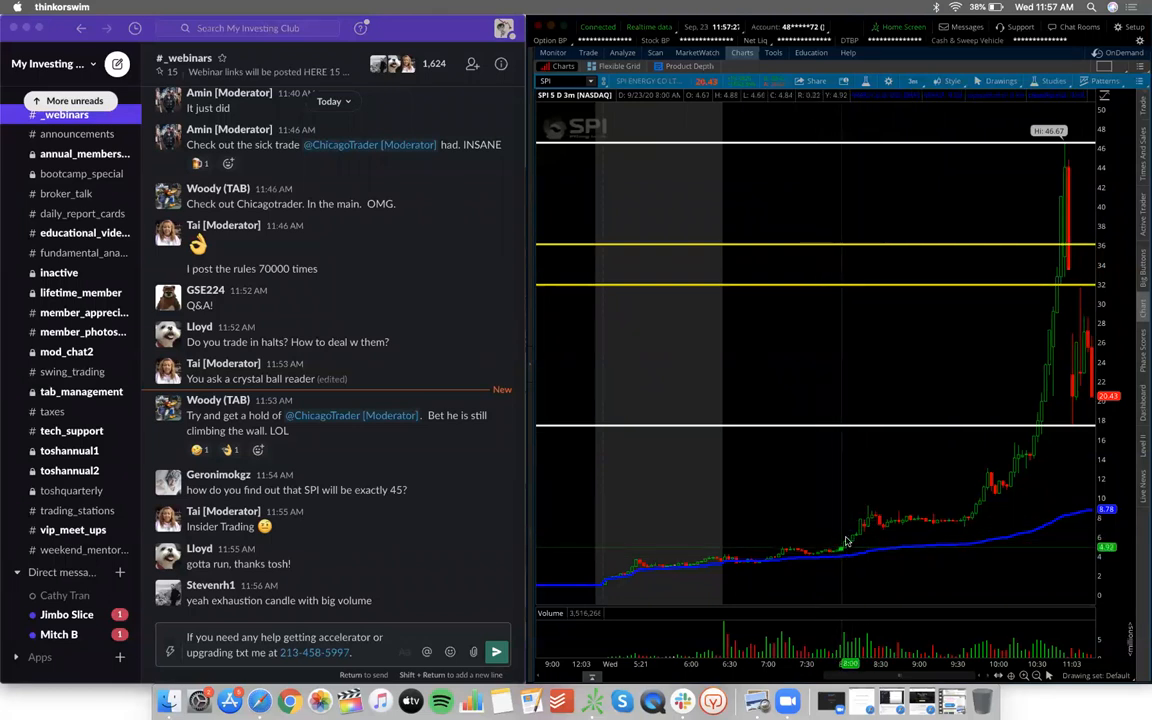
{"action": "mouse_move", "coordinate": [875, 518]}
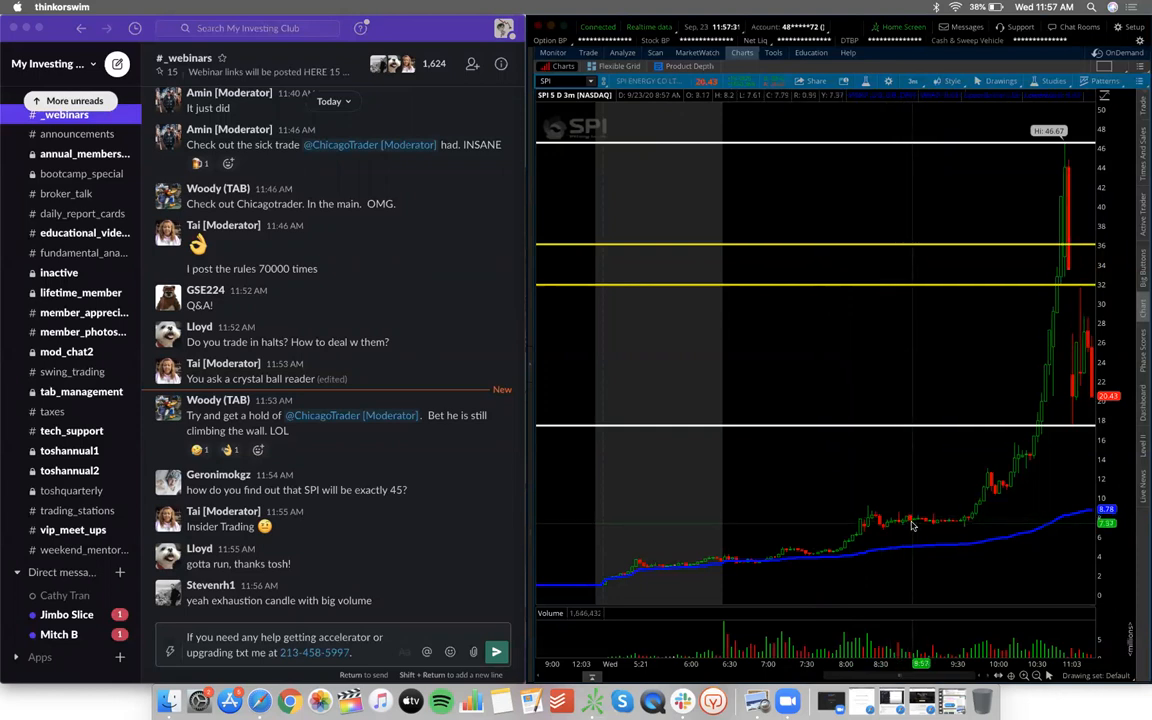
{"action": "mouse_move", "coordinate": [965, 523]}
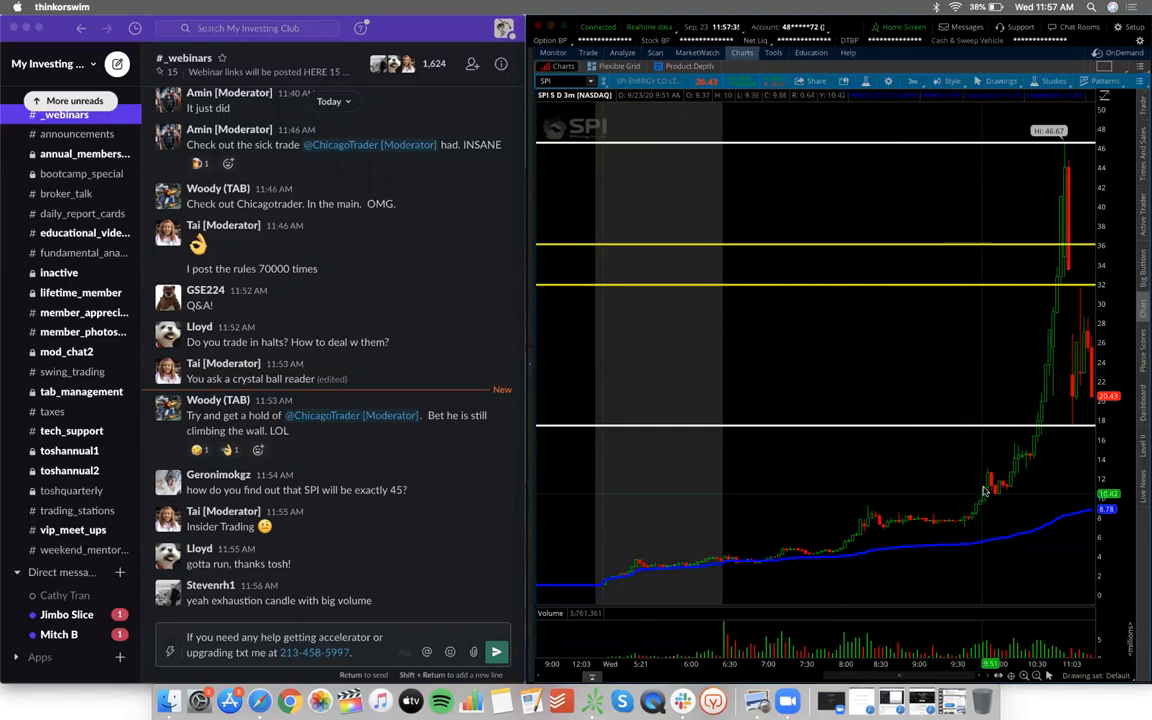
{"action": "mouse_move", "coordinate": [1016, 470]}
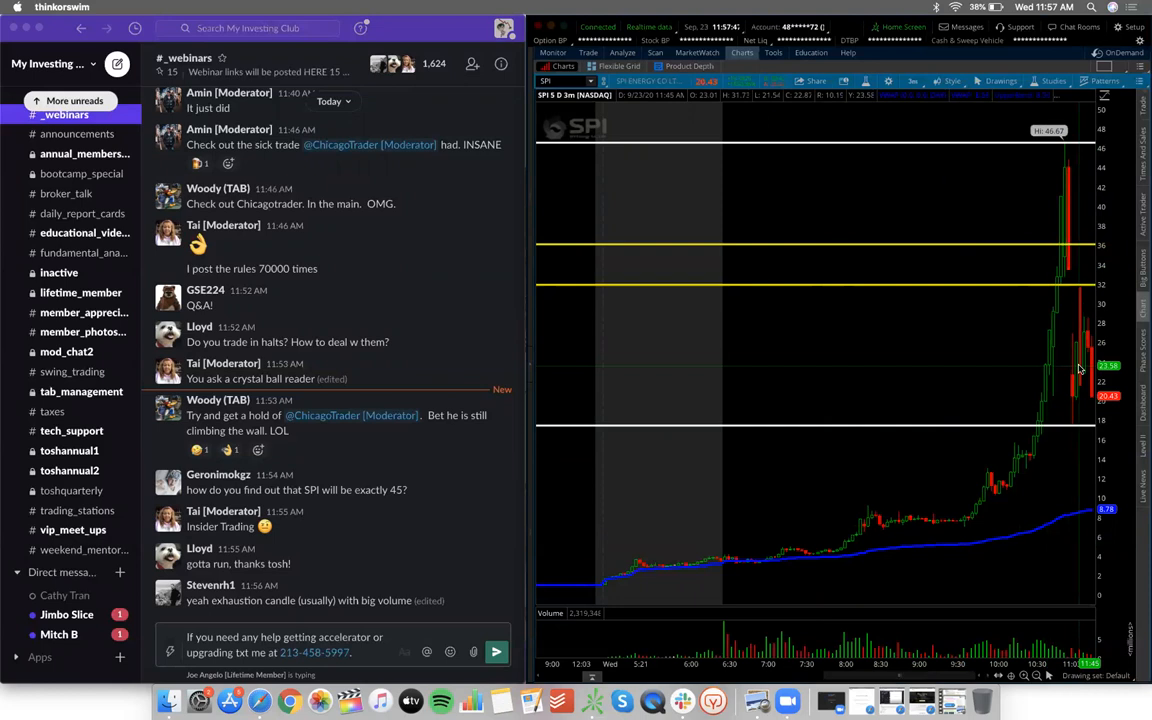
{"action": "mouse_move", "coordinate": [983, 460]}
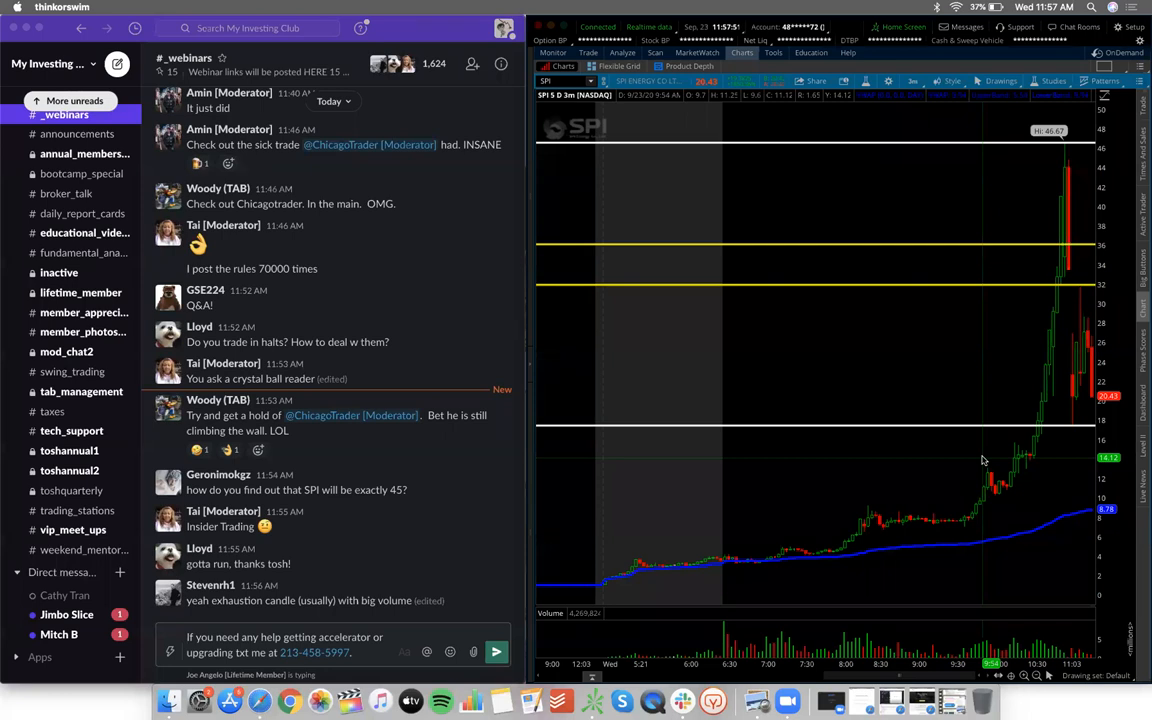
{"action": "mouse_move", "coordinate": [1075, 342]}
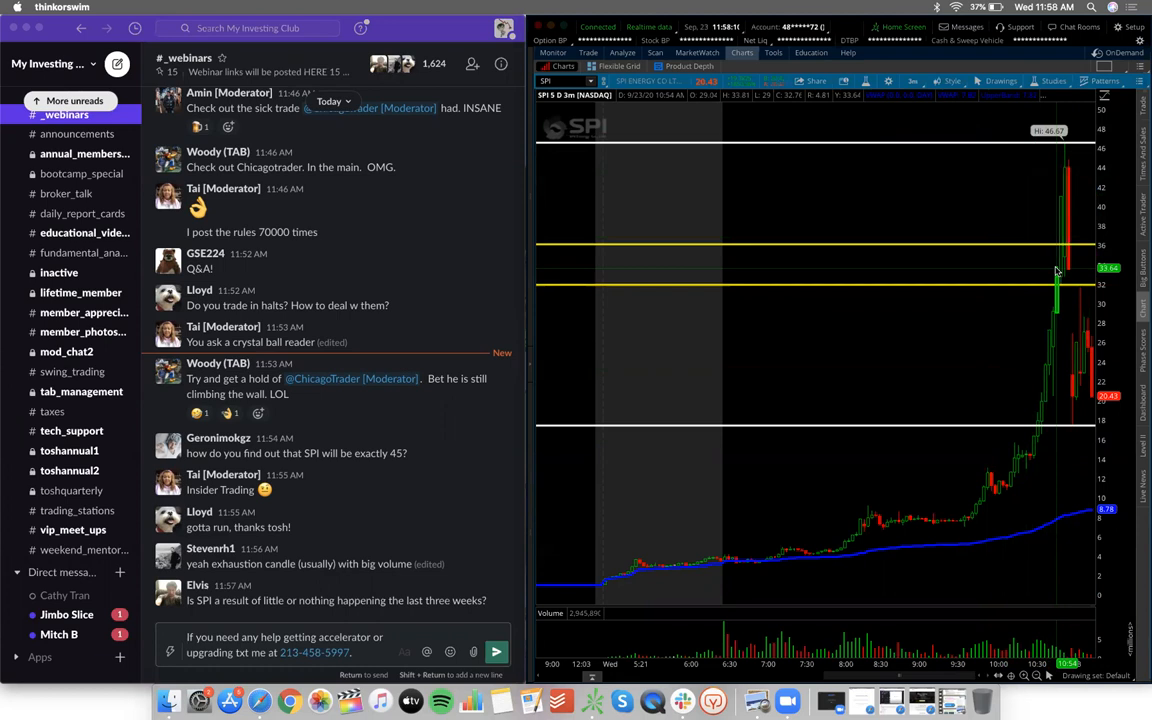
{"action": "mouse_move", "coordinate": [1057, 293]}
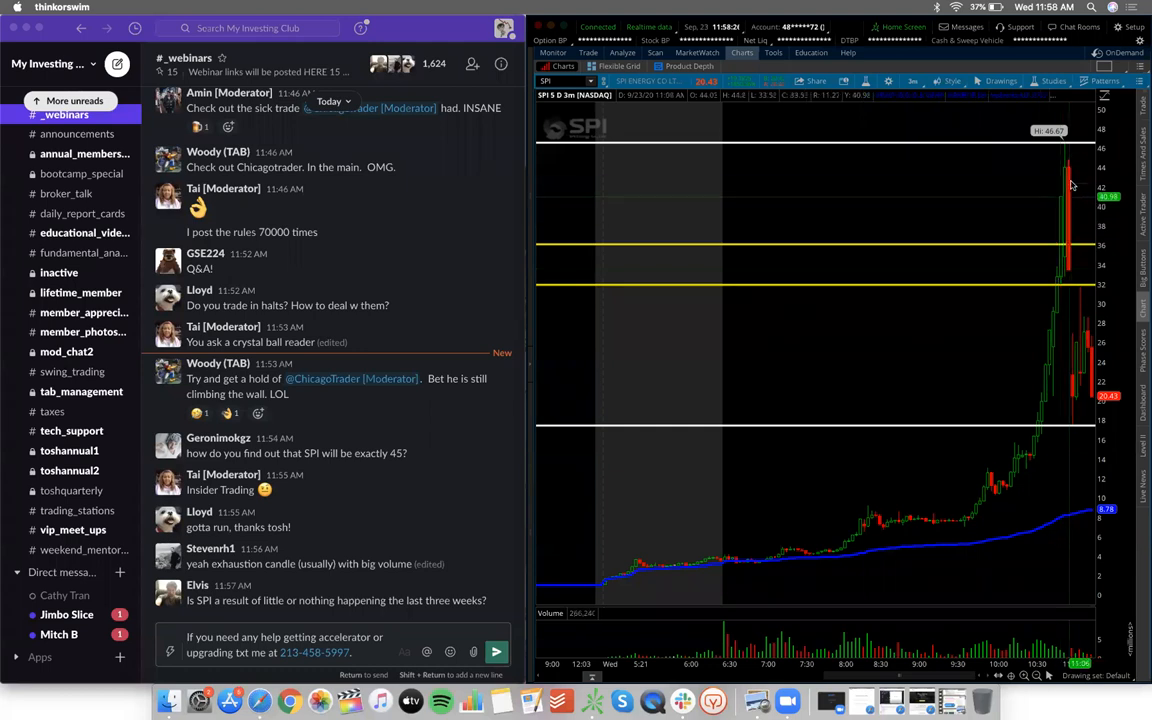
{"action": "mouse_move", "coordinate": [1060, 423]}
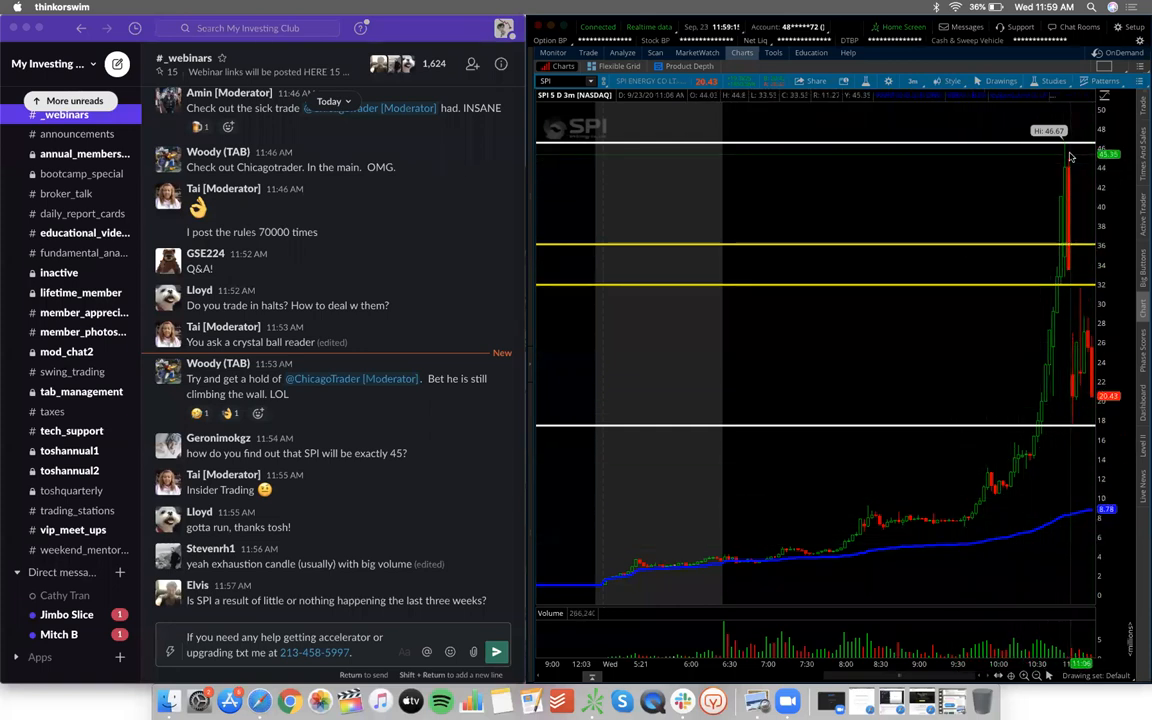
{"action": "mouse_move", "coordinate": [1087, 358]}
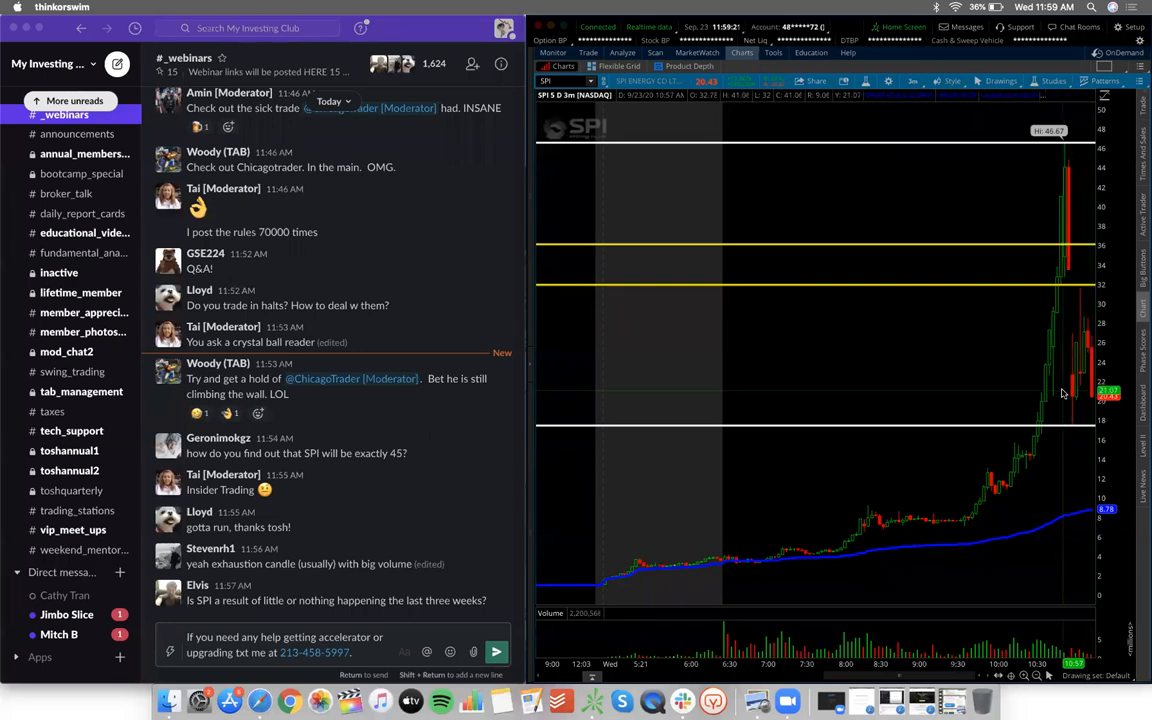
{"action": "mouse_move", "coordinate": [1062, 340]}
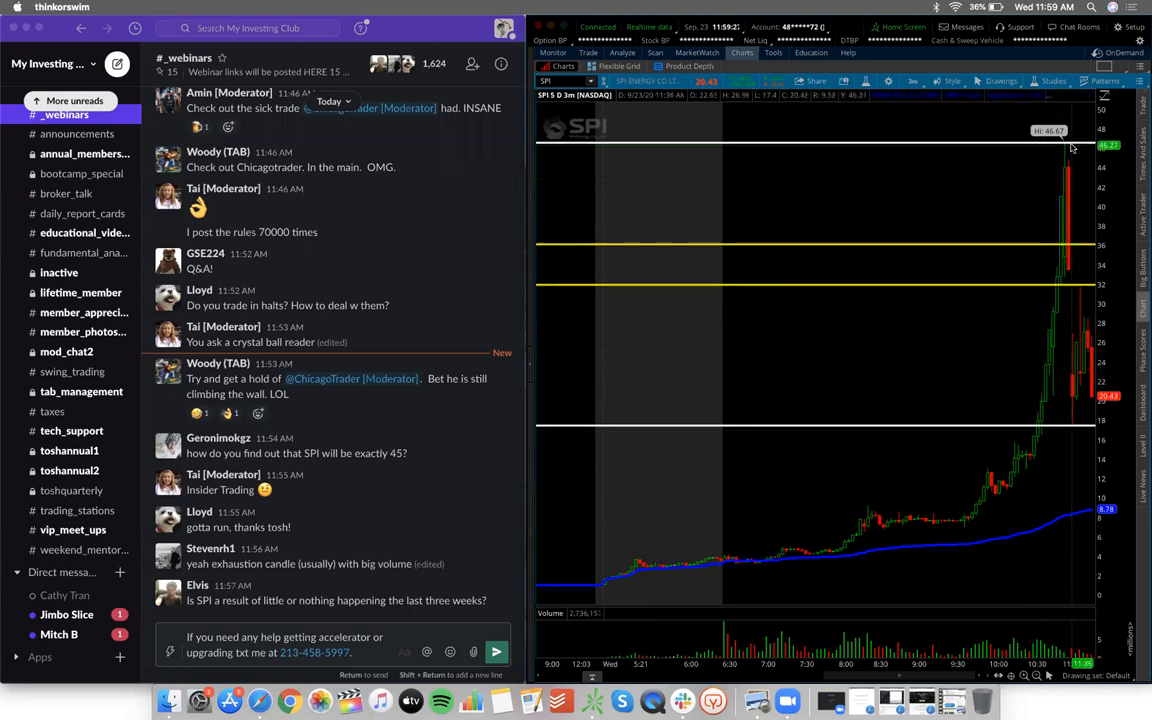
{"action": "mouse_move", "coordinate": [1080, 378]}
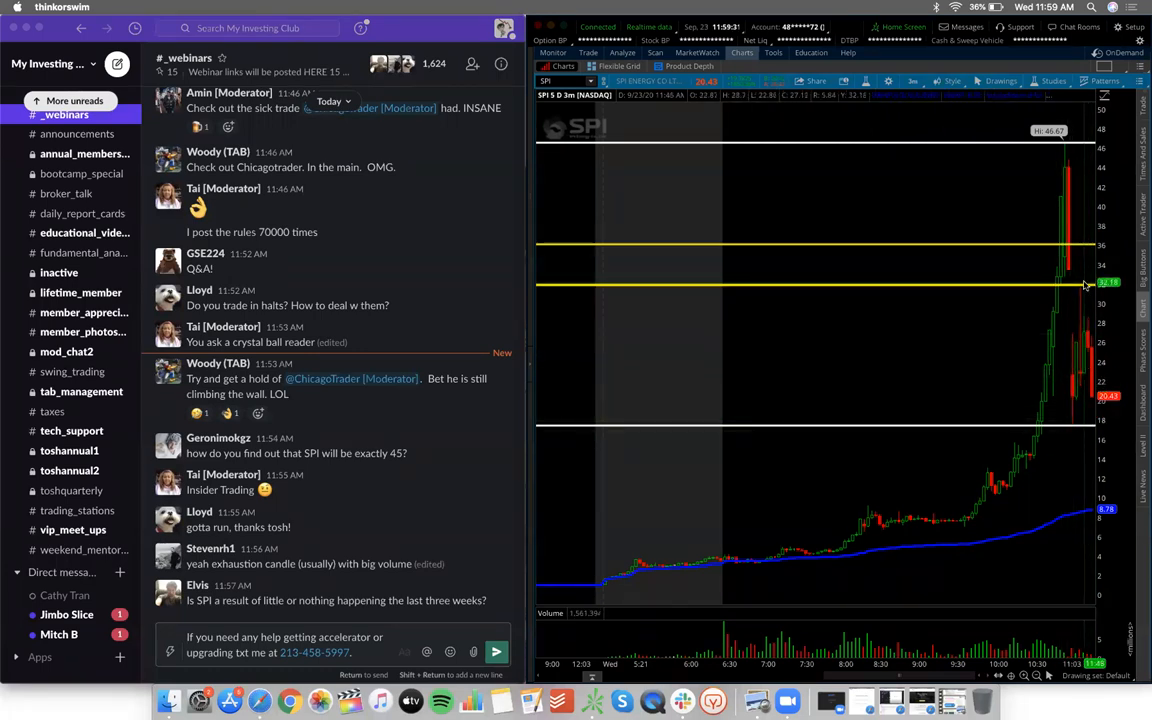
{"action": "mouse_move", "coordinate": [923, 169]}
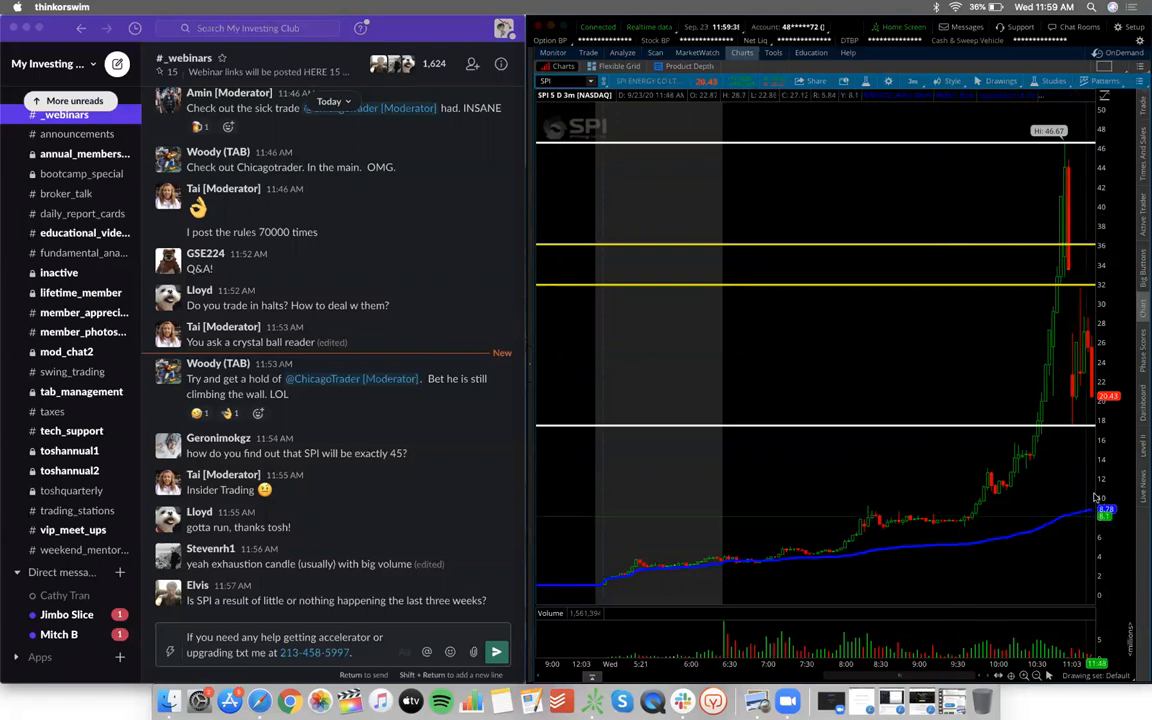
{"action": "mouse_move", "coordinate": [840, 482]}
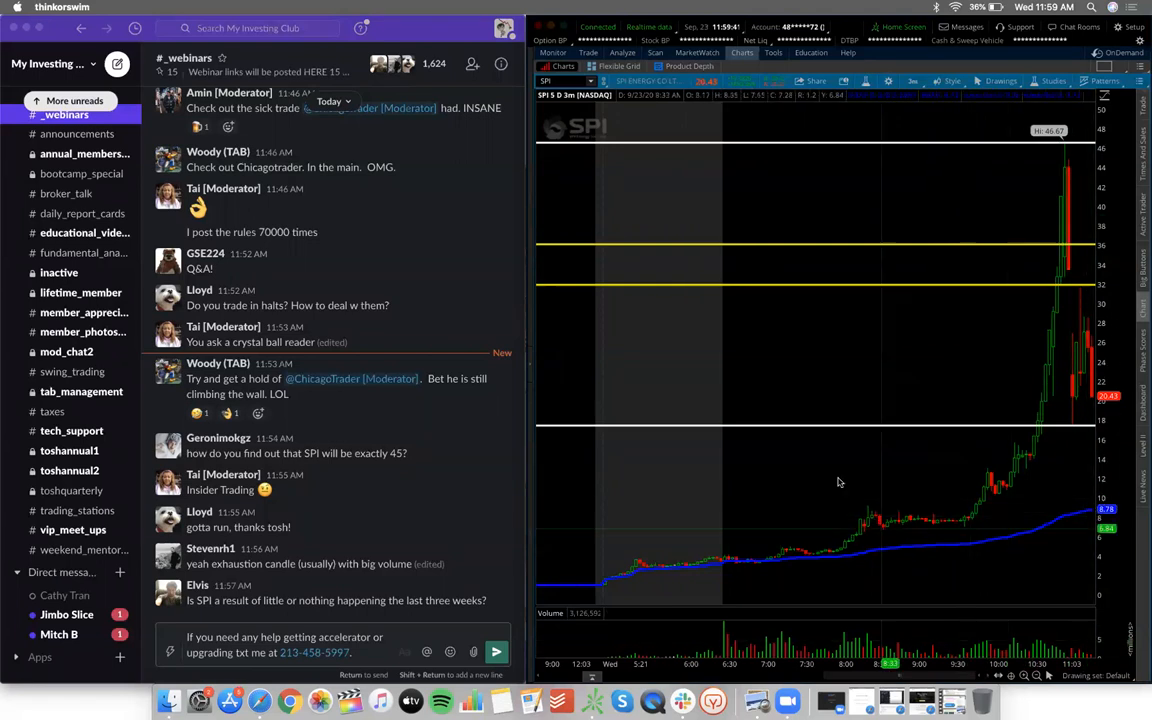
{"action": "mouse_move", "coordinate": [795, 393]}
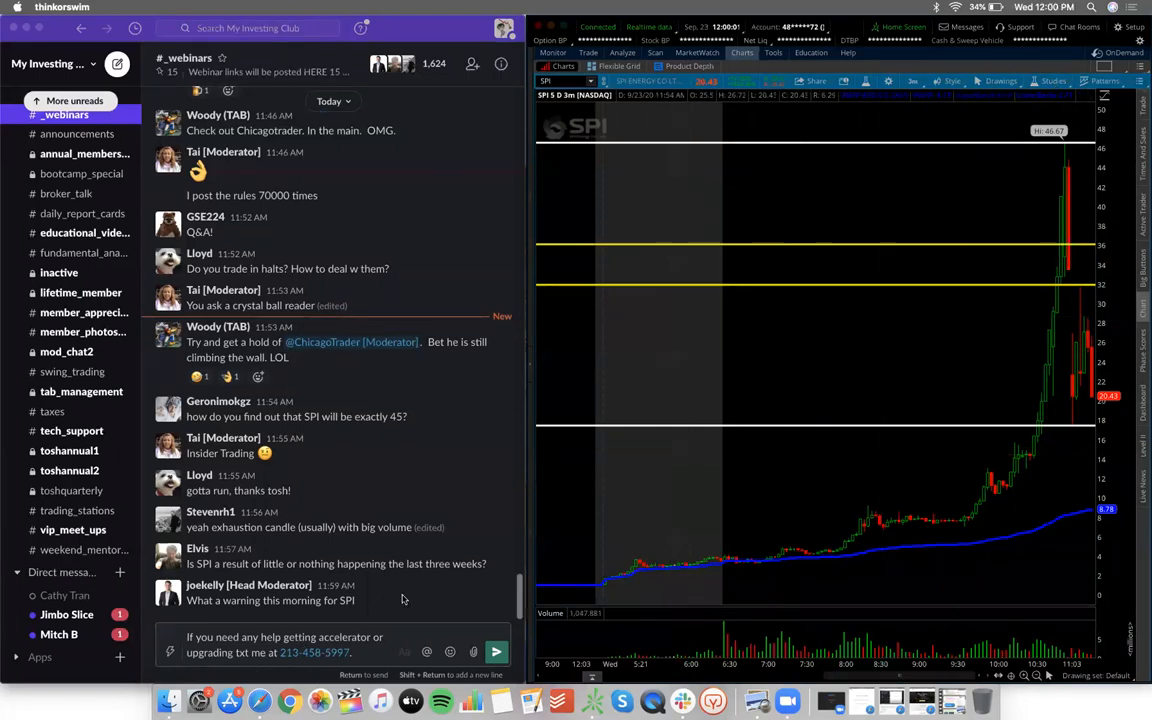
{"action": "mouse_move", "coordinate": [405, 587]}
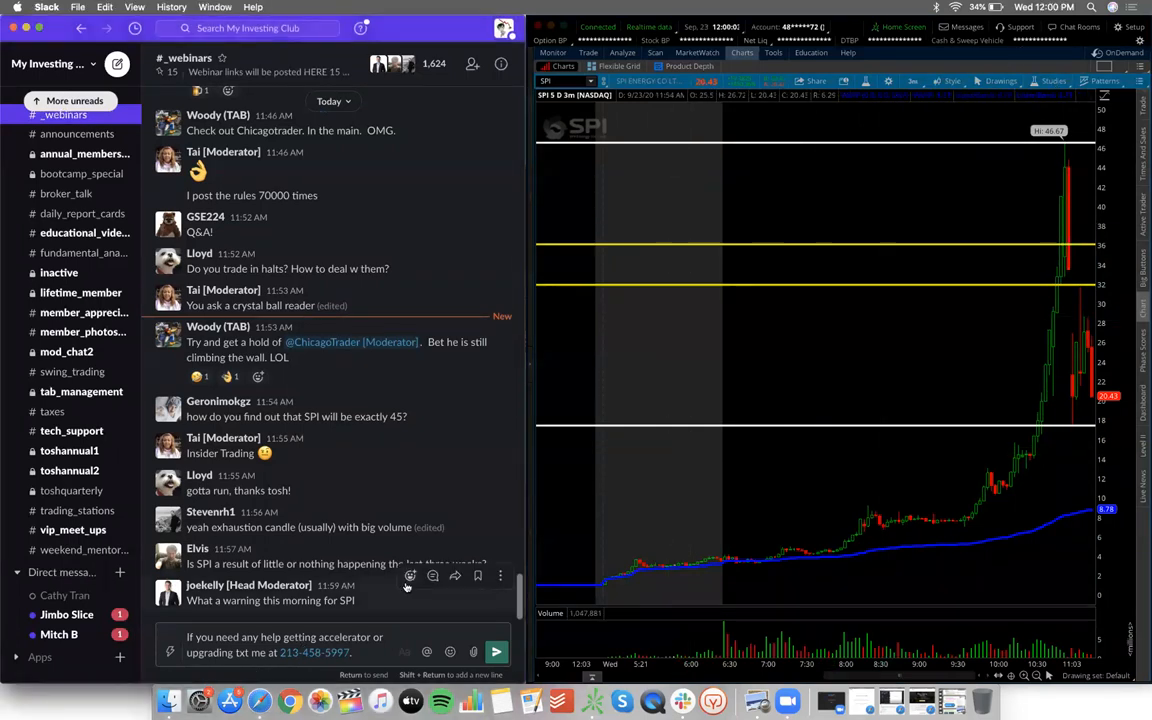
{"action": "mouse_move", "coordinate": [410, 575]}
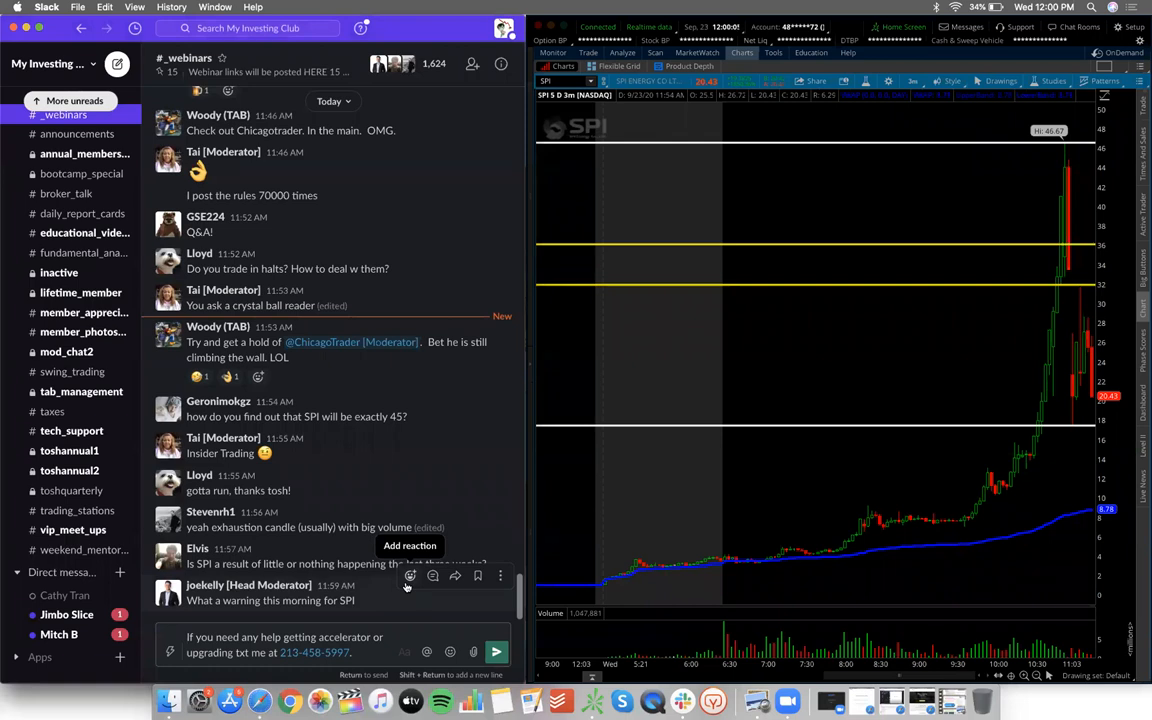
{"action": "mouse_move", "coordinate": [360, 607]}
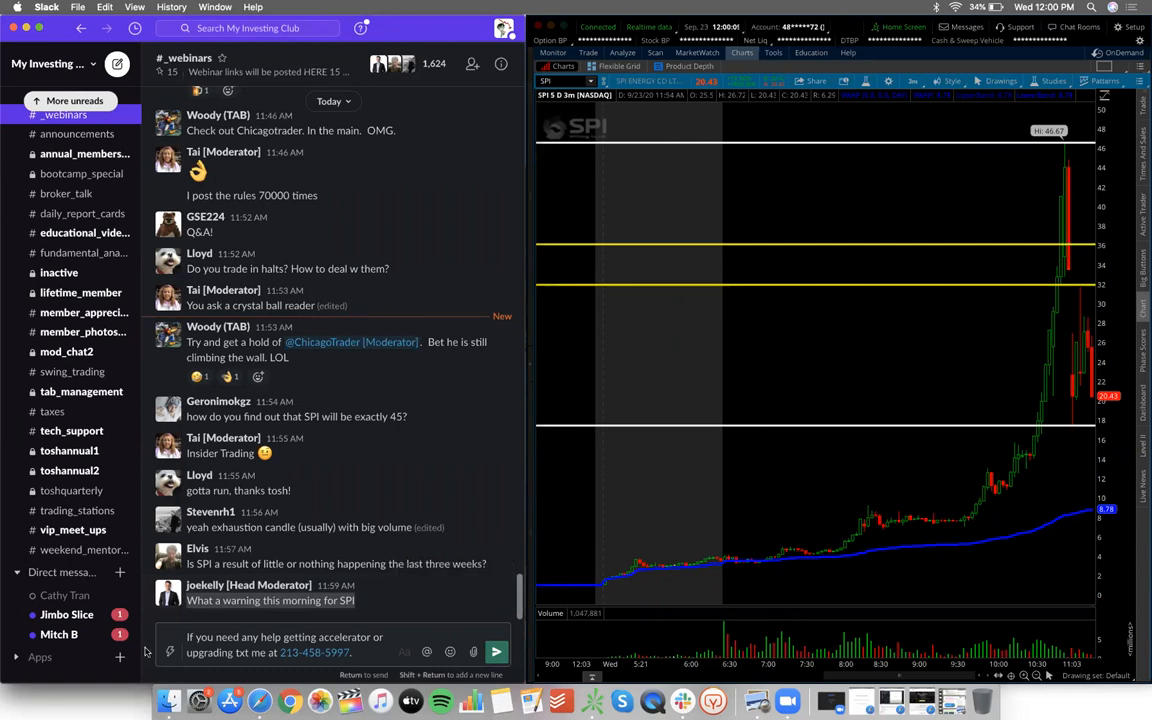
{"action": "scroll", "scroll_direction": "down", "scroll_amount": 3}
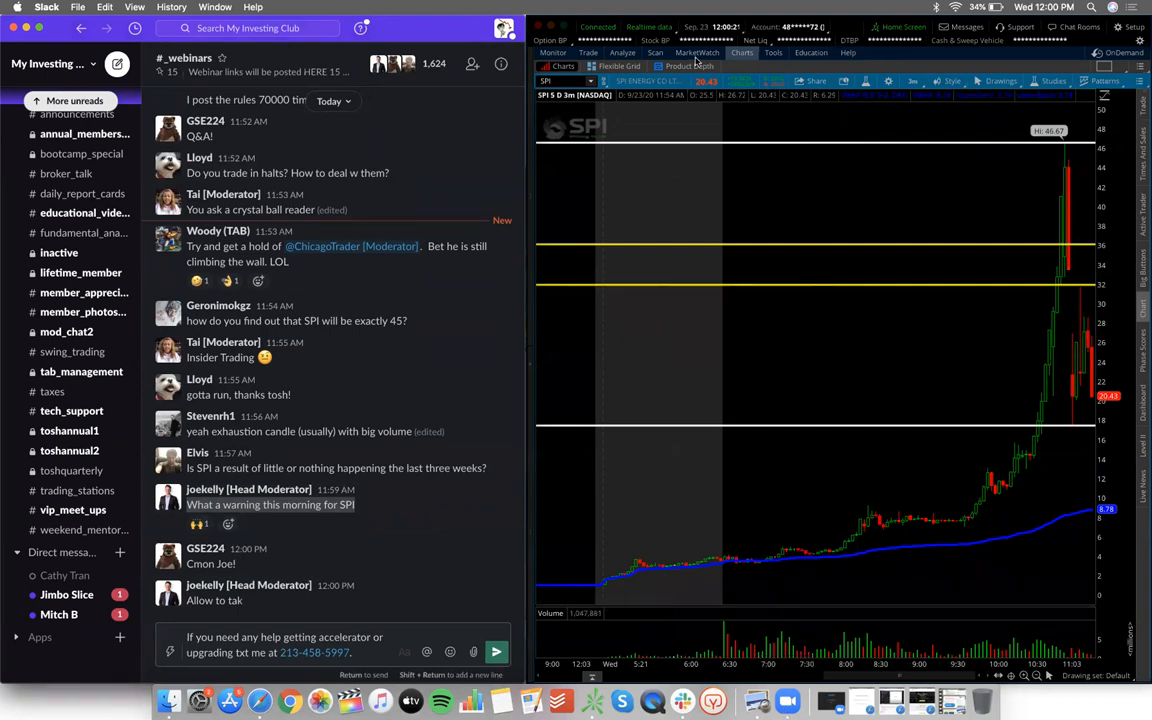
{"action": "mouse_move", "coordinate": [683, 95]}
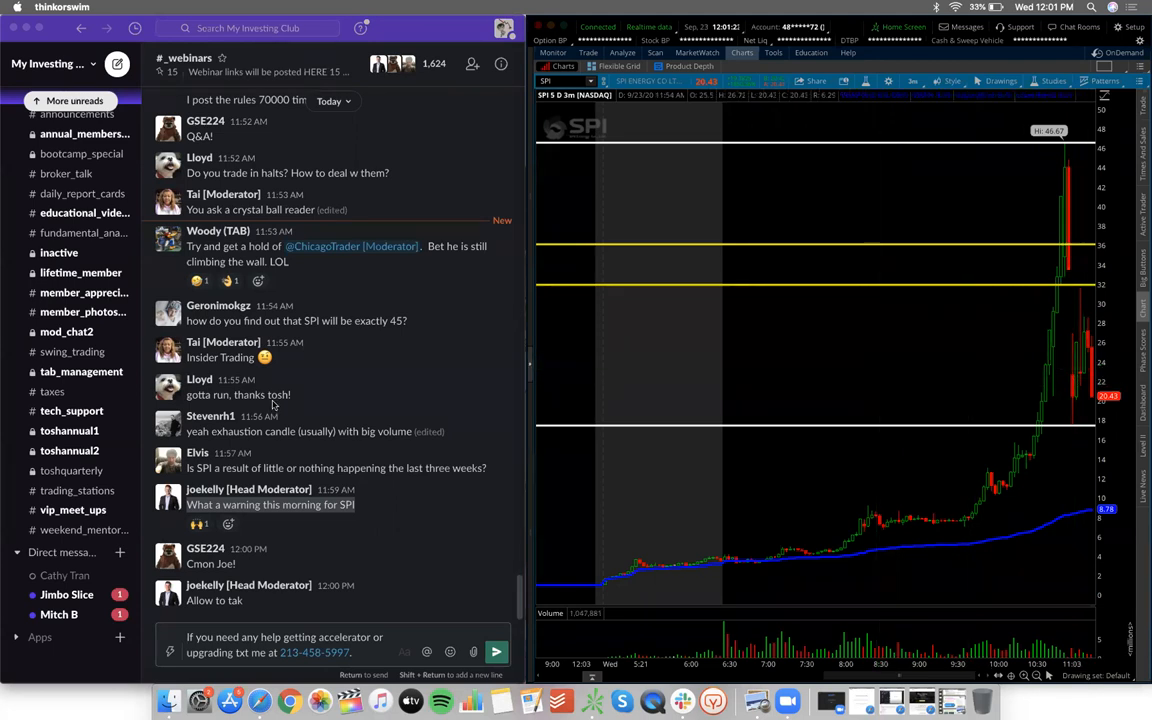
{"action": "mouse_move", "coordinate": [1056, 350]}
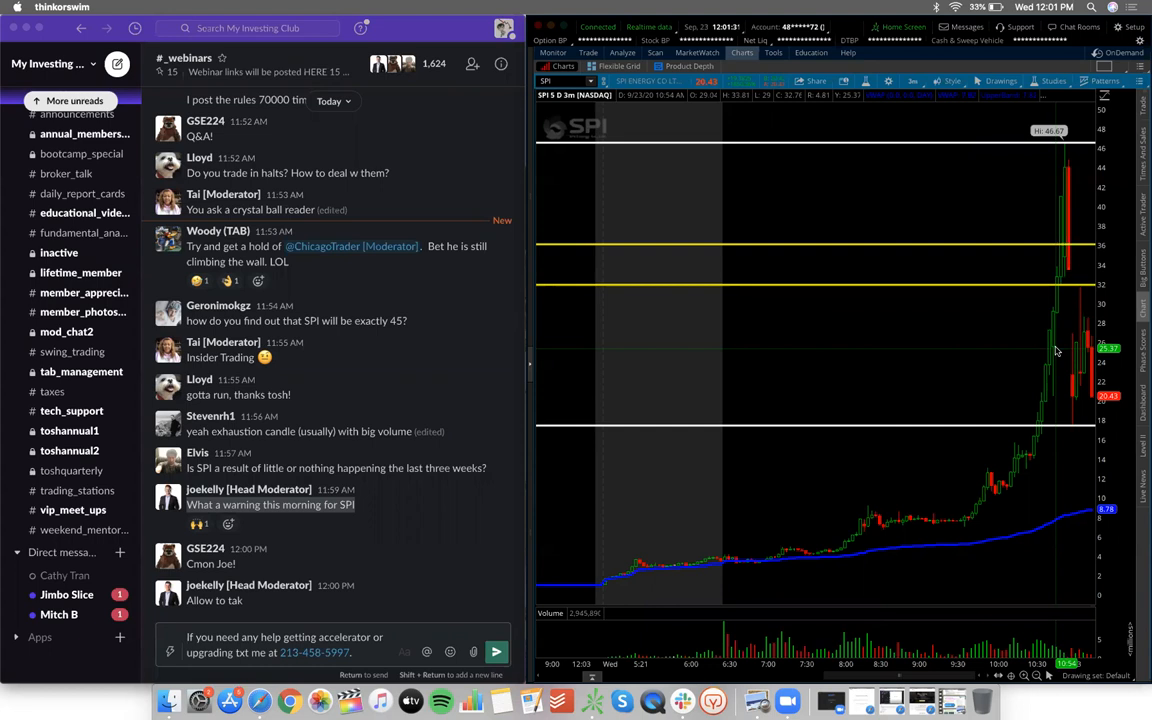
{"action": "mouse_move", "coordinate": [1053, 452]}
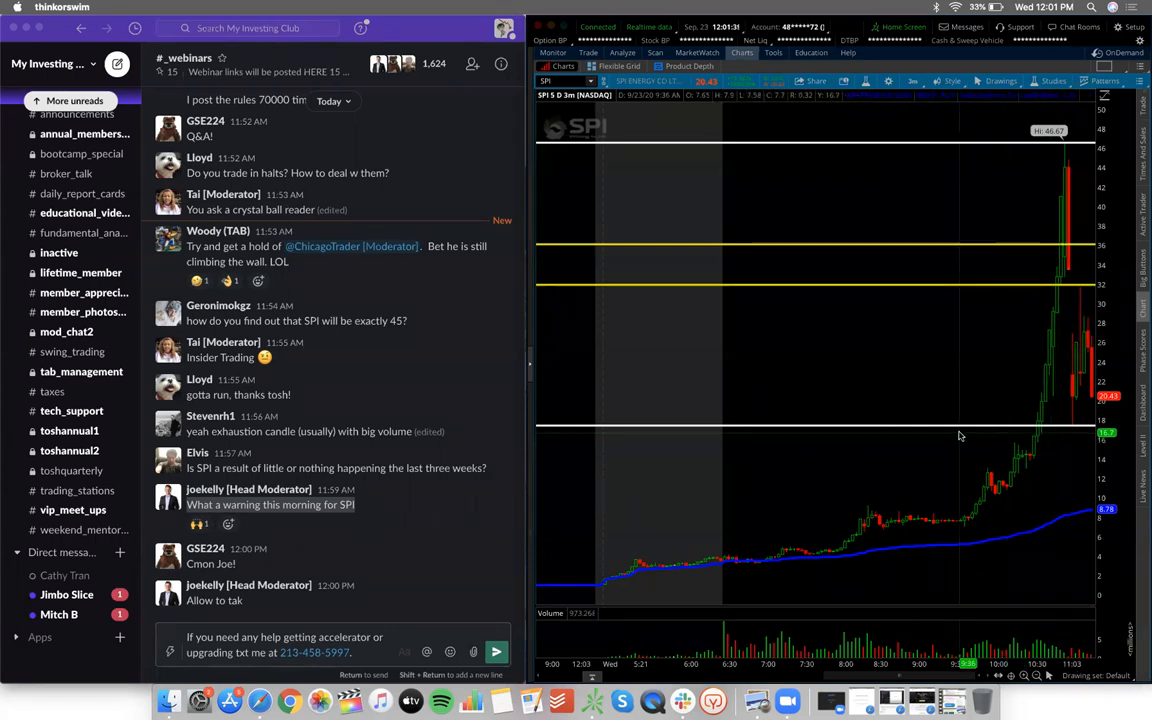
{"action": "mouse_move", "coordinate": [988, 406]}
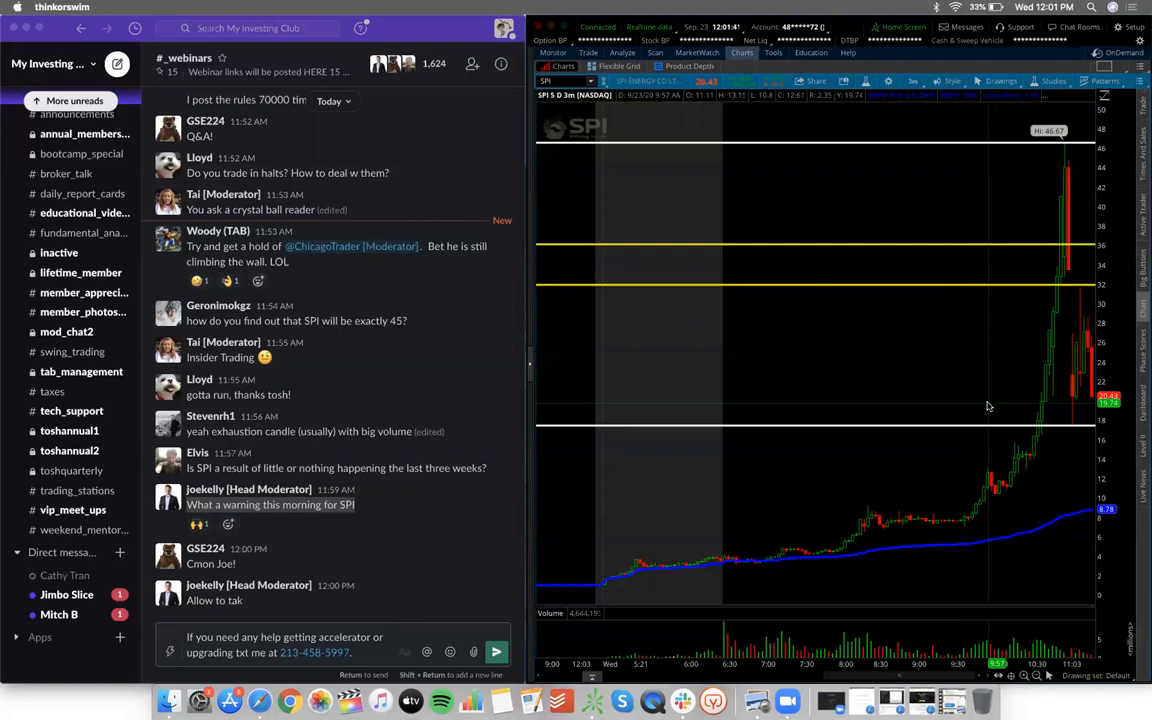
{"action": "mouse_move", "coordinate": [858, 310]}
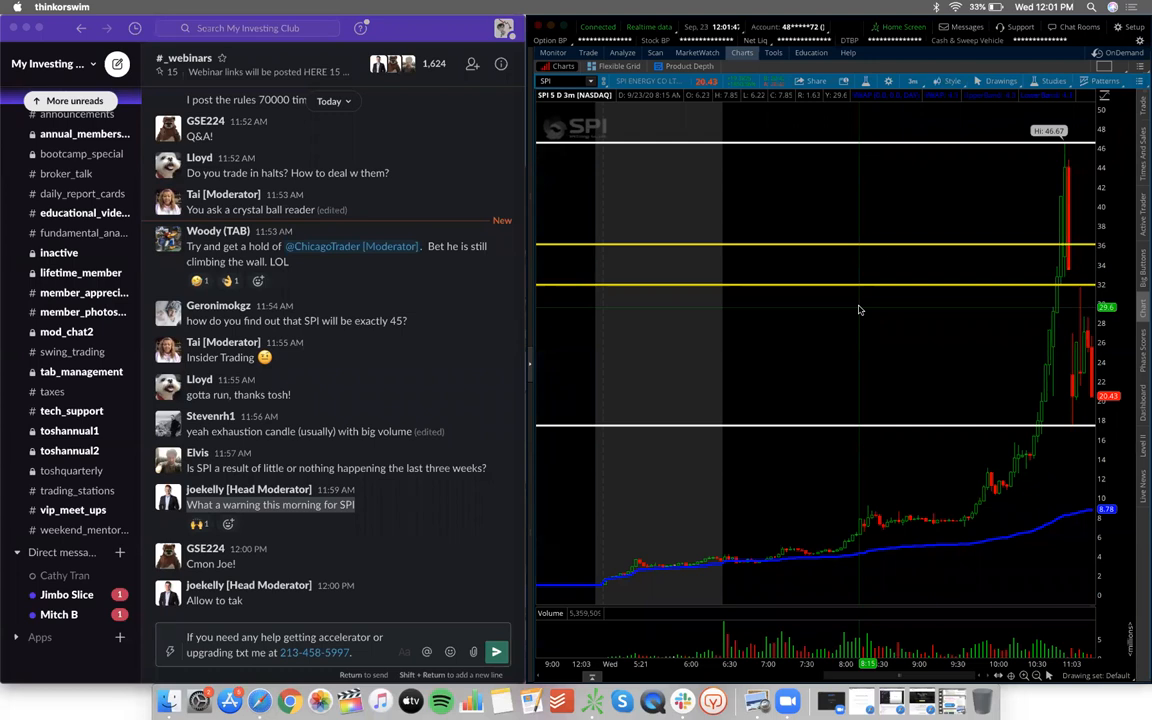
{"action": "mouse_move", "coordinate": [965, 391]}
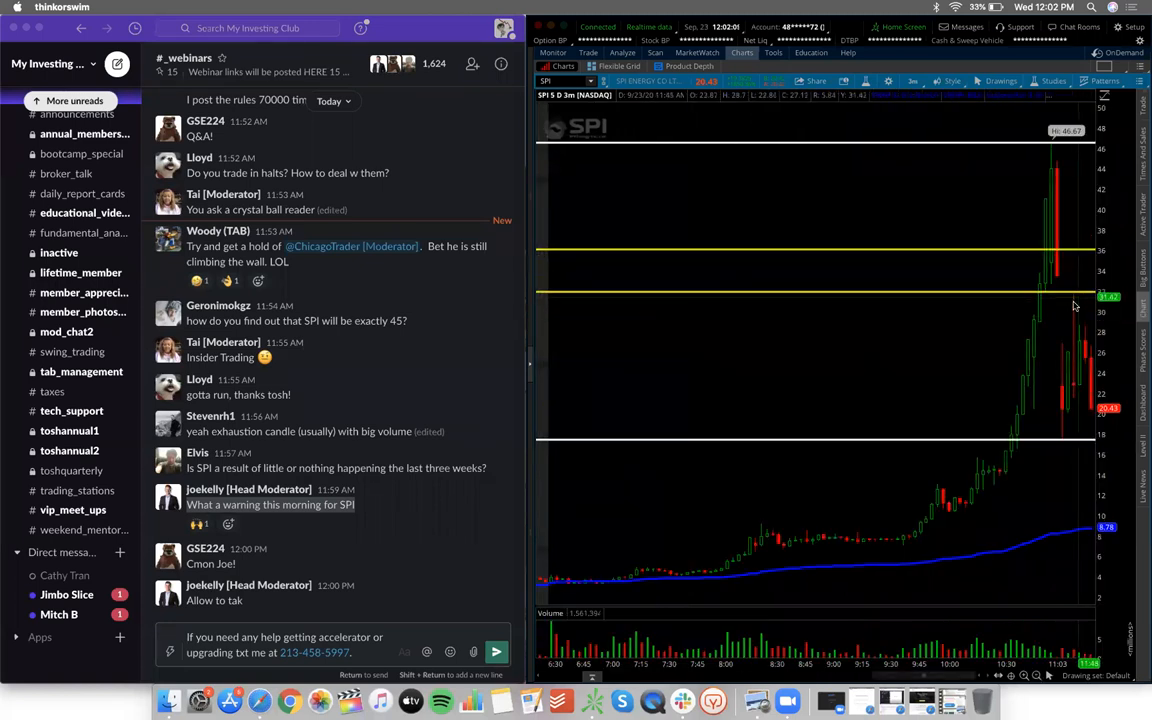
{"action": "mouse_move", "coordinate": [1050, 504]}
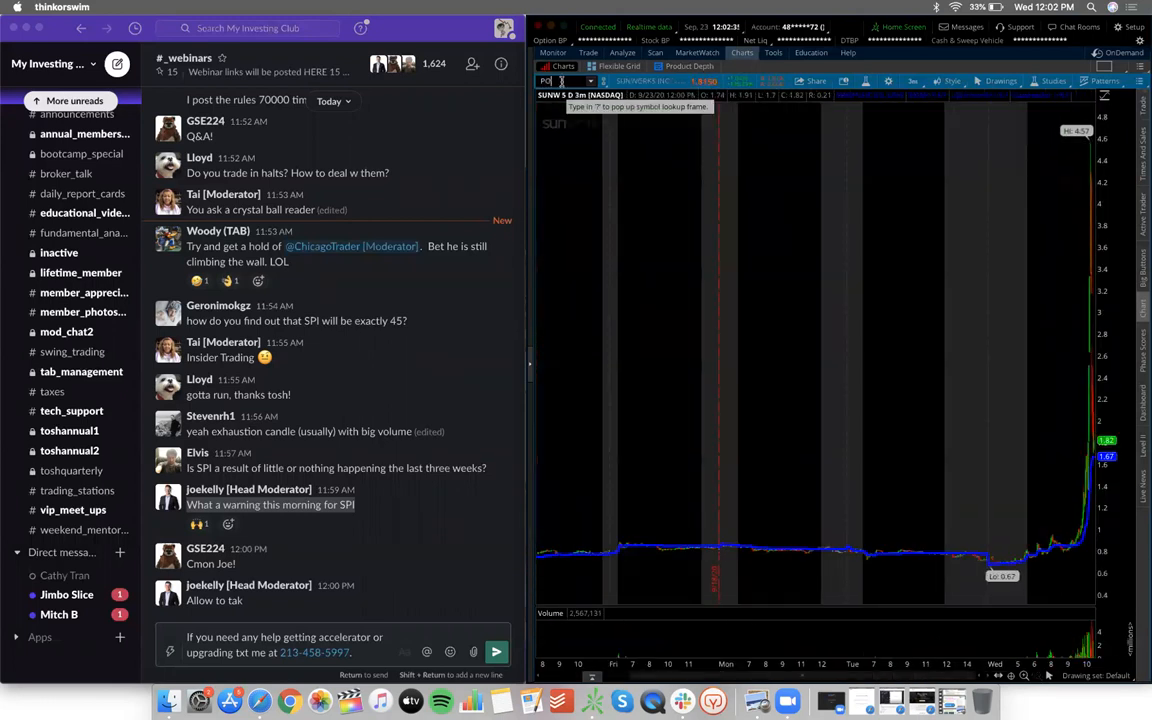
Step: Load POLA's five-day 3-minute chart showing today's spike to 3.8
{"action": "type", "text": "POLA"}
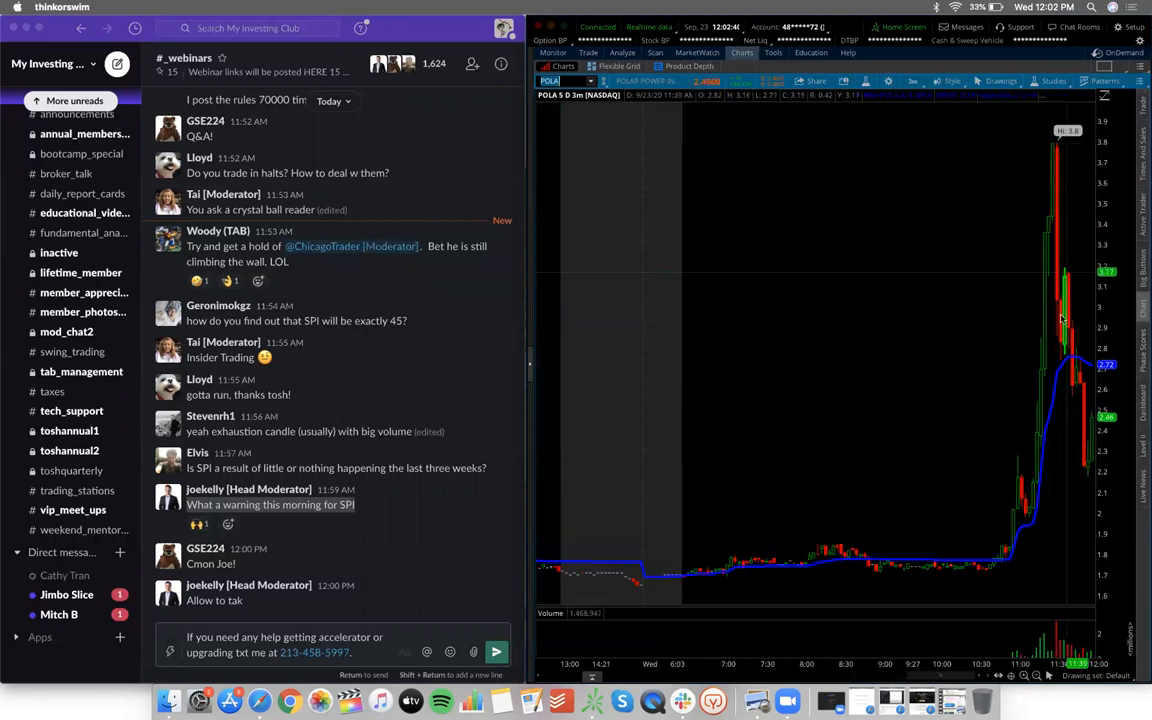
{"action": "mouse_move", "coordinate": [658, 127]}
{"action": "type", "text": "CRSR"}
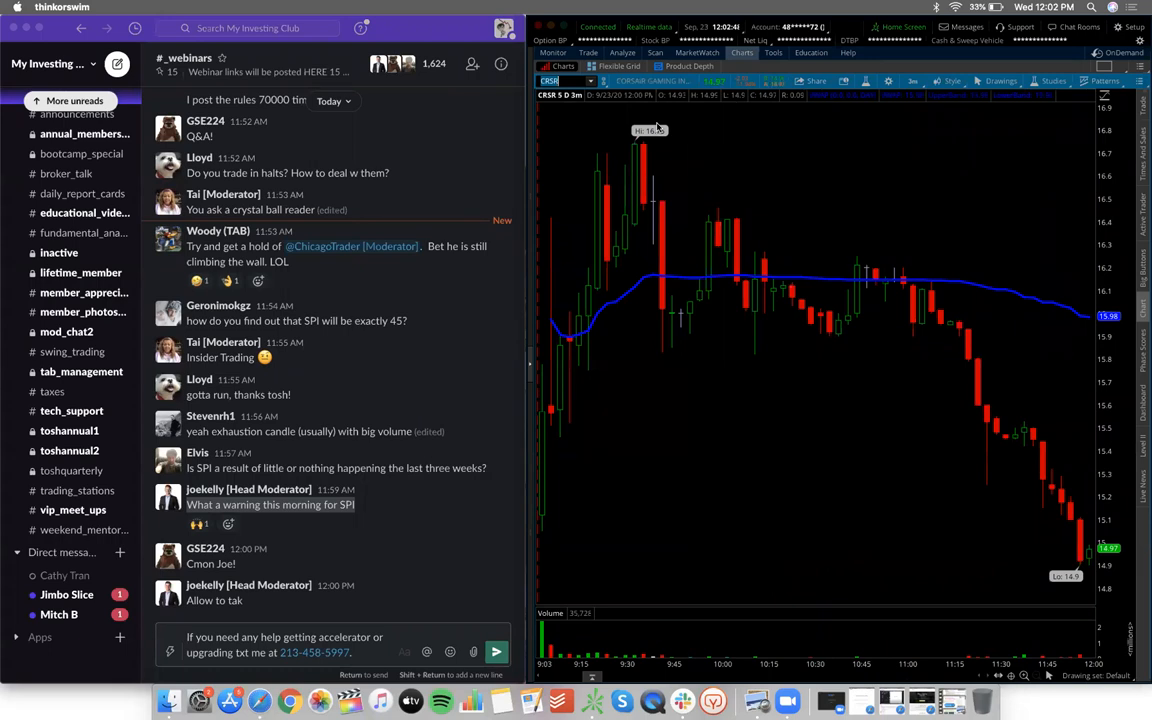
{"action": "mouse_move", "coordinate": [637, 247]}
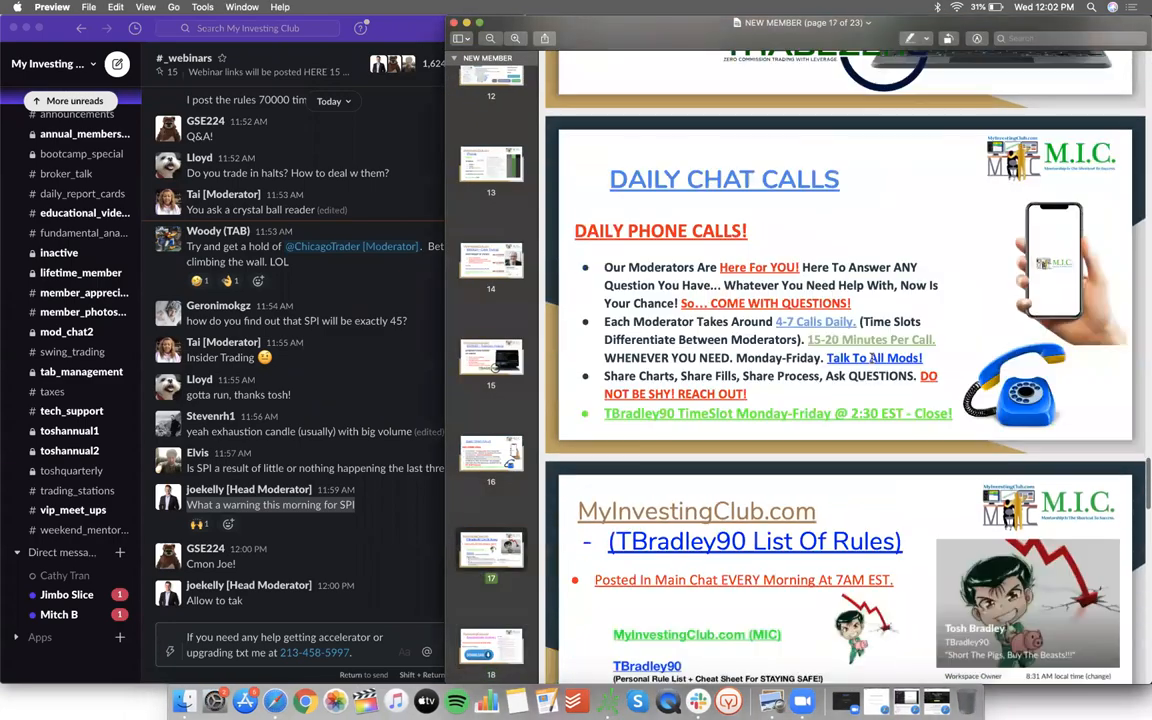
Step: Scroll the NEW MEMBER PDF to the Jumpstart Accelerator page listing the $997 course
{"action": "left_click", "coordinate": [491, 78]}
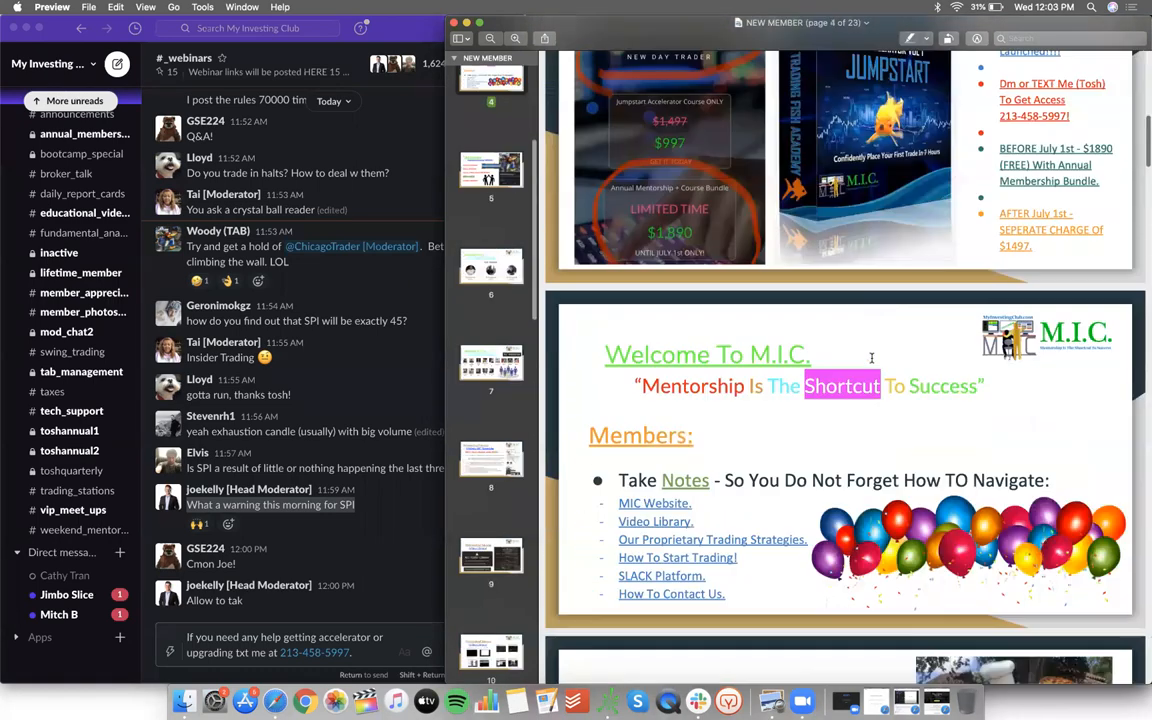
{"action": "scroll", "scroll_direction": "up", "scroll_amount": 3}
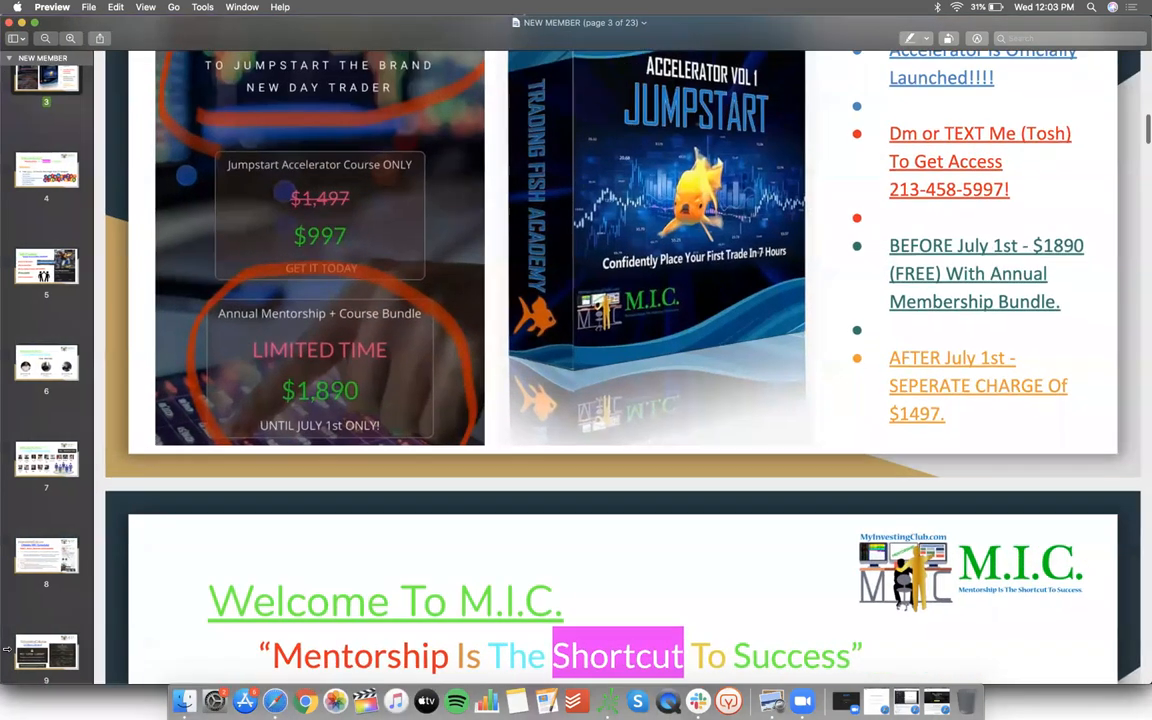
{"action": "scroll", "scroll_direction": "up", "scroll_amount": 3}
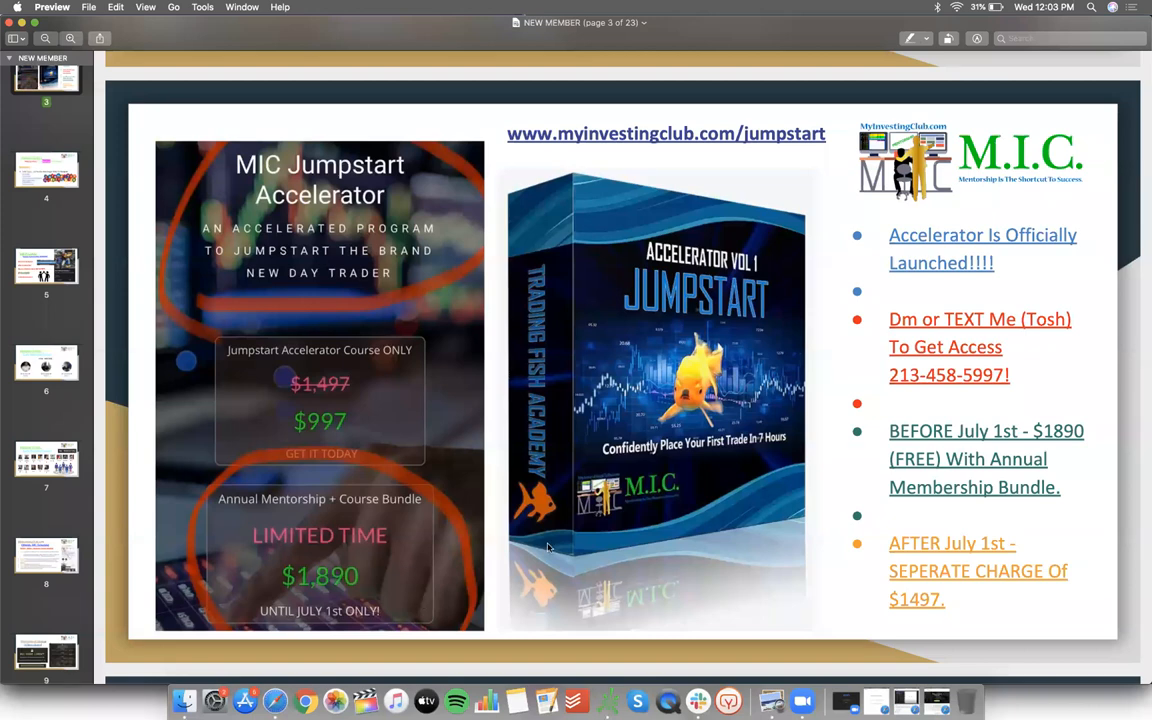
{"action": "scroll", "scroll_direction": "down", "scroll_amount": 3}
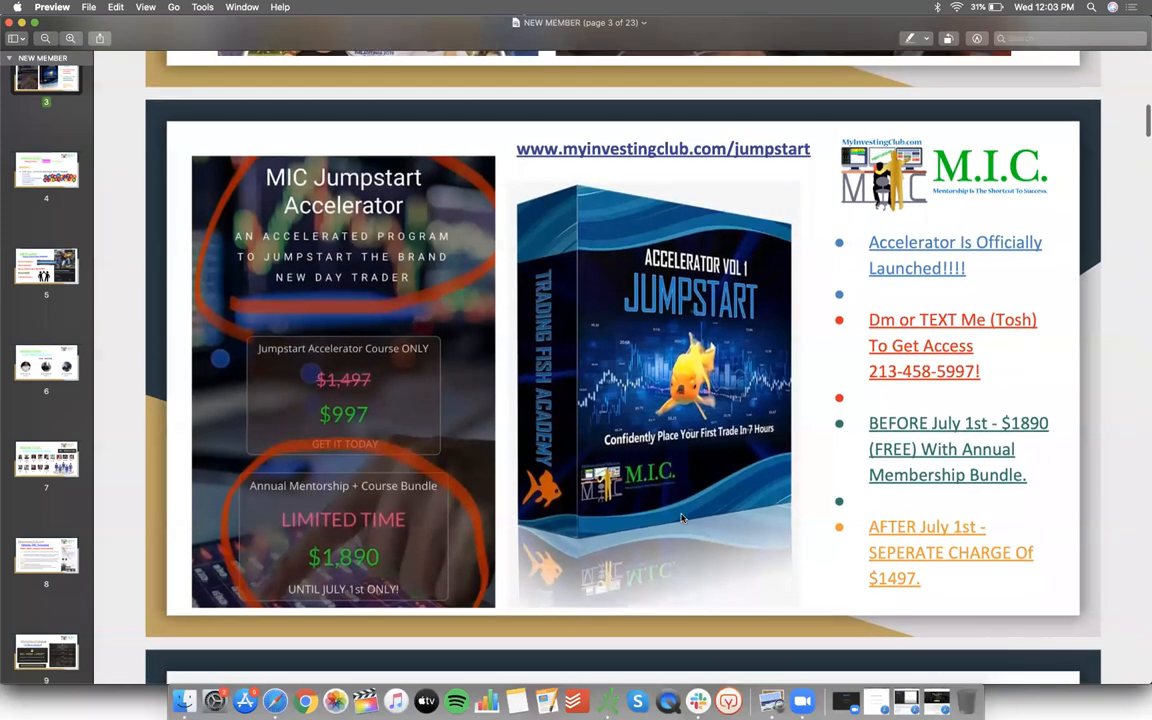
{"action": "scroll", "scroll_direction": "down", "scroll_amount": 3}
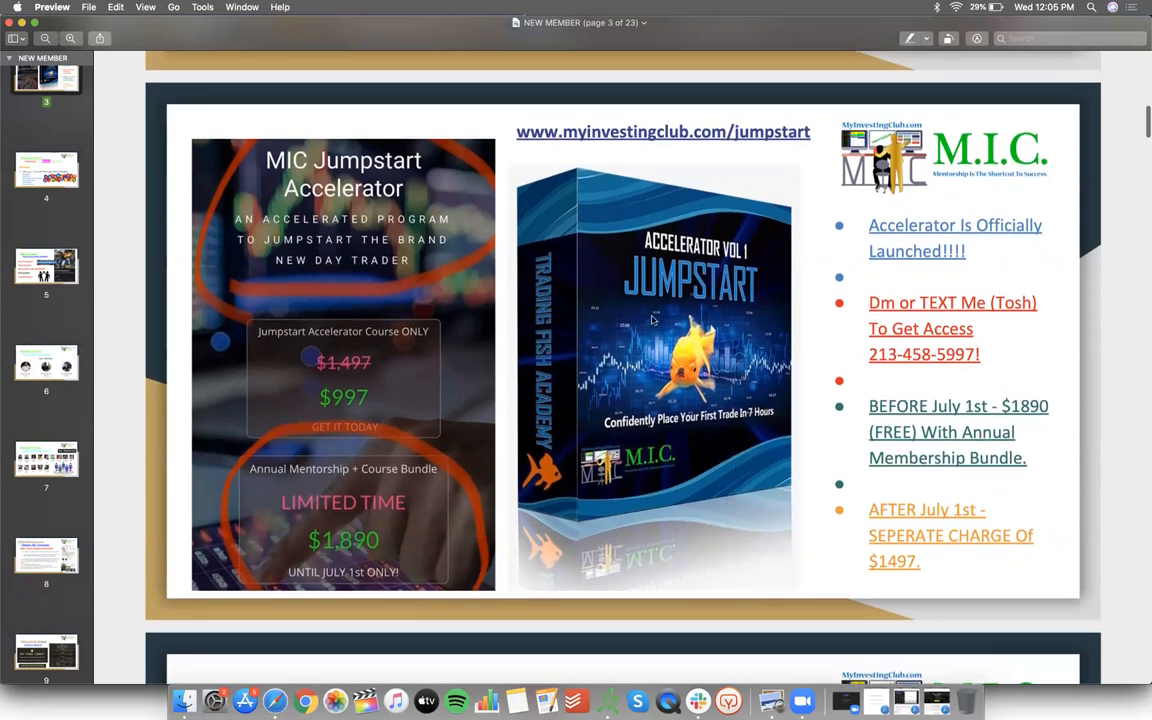
{"action": "mouse_move", "coordinate": [712, 394]}
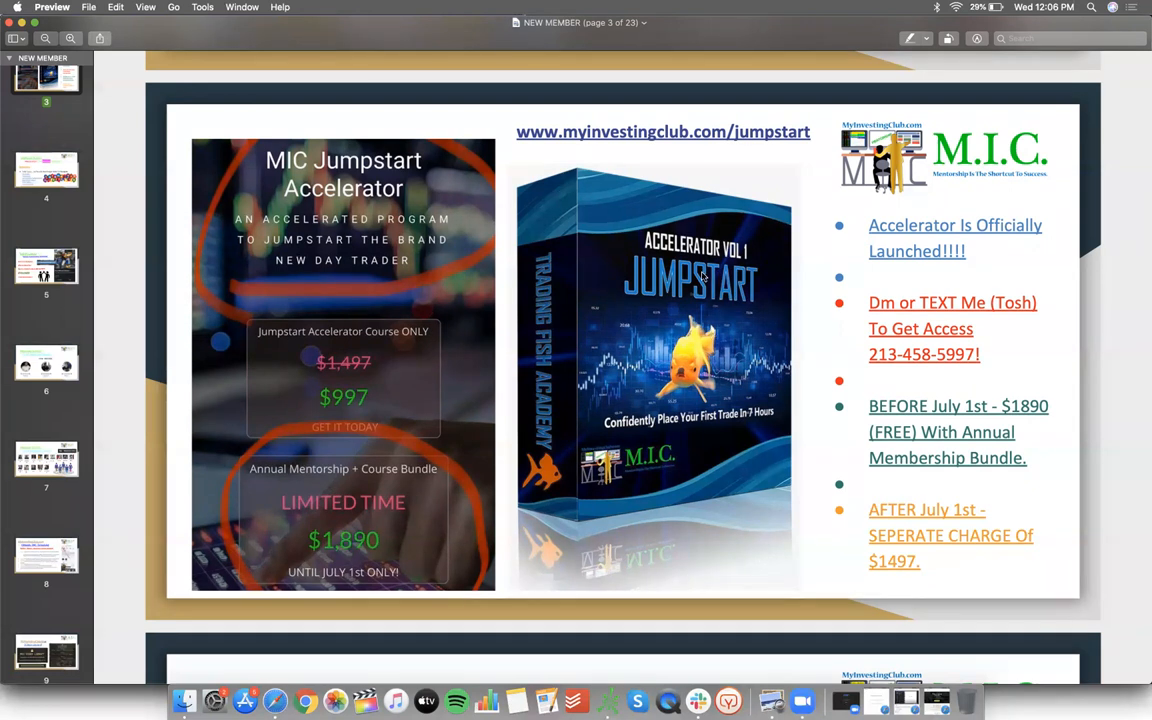
Step: Exit full screen, scroll the member PDF, then bring thinkorswim's CRSR 3-minute chart forward
{"action": "left_click", "coordinate": [35, 22]}
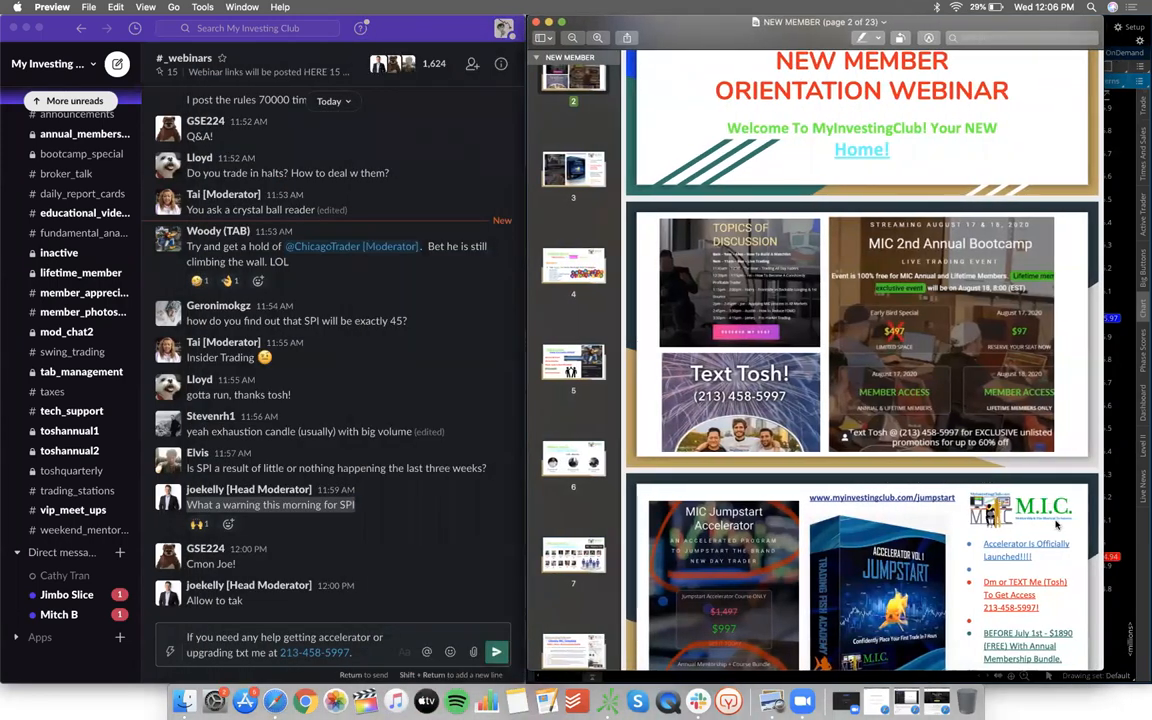
{"action": "scroll", "scroll_direction": "down", "scroll_amount": 3}
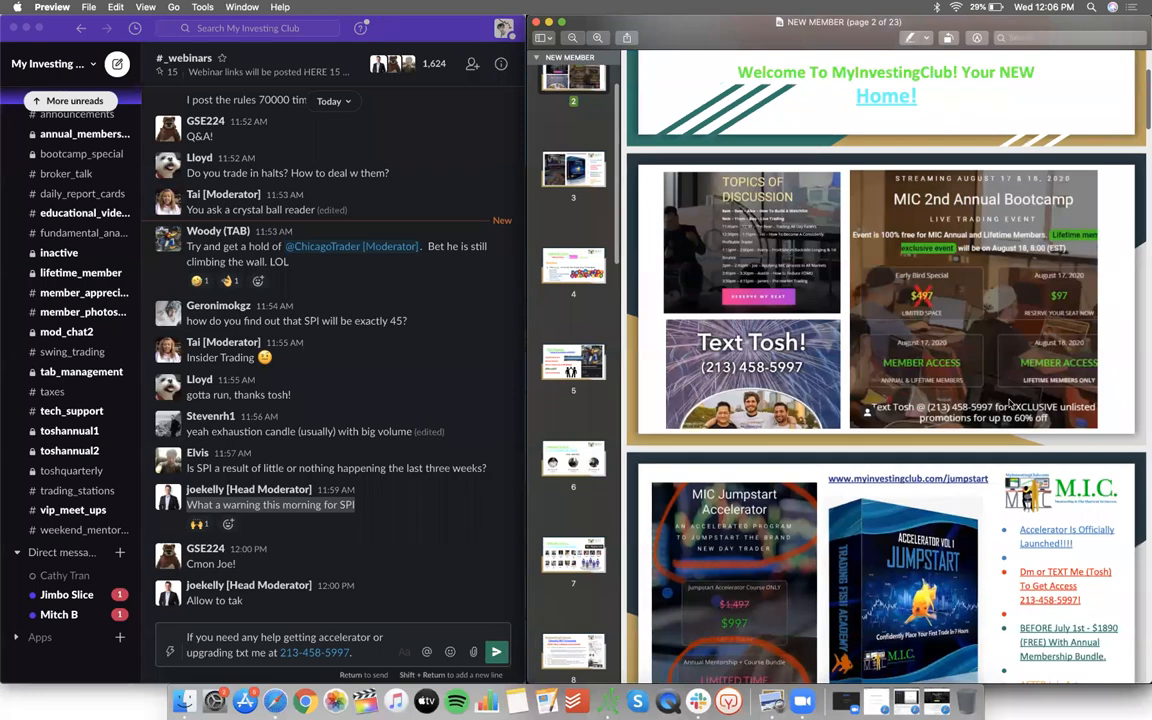
{"action": "key", "text": "F3"}
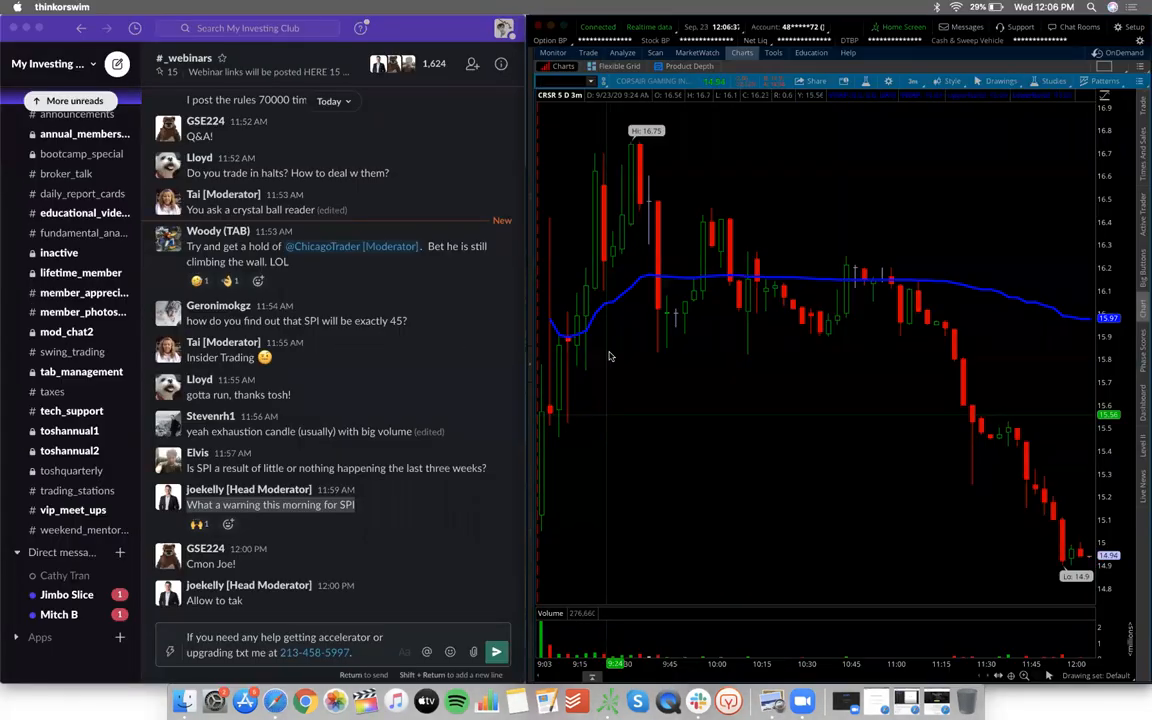
{"action": "mouse_move", "coordinate": [580, 203]}
{"action": "type", "text": "SPY"}
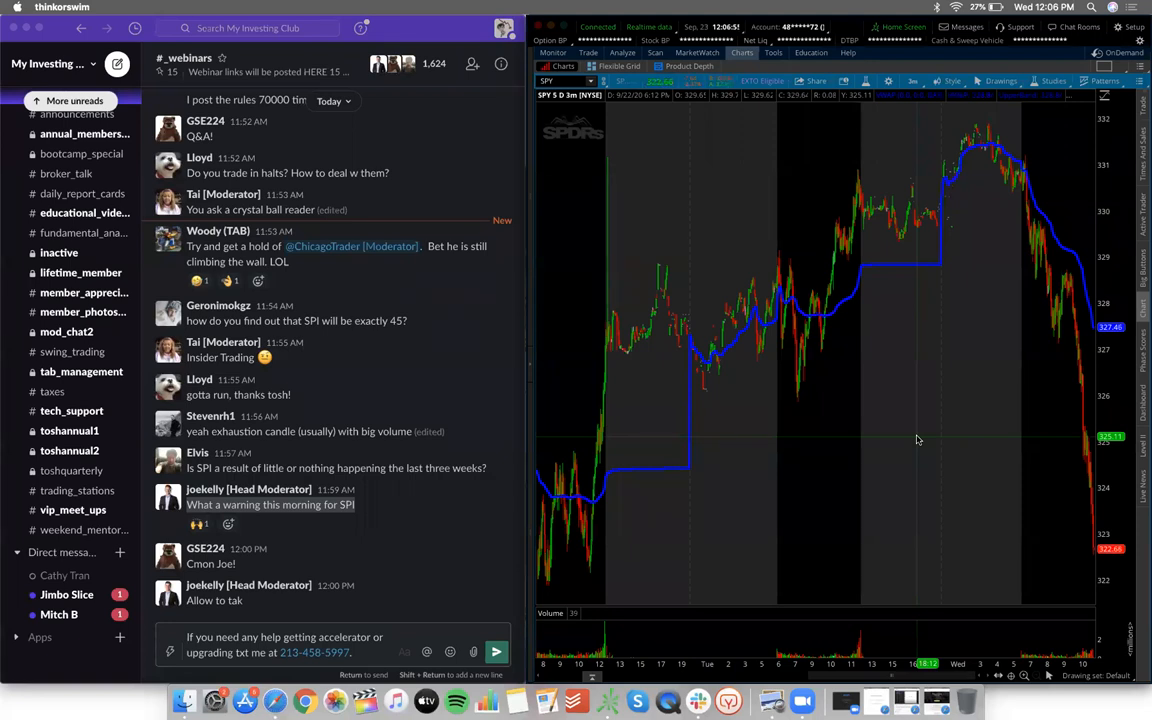
{"action": "mouse_move", "coordinate": [643, 461]}
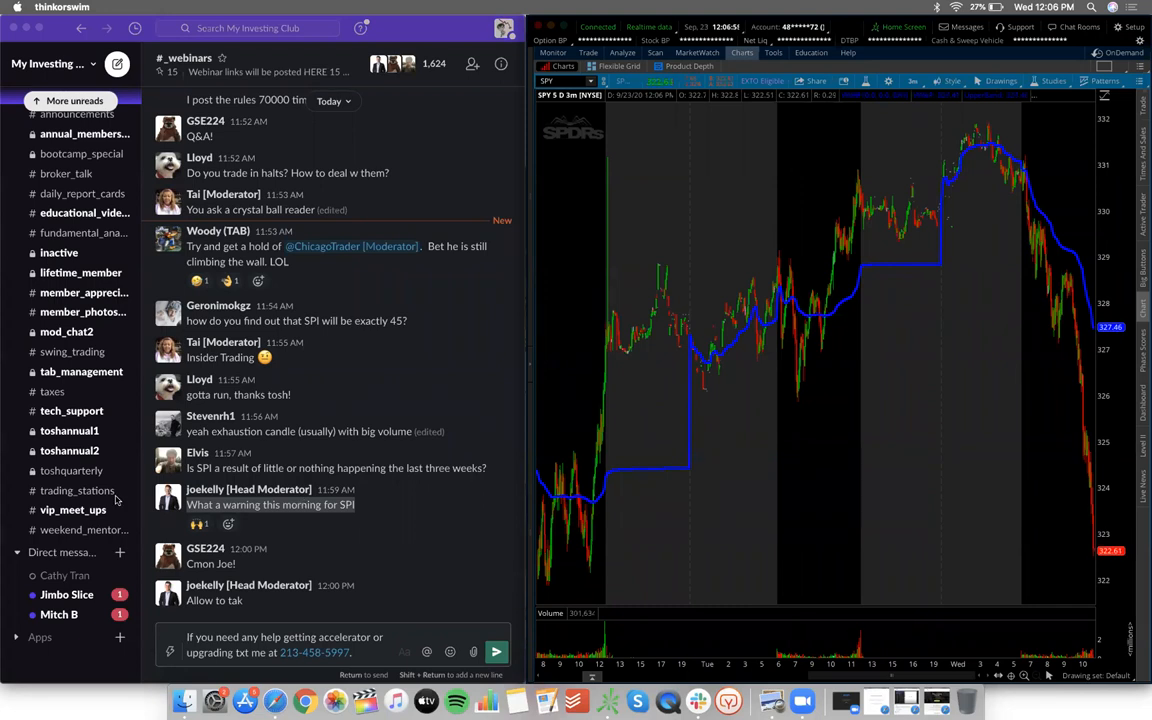
{"action": "mouse_move", "coordinate": [927, 128]}
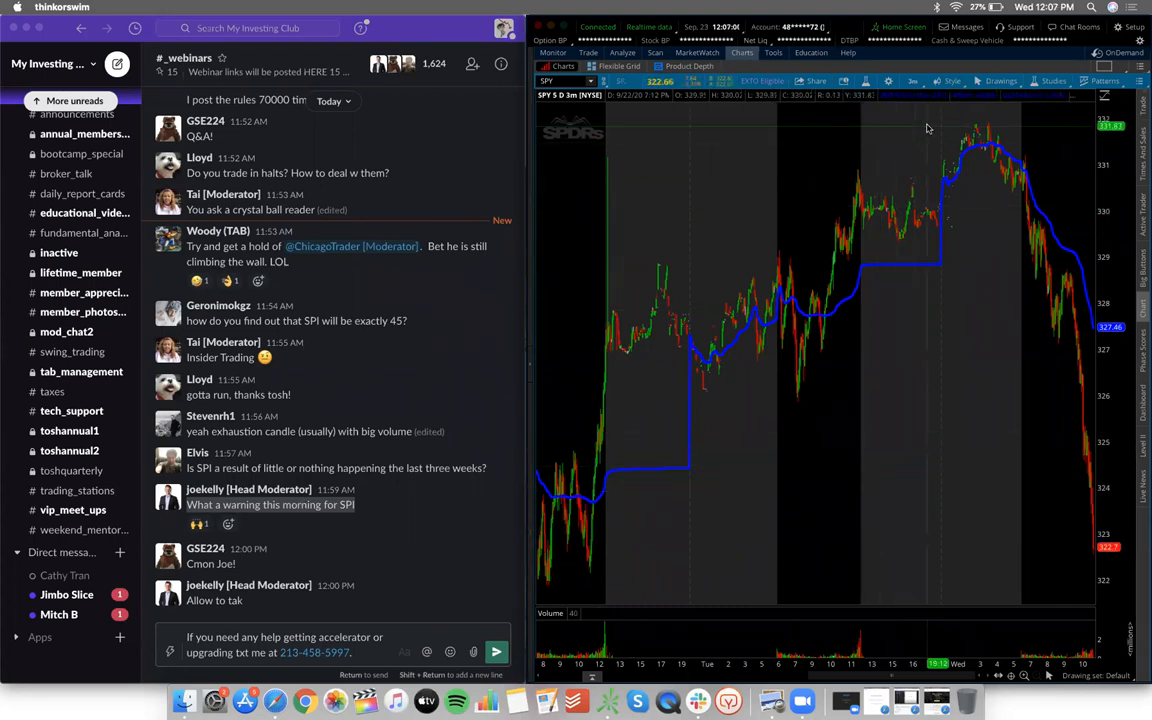
{"action": "mouse_move", "coordinate": [949, 202]}
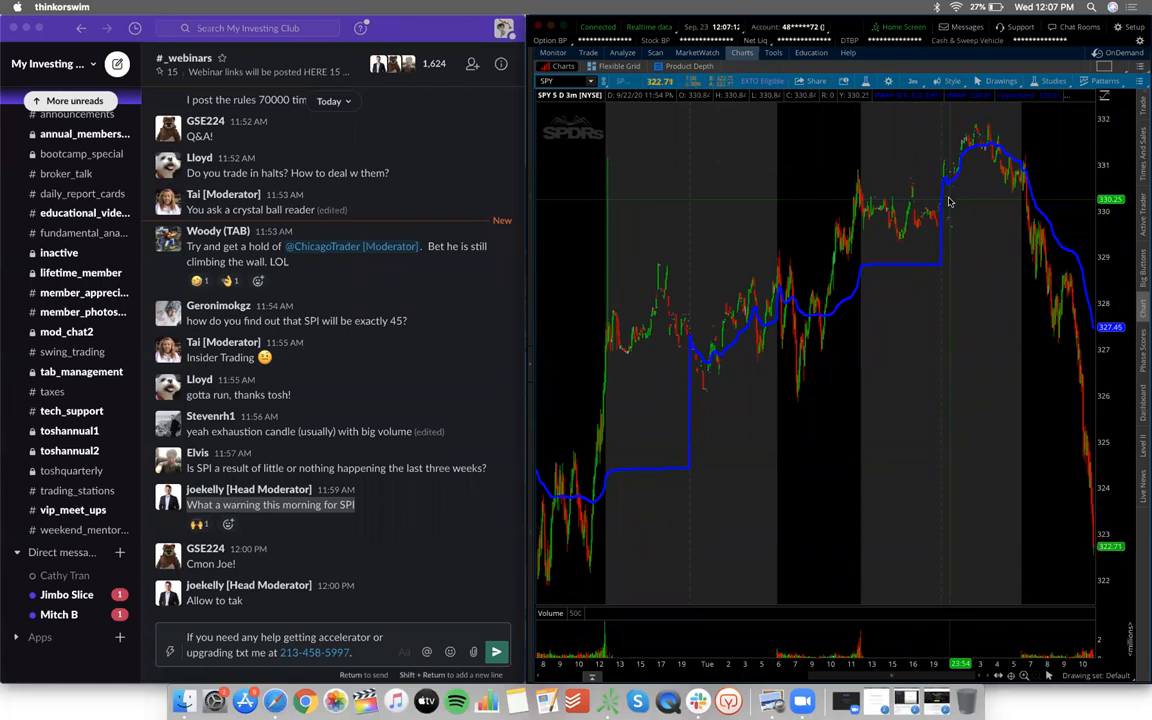
{"action": "mouse_move", "coordinate": [1004, 381]}
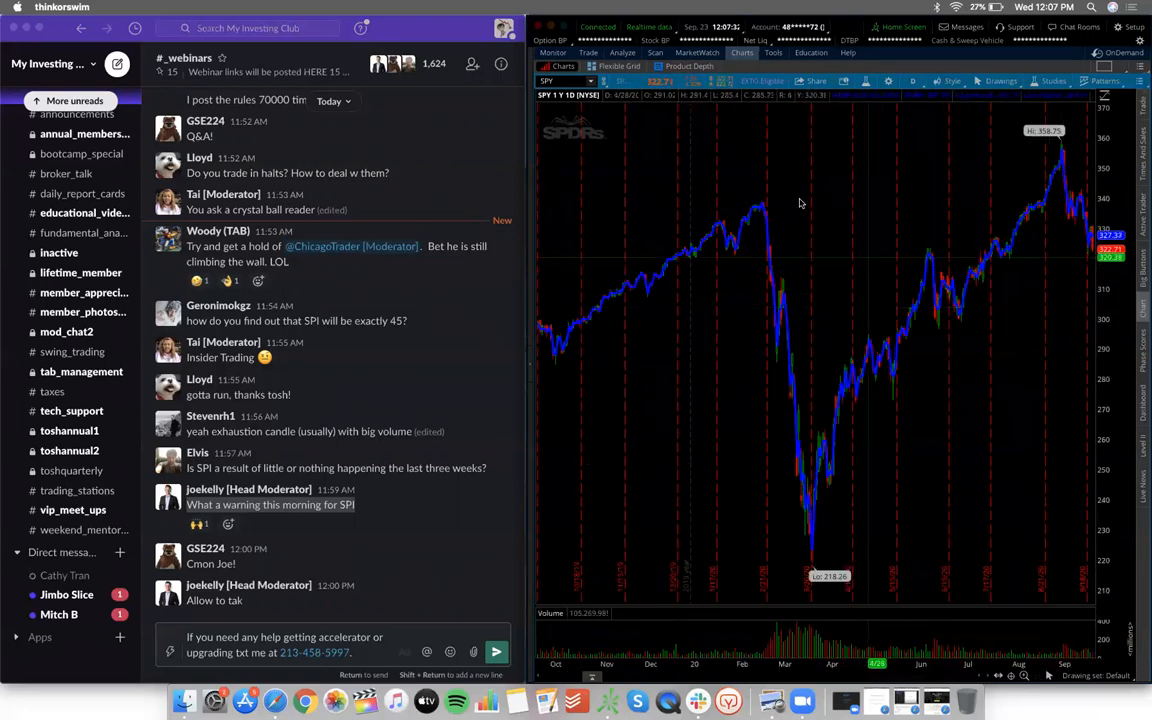
{"action": "mouse_move", "coordinate": [765, 243]}
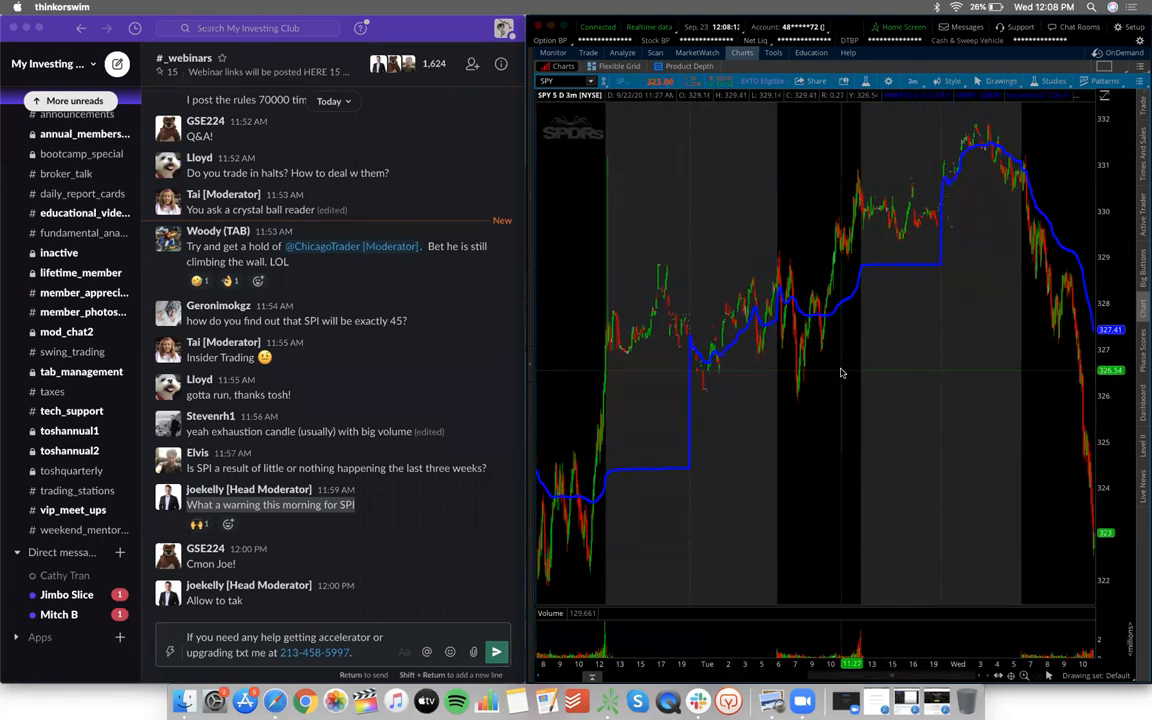
{"action": "mouse_move", "coordinate": [912, 387]}
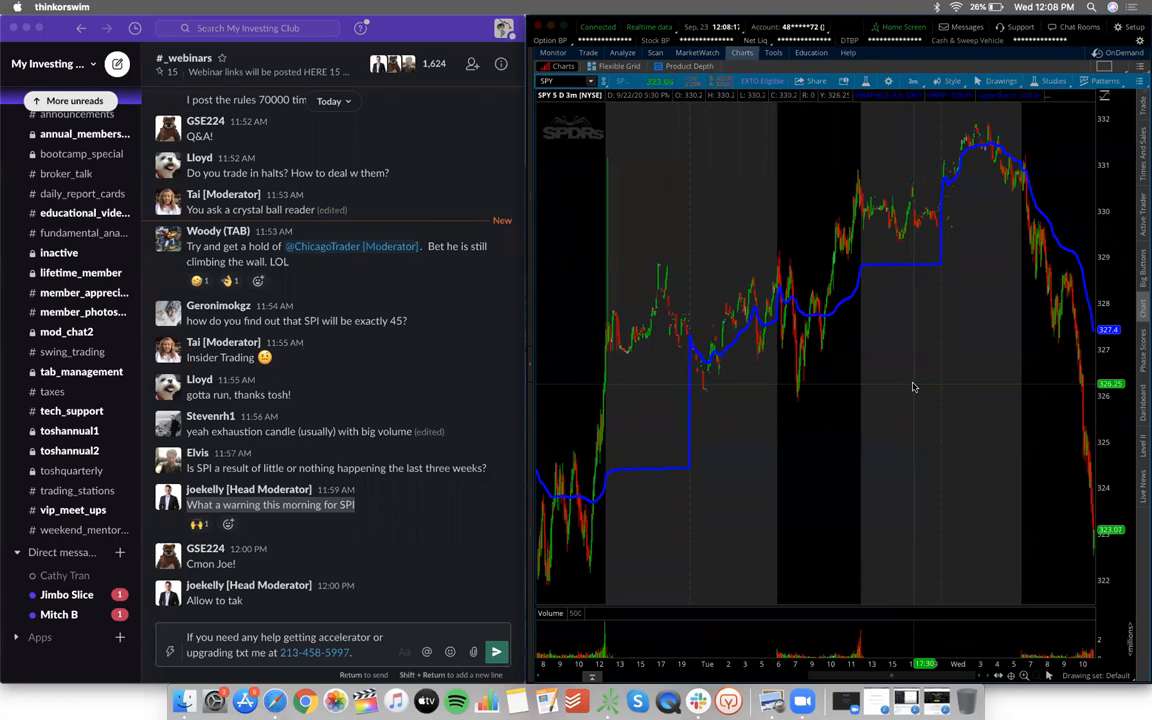
{"action": "mouse_move", "coordinate": [910, 399]}
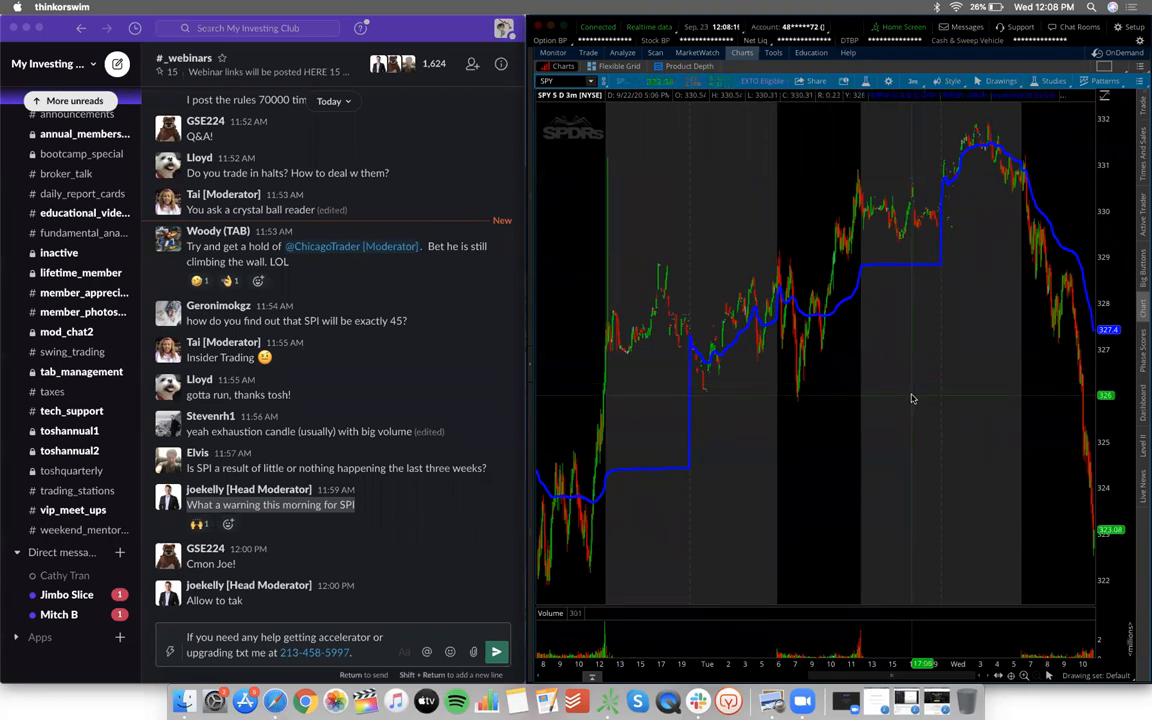
{"action": "mouse_move", "coordinate": [908, 363]}
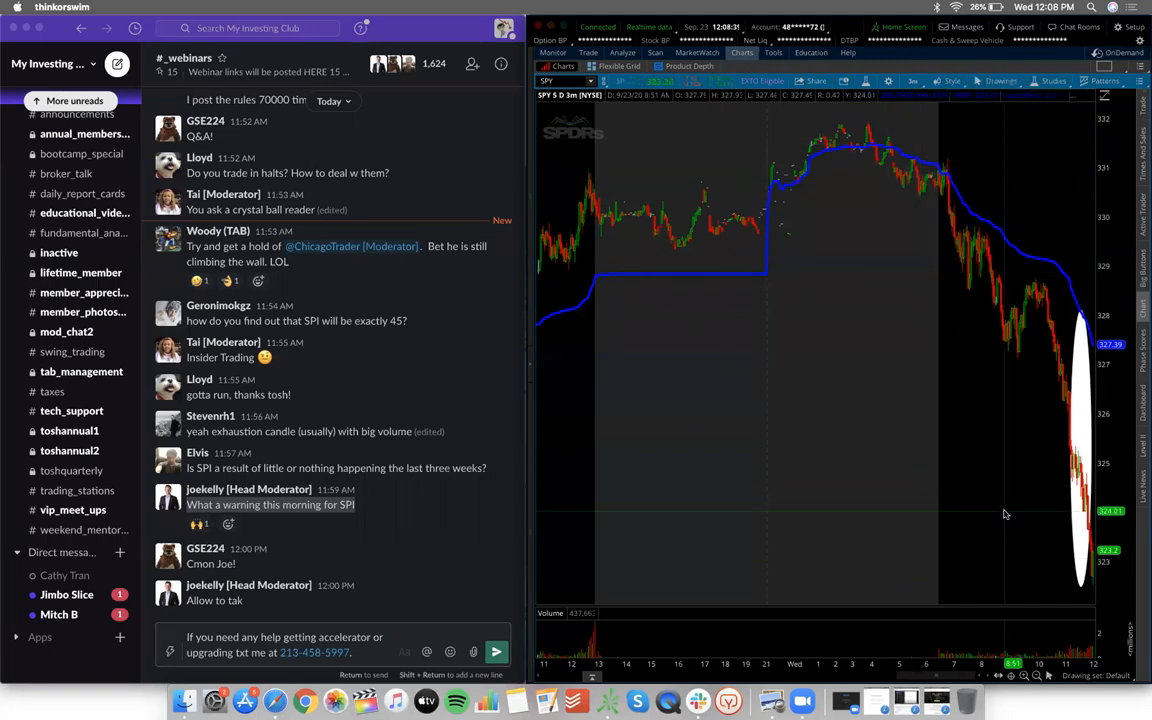
{"action": "mouse_move", "coordinate": [801, 468]}
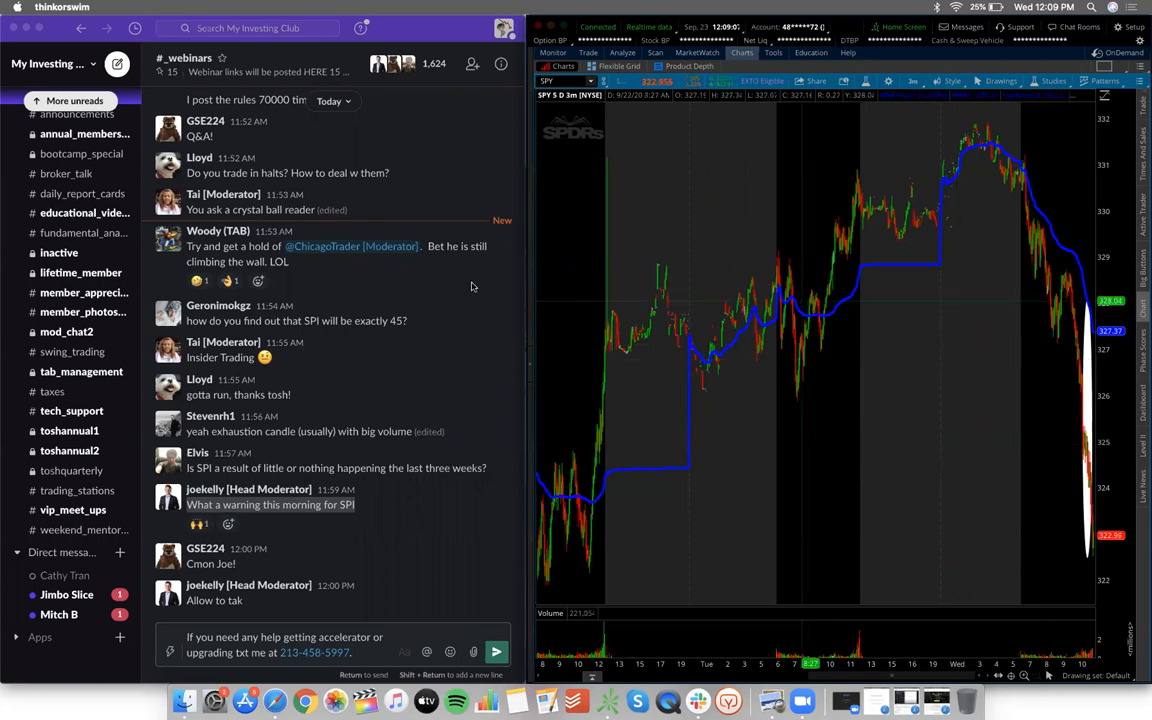
Step: Zoom the SPY chart to today's session, showing the slide from about 331 to 323
{"action": "scroll", "scroll_direction": "up", "scroll_amount": 3}
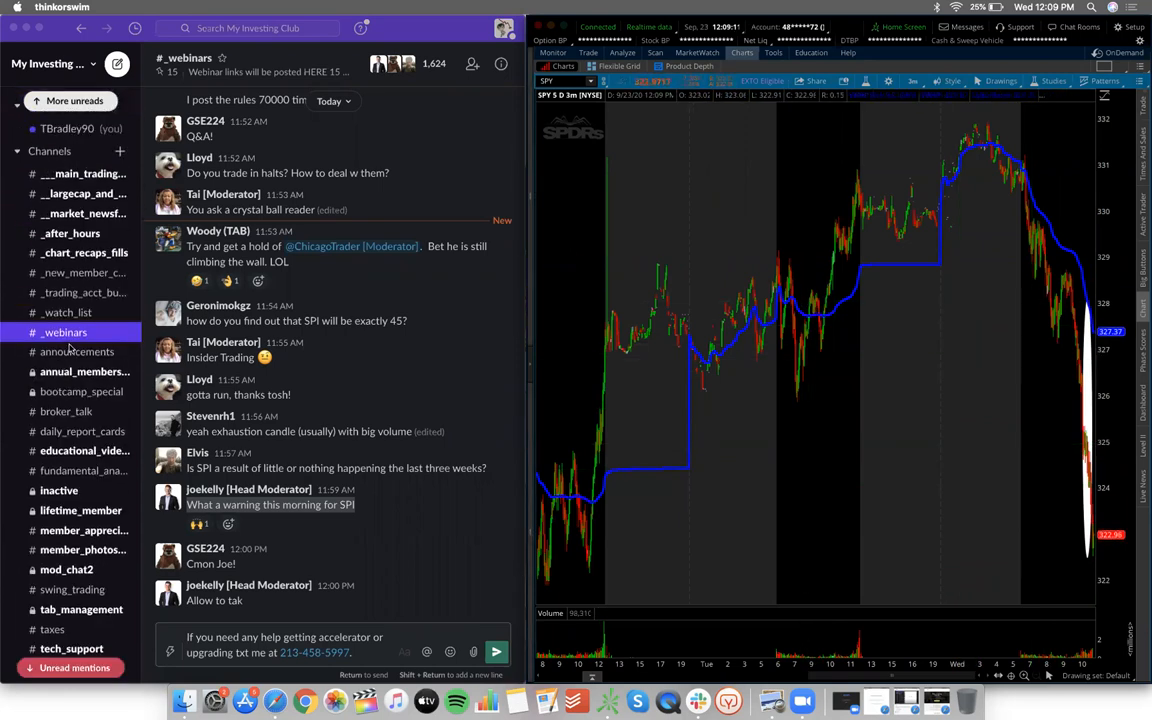
{"action": "scroll", "scroll_direction": "down", "scroll_amount": 3}
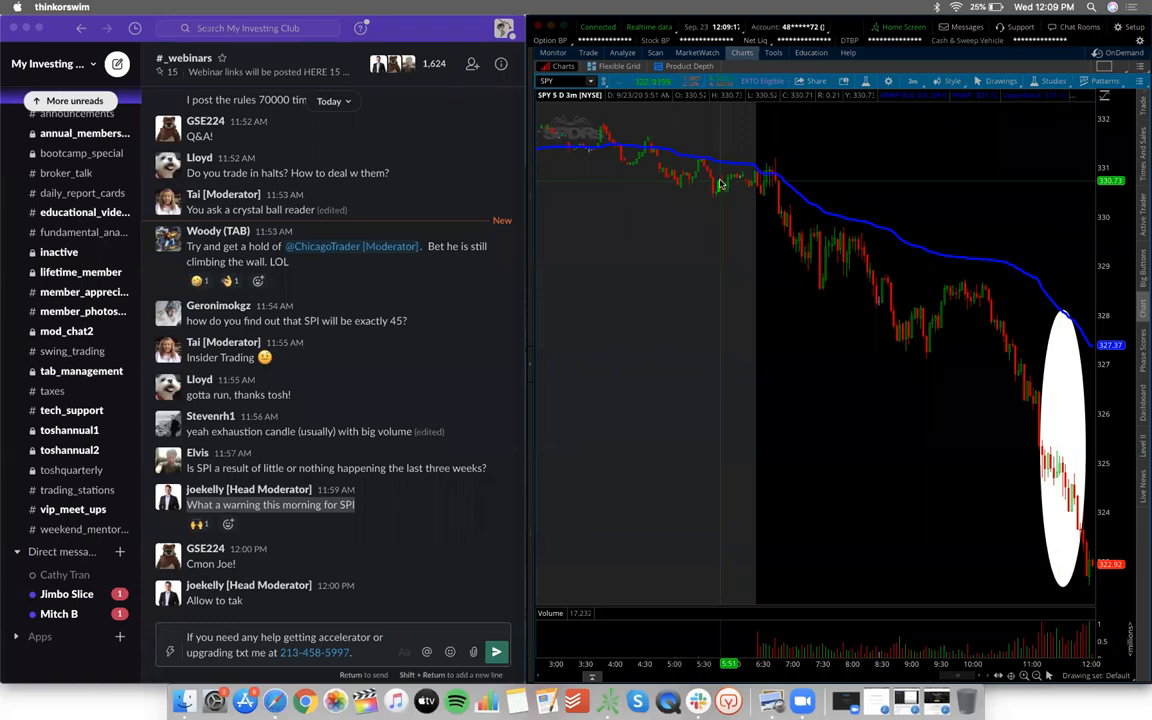
{"action": "mouse_move", "coordinate": [798, 321]}
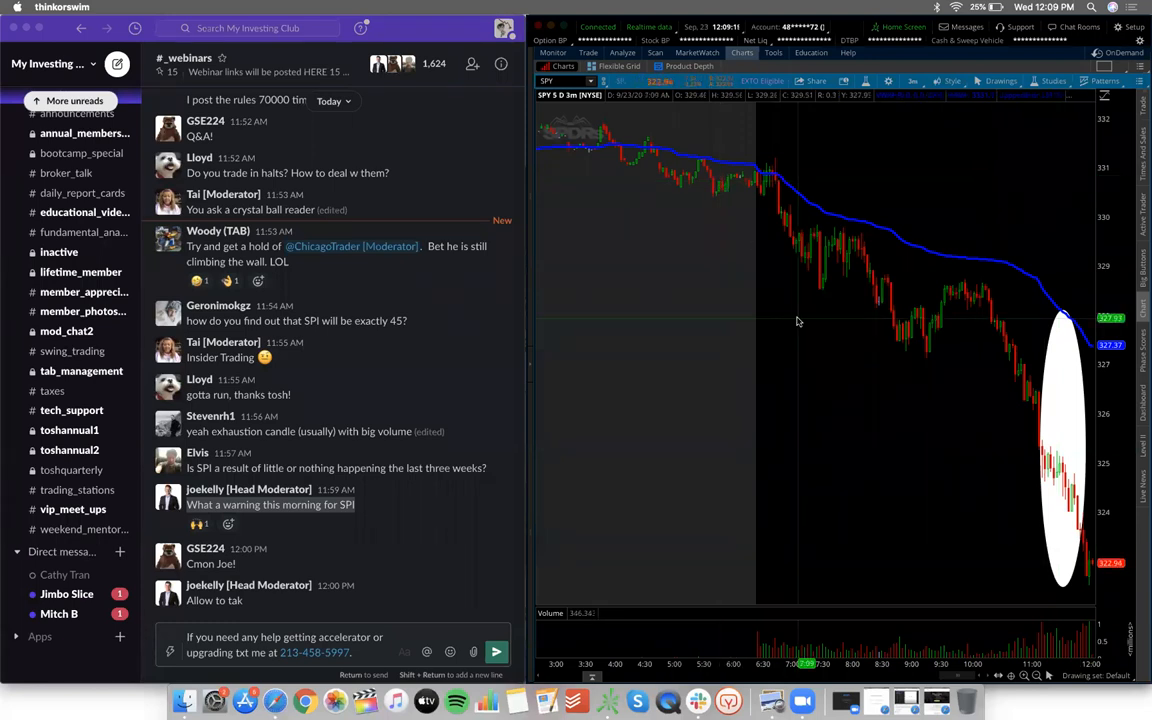
{"action": "mouse_move", "coordinate": [733, 144]}
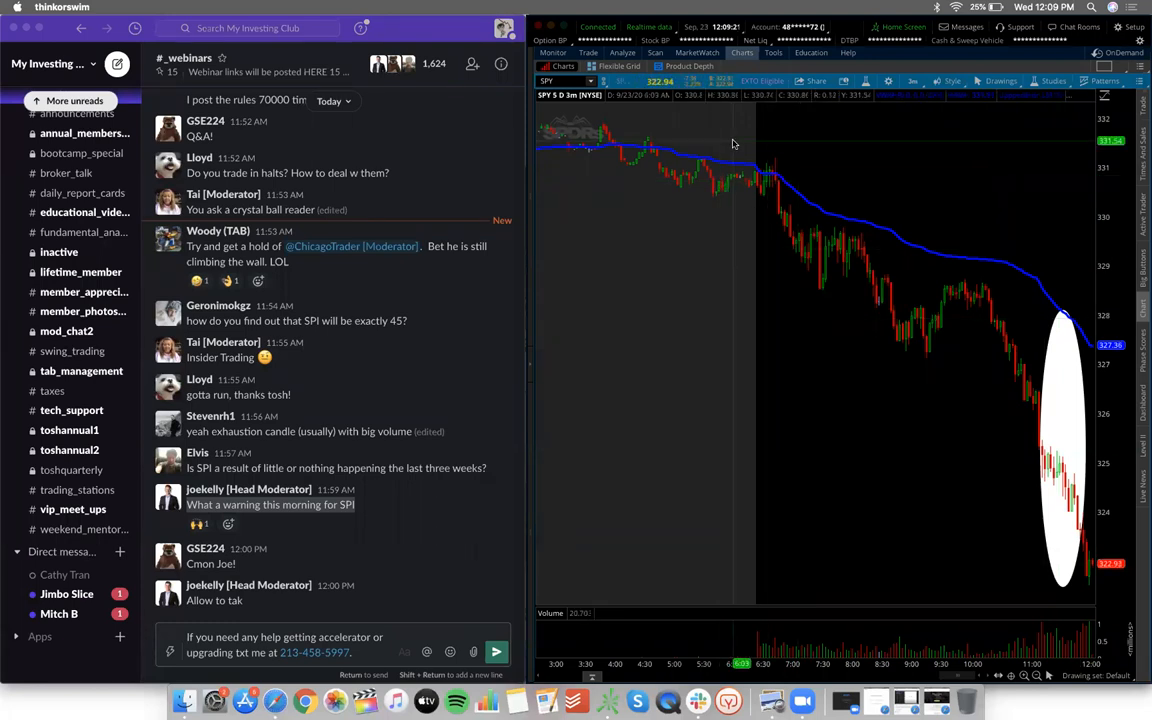
{"action": "mouse_move", "coordinate": [893, 478]}
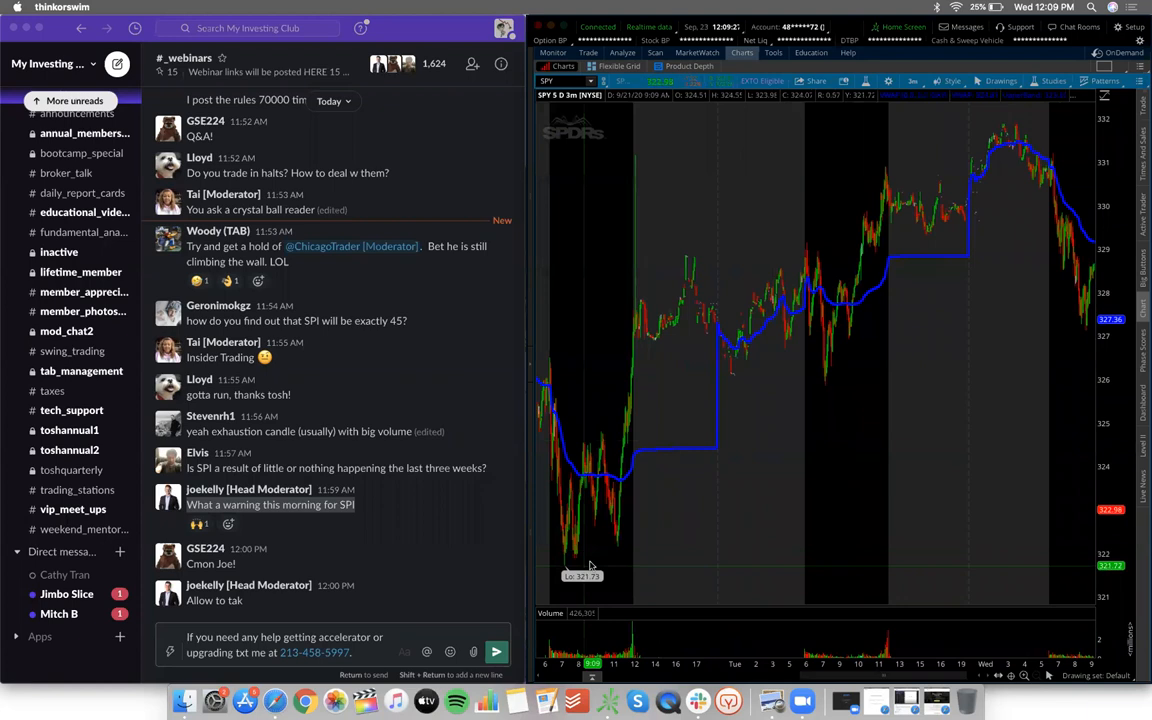
{"action": "mouse_move", "coordinate": [885, 490]}
{"action": "type", "text": "VOO"}
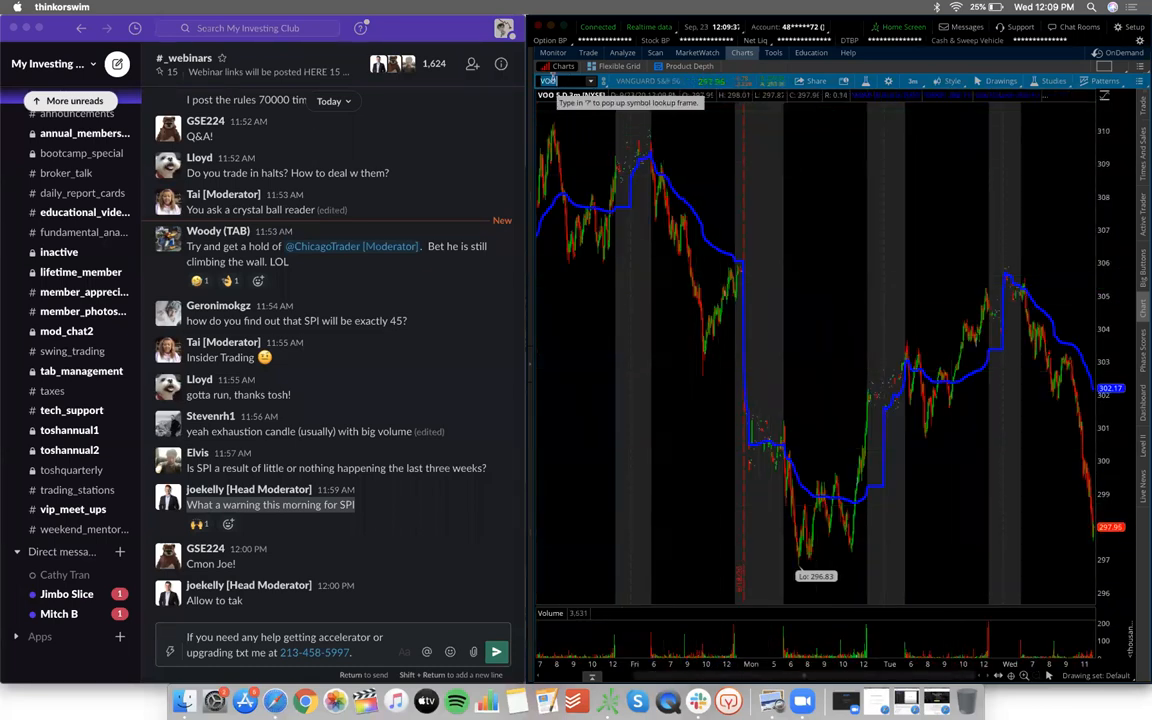
Step: Enter QQQ, then TSLA to show Tesla's five-day 3-minute chart
{"action": "type", "text": "QQQ"}
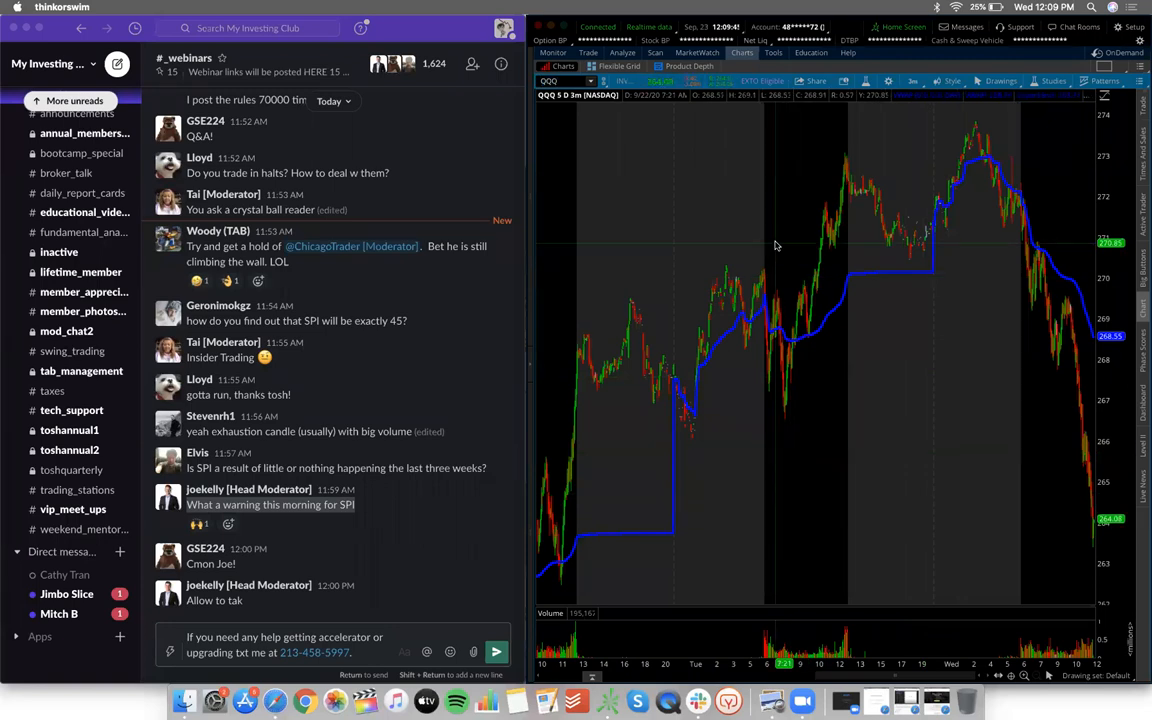
{"action": "mouse_move", "coordinate": [858, 406]}
{"action": "type", "text": "SPY"}
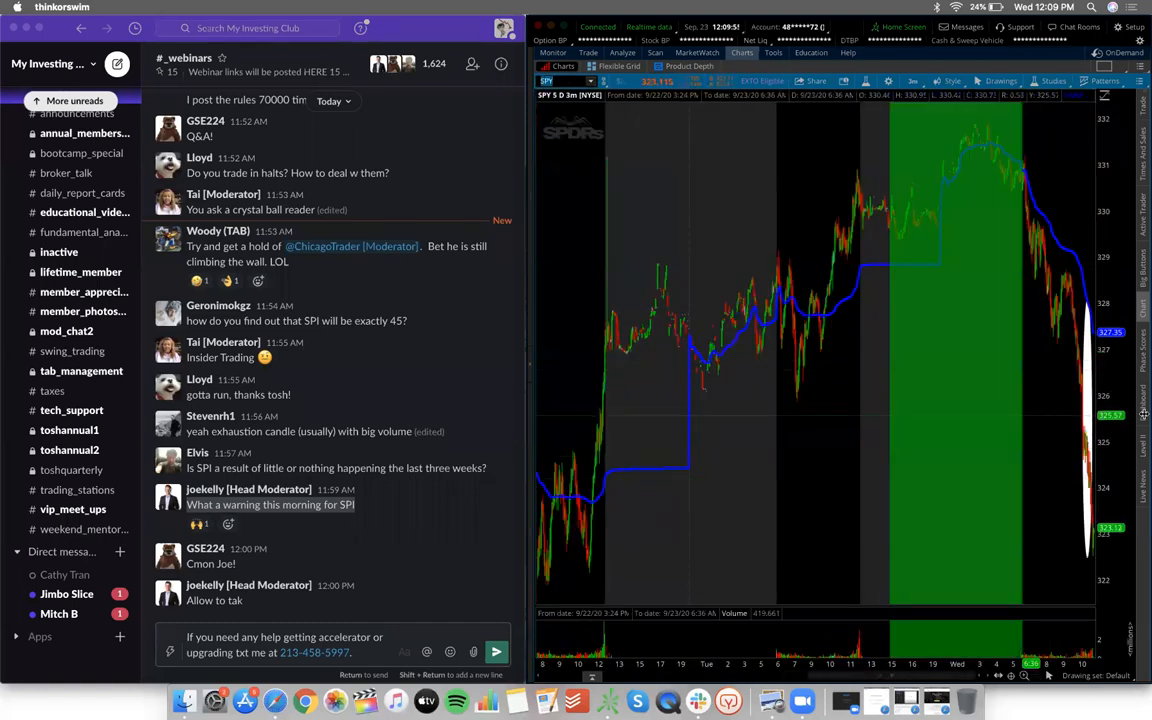
{"action": "type", "text": "TSLA"}
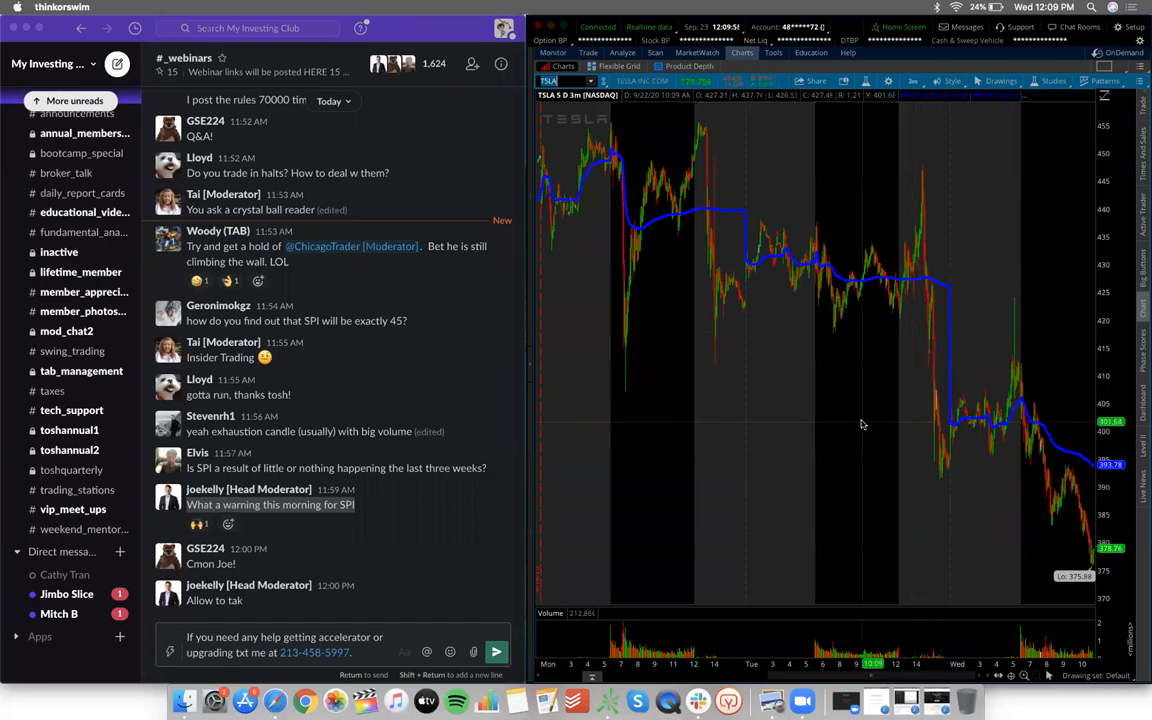
{"action": "mouse_move", "coordinate": [883, 457]}
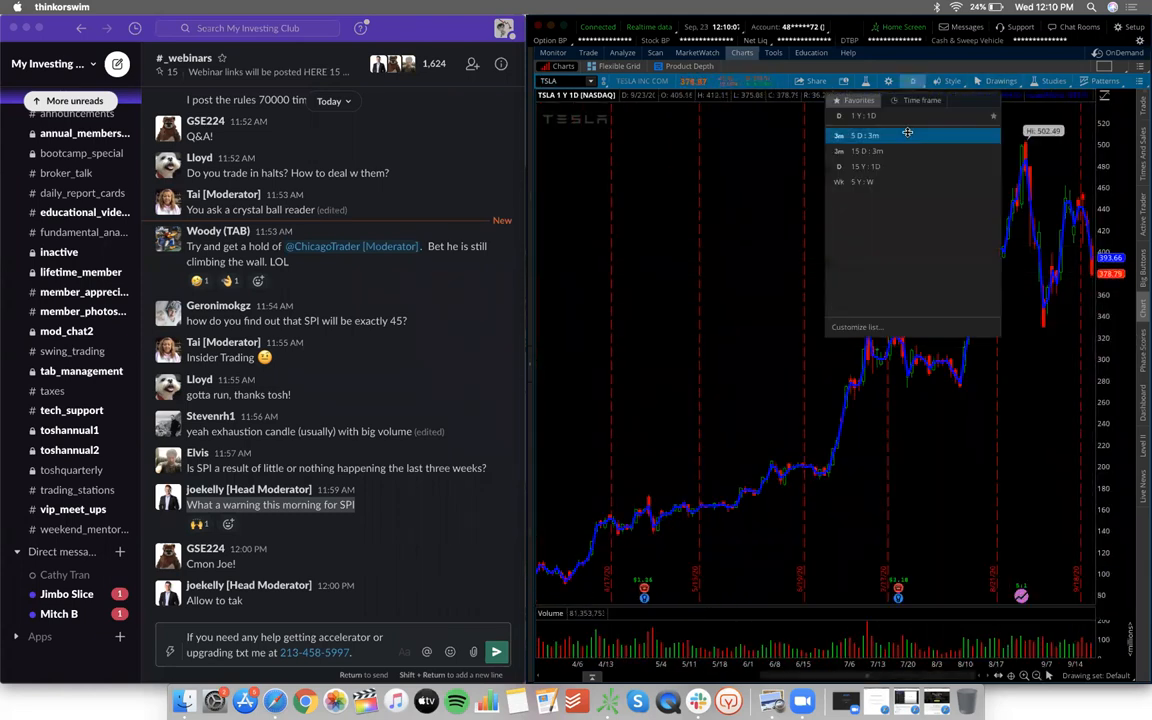
{"action": "left_click", "coordinate": [870, 135]}
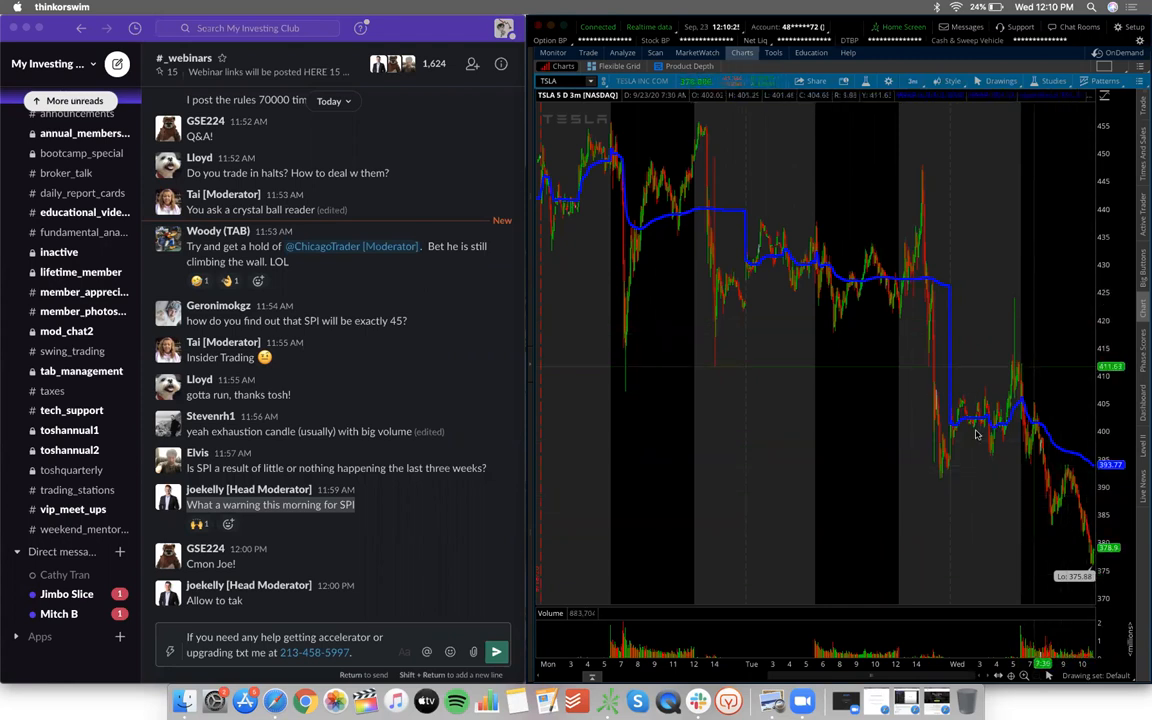
{"action": "mouse_move", "coordinate": [810, 183]}
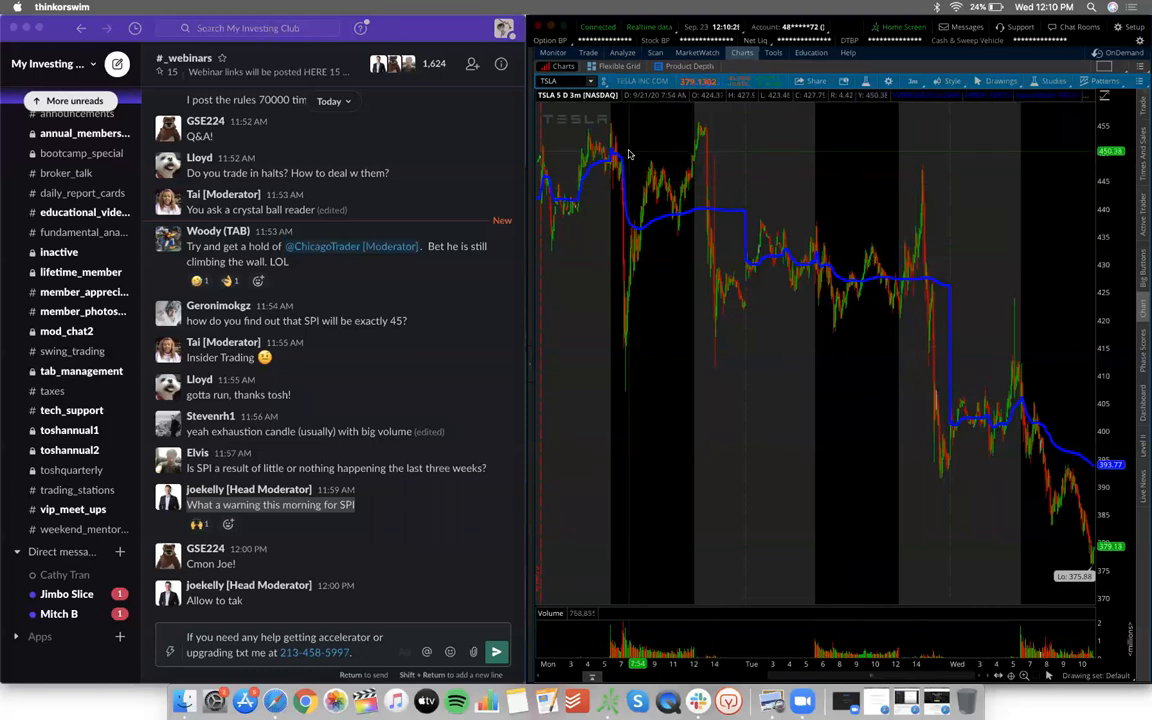
{"action": "mouse_move", "coordinate": [805, 306]}
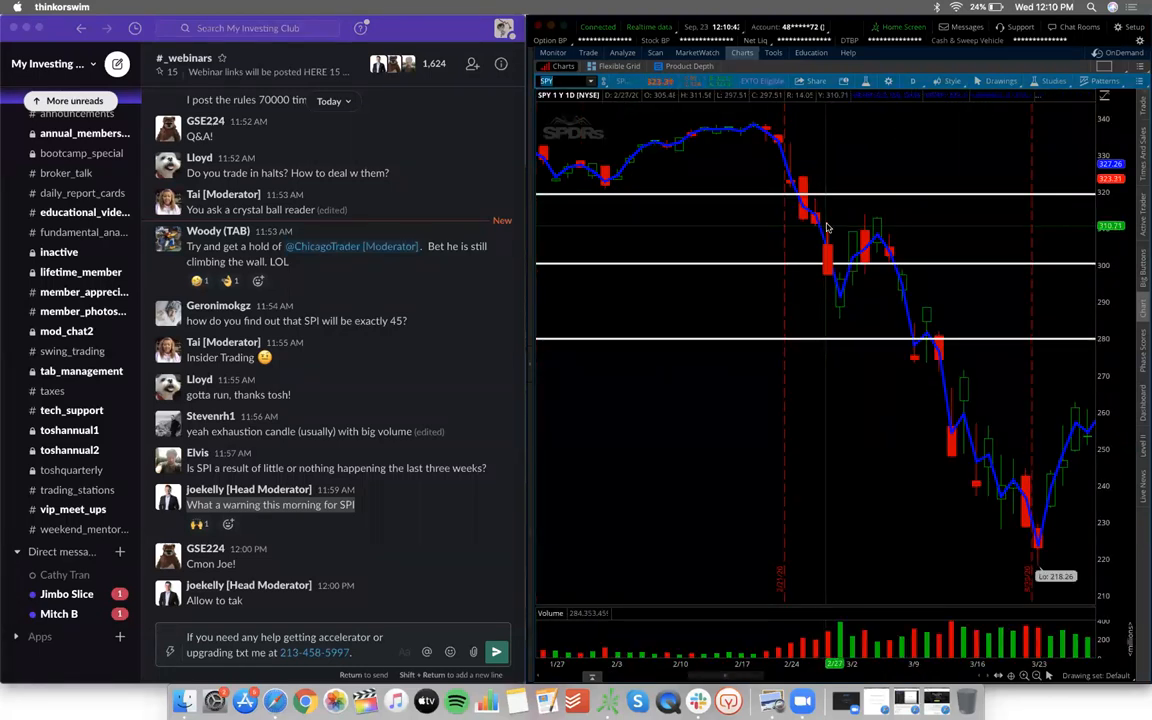
{"action": "mouse_move", "coordinate": [800, 154]}
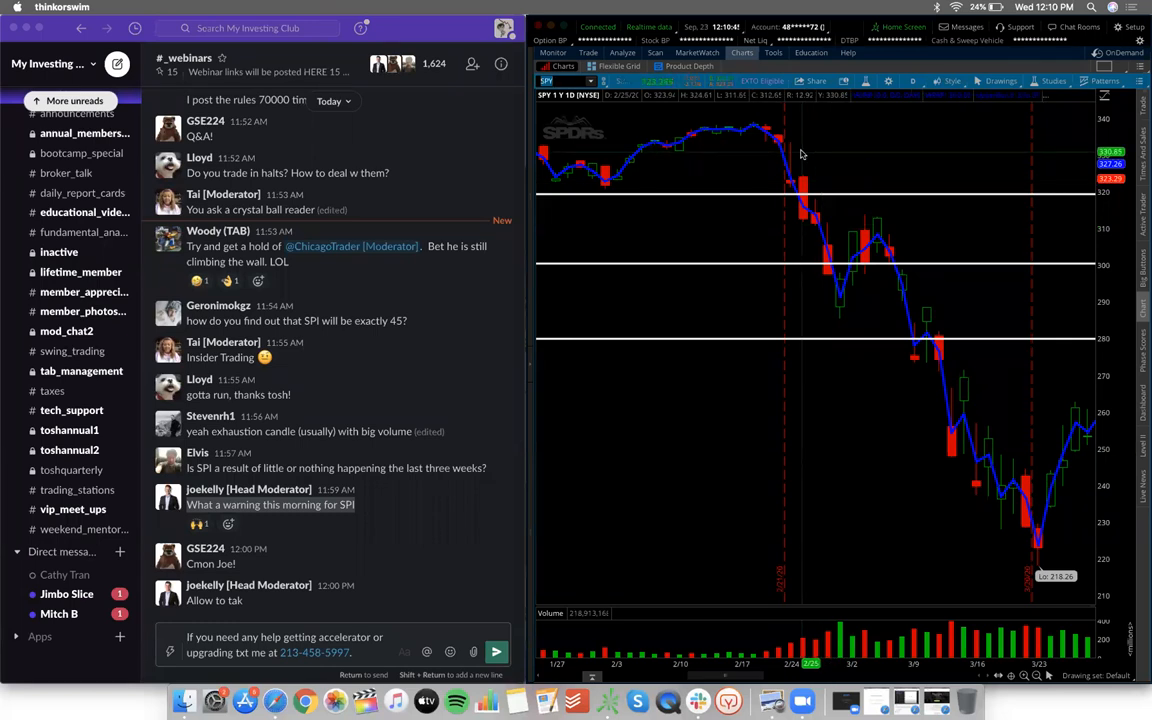
{"action": "mouse_move", "coordinate": [818, 470]}
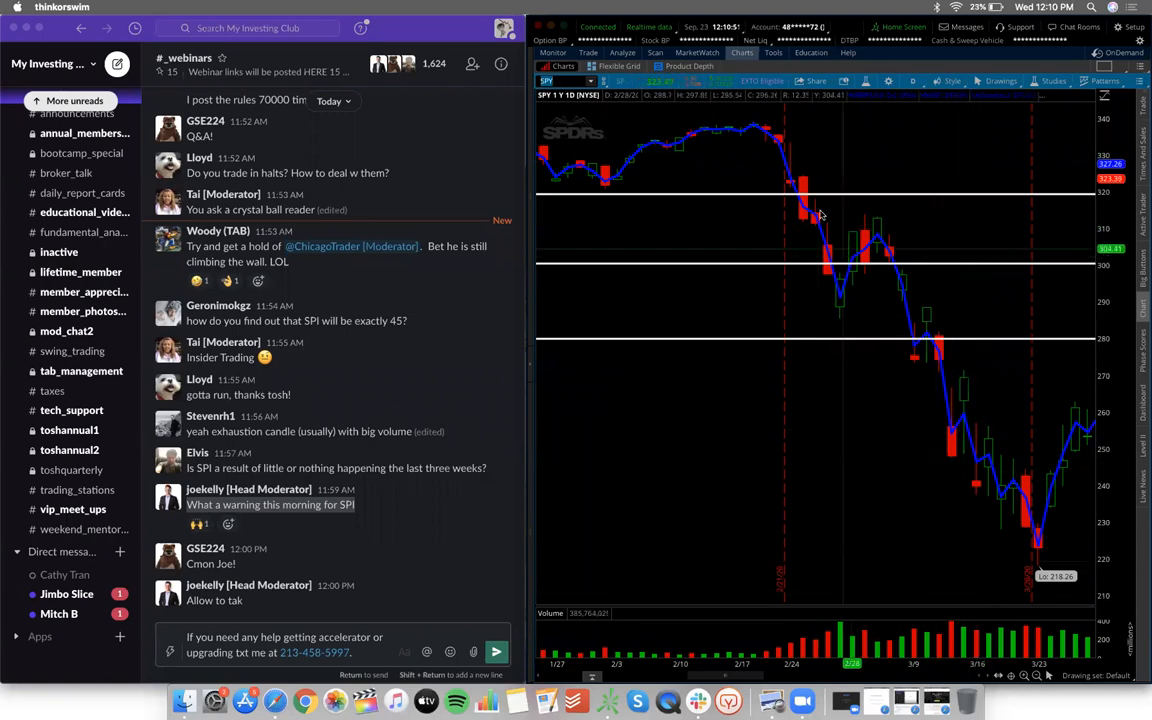
{"action": "mouse_move", "coordinate": [790, 153]}
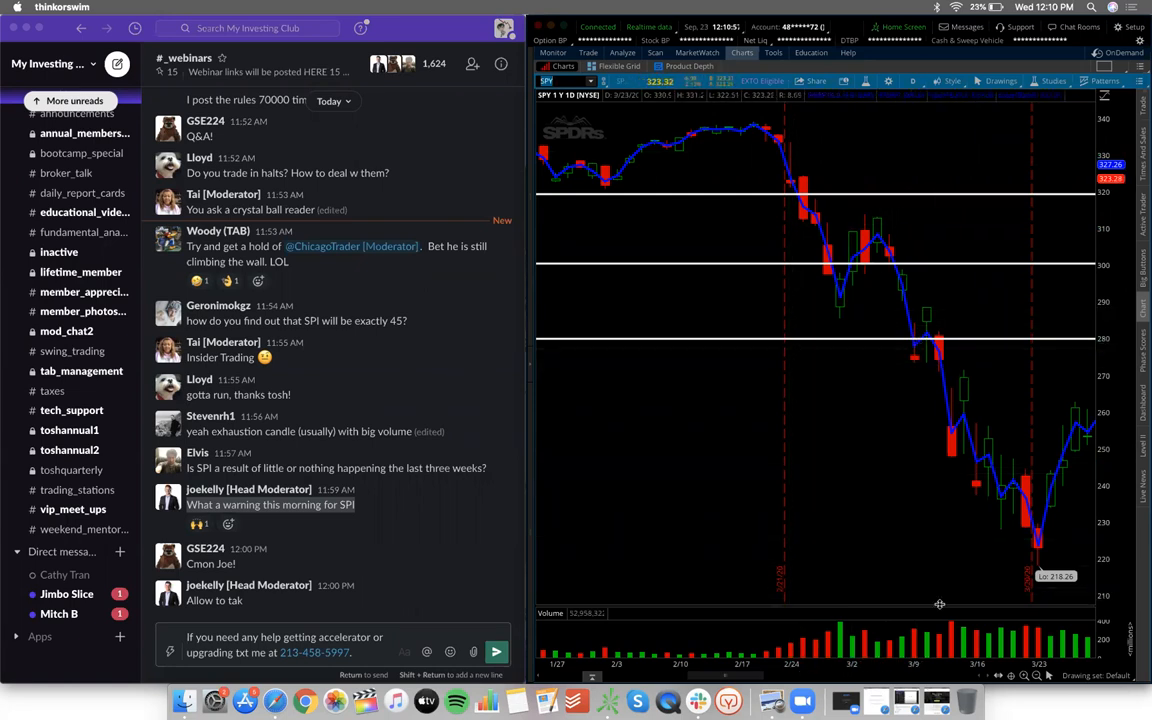
{"action": "mouse_move", "coordinate": [1045, 540]}
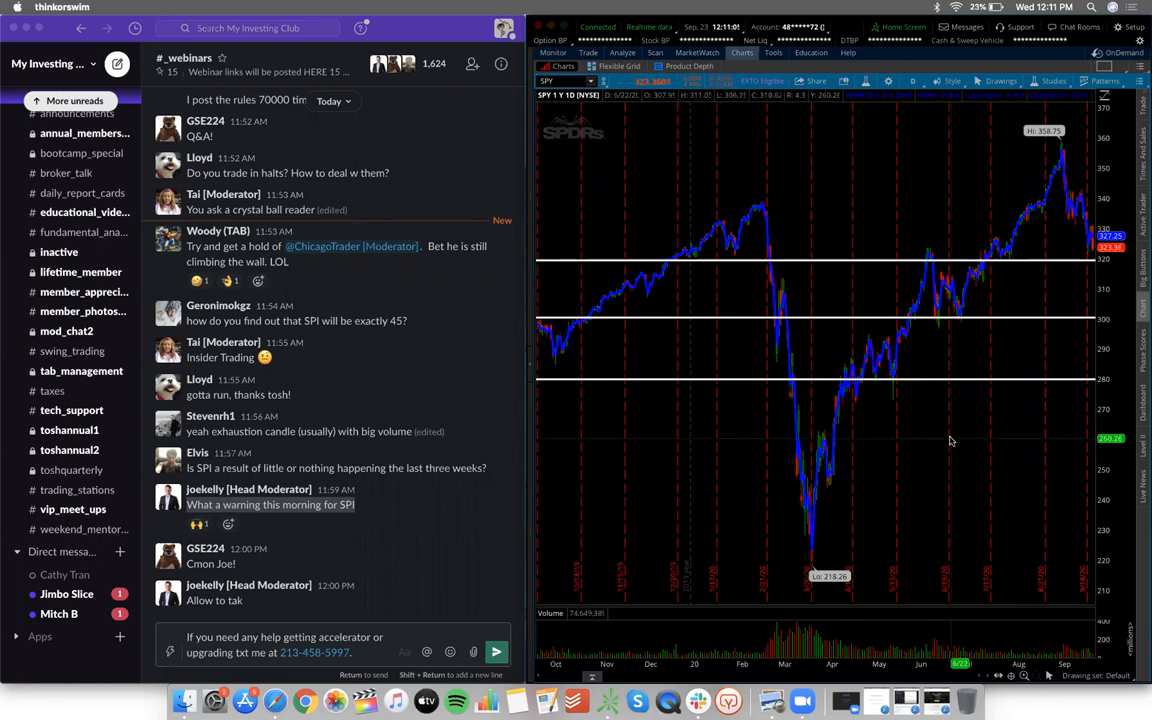
{"action": "mouse_move", "coordinate": [970, 393]}
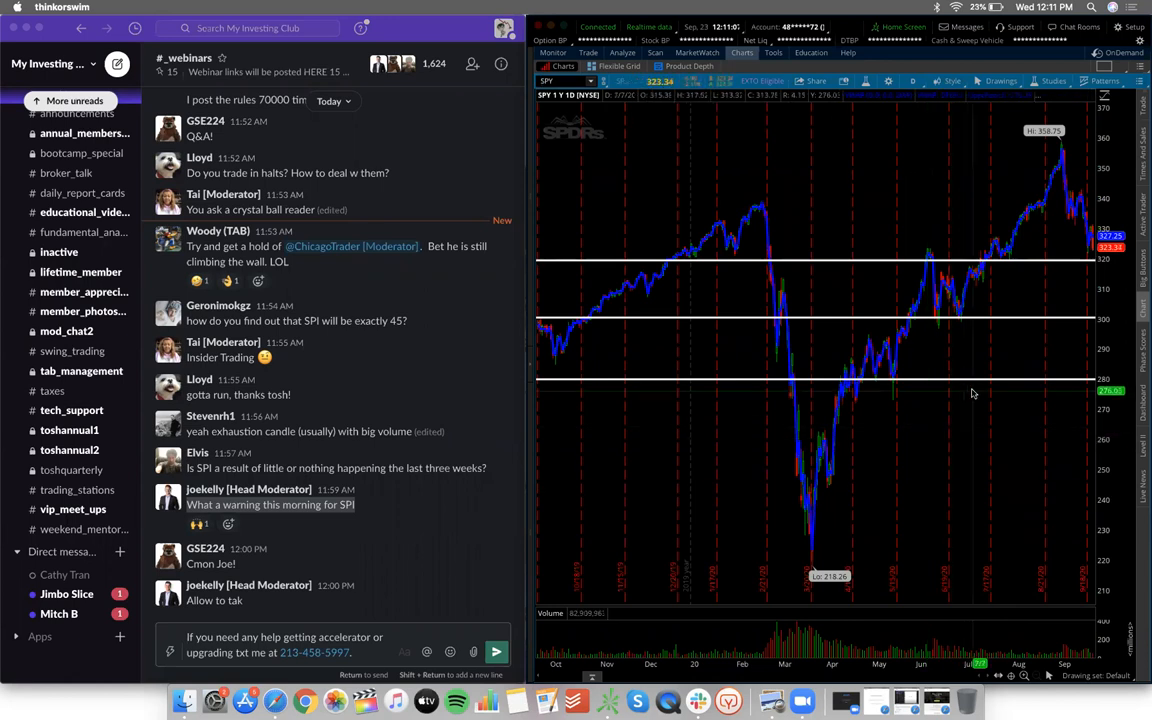
{"action": "mouse_move", "coordinate": [1006, 390]}
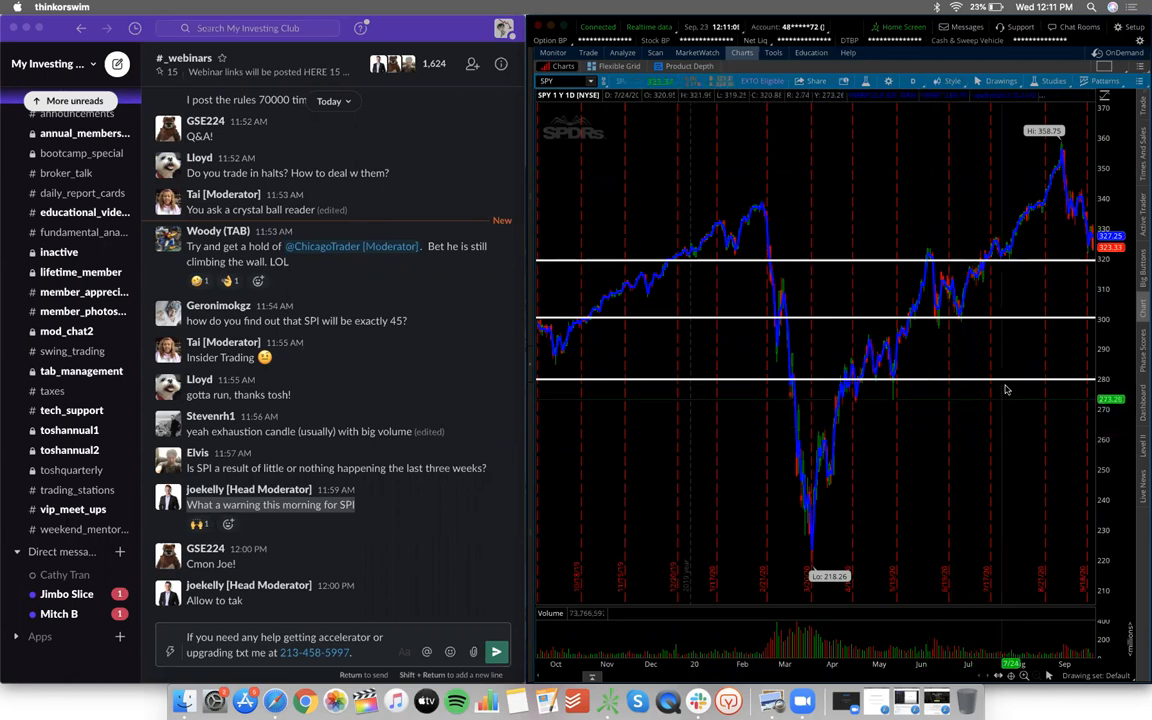
{"action": "mouse_move", "coordinate": [770, 240]}
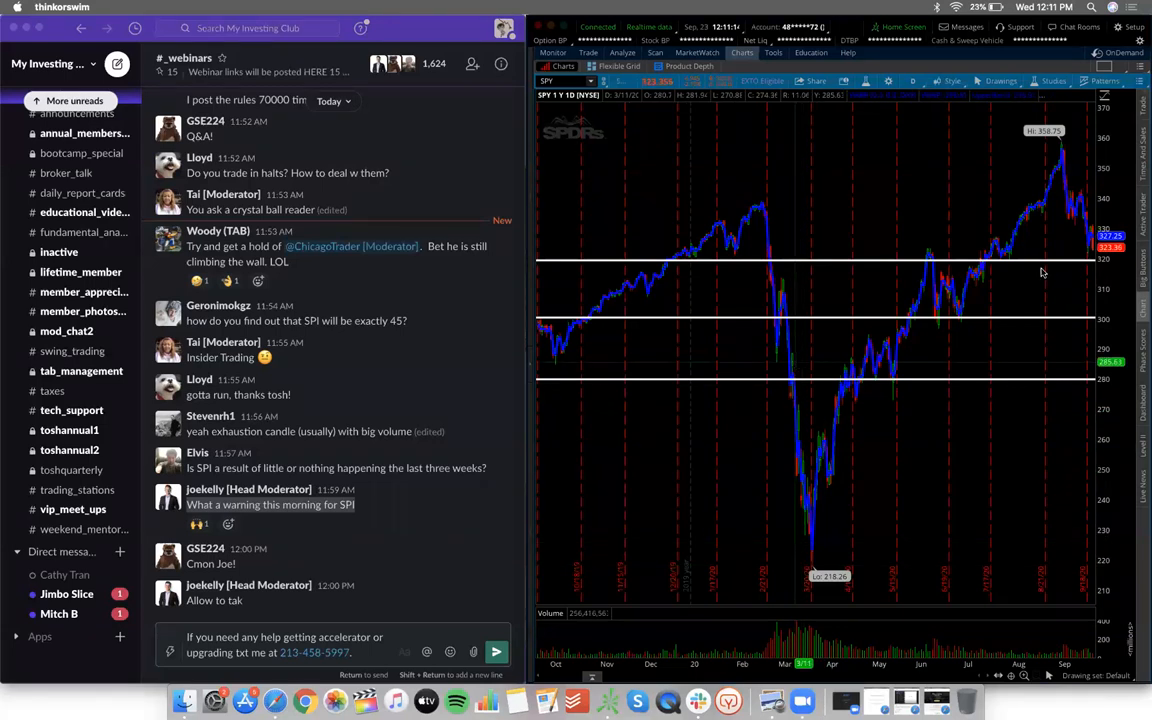
{"action": "mouse_move", "coordinate": [1085, 234]}
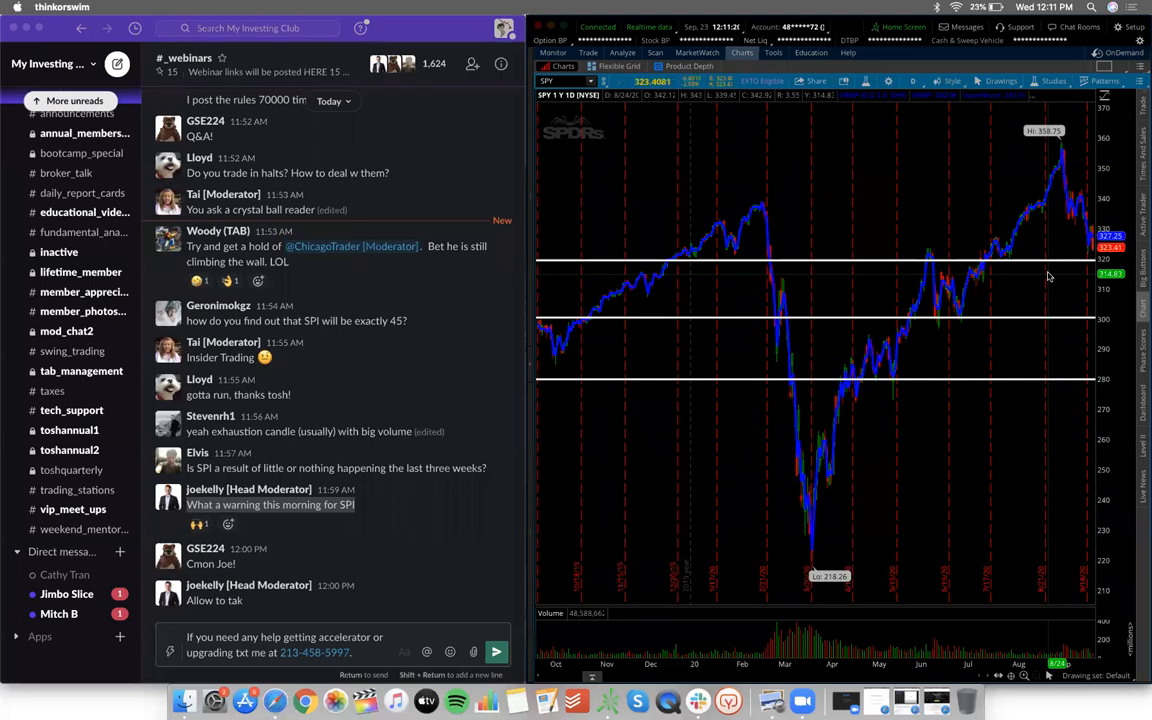
{"action": "mouse_move", "coordinate": [594, 110]}
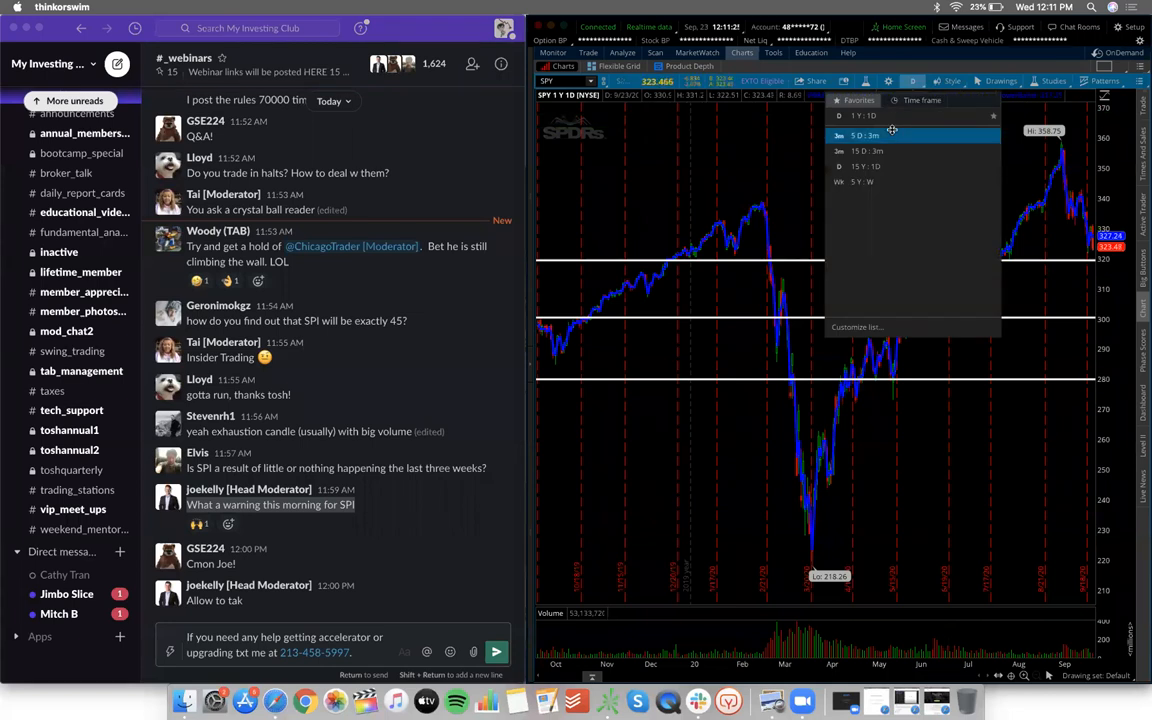
Step: Select 5D:3m from the timeframe favorites for SPY
{"action": "left_click", "coordinate": [865, 135]}
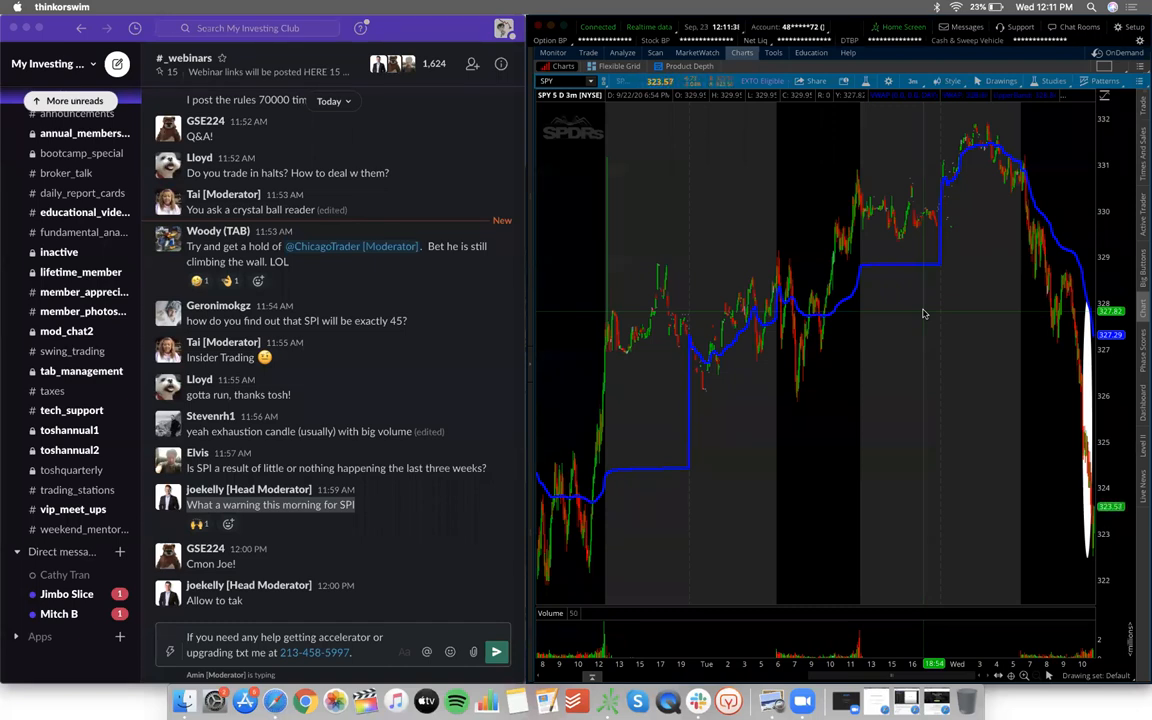
{"action": "mouse_move", "coordinate": [947, 340]}
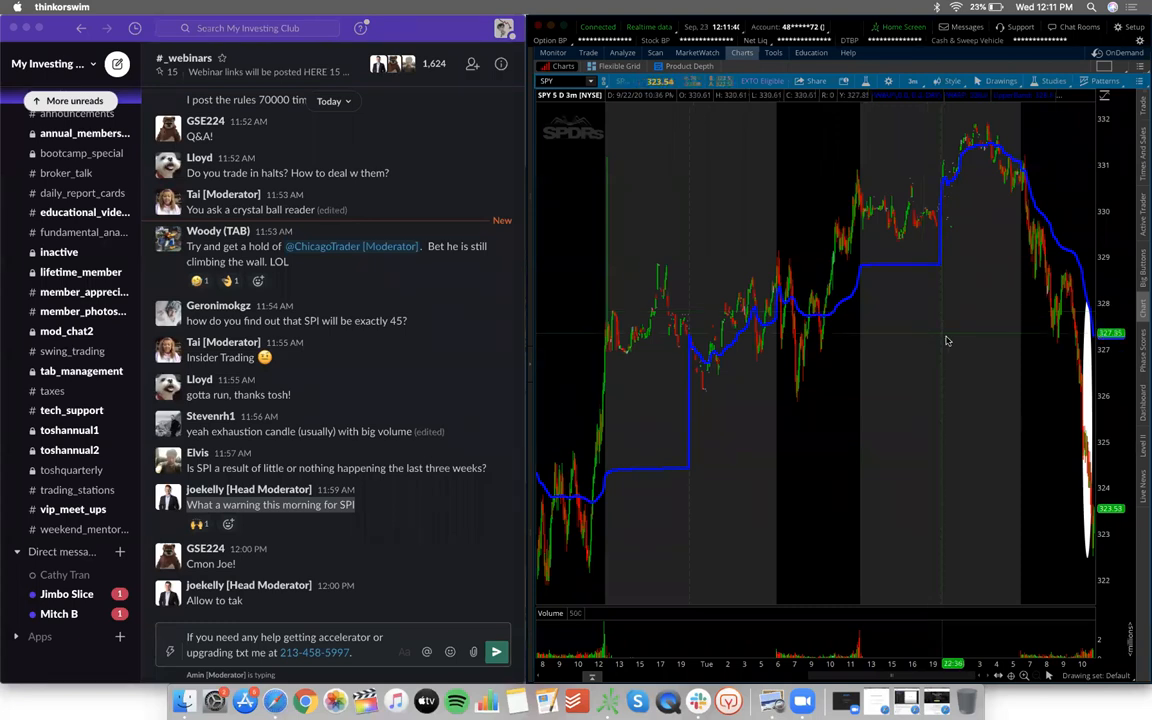
{"action": "mouse_move", "coordinate": [940, 338]}
{"action": "type", "text": "DIS"}
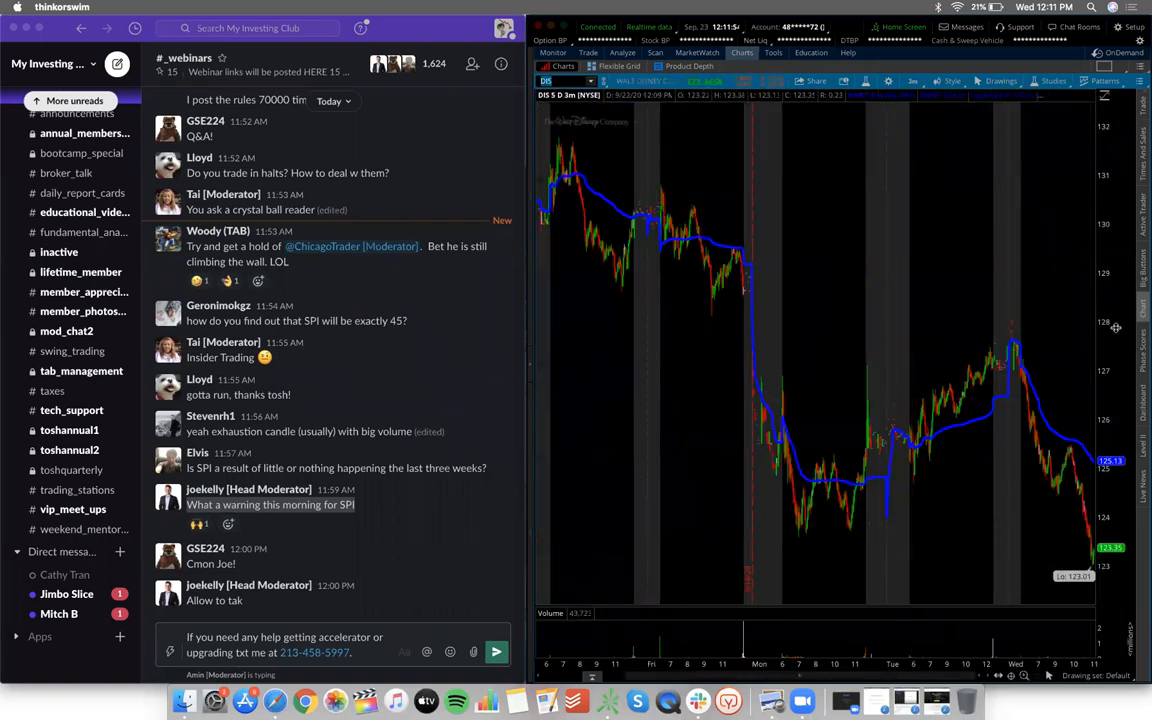
Step: Set the DIS chart to 1 Y : 1D from the time frame Favorites
{"action": "left_click", "coordinate": [911, 81]}
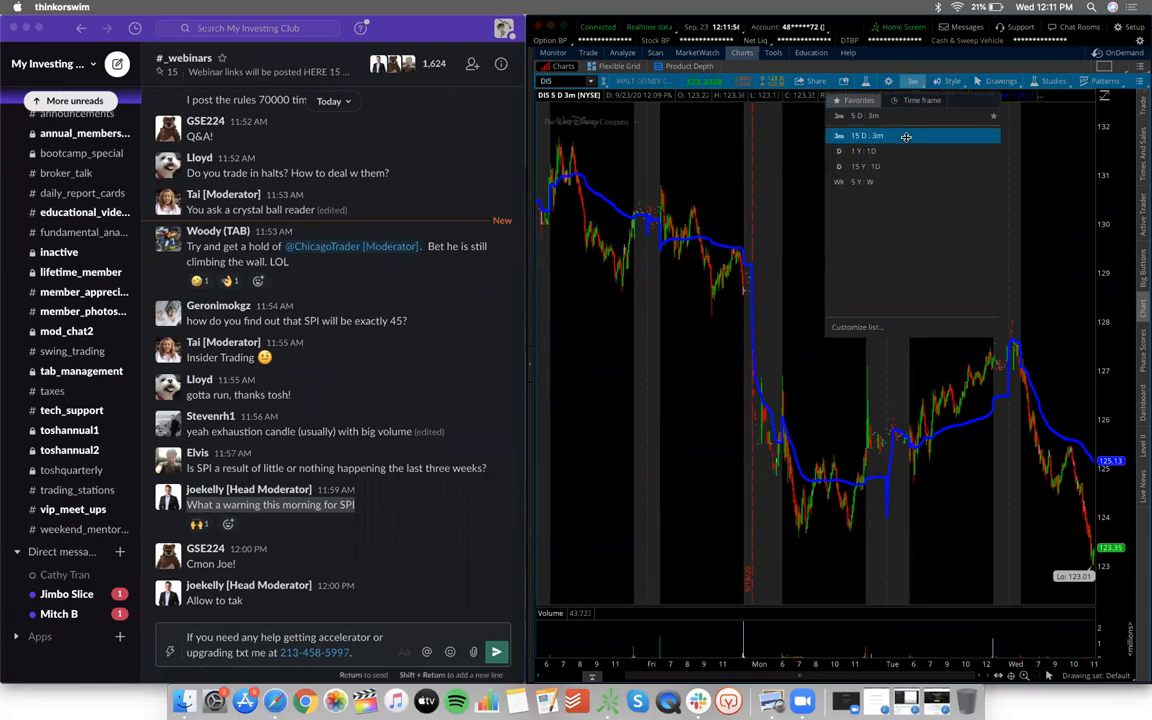
{"action": "left_click", "coordinate": [862, 150]}
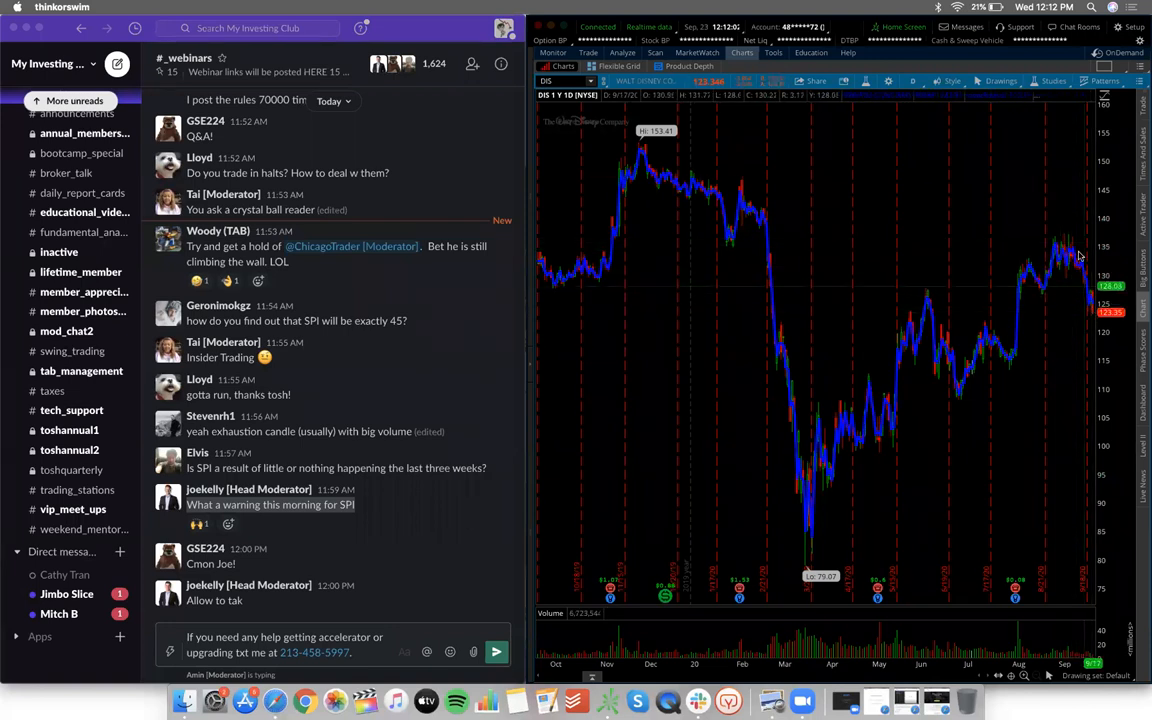
{"action": "mouse_move", "coordinate": [1070, 250]}
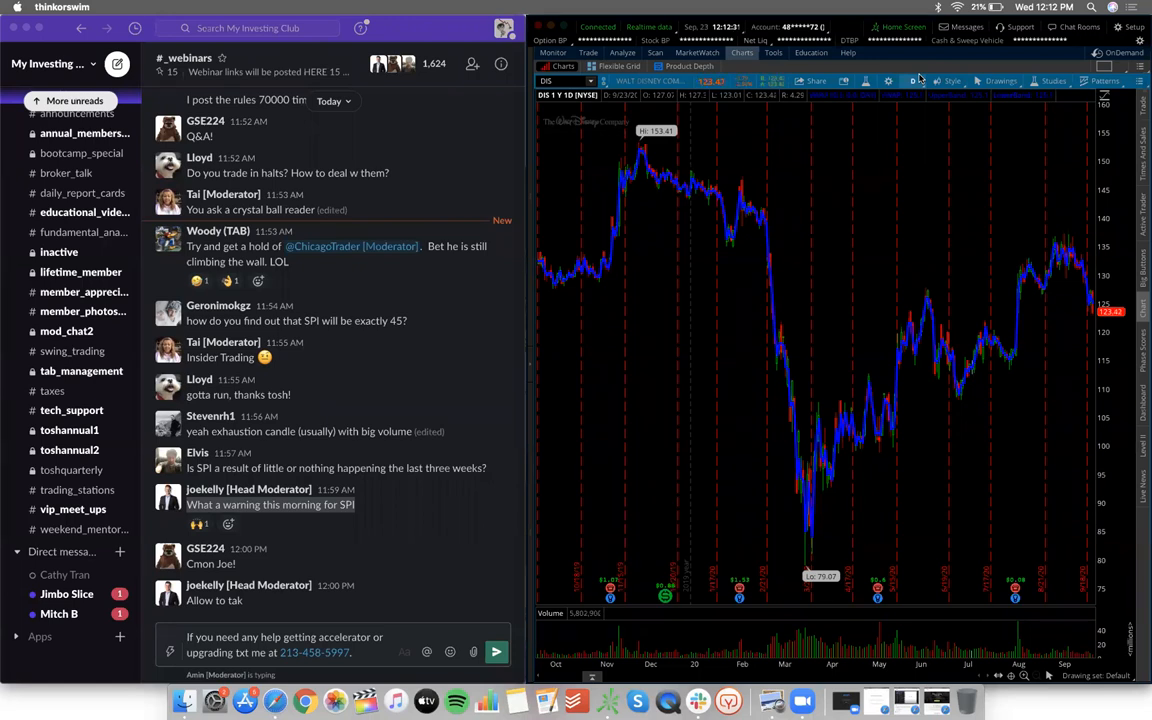
{"action": "mouse_move", "coordinate": [1053, 357]}
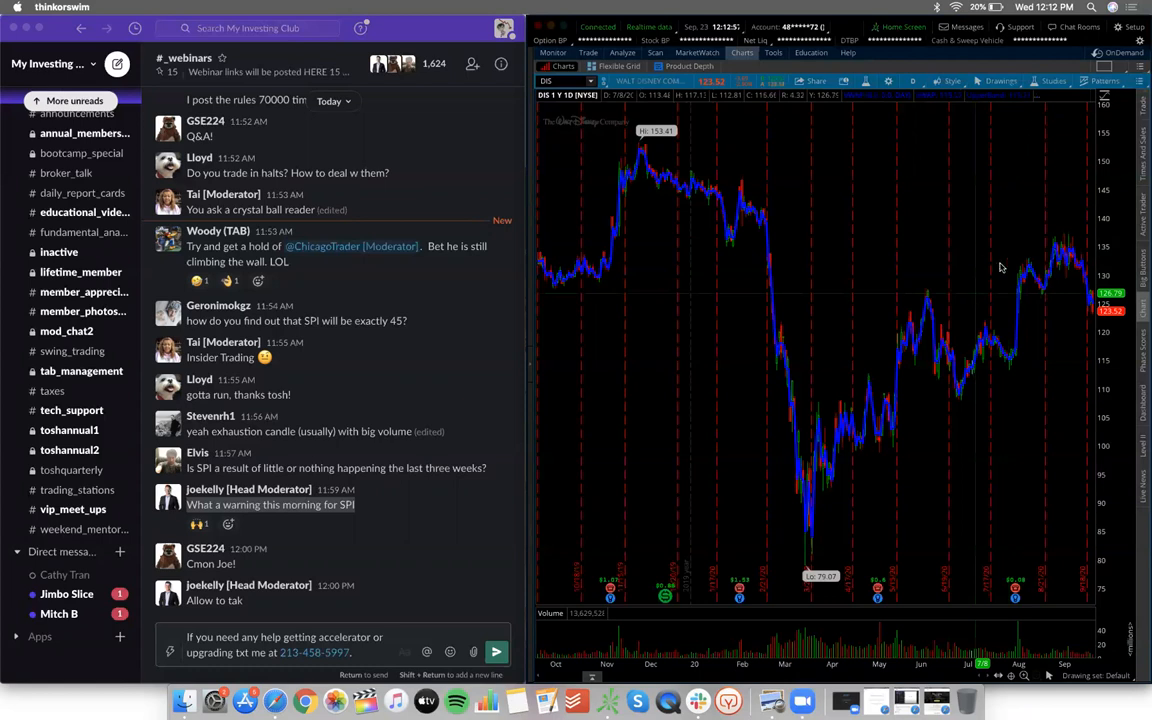
{"action": "mouse_move", "coordinate": [725, 368]}
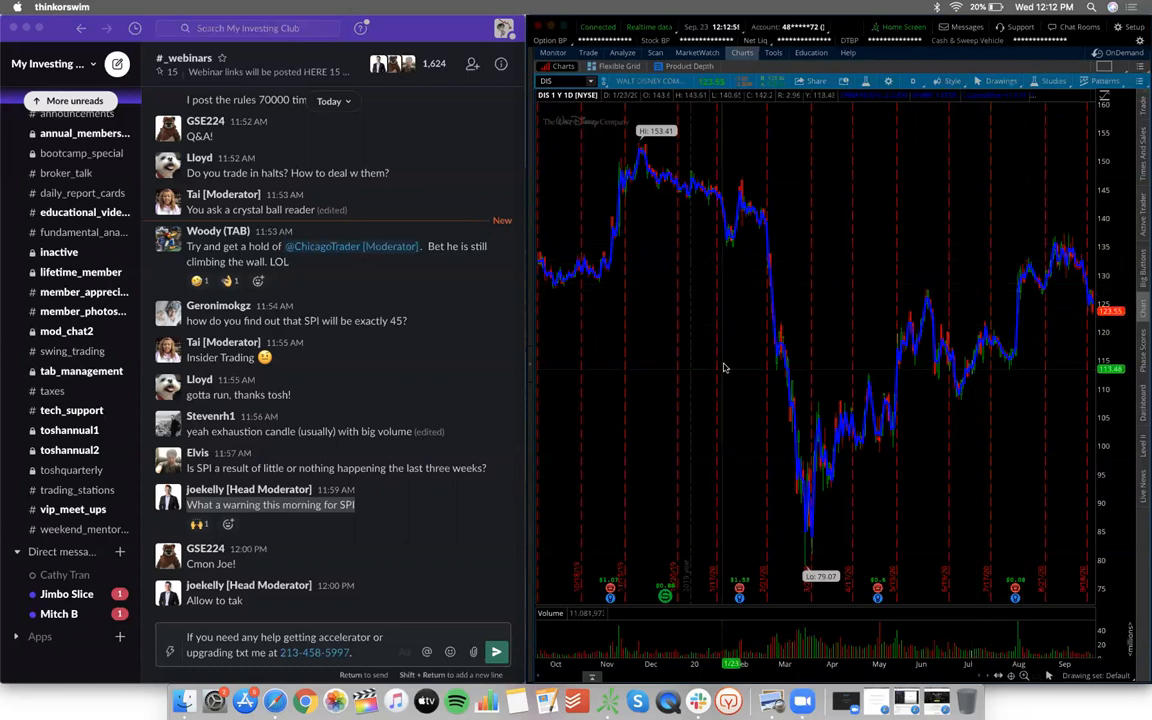
{"action": "mouse_move", "coordinate": [736, 296]}
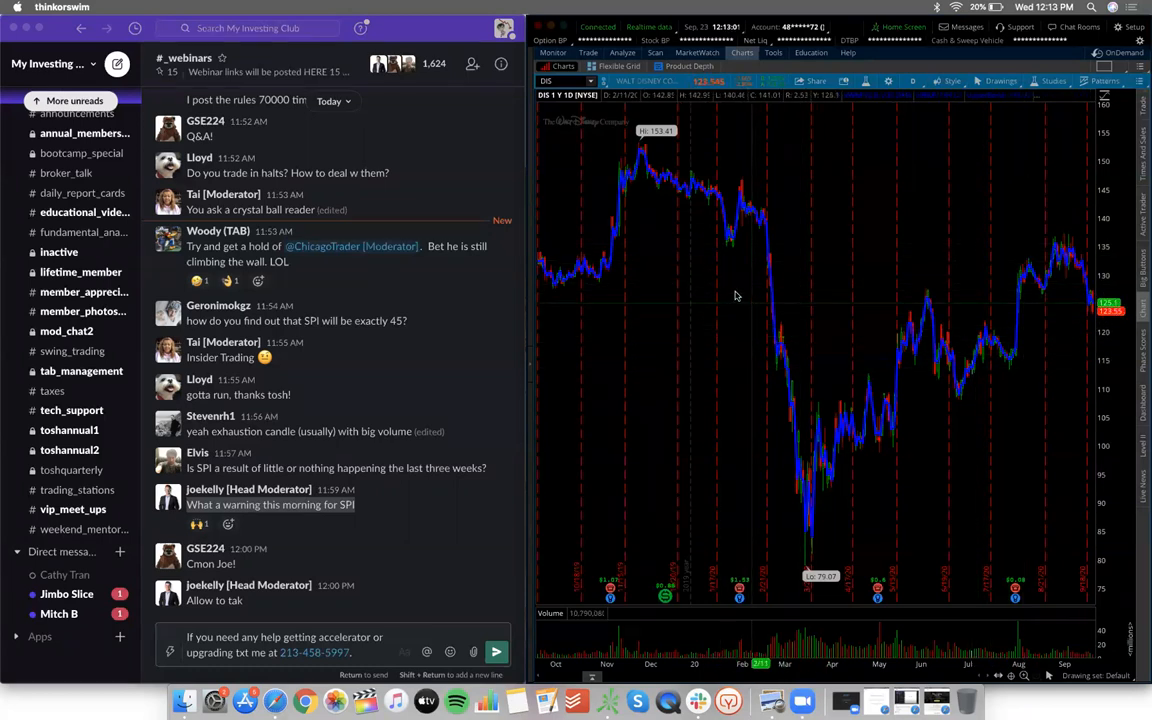
{"action": "mouse_move", "coordinate": [730, 295]}
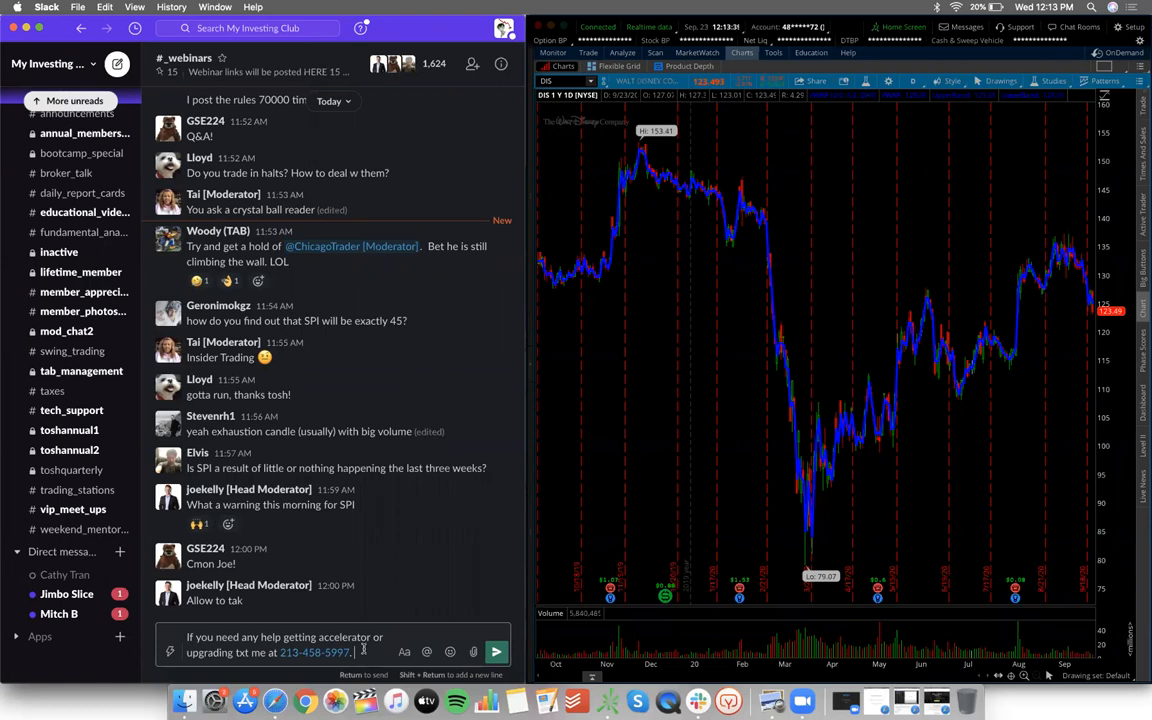
{"action": "mouse_move", "coordinate": [606, 700]}
{"action": "type", "text": "SPI"}
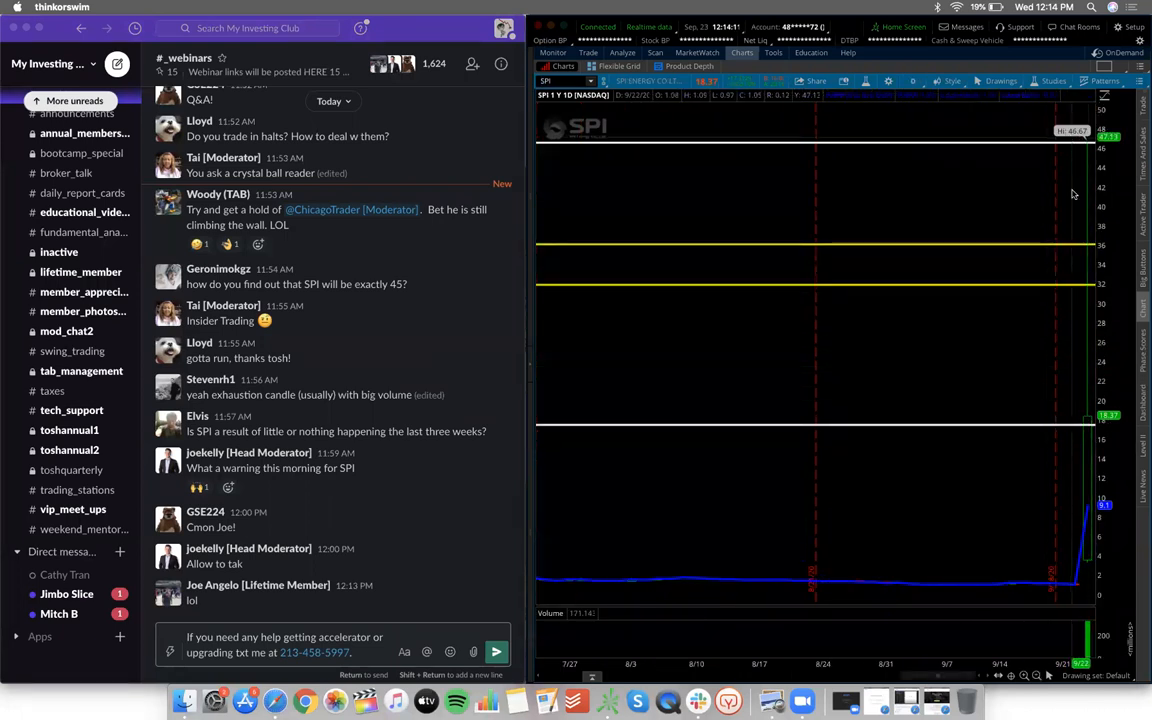
{"action": "mouse_move", "coordinate": [1082, 417]}
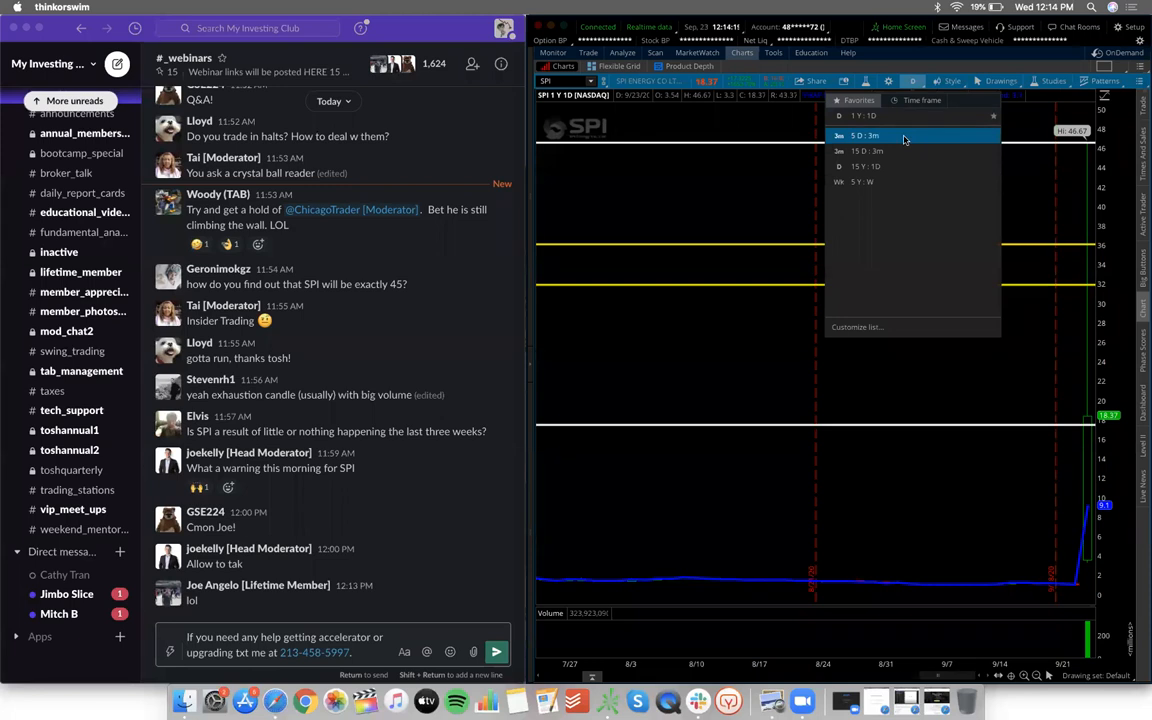
Step: Switch the SPI chart to the 5 D : 3m time frame from Favorites
{"action": "left_click", "coordinate": [865, 135]}
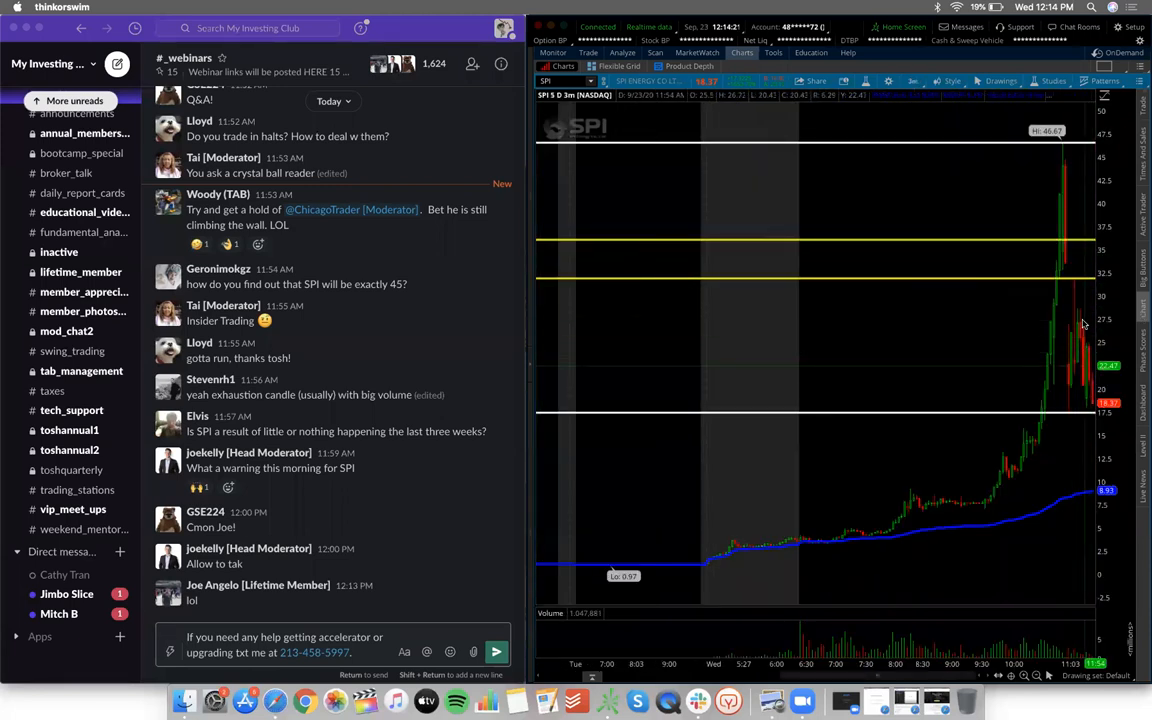
{"action": "mouse_move", "coordinate": [1090, 412]}
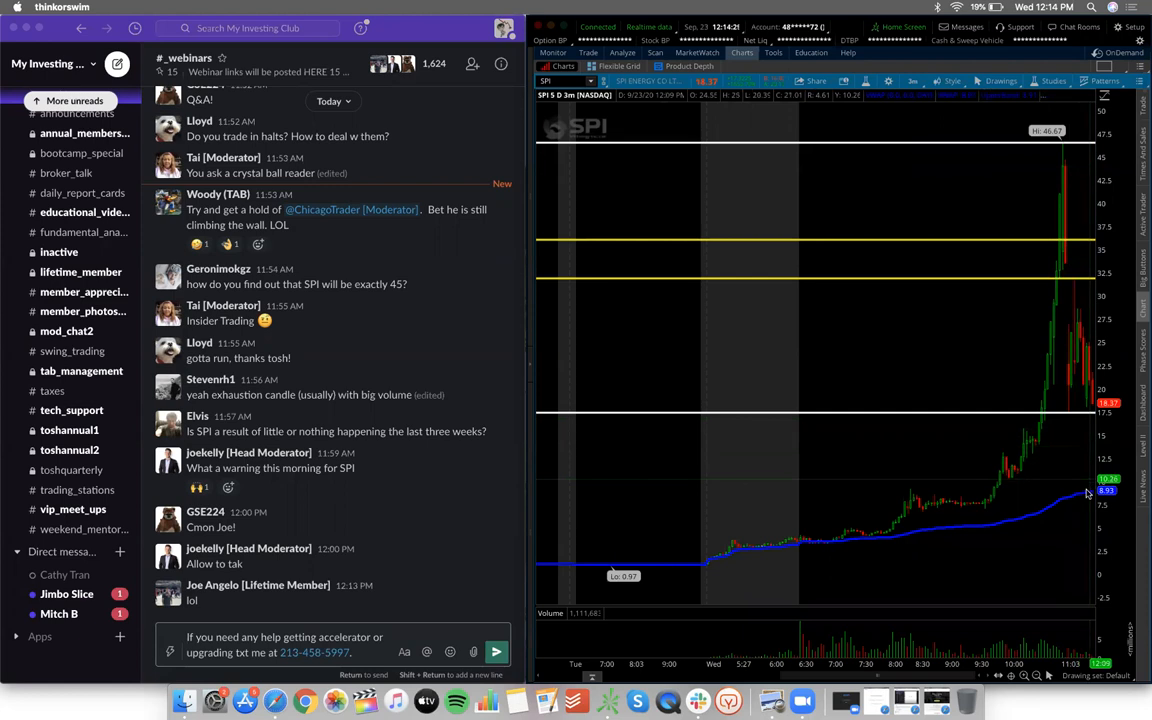
{"action": "mouse_move", "coordinate": [1030, 513]}
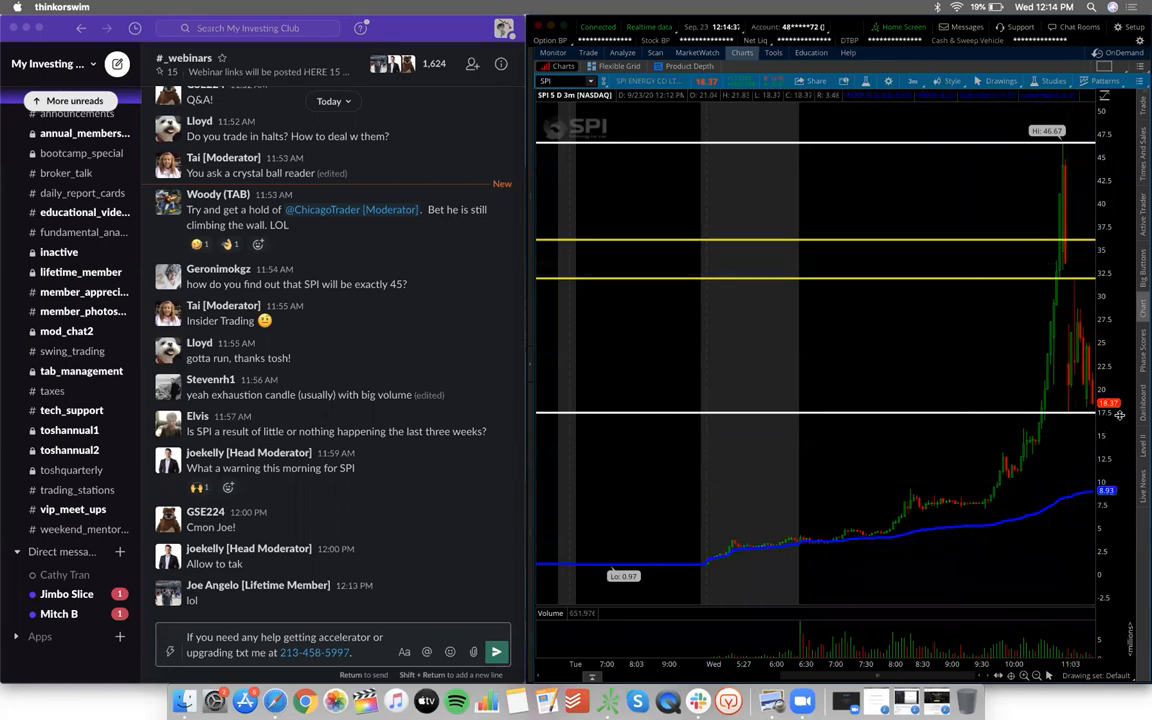
{"action": "mouse_move", "coordinate": [1118, 352]}
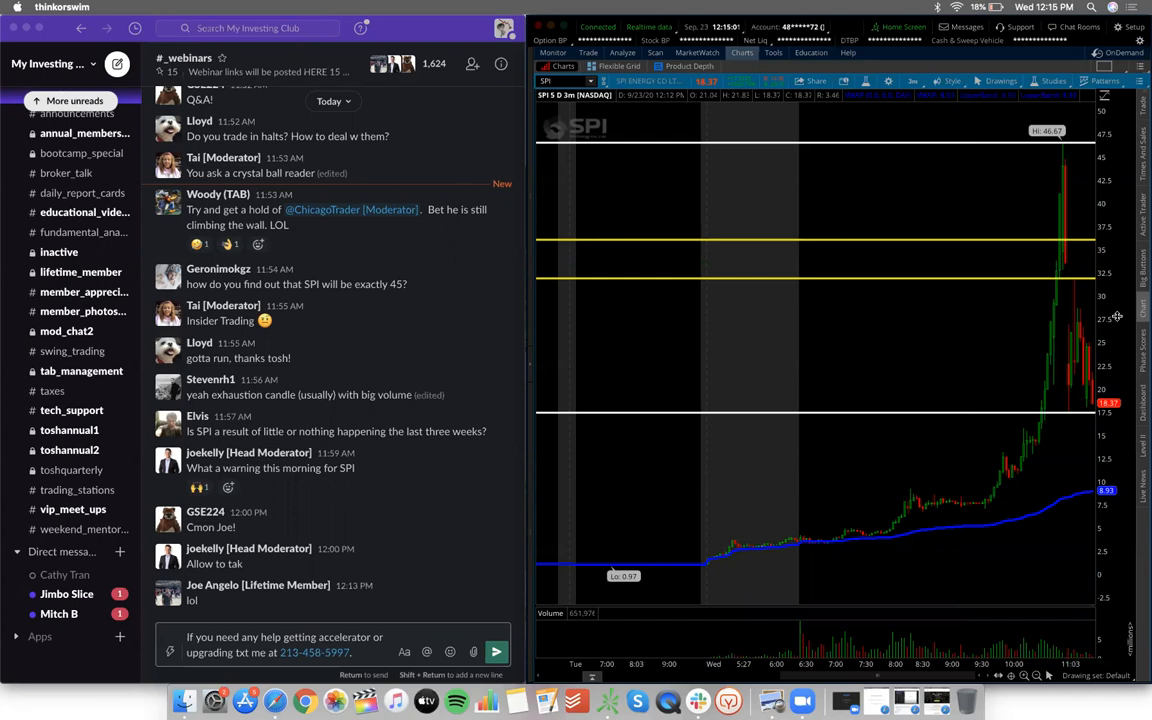
{"action": "mouse_move", "coordinate": [1056, 143]}
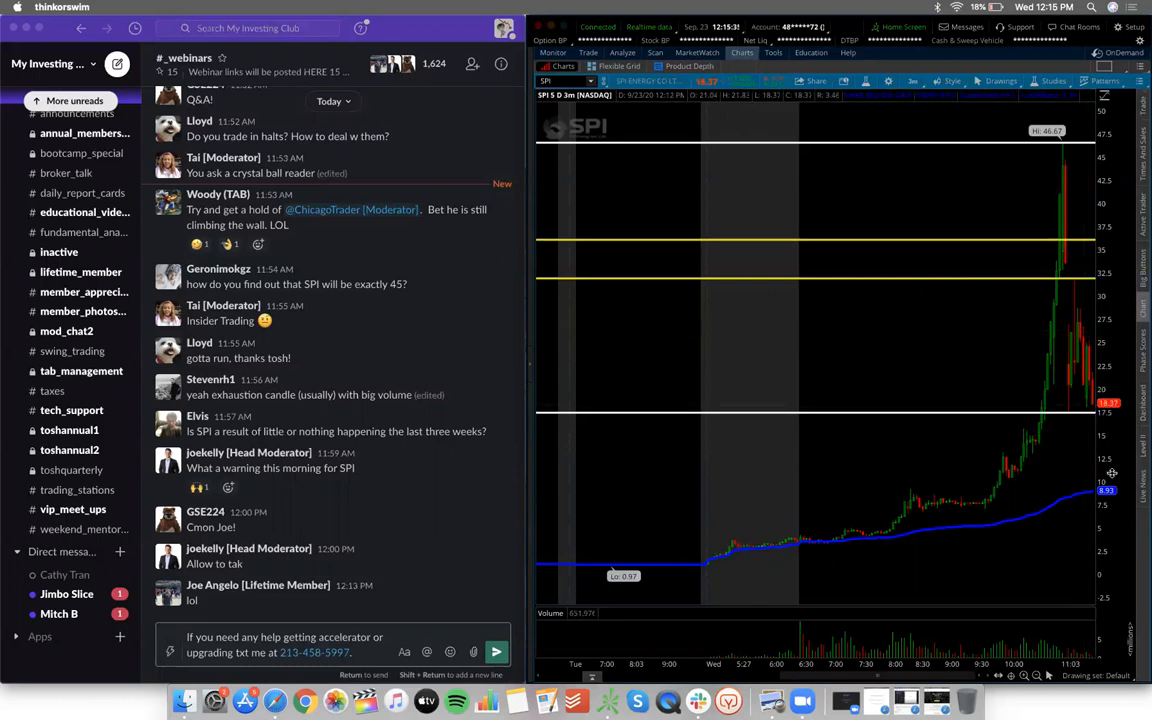
{"action": "mouse_move", "coordinate": [1090, 397]}
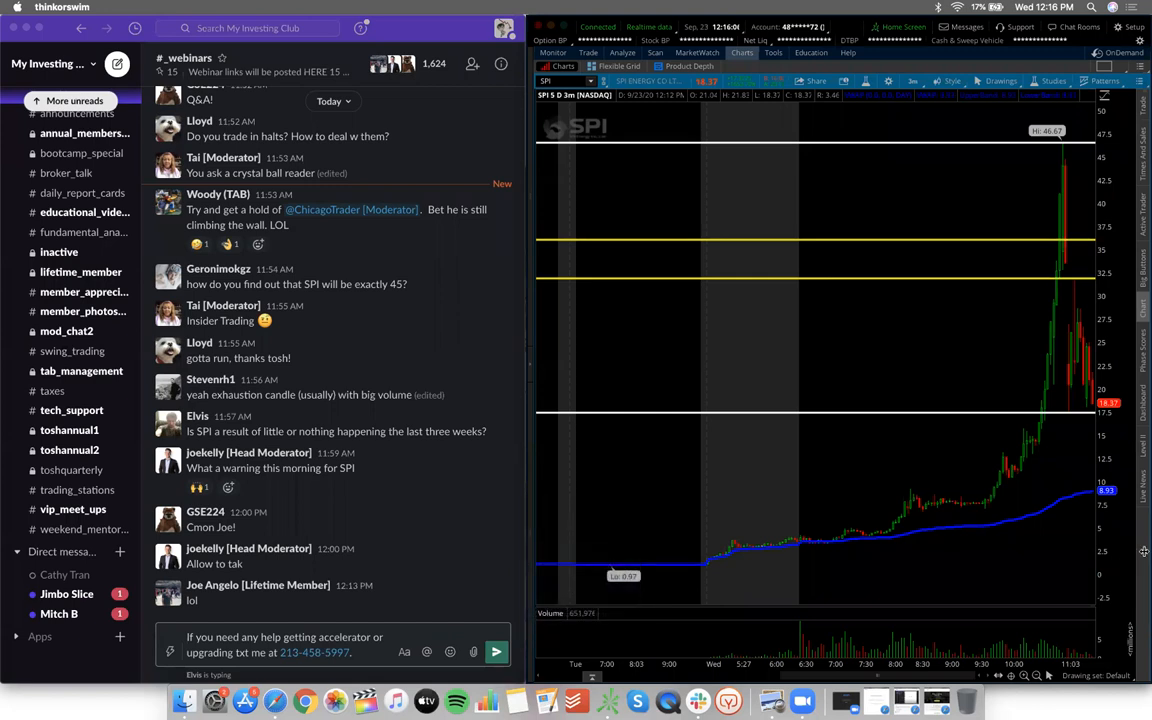
{"action": "mouse_move", "coordinate": [970, 344]}
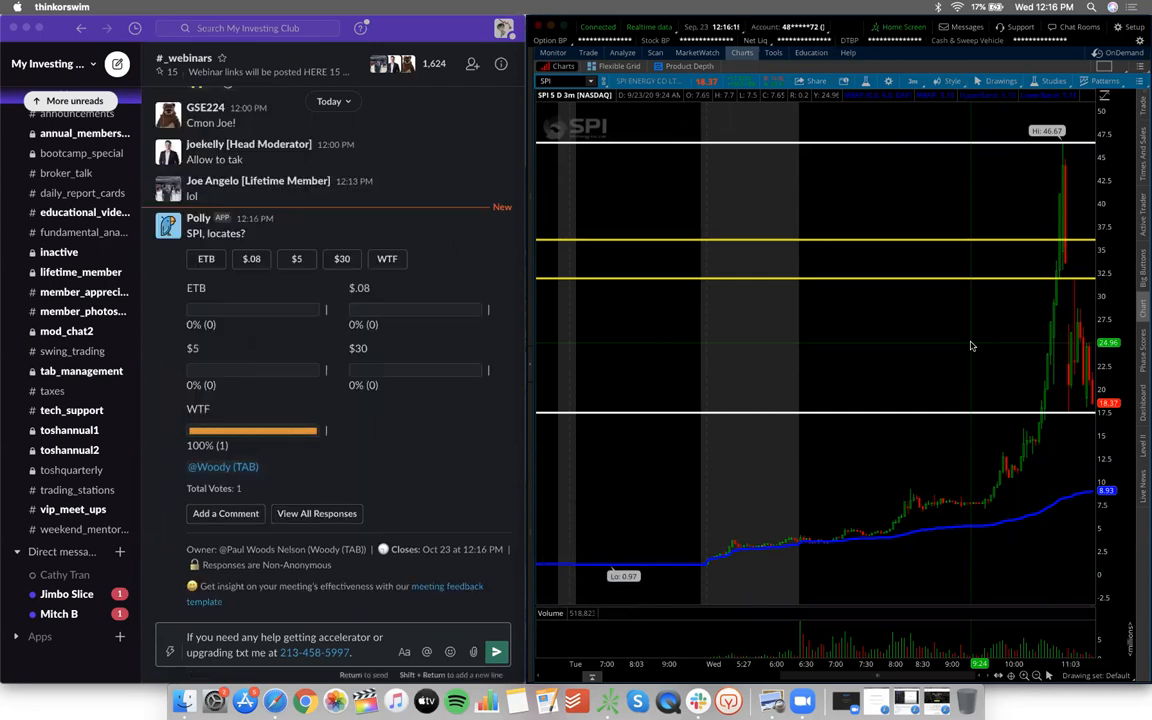
{"action": "scroll", "scroll_direction": "down", "scroll_amount": 3}
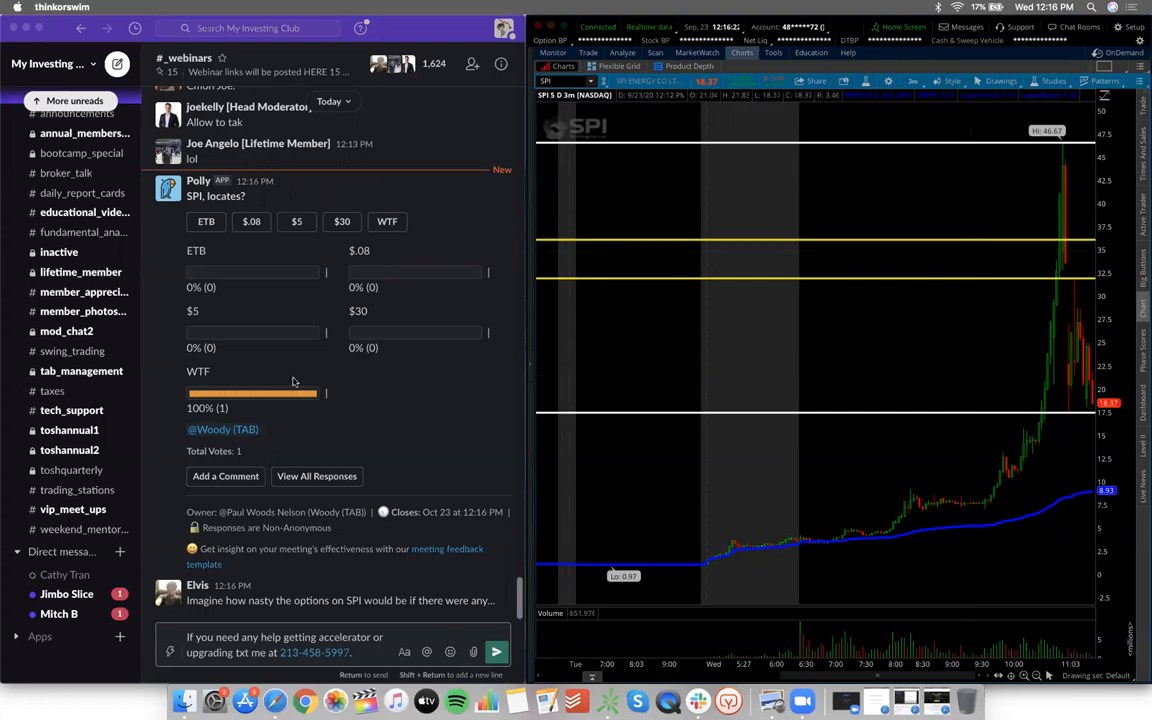
{"action": "mouse_move", "coordinate": [350, 500]}
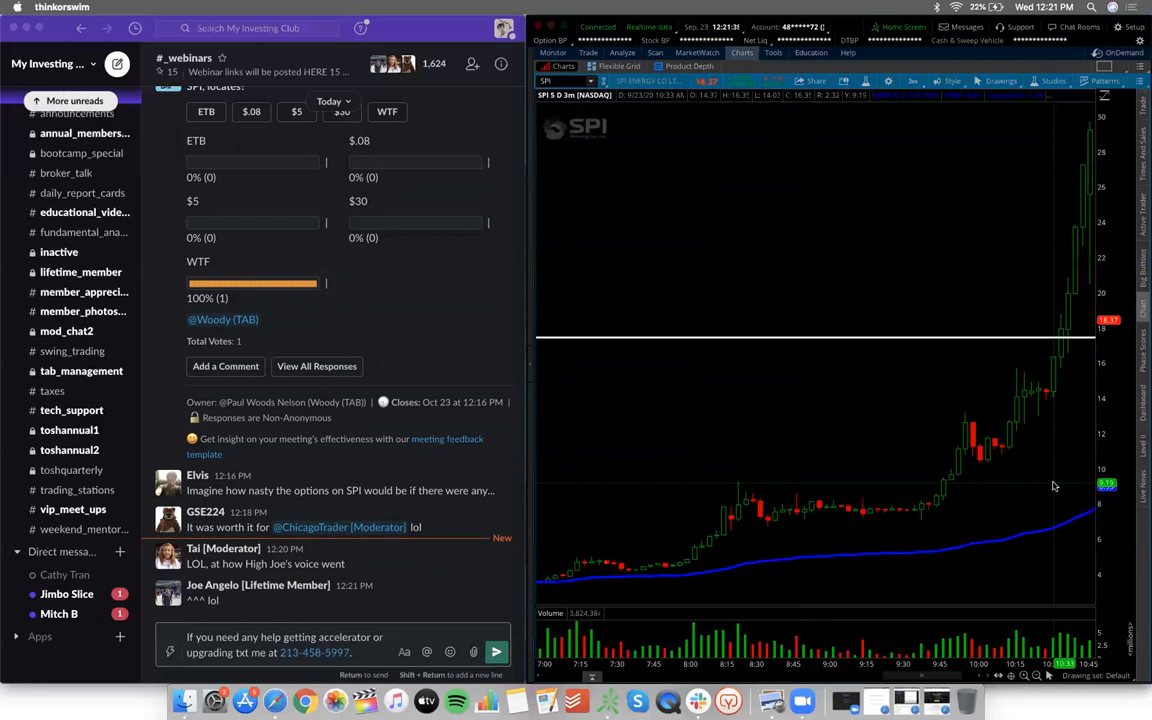
{"action": "mouse_move", "coordinate": [1076, 181]}
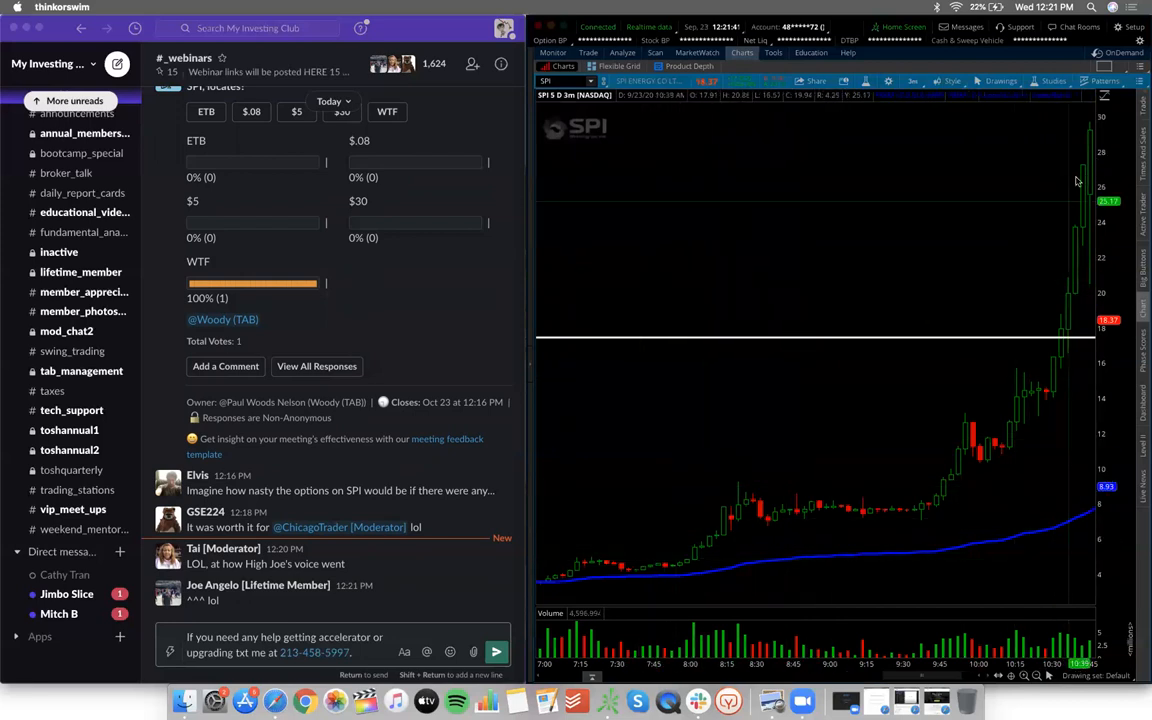
{"action": "mouse_move", "coordinate": [1060, 157]}
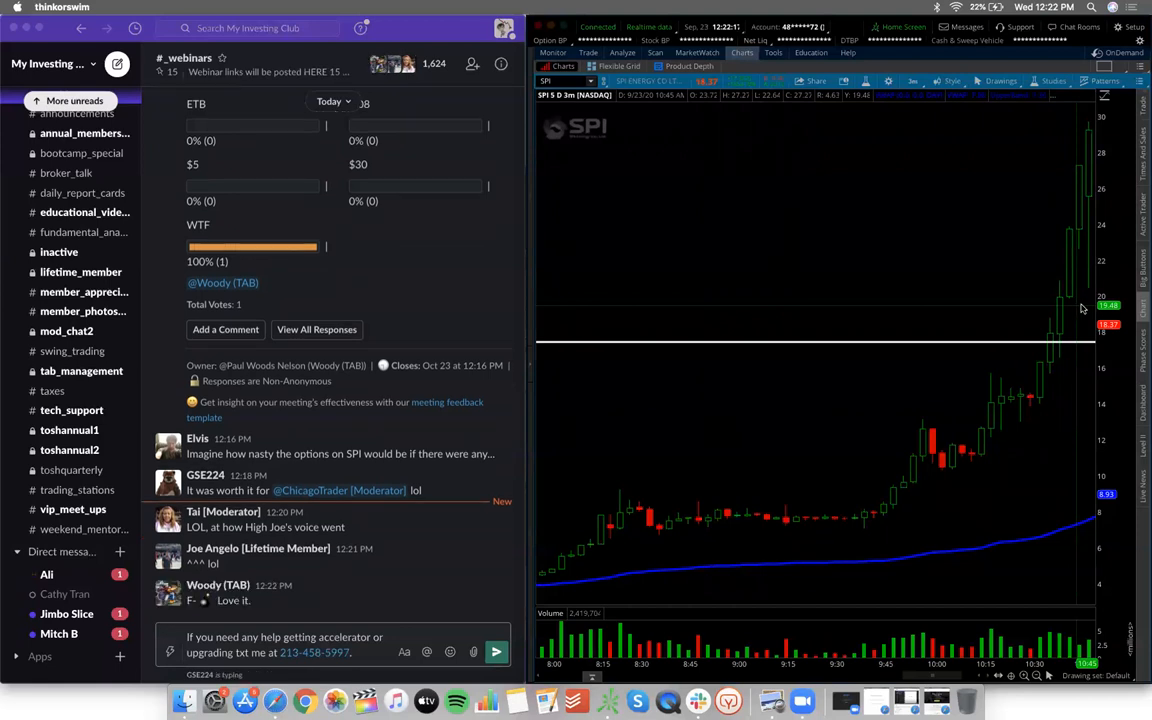
{"action": "mouse_move", "coordinate": [897, 275]}
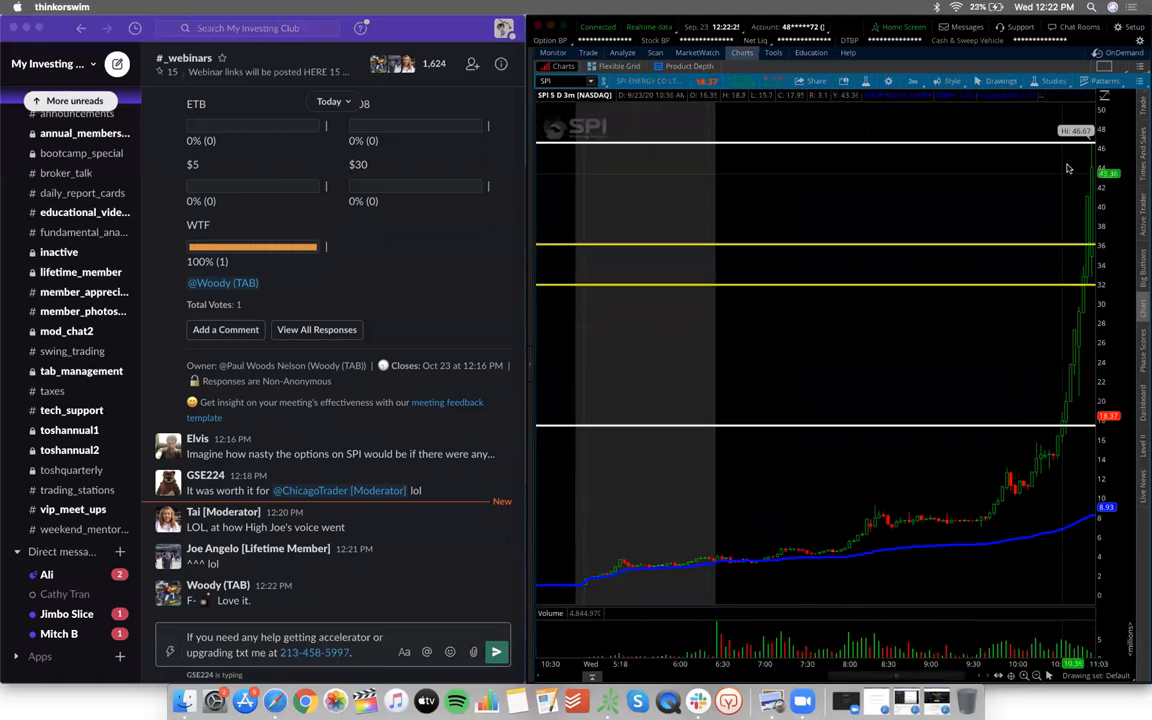
{"action": "mouse_move", "coordinate": [715, 524]}
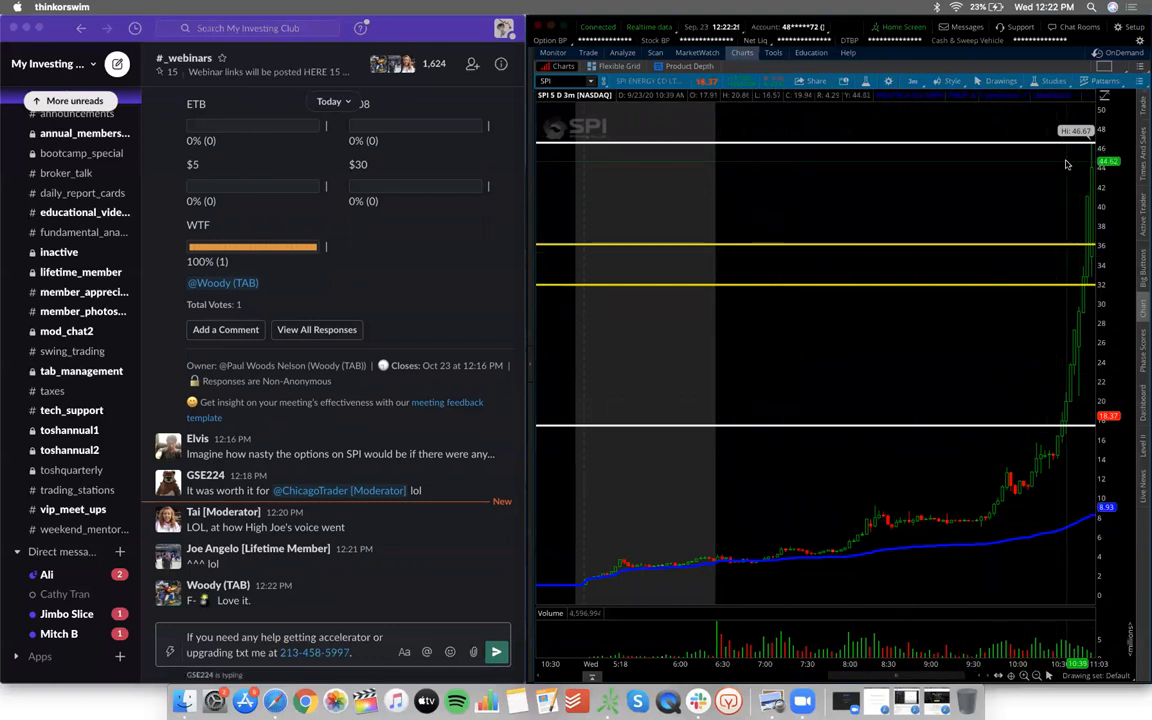
{"action": "mouse_move", "coordinate": [855, 499]}
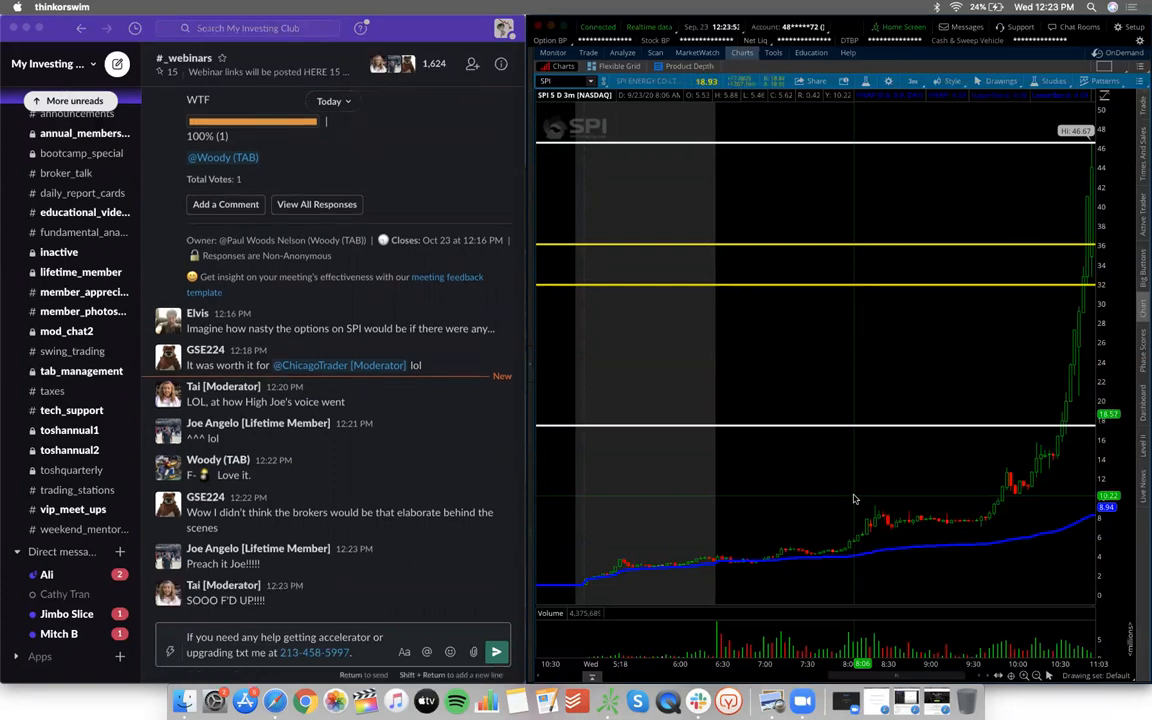
{"action": "mouse_move", "coordinate": [1060, 400]}
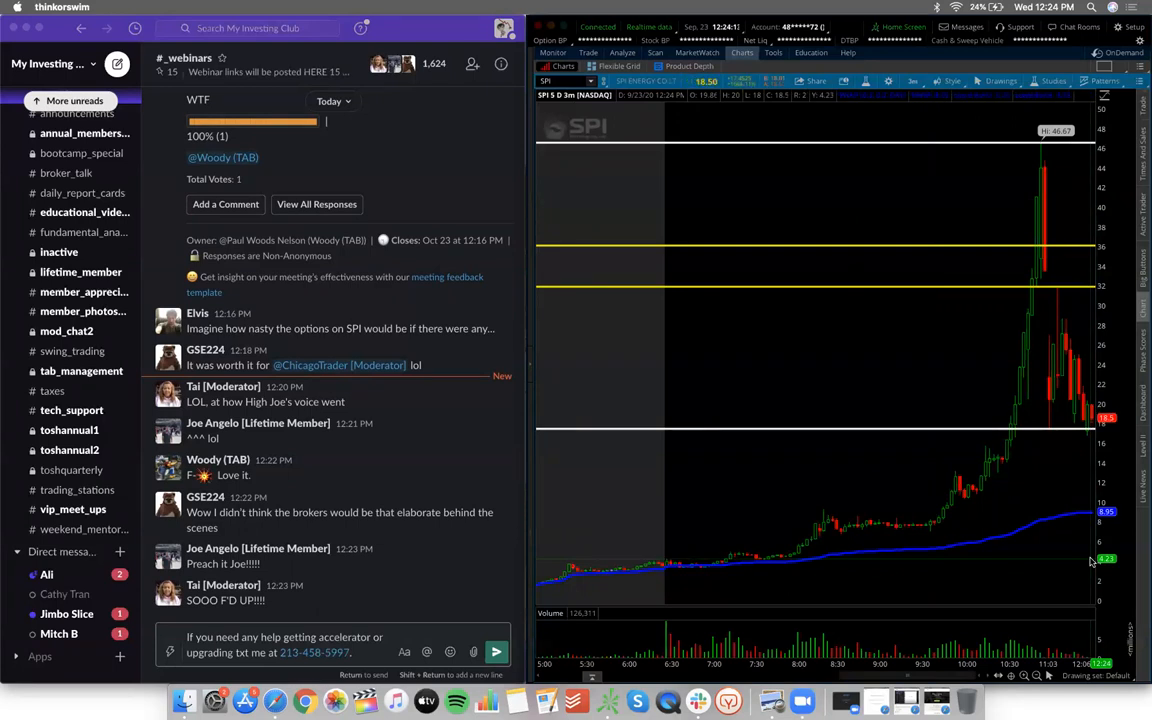
{"action": "mouse_move", "coordinate": [1080, 480]}
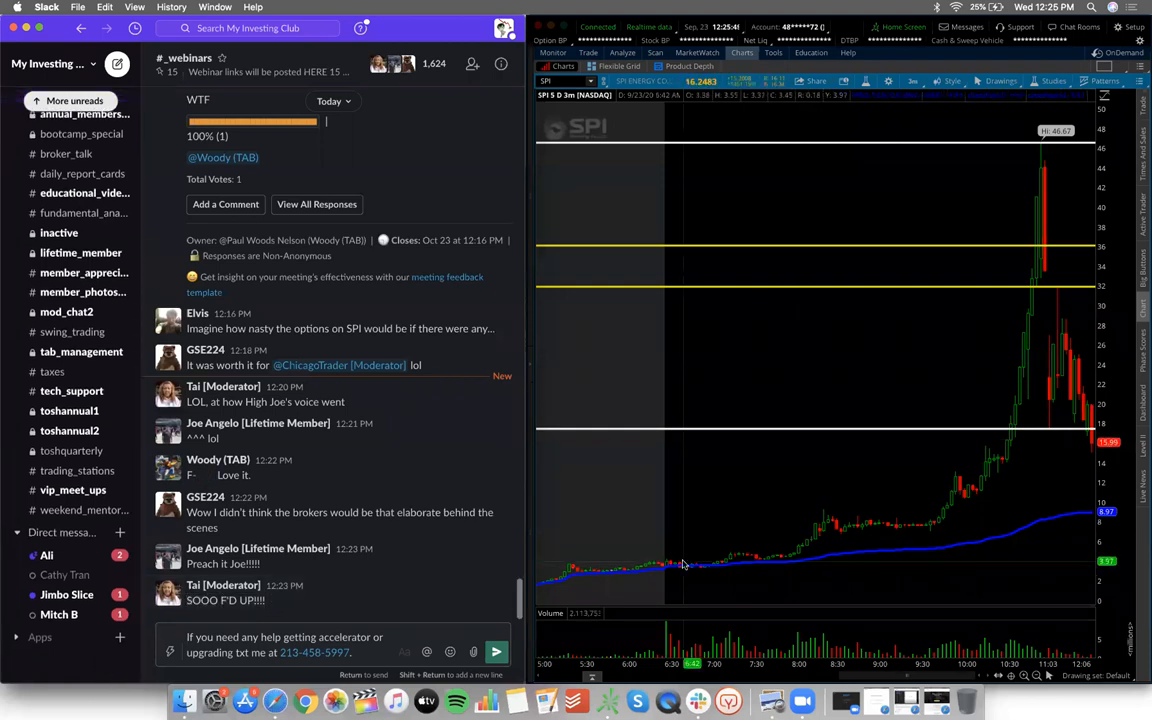
{"action": "mouse_move", "coordinate": [820, 570]}
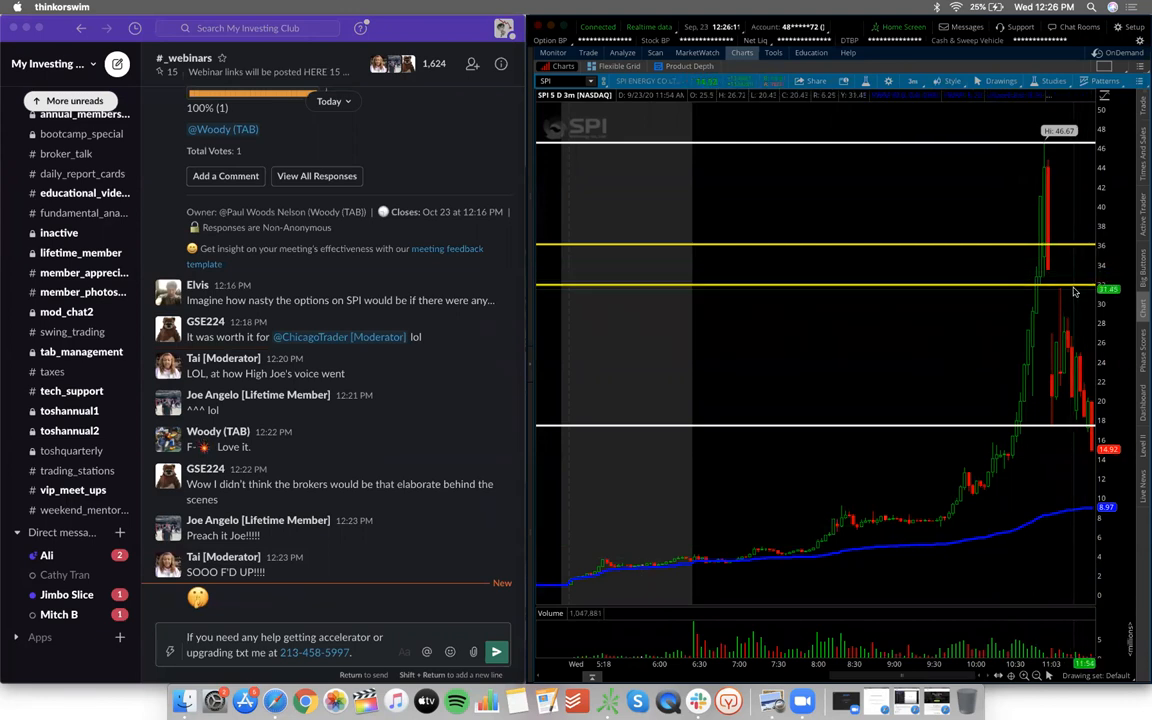
{"action": "mouse_move", "coordinate": [970, 553]}
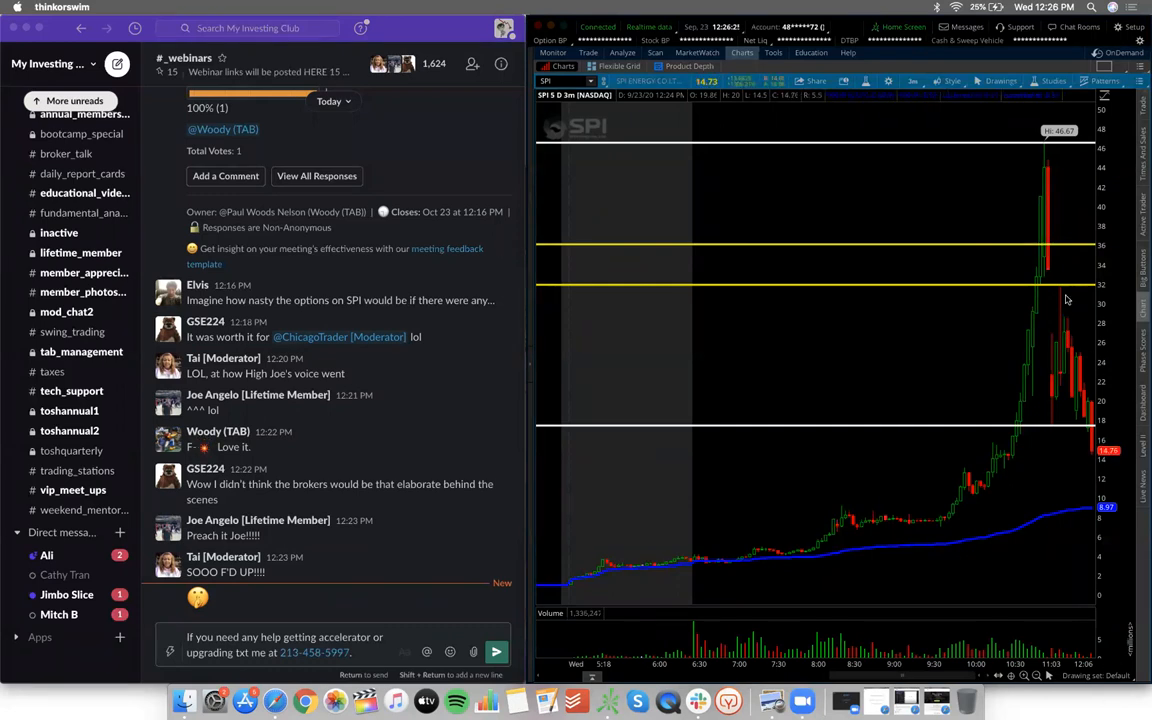
{"action": "mouse_move", "coordinate": [1063, 183]}
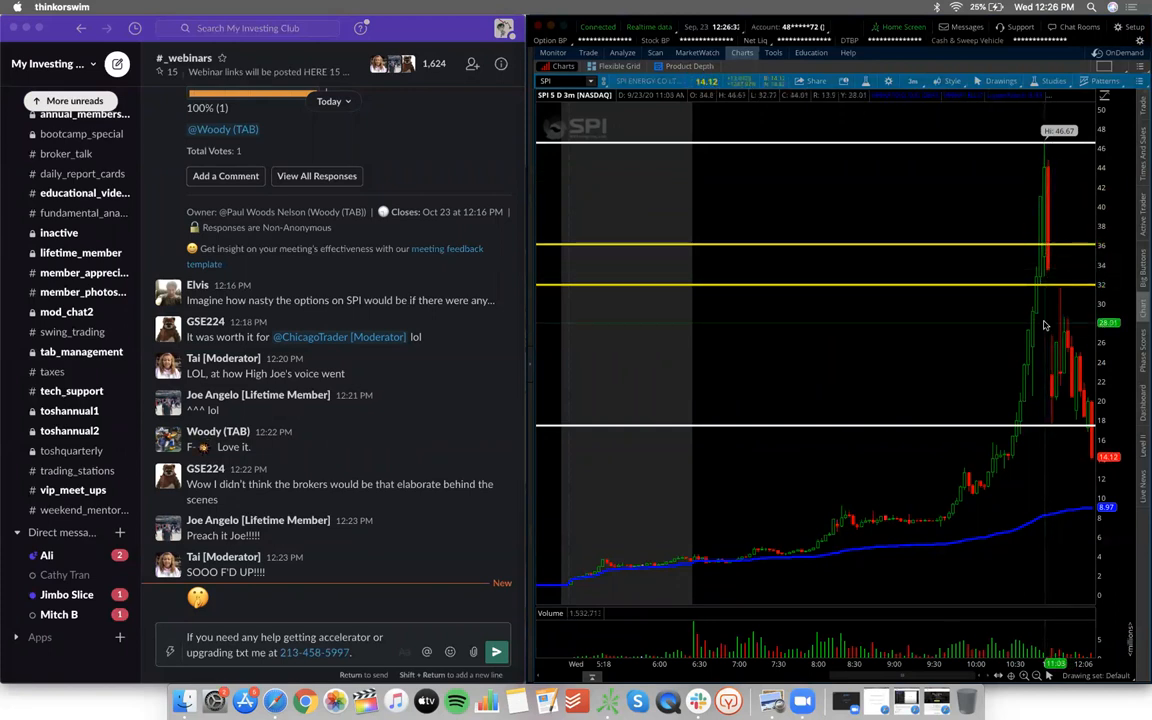
{"action": "mouse_move", "coordinate": [1043, 385]}
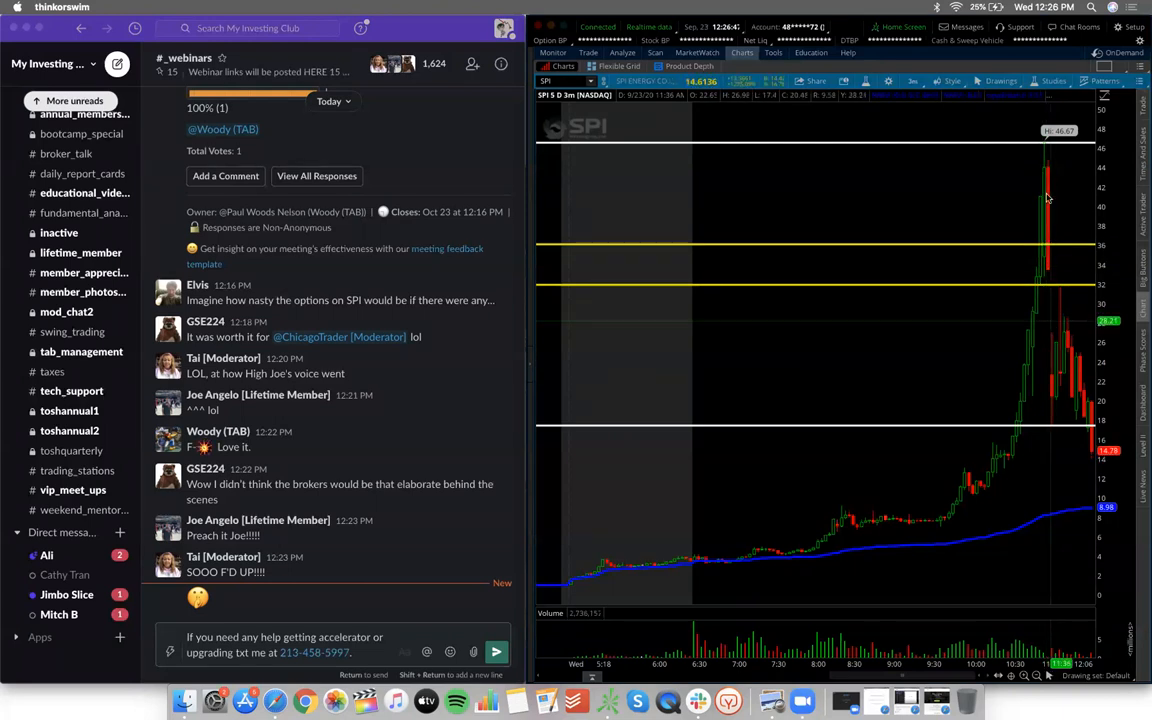
{"action": "mouse_move", "coordinate": [1045, 430]}
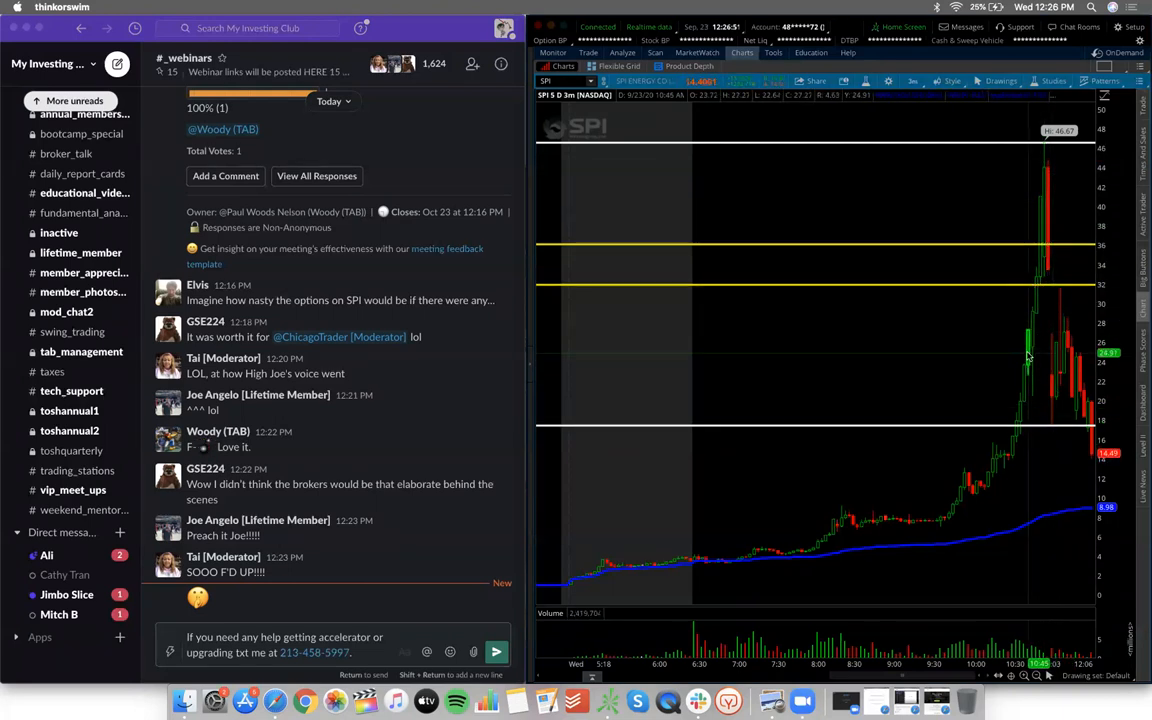
{"action": "mouse_move", "coordinate": [695, 523]}
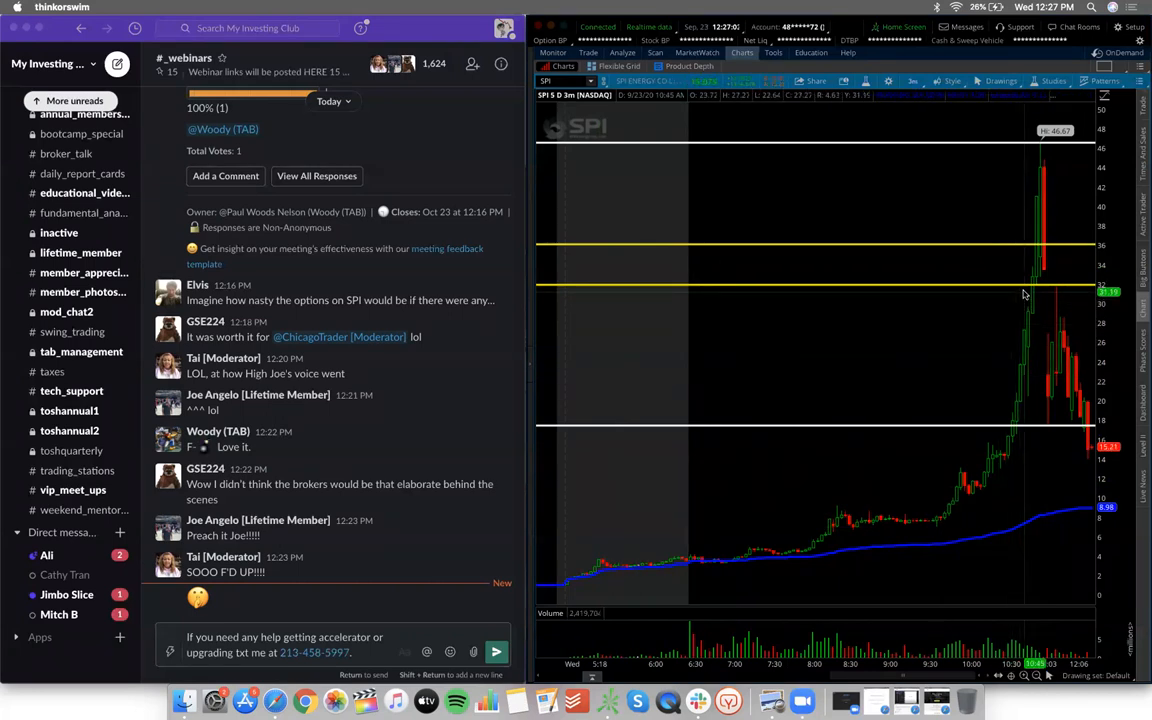
{"action": "mouse_move", "coordinate": [1020, 335]}
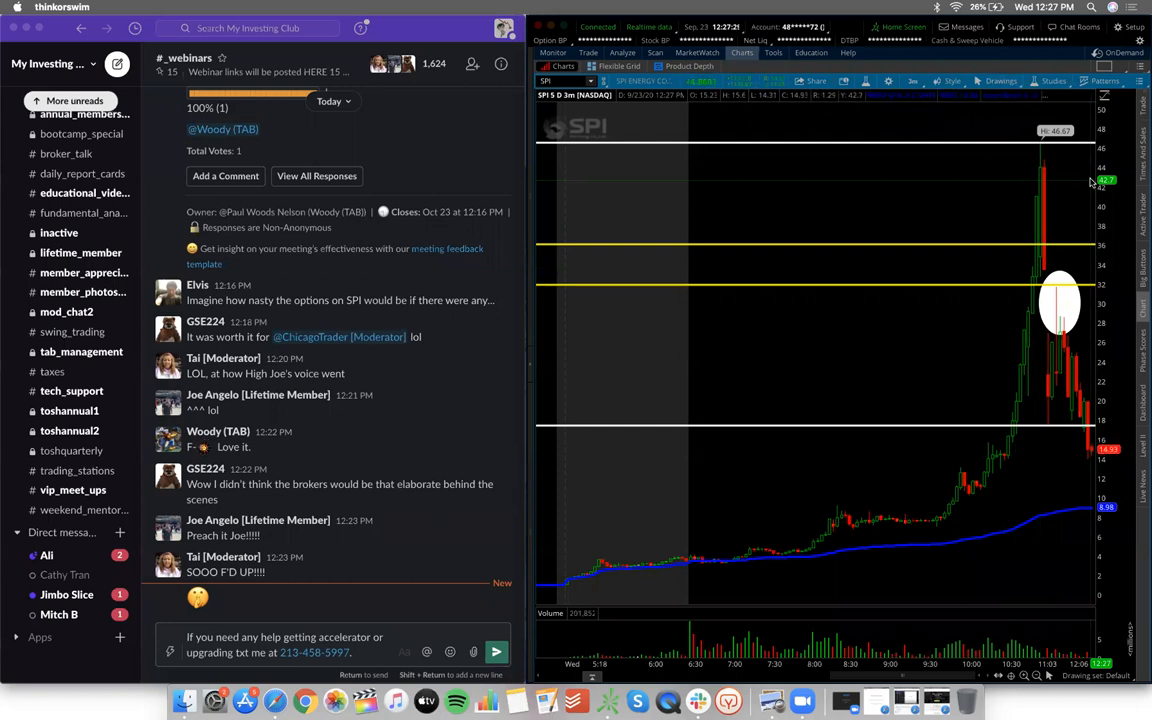
{"action": "mouse_move", "coordinate": [1024, 287]}
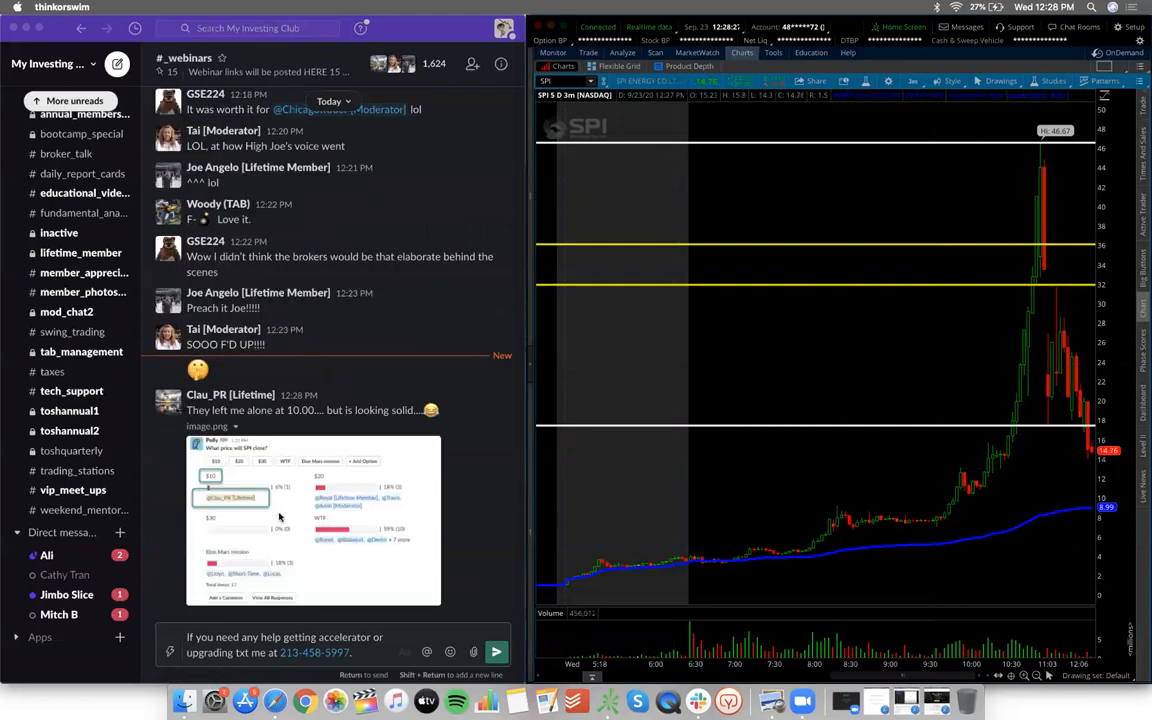
{"action": "left_click", "coordinate": [313, 520]}
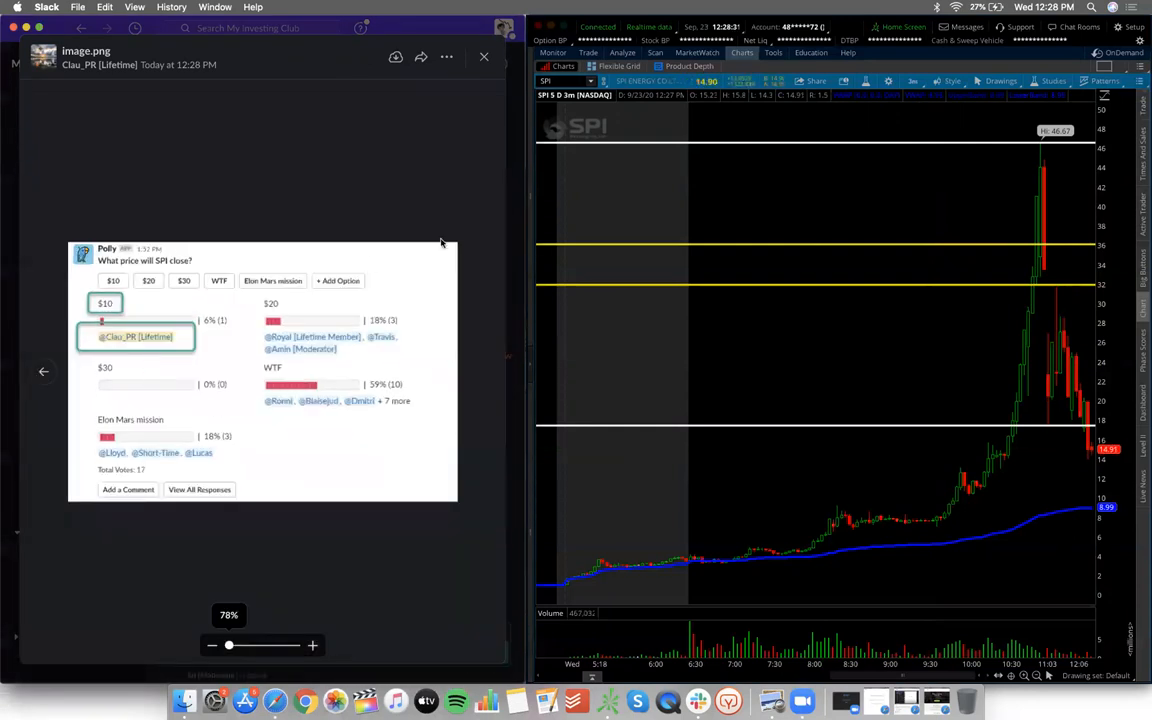
Step: Close the image.png poll preview and return to the #_webinars channel
{"action": "left_click", "coordinate": [484, 56]}
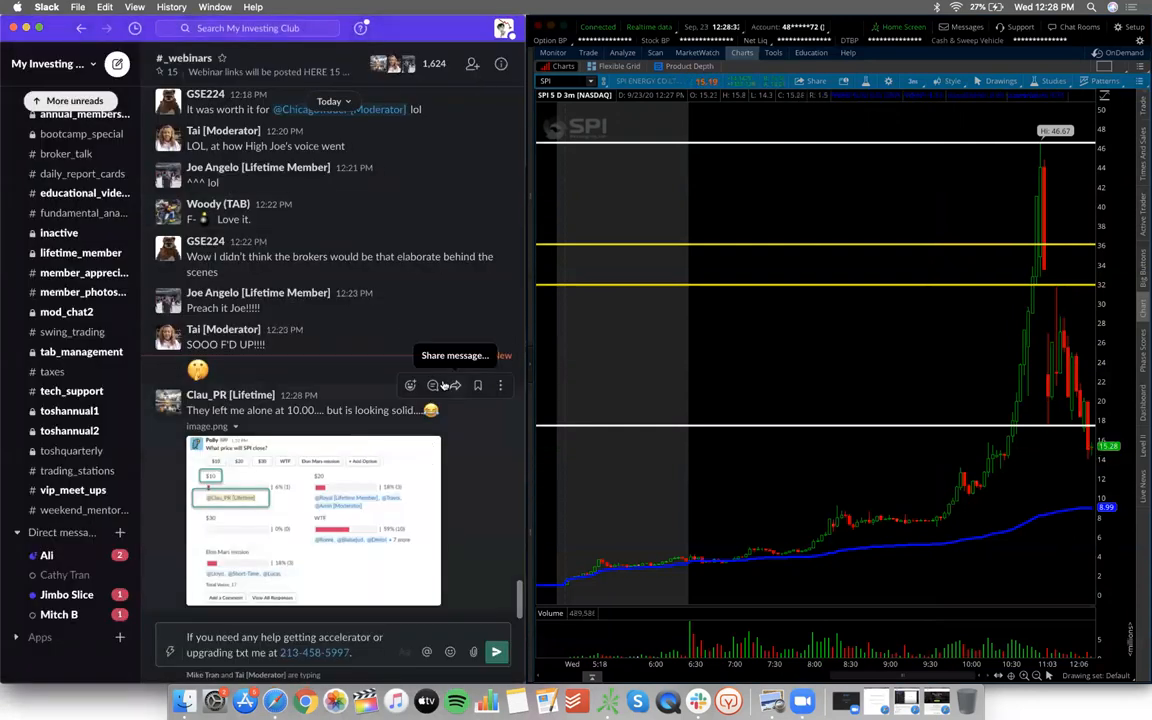
{"action": "left_click", "coordinate": [432, 385]}
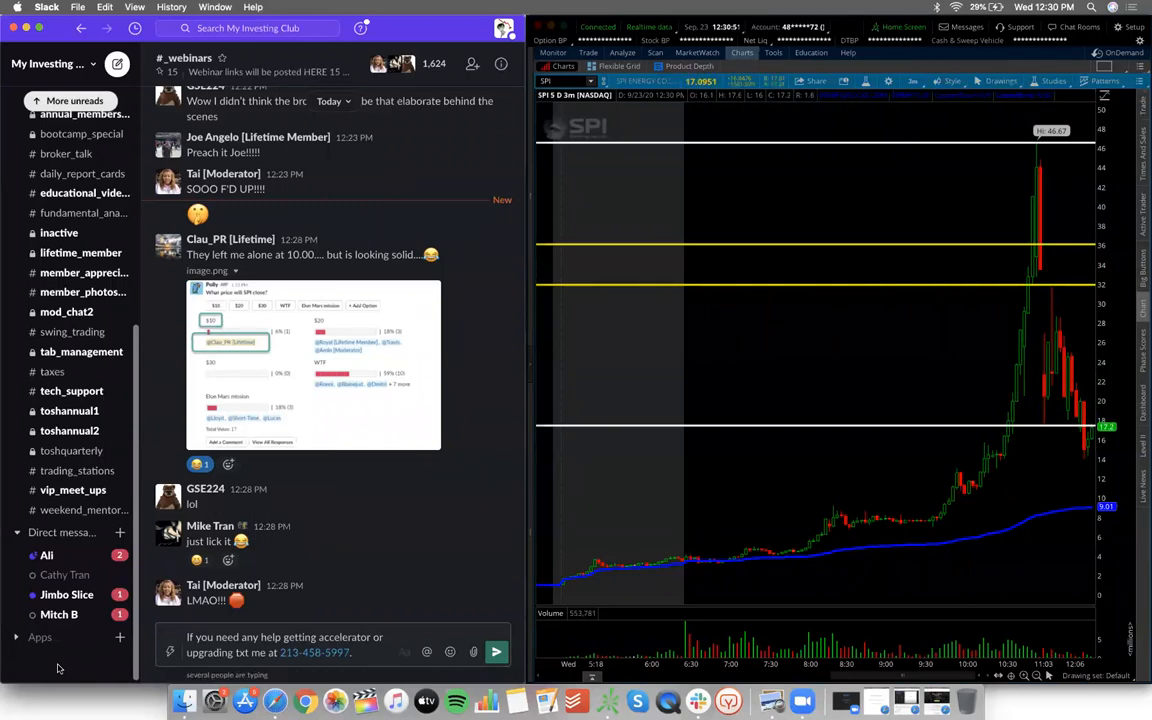
Step: Scroll the Slack chat down to Christopher Lee's Fox 2 Detroit link
{"action": "scroll", "scroll_direction": "down", "scroll_amount": 3}
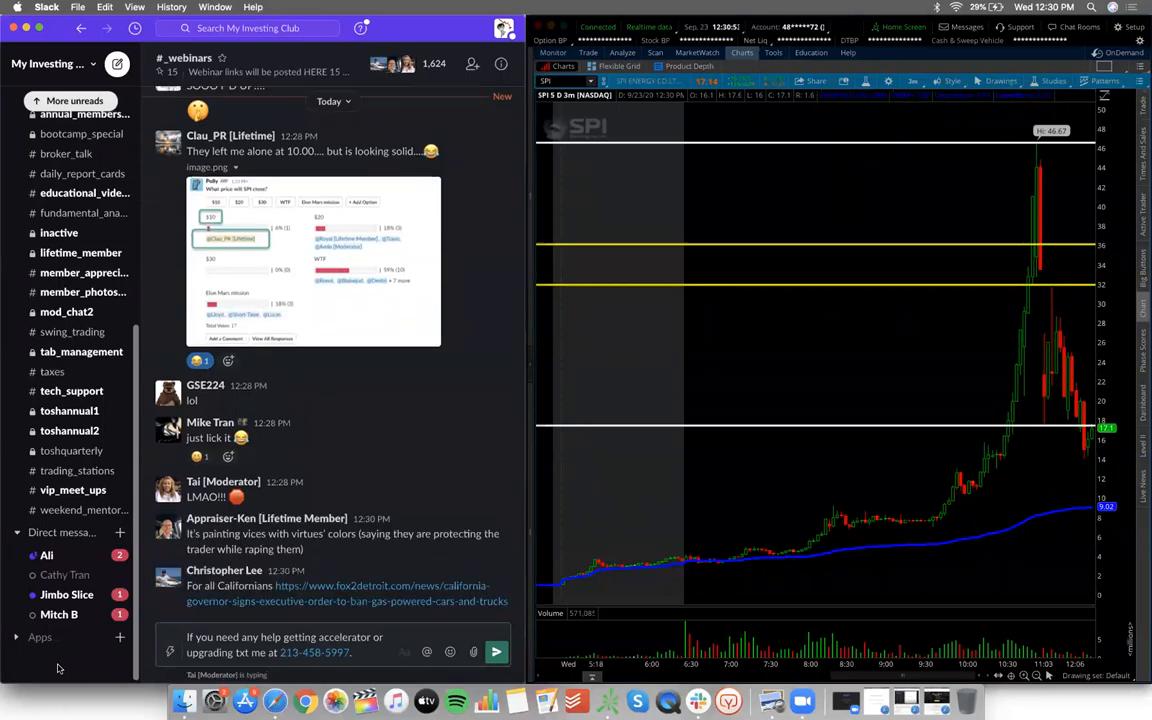
{"action": "scroll", "scroll_direction": "down", "scroll_amount": 3}
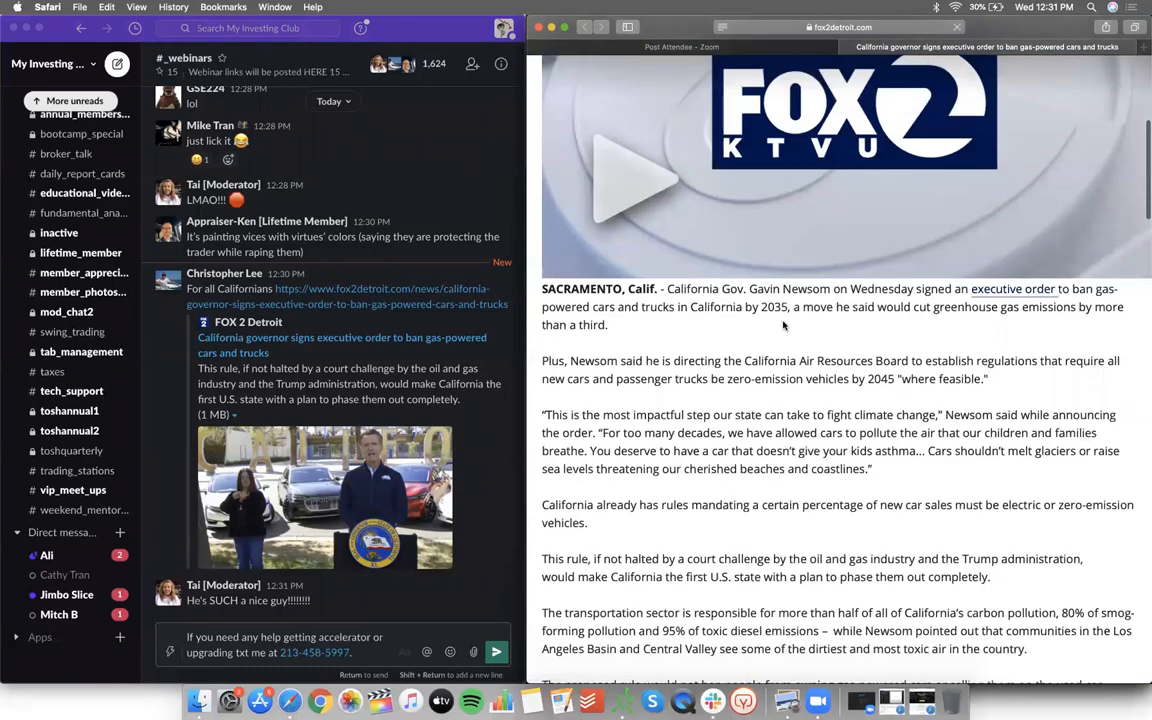
Step: Scroll through the Fox 2 article on California's gas-car ban, back to its opening
{"action": "scroll", "scroll_direction": "down", "scroll_amount": 3}
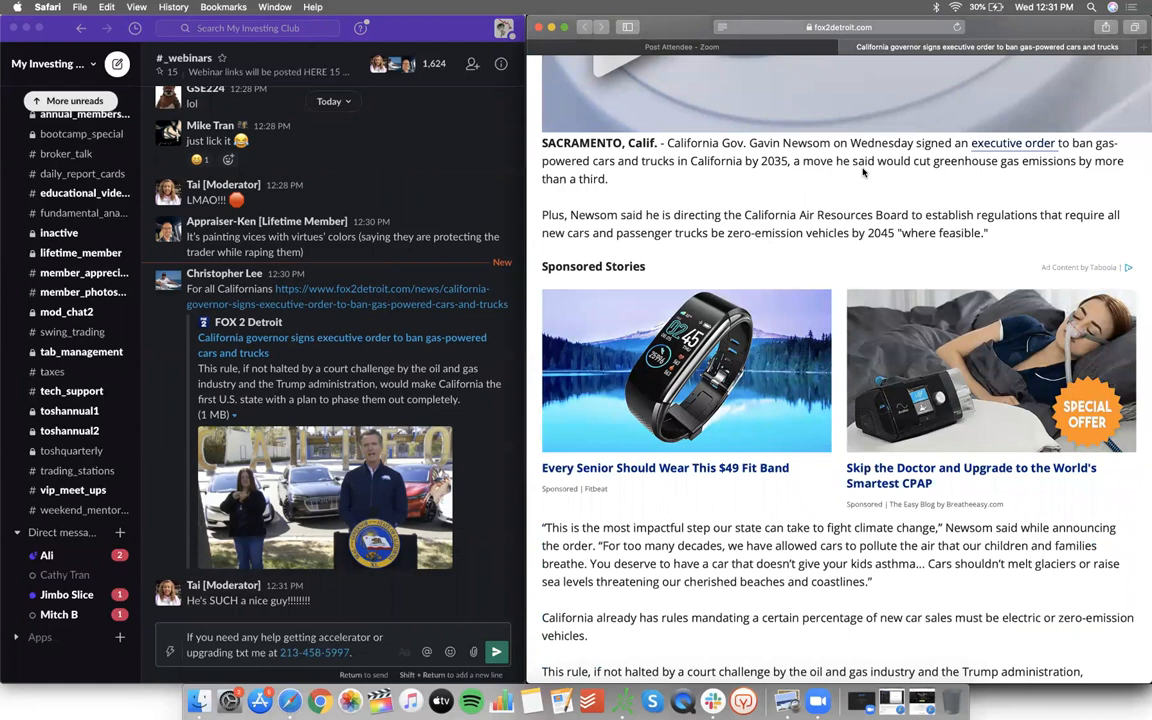
{"action": "mouse_move", "coordinate": [695, 165]}
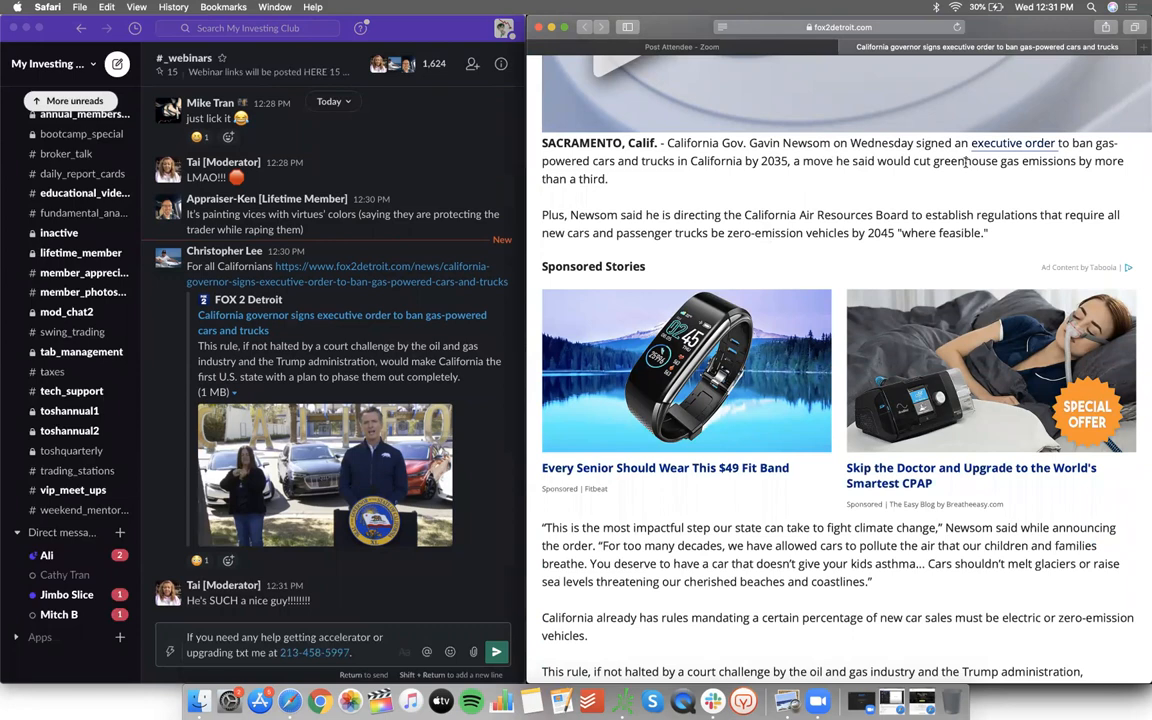
{"action": "scroll", "scroll_direction": "down", "scroll_amount": 3}
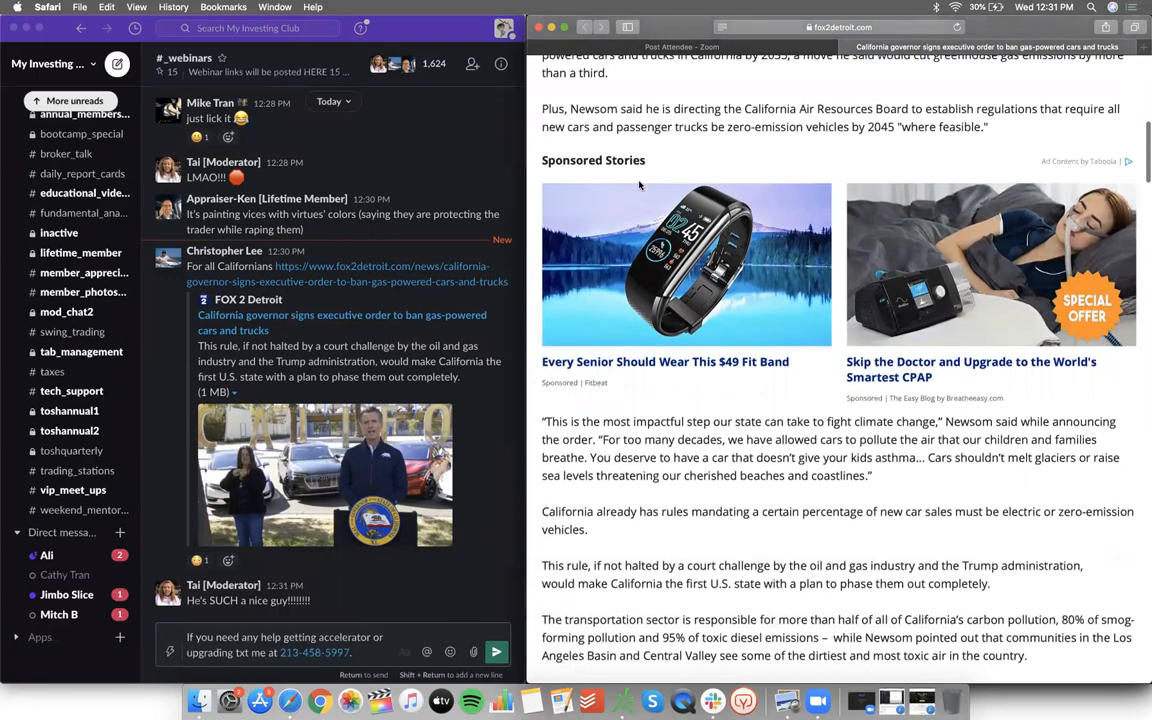
{"action": "scroll", "scroll_direction": "down", "scroll_amount": 3}
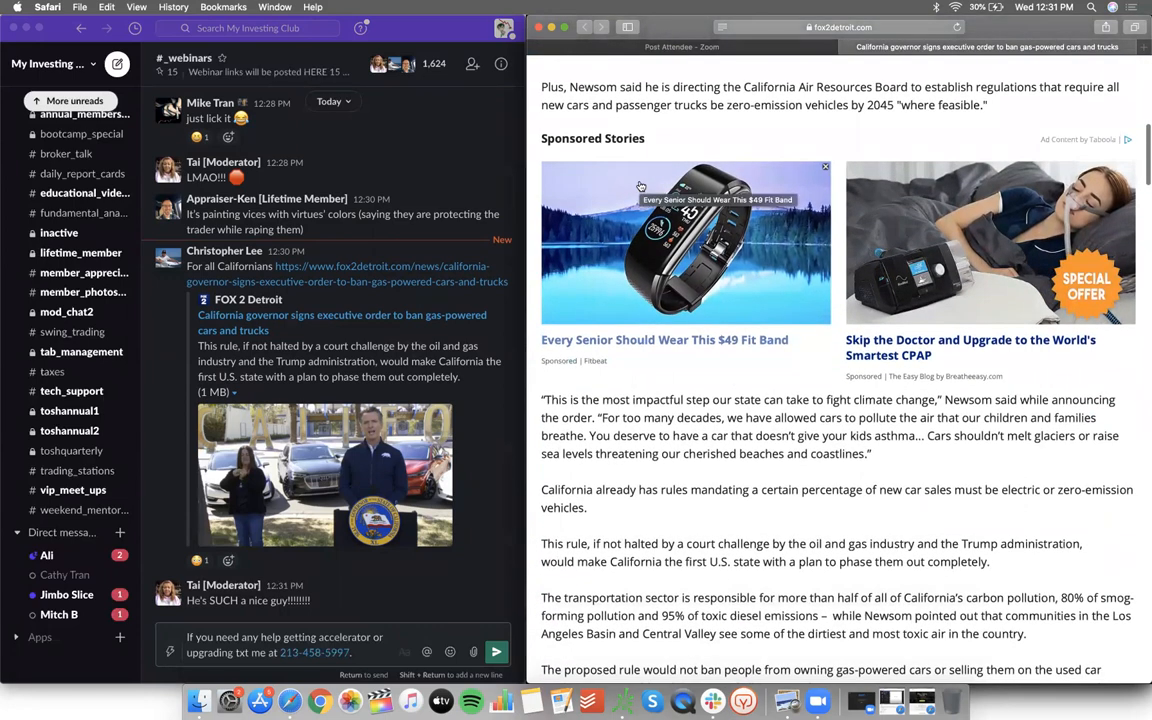
{"action": "mouse_move", "coordinate": [723, 299]}
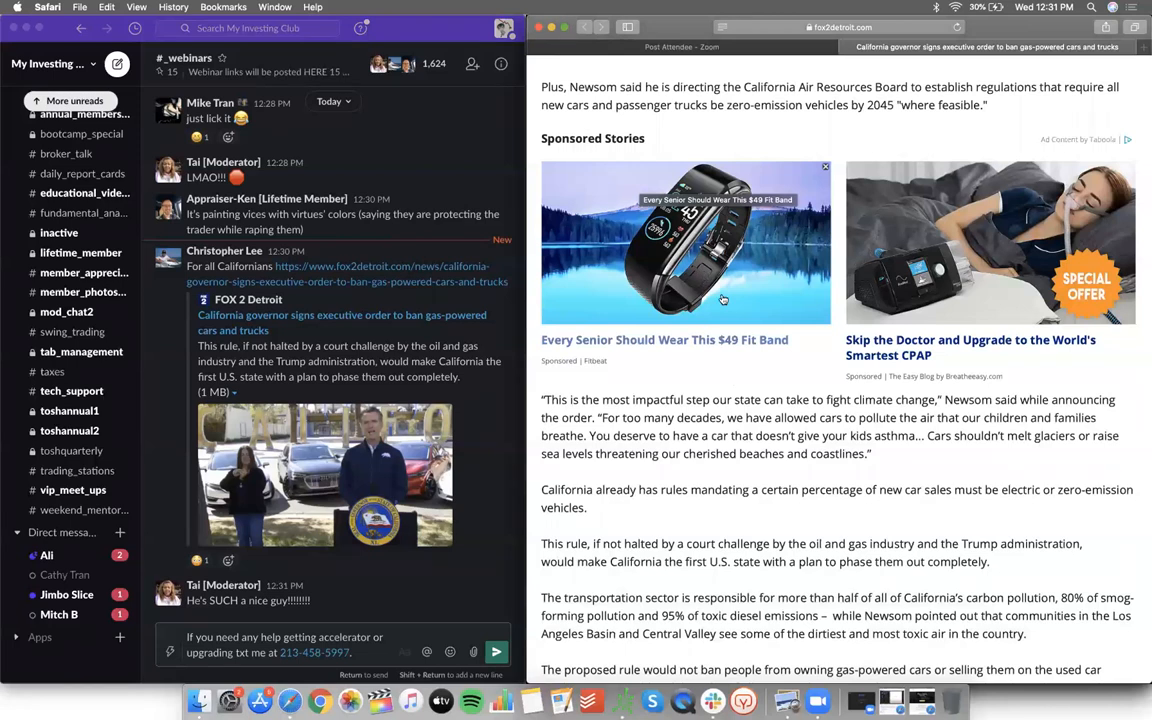
{"action": "scroll", "scroll_direction": "up", "scroll_amount": 3}
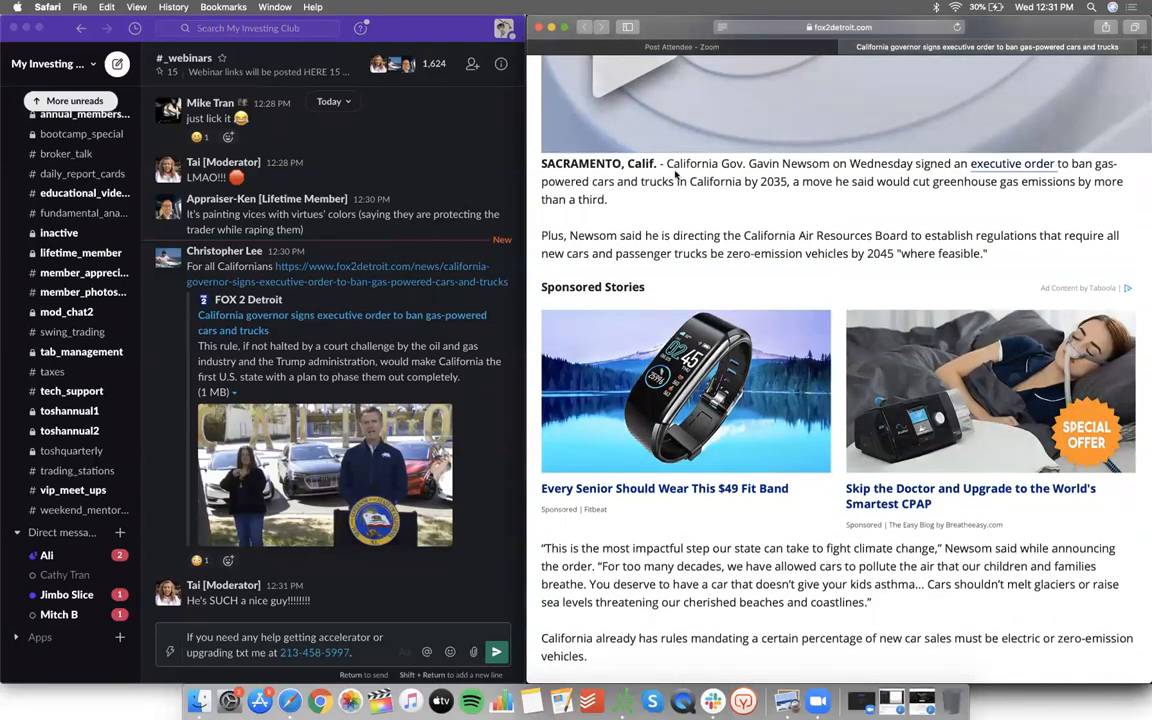
{"action": "mouse_move", "coordinate": [665, 165]}
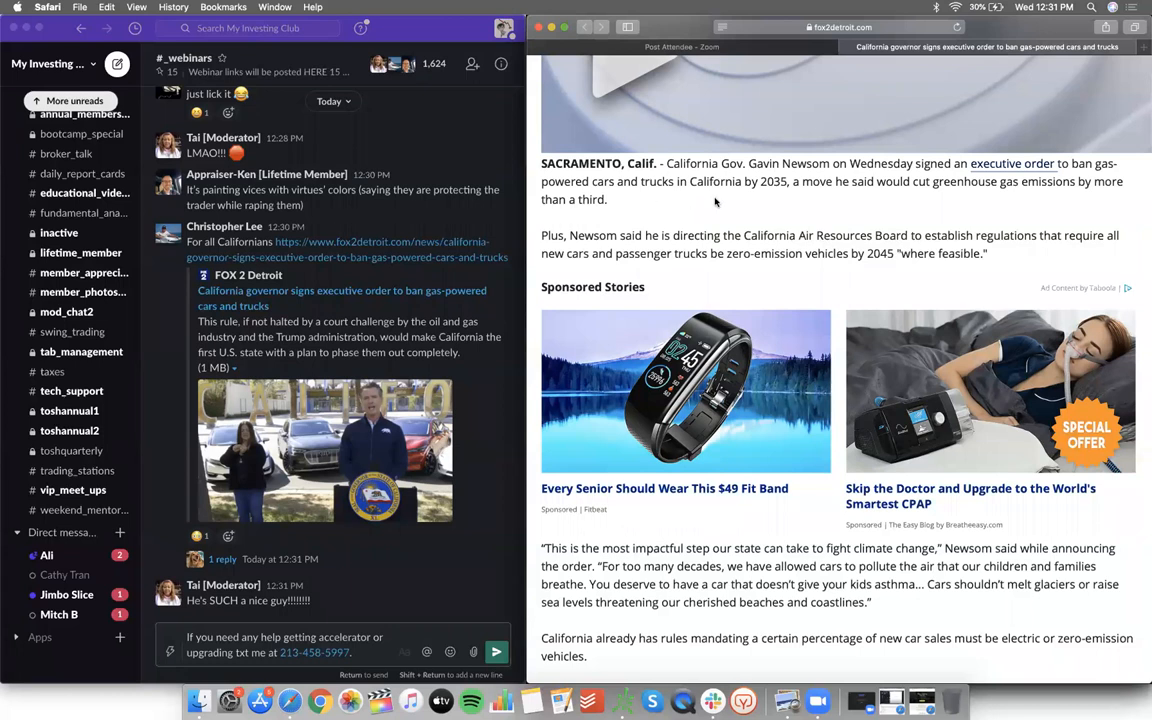
{"action": "double_click", "coordinate": [773, 181]}
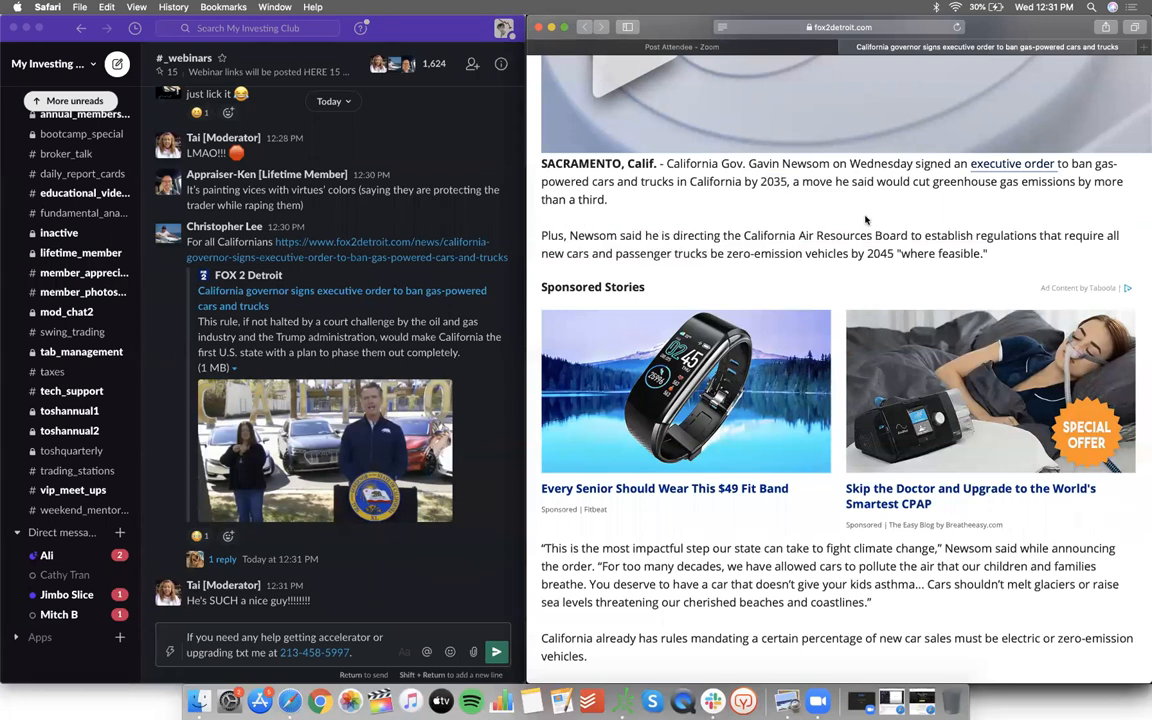
{"action": "mouse_move", "coordinate": [965, 247]}
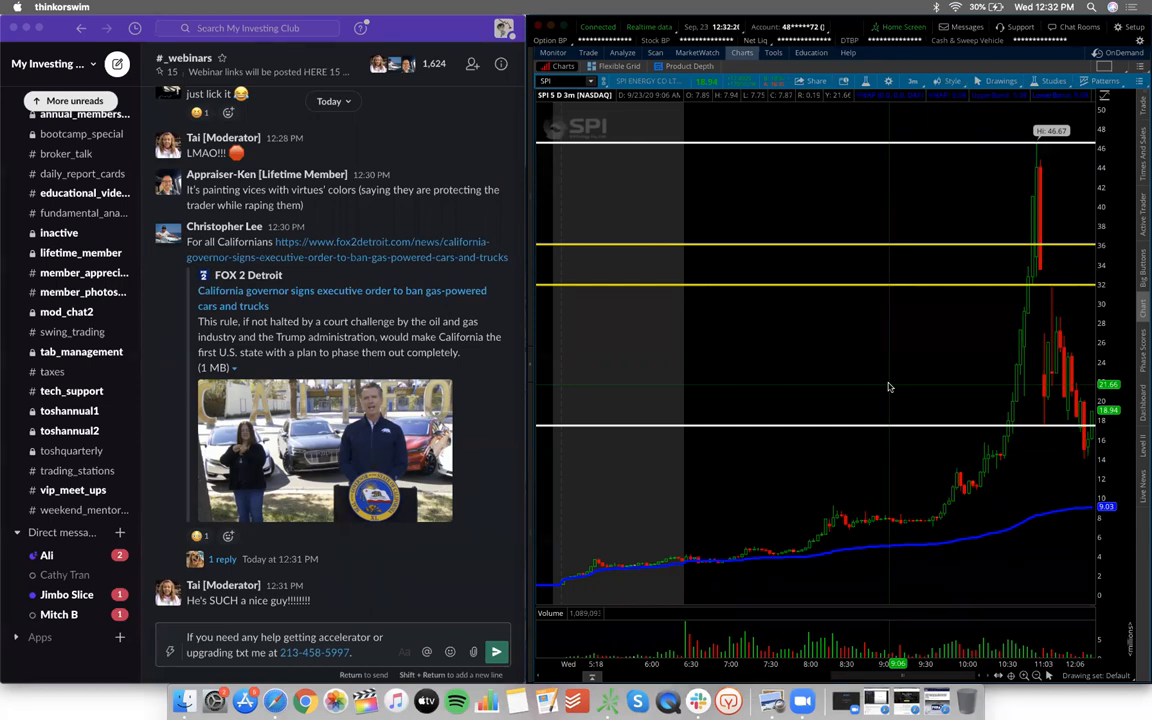
{"action": "mouse_move", "coordinate": [503, 478]}
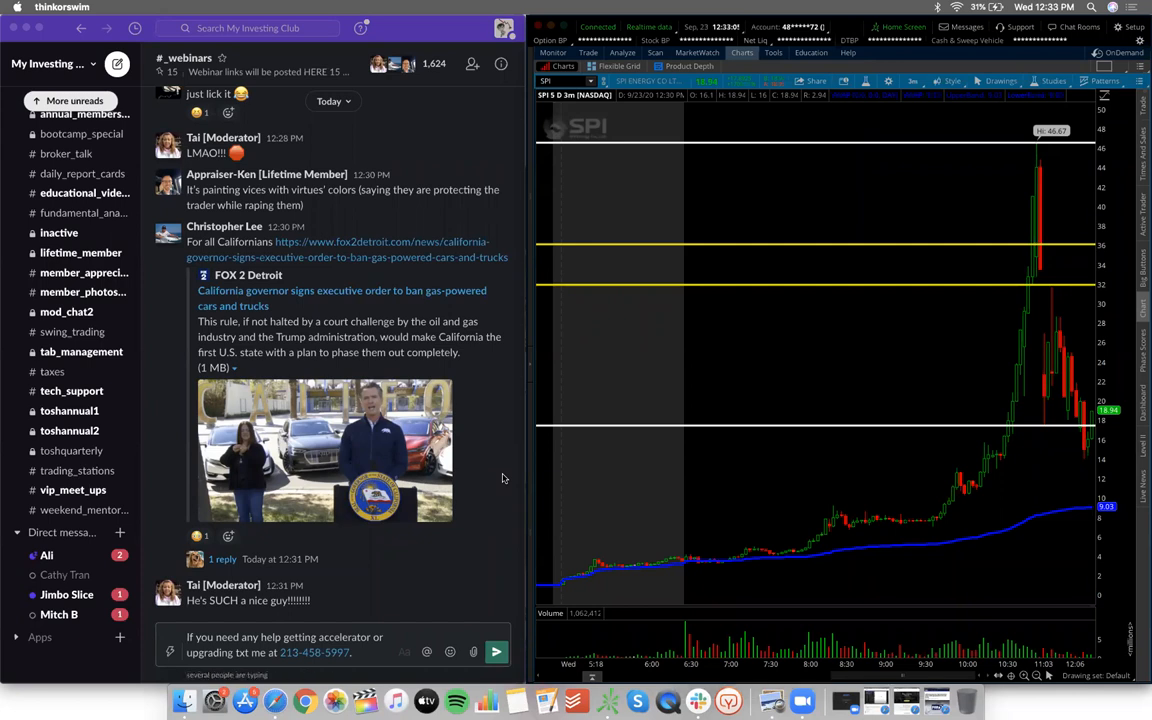
Step: Scroll the chat while the SPI 3m chart shows its white and yellow levels
{"action": "scroll", "scroll_direction": "down", "scroll_amount": 3}
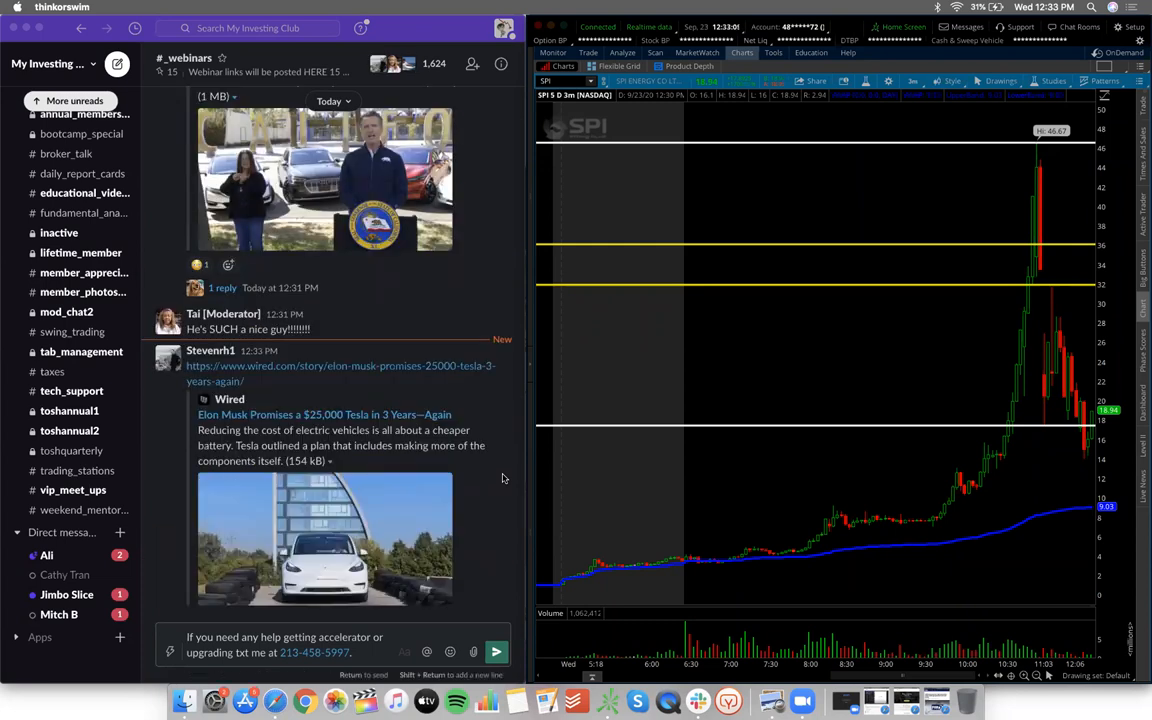
{"action": "mouse_move", "coordinate": [274, 700]}
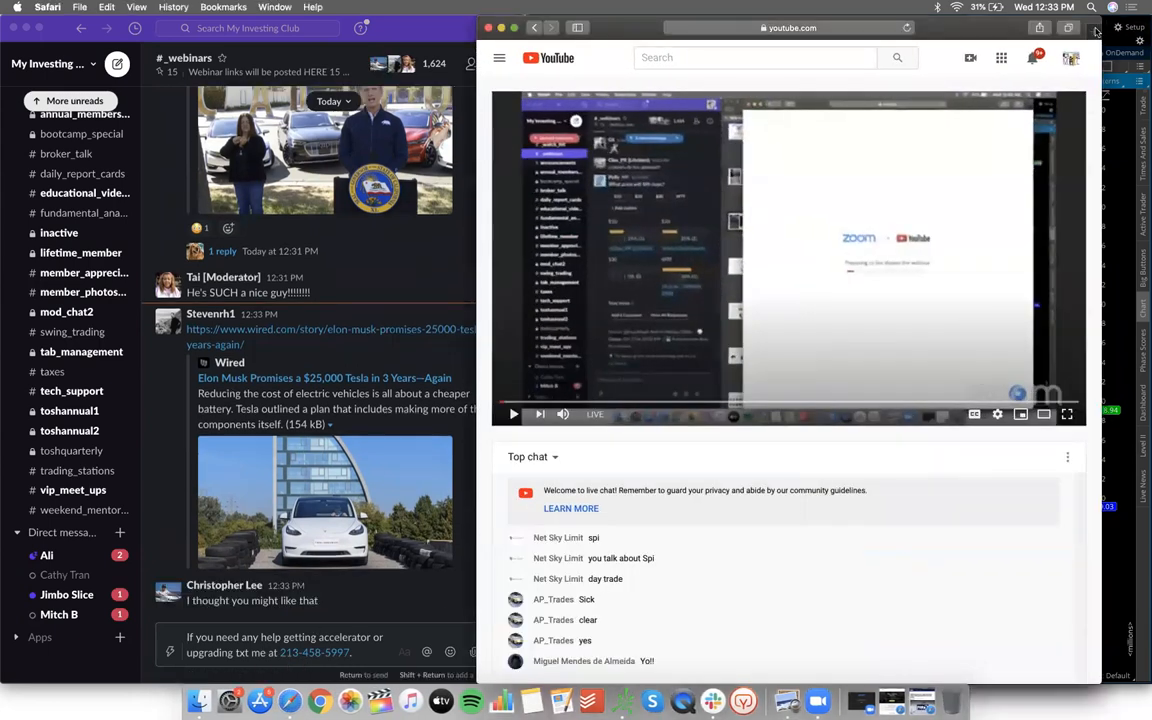
Step: Search Google Images for 'electrica med' and enlarge the Solo - Electra Meccanica picture
{"action": "left_click", "coordinate": [789, 27]}
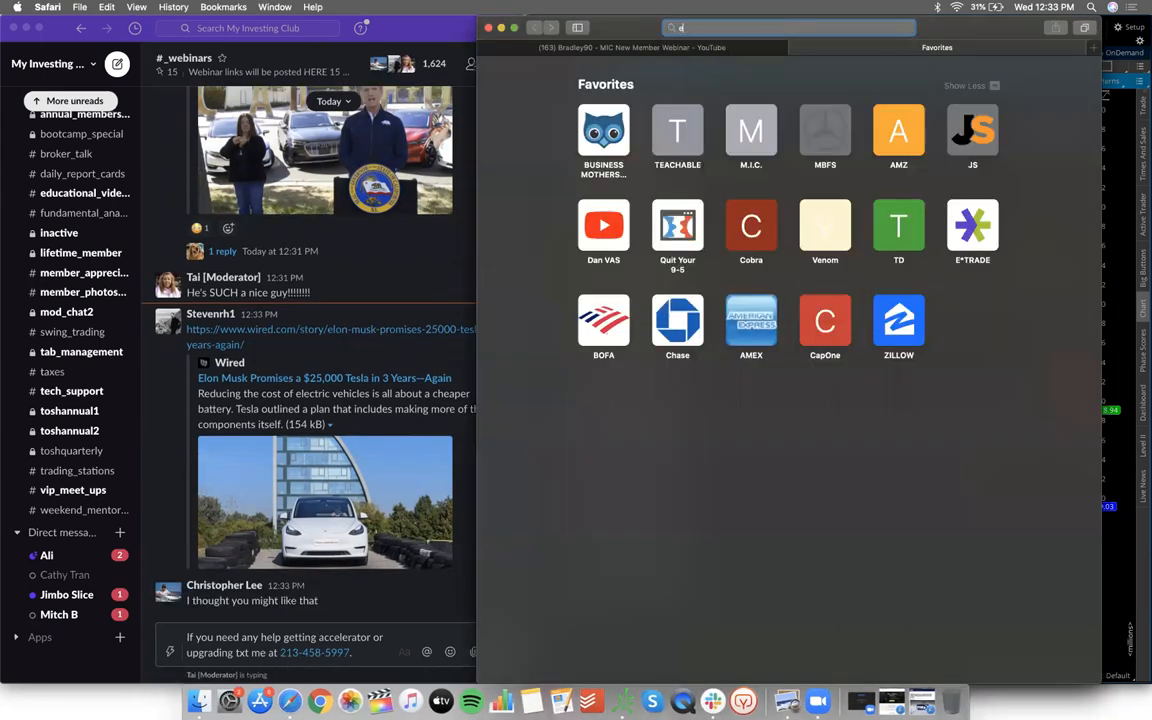
{"action": "type", "text": "electrica med"}
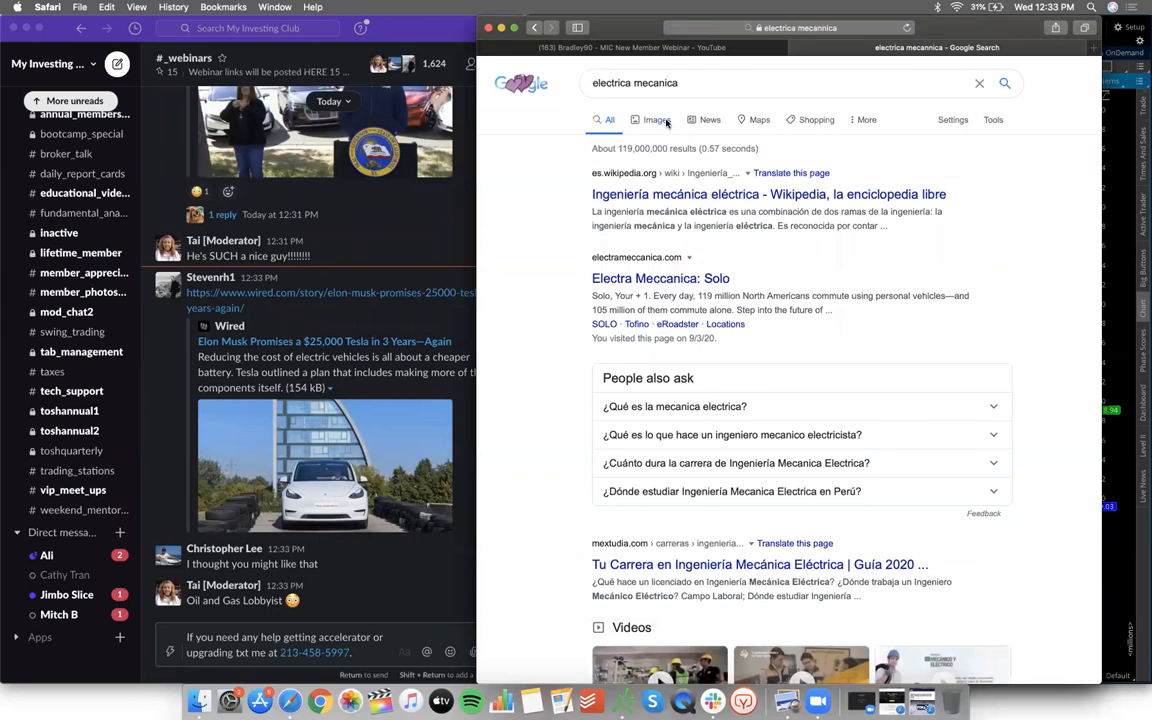
{"action": "left_click", "coordinate": [648, 119]}
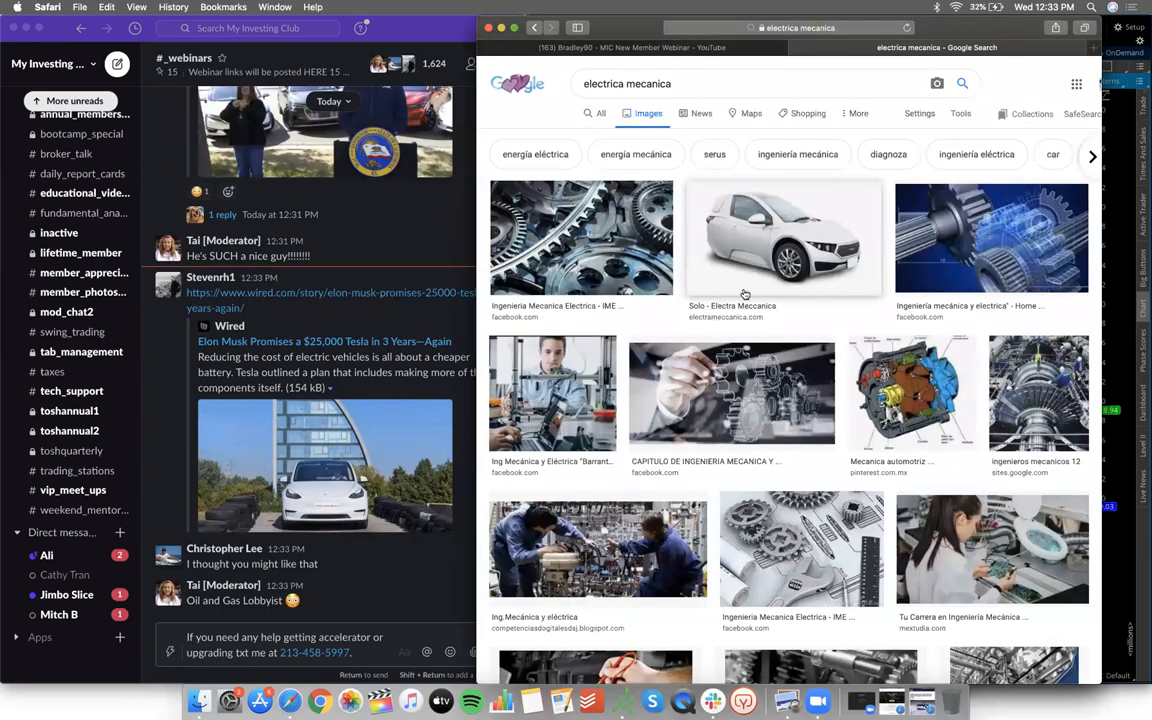
{"action": "left_click", "coordinate": [784, 237]}
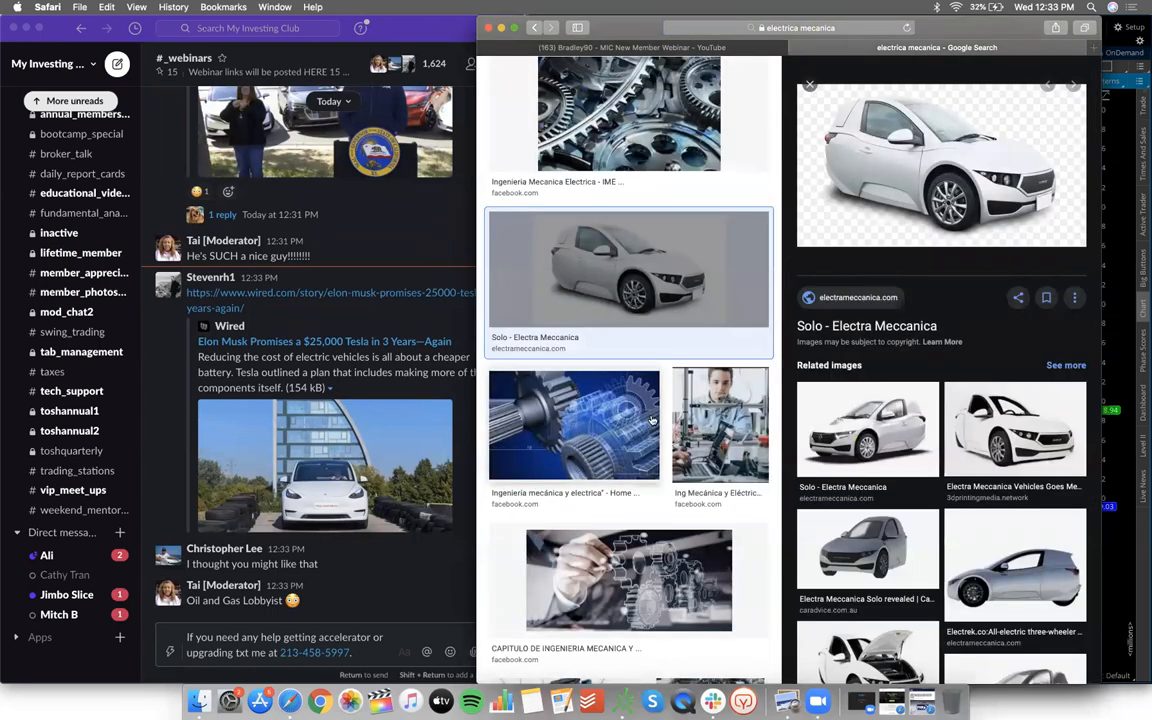
{"action": "scroll", "scroll_direction": "down", "scroll_amount": 3}
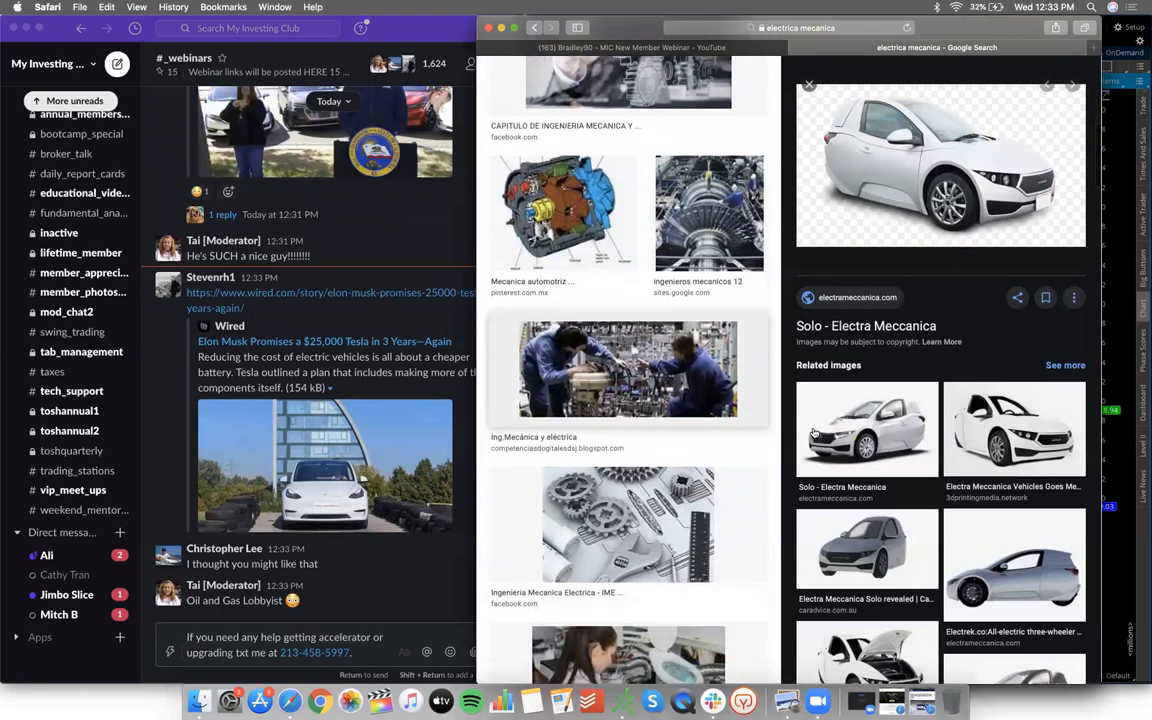
{"action": "left_click", "coordinate": [1072, 84]}
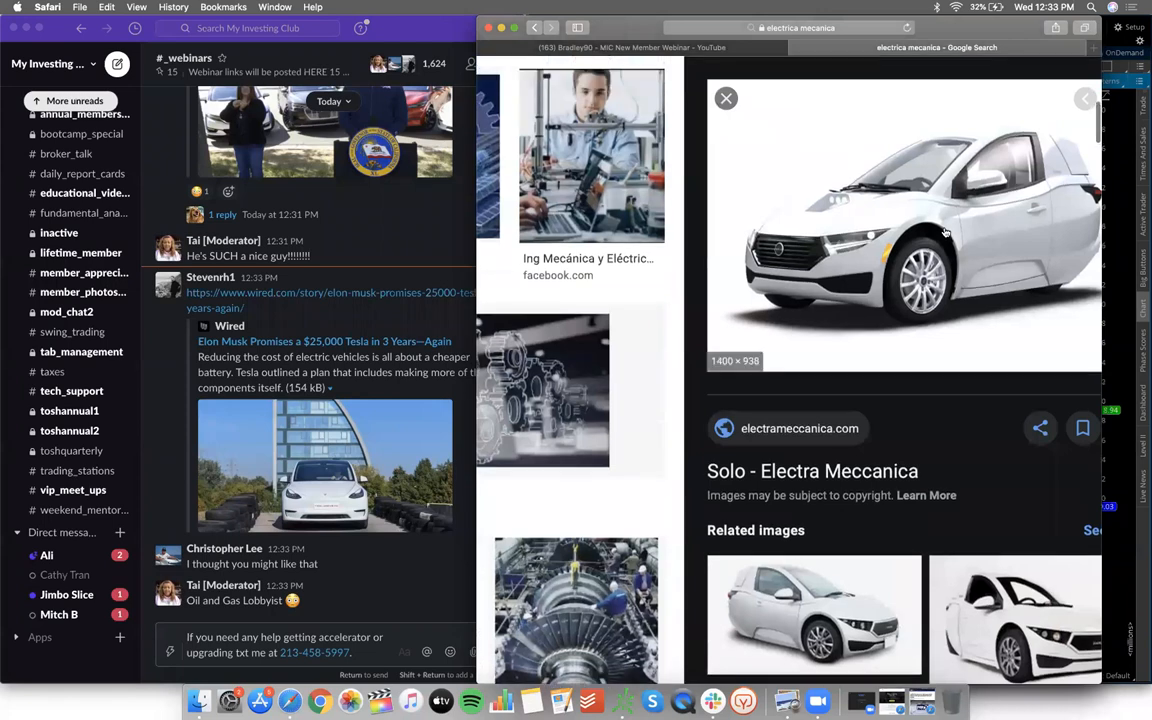
{"action": "scroll", "scroll_direction": "down", "scroll_amount": 3}
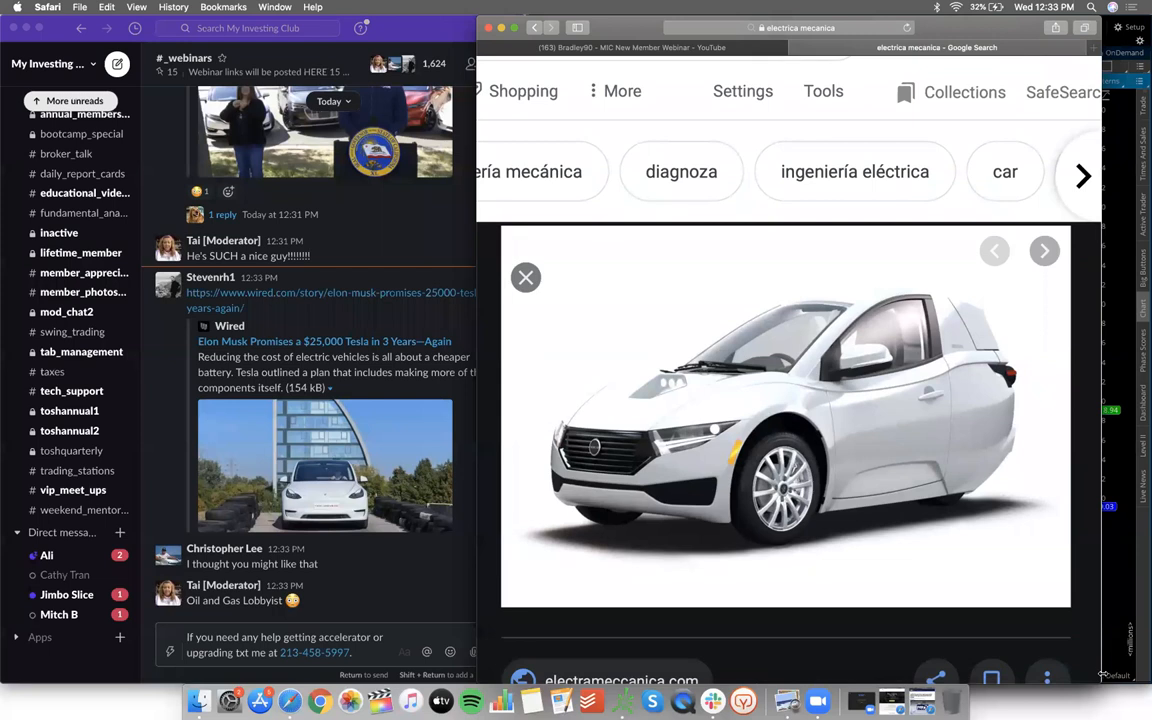
{"action": "mouse_move", "coordinate": [1006, 454]}
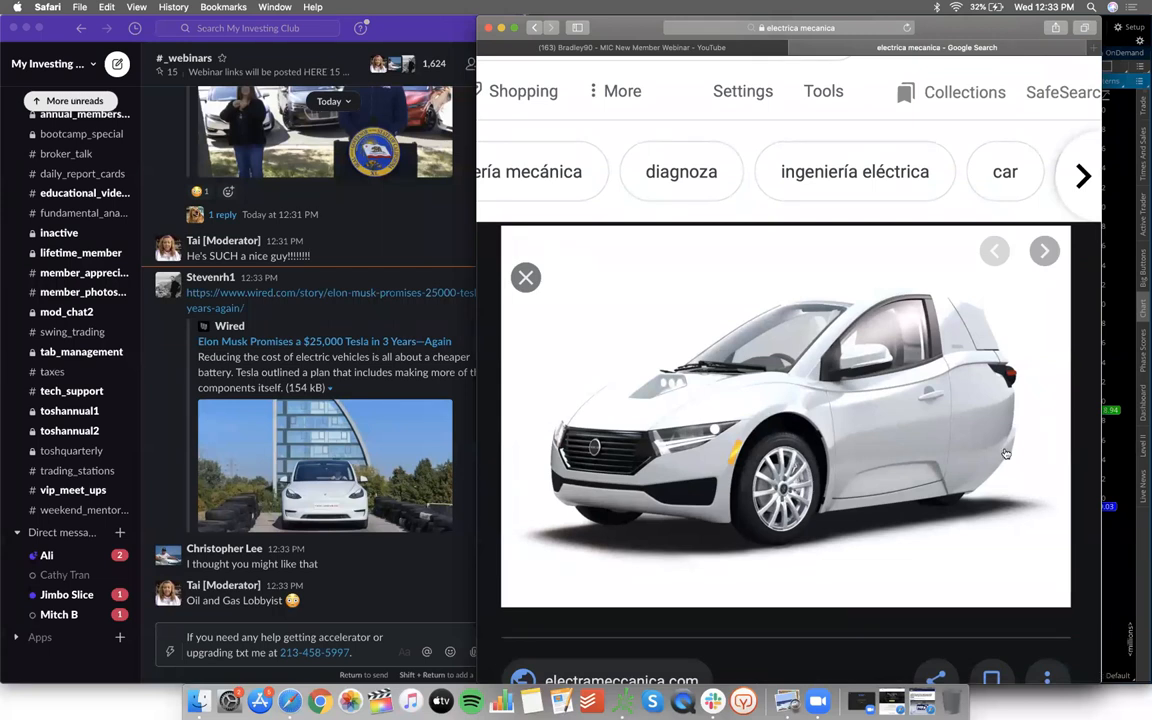
{"action": "mouse_move", "coordinate": [796, 48]}
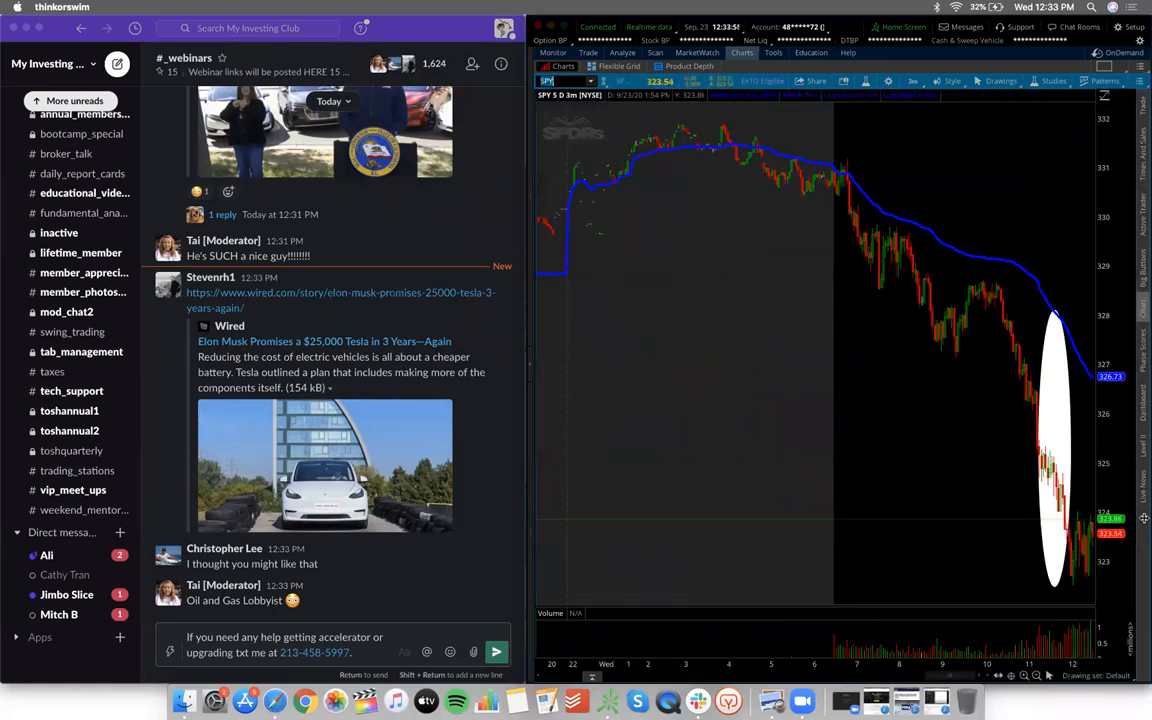
{"action": "mouse_move", "coordinate": [918, 551]}
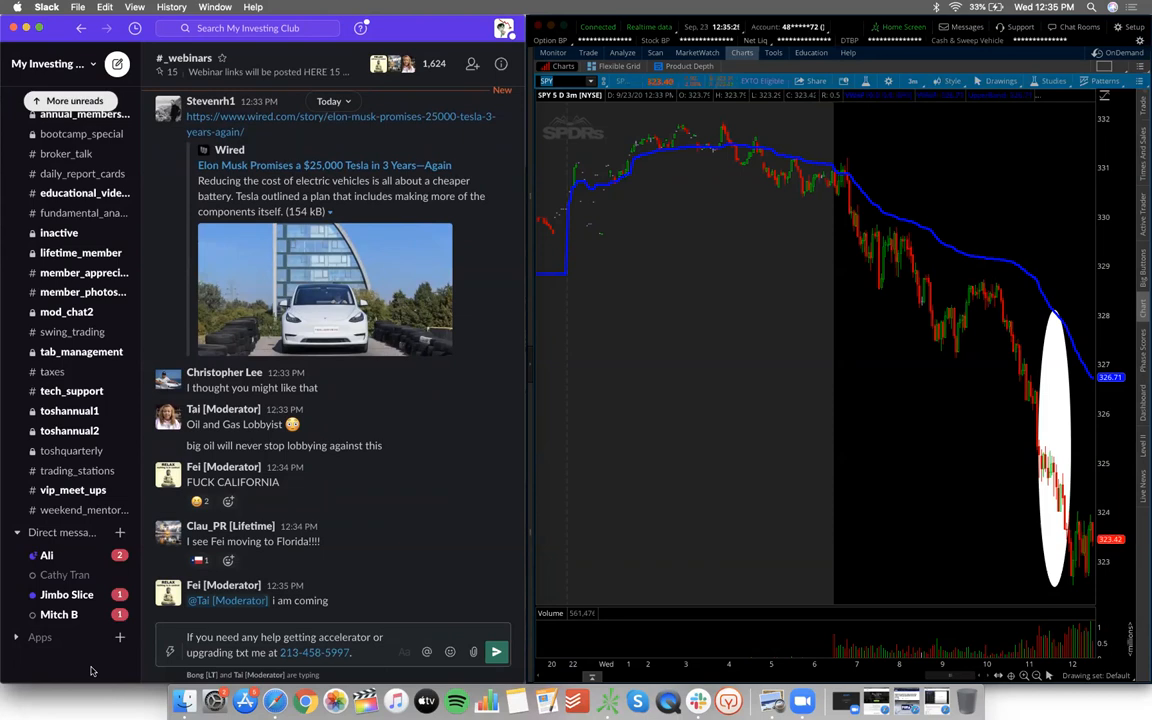
Step: Scroll #_webinars to read new replies about unemployment, politics and paycheck taxes
{"action": "scroll", "scroll_direction": "down", "scroll_amount": 3}
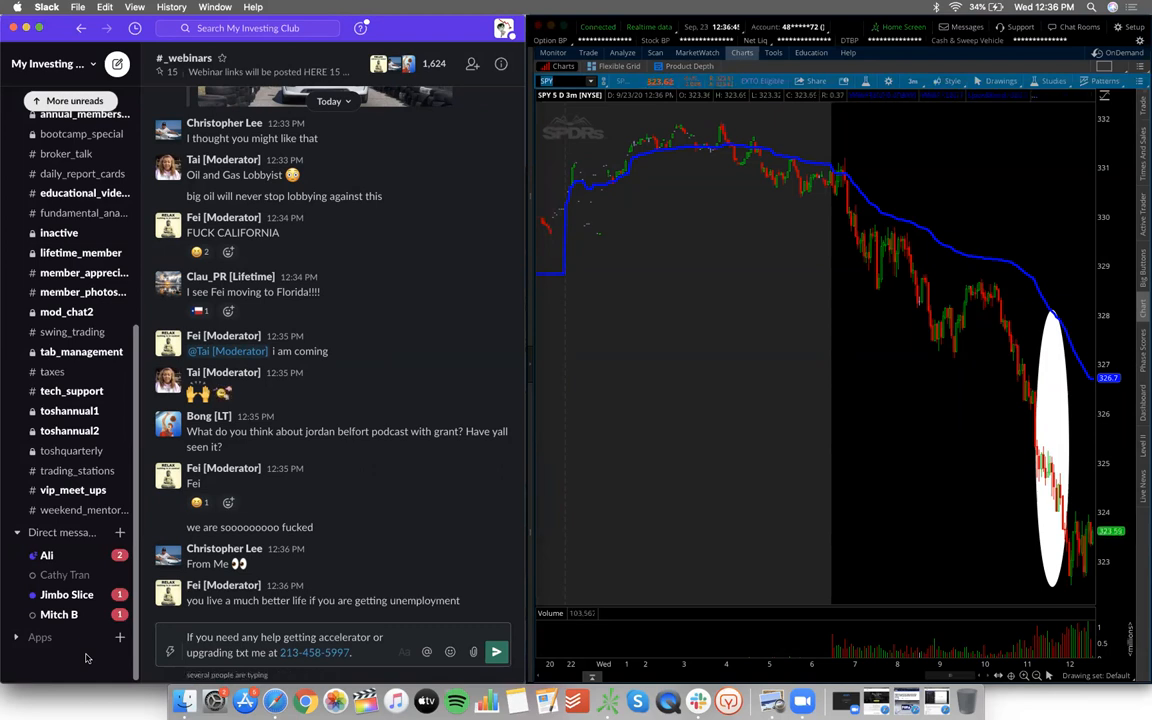
{"action": "scroll", "scroll_direction": "down", "scroll_amount": 3}
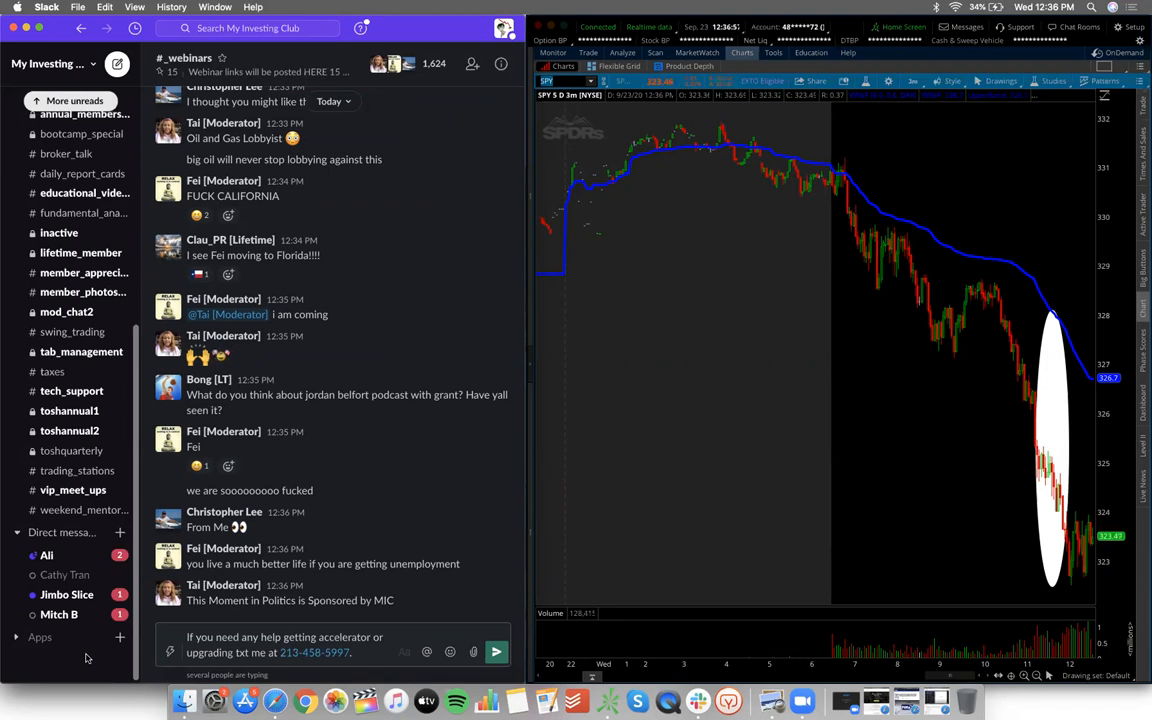
{"action": "scroll", "scroll_direction": "down", "scroll_amount": 3}
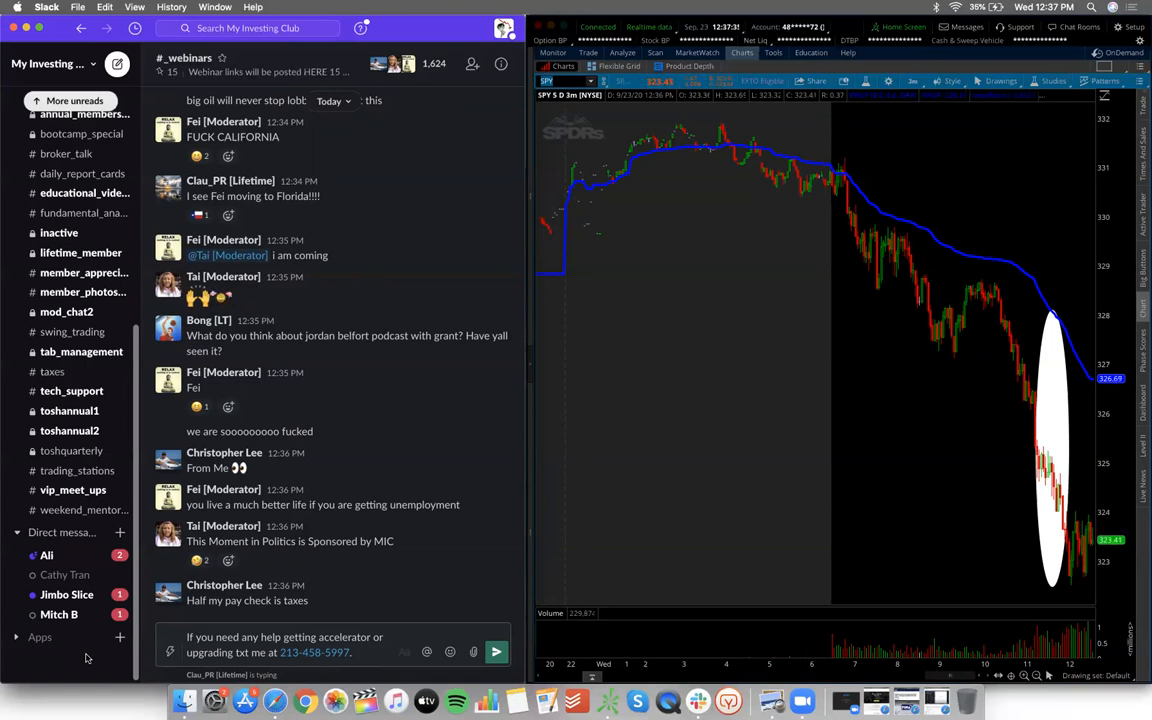
Step: Scroll through #_webinars to the moderator's 'for surrrrreeeeee' message
{"action": "scroll", "scroll_direction": "down", "scroll_amount": 3}
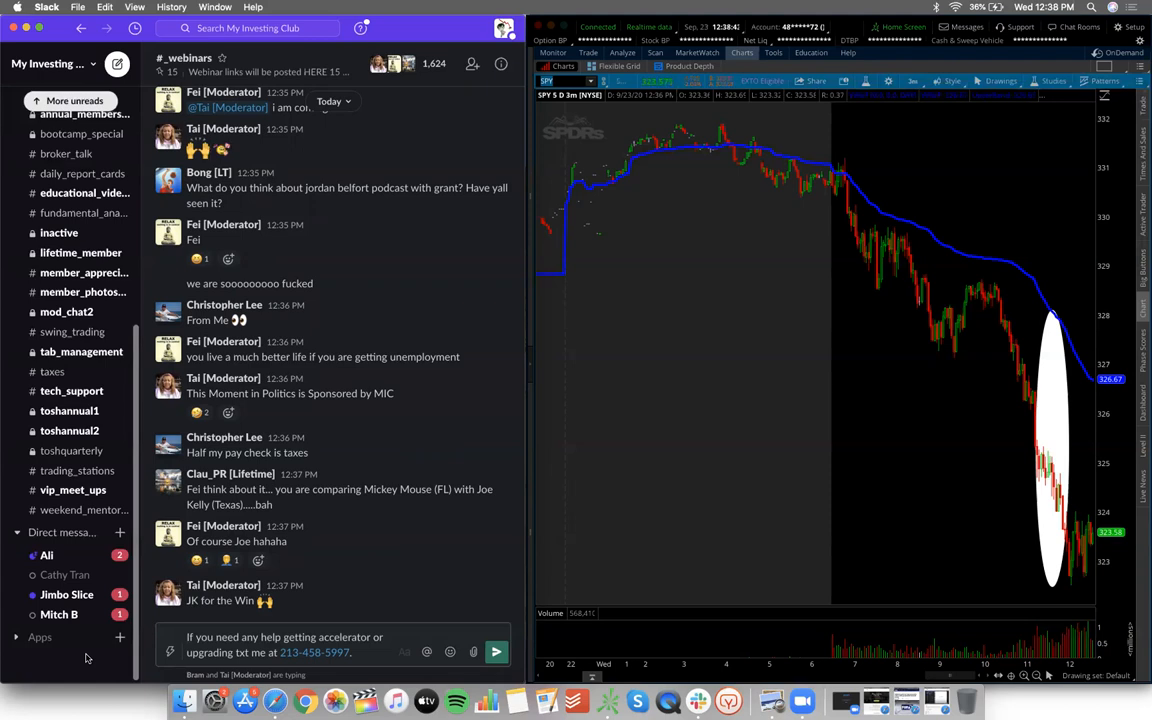
{"action": "scroll", "scroll_direction": "down", "scroll_amount": 3}
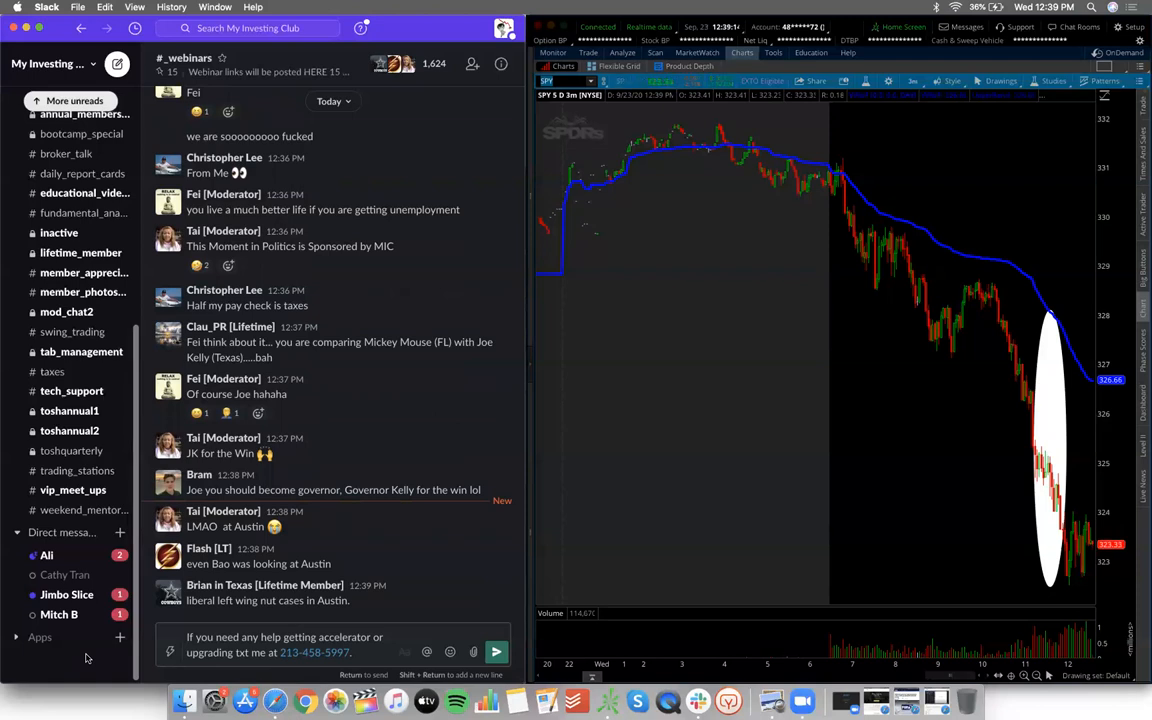
{"action": "scroll", "scroll_direction": "down", "scroll_amount": 3}
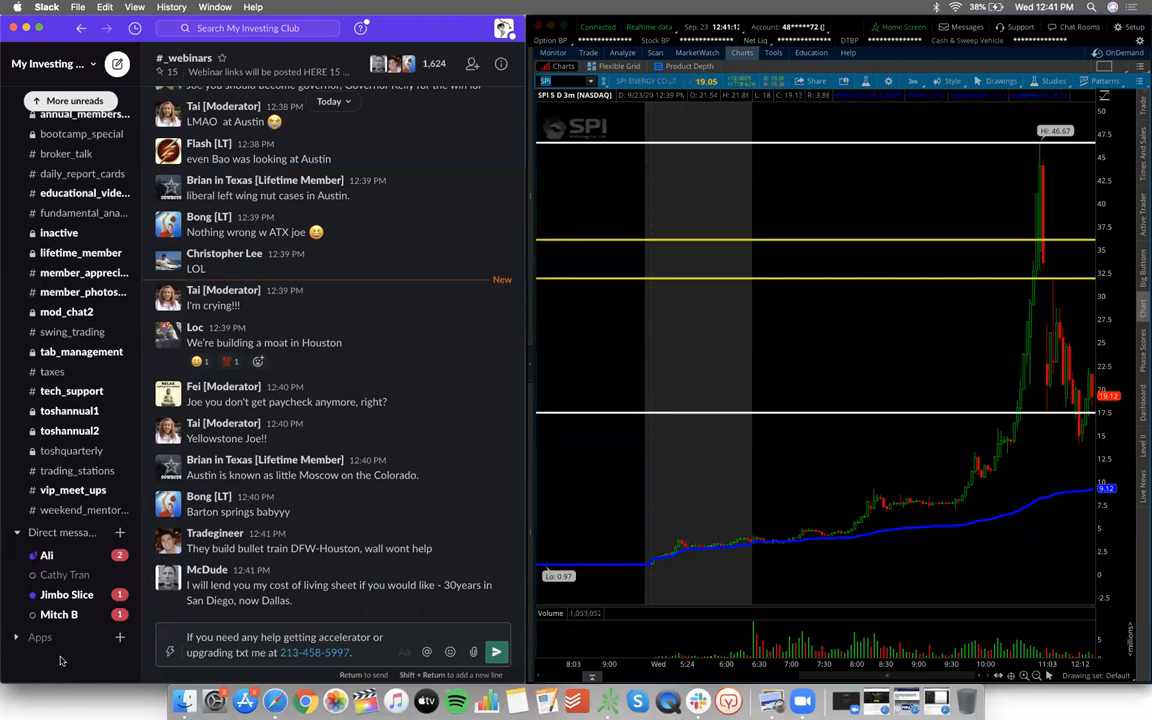
{"action": "scroll", "scroll_direction": "up", "scroll_amount": 3}
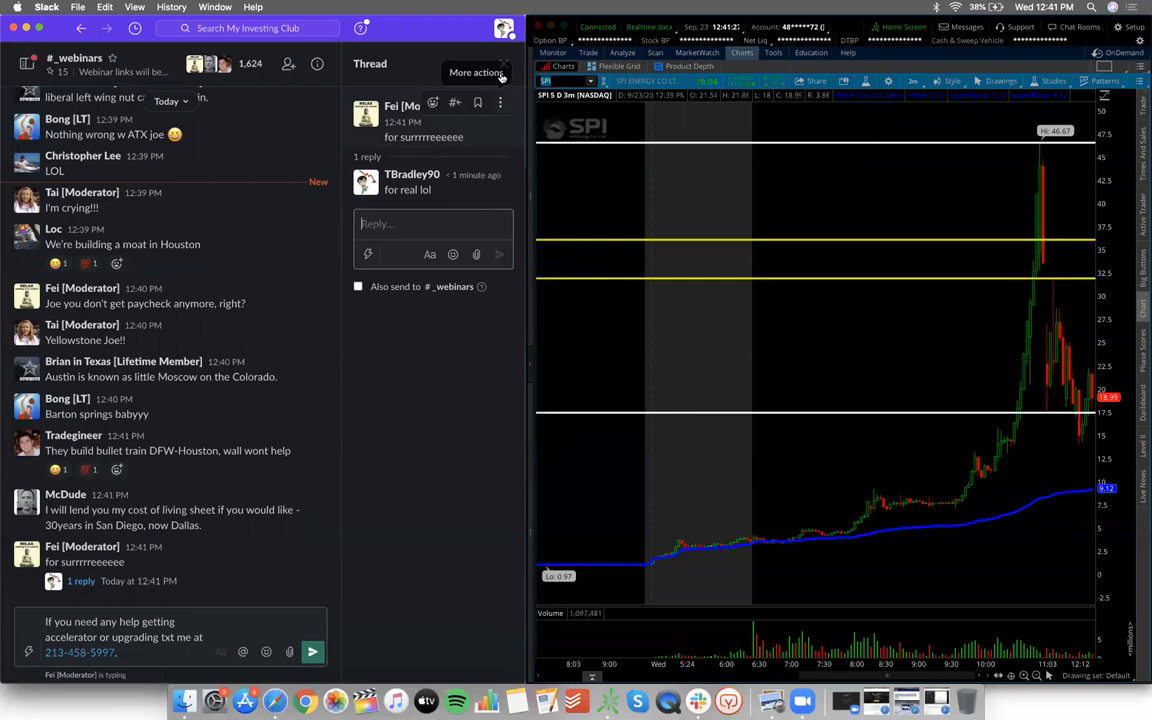
{"action": "left_click", "coordinate": [501, 72]}
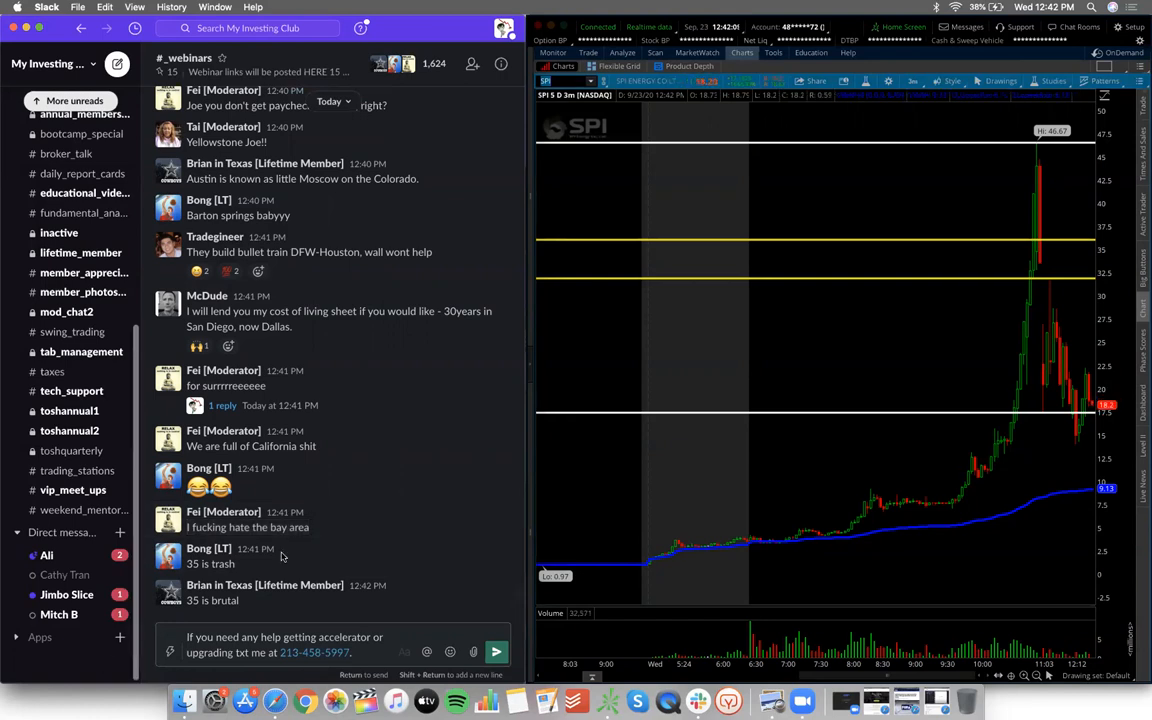
{"action": "mouse_move", "coordinate": [310, 527]}
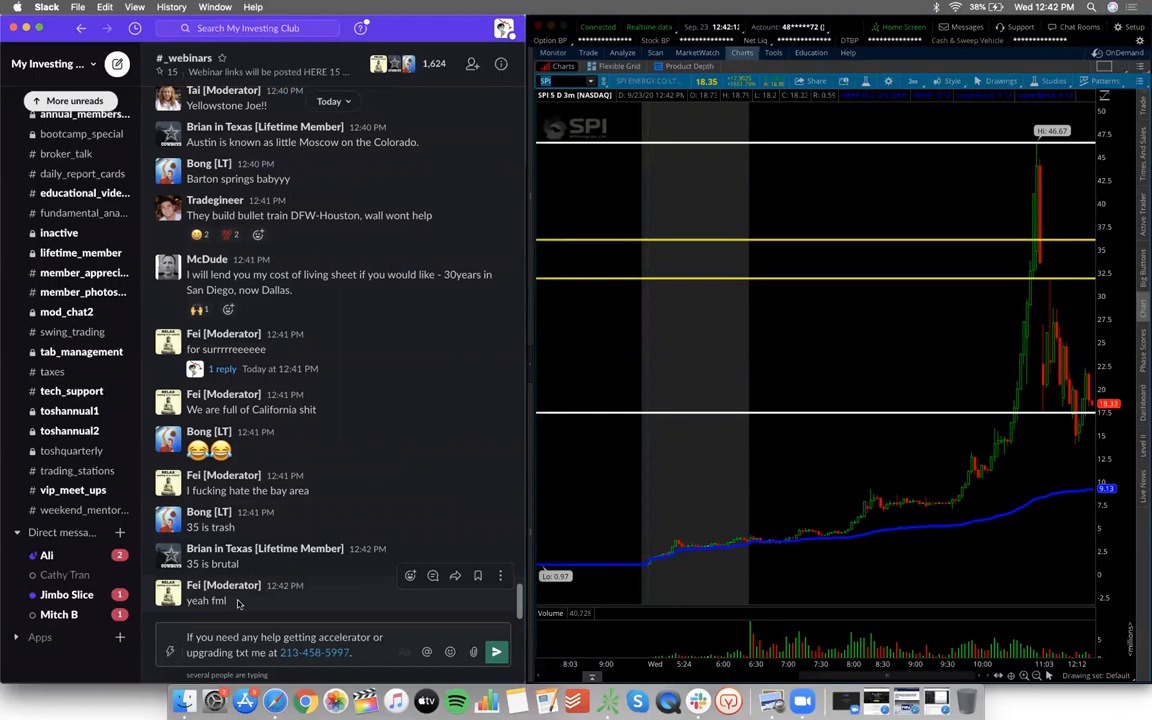
{"action": "mouse_move", "coordinate": [322, 488]}
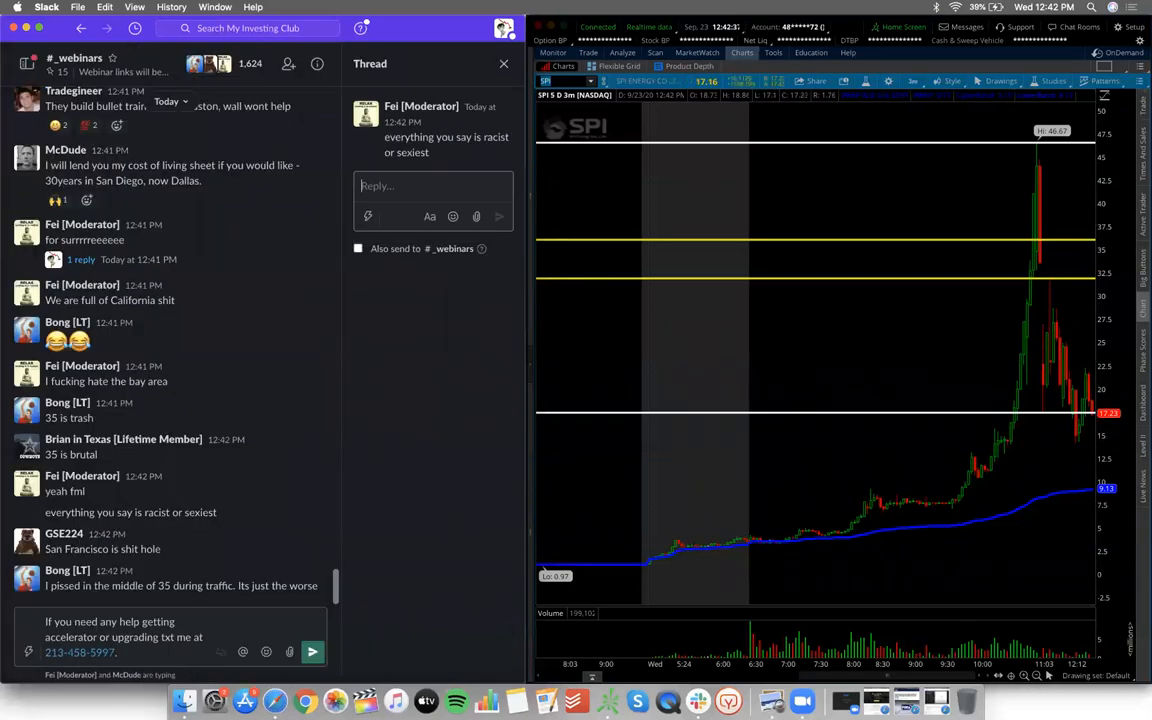
Step: Post 'welcome to cali lol' in the thread and close the Thread pane
{"action": "type", "text": "welcome to"}
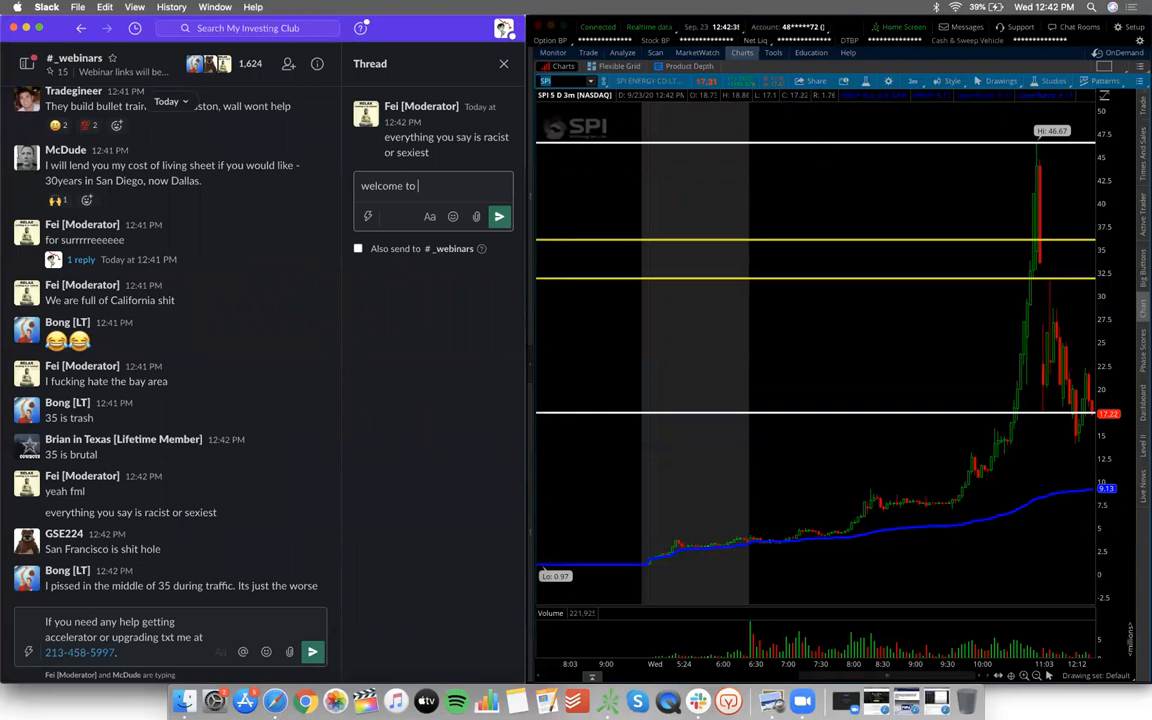
{"action": "left_click", "coordinate": [499, 216]}
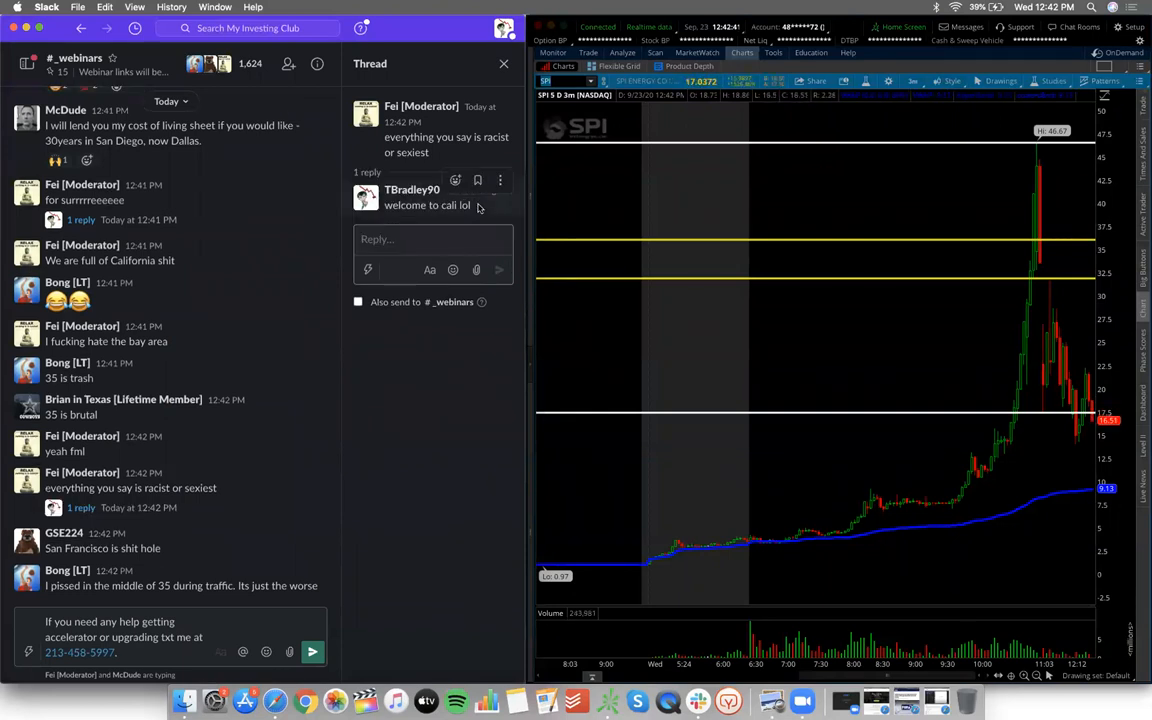
{"action": "left_click", "coordinate": [504, 63]}
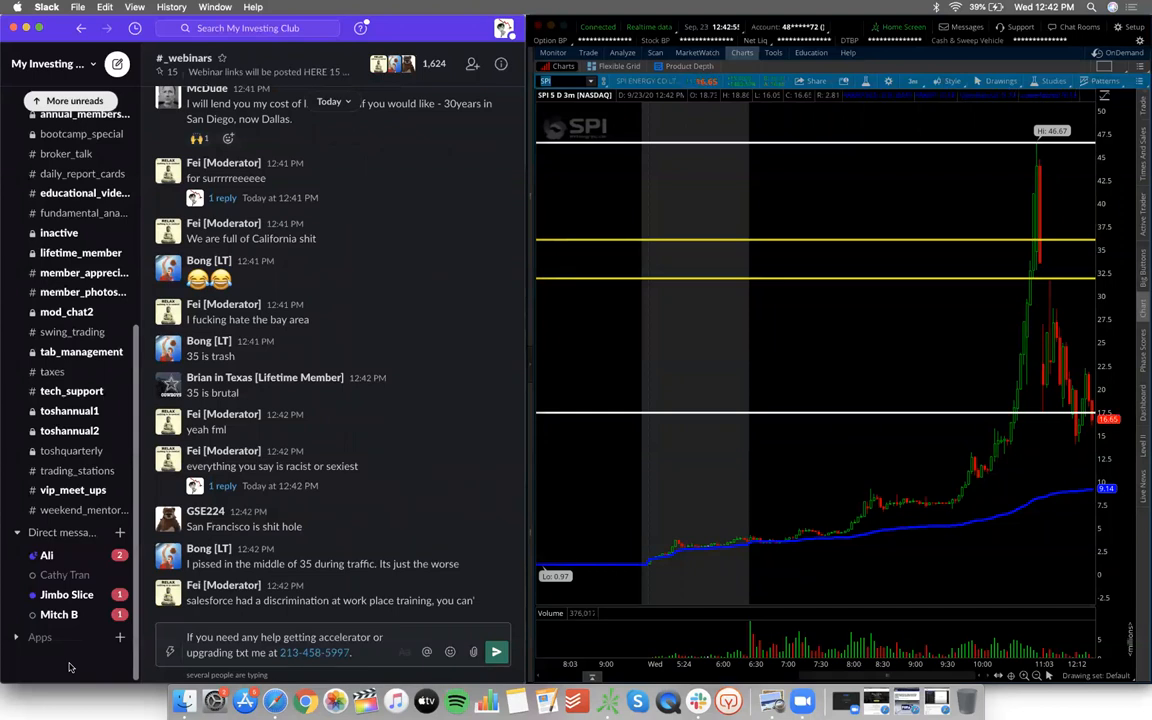
{"action": "scroll", "scroll_direction": "down", "scroll_amount": 3}
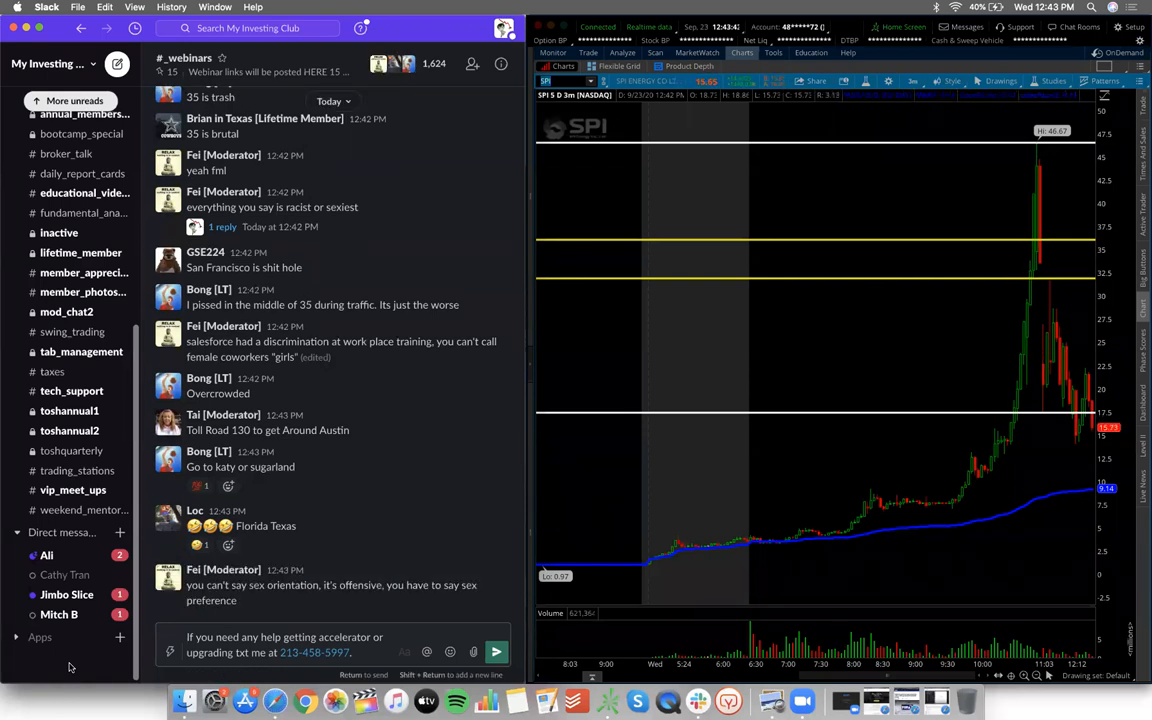
{"action": "mouse_move", "coordinate": [413, 560]}
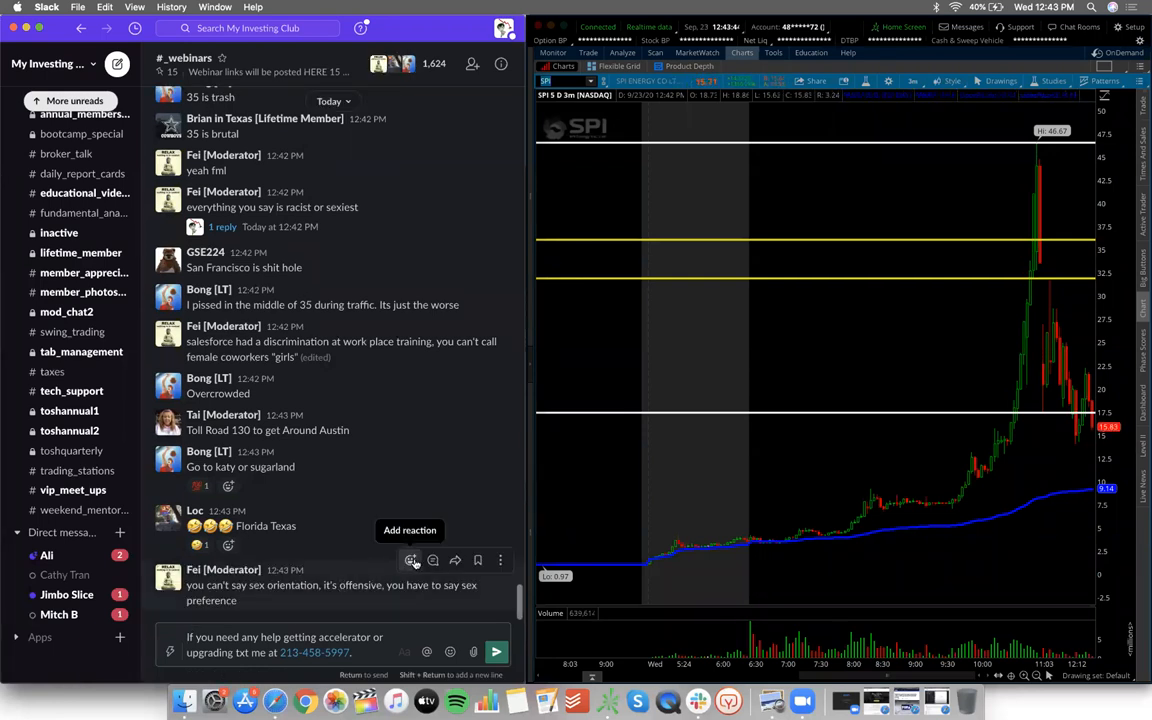
{"action": "left_click", "coordinate": [410, 560]}
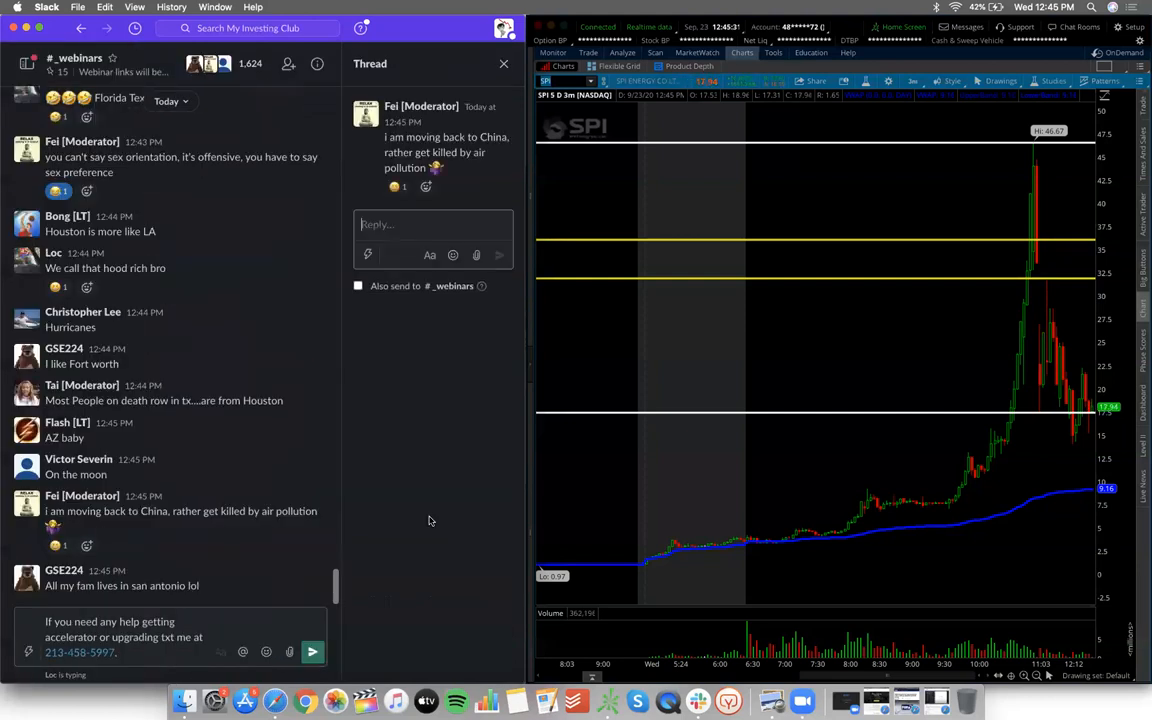
Step: Post 'ahahhahahahahahahahaha' in the China thread and close the Thread pane
{"action": "type", "text": "ahahhahahahahahahahaha"}
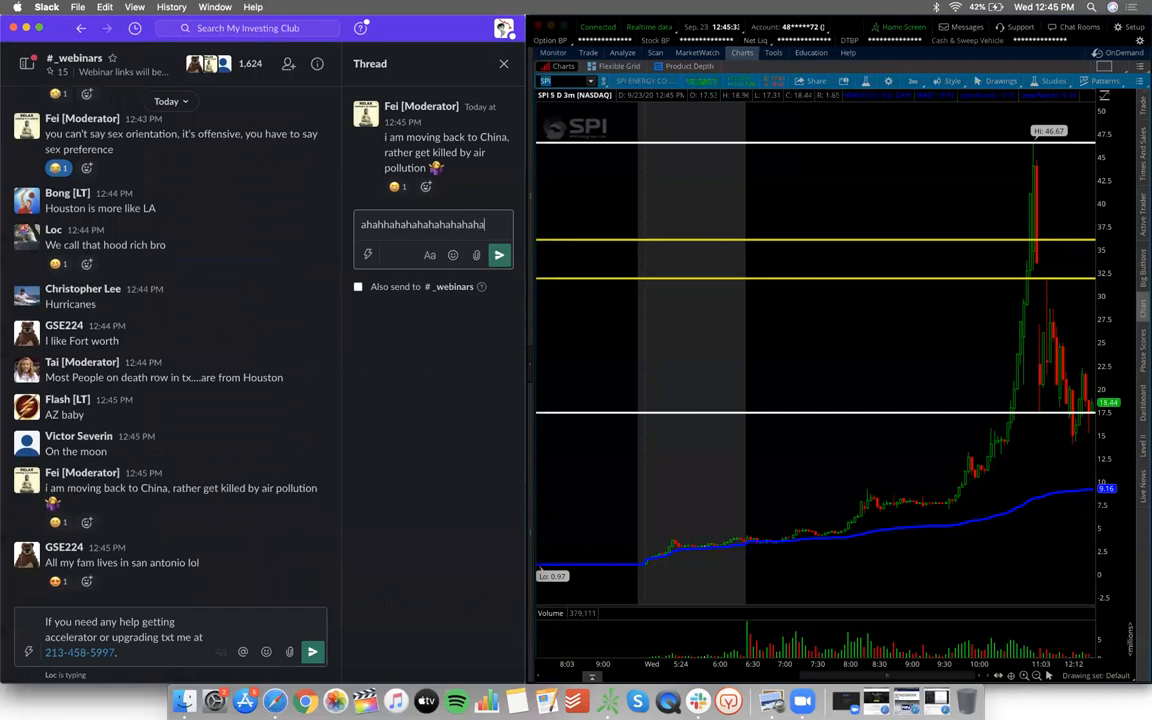
{"action": "left_click", "coordinate": [499, 254]}
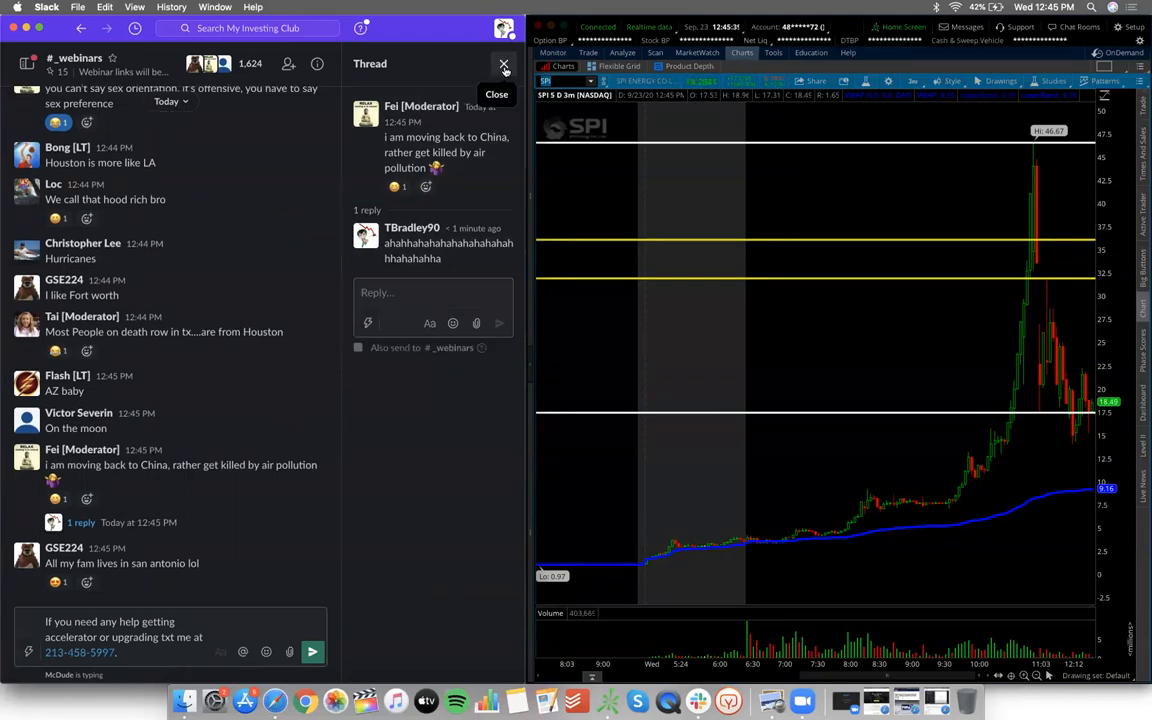
{"action": "left_click", "coordinate": [504, 65]}
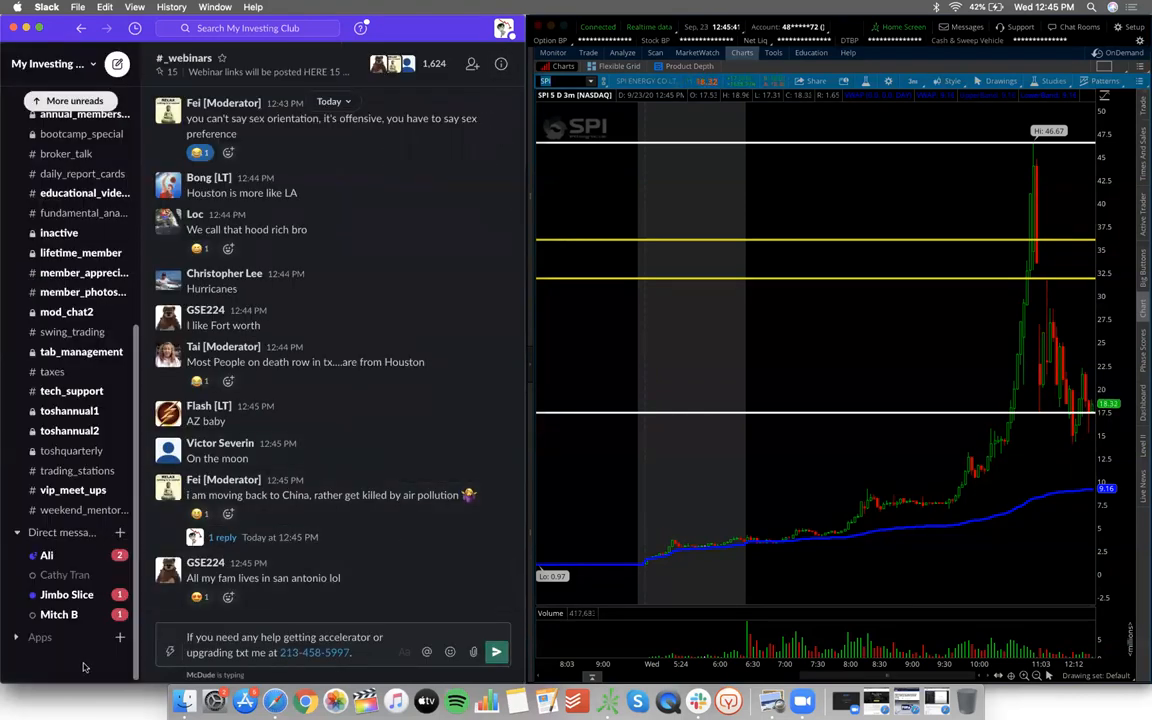
{"action": "mouse_move", "coordinate": [743, 530]}
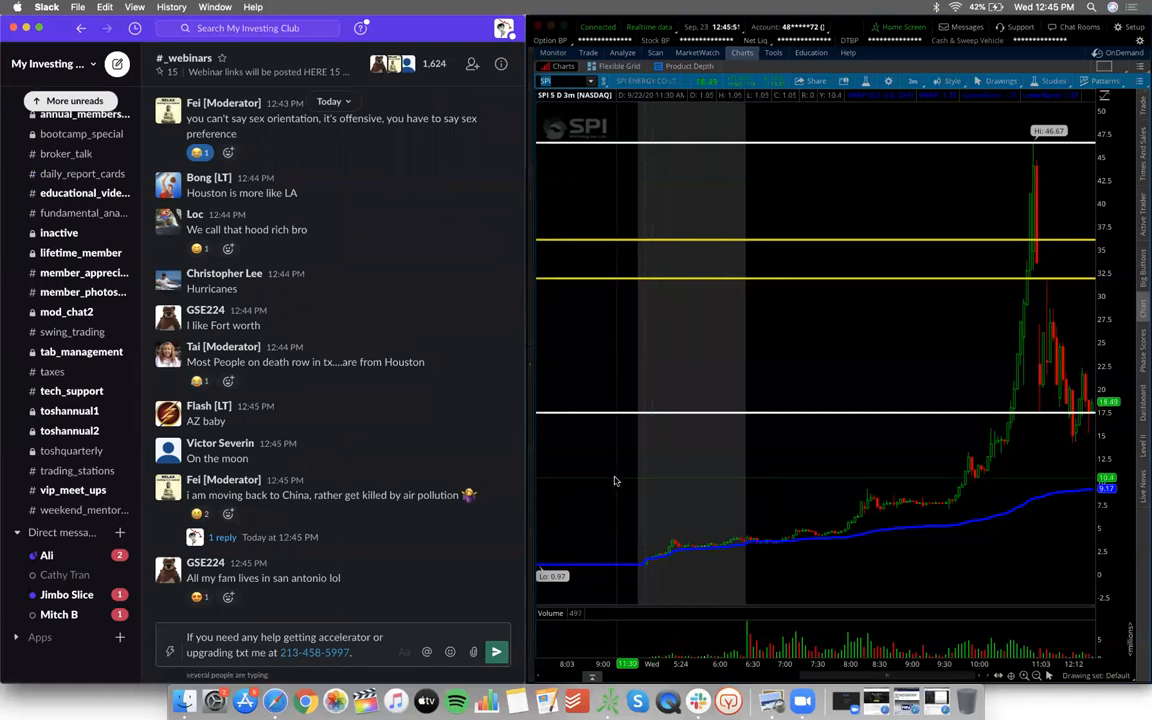
{"action": "mouse_move", "coordinate": [583, 490]}
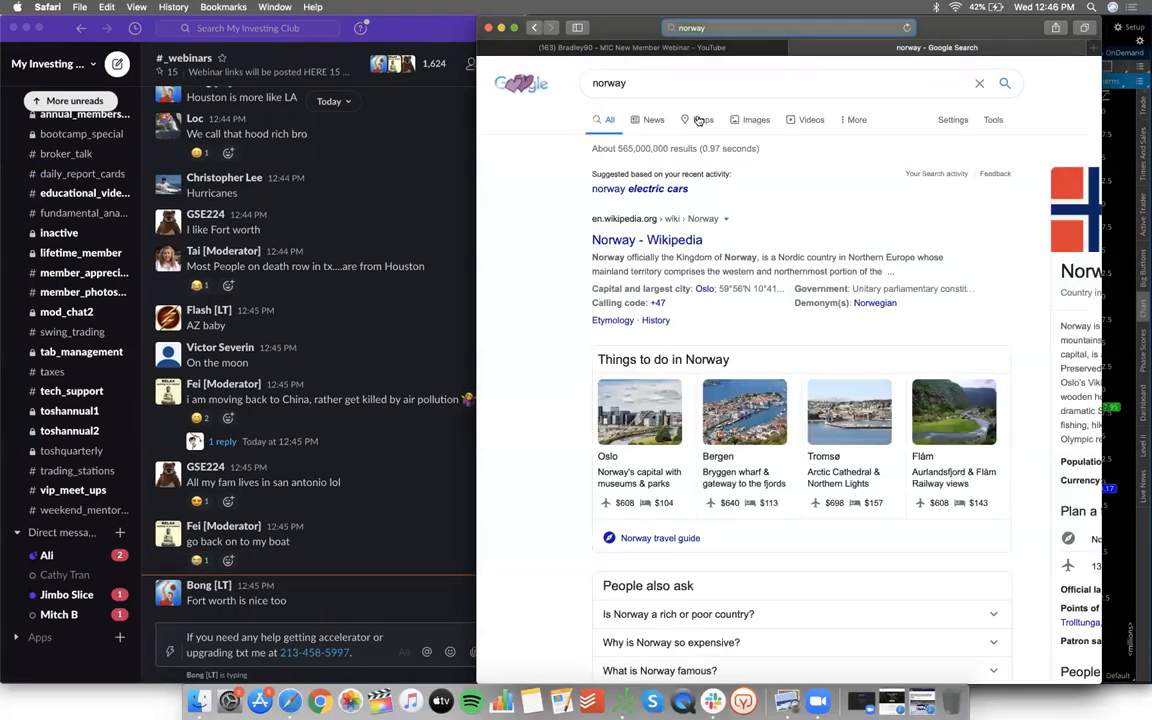
Step: Show Google's image results for norway and open one of the images
{"action": "left_click", "coordinate": [756, 119]}
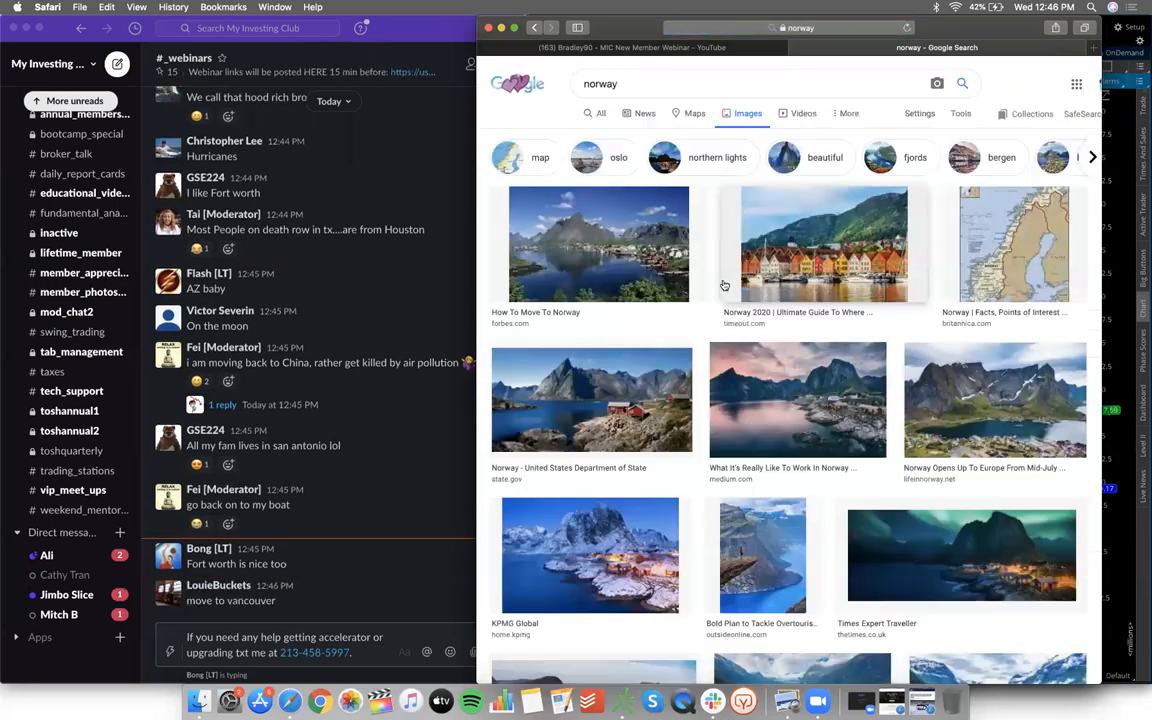
{"action": "left_click", "coordinate": [825, 245]}
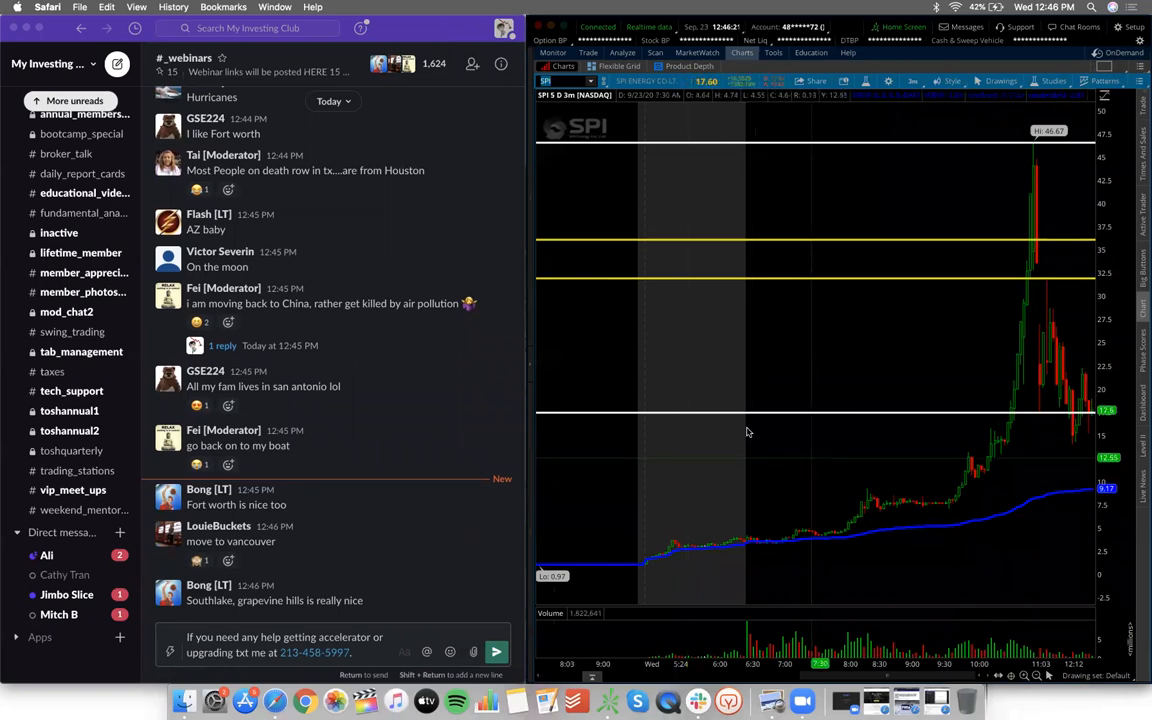
{"action": "mouse_move", "coordinate": [623, 343]}
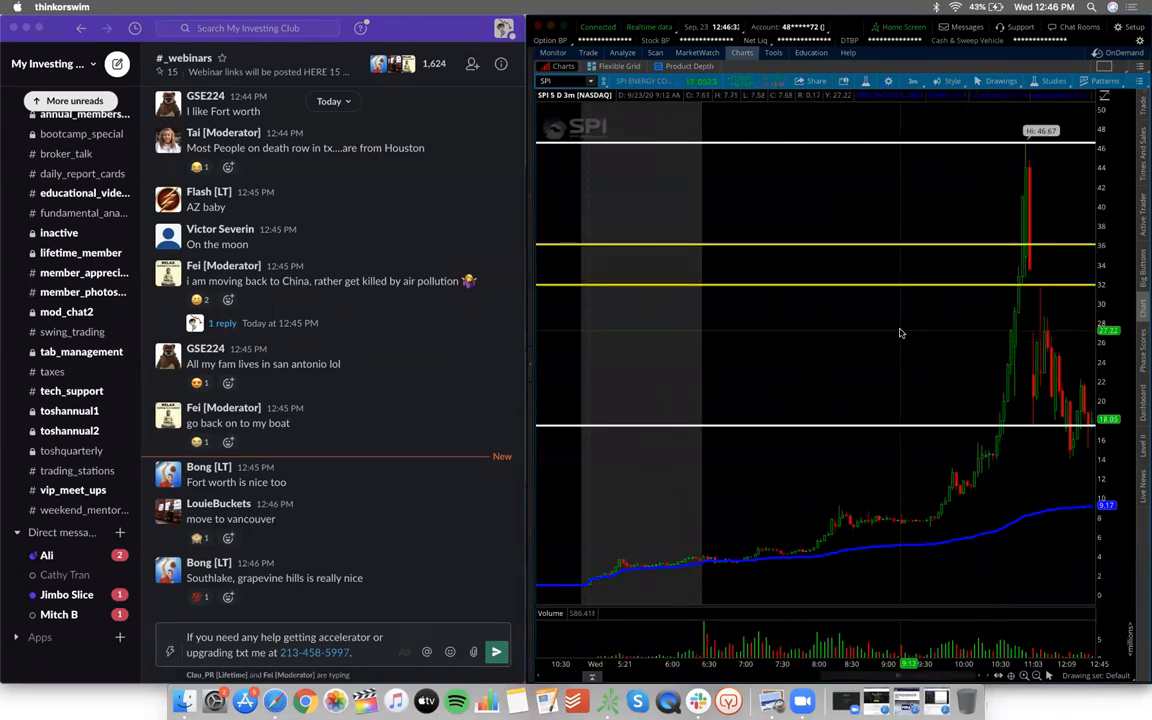
{"action": "mouse_move", "coordinate": [950, 351]}
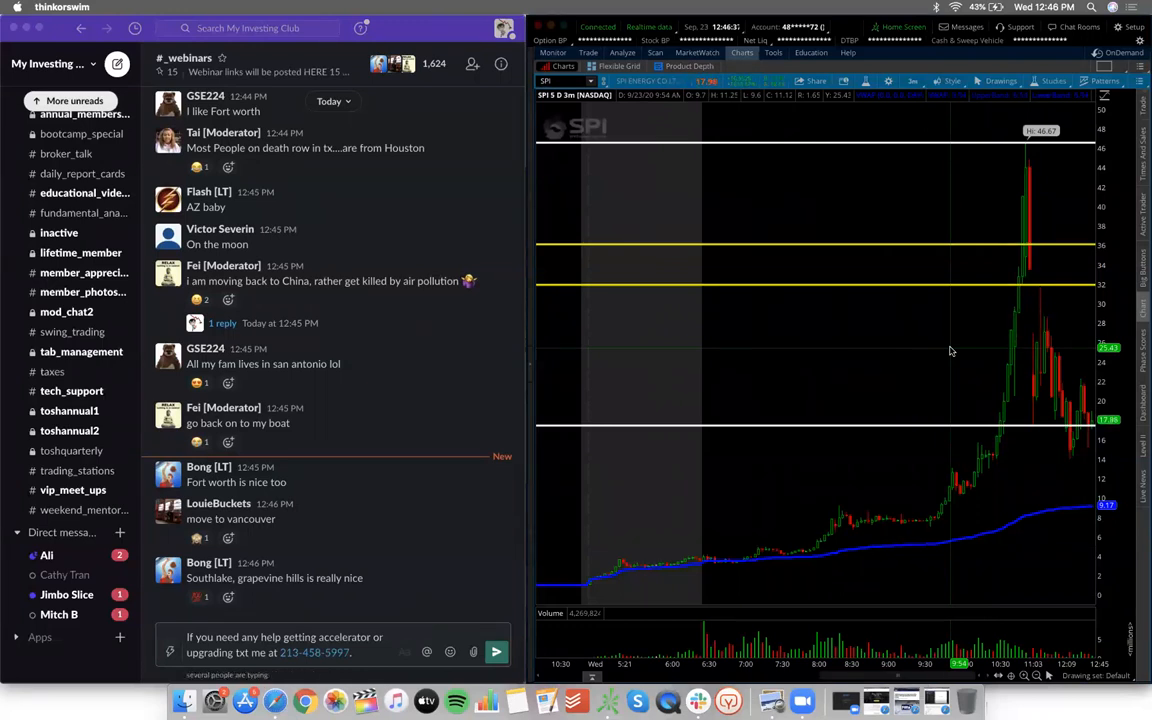
{"action": "mouse_move", "coordinate": [928, 308]}
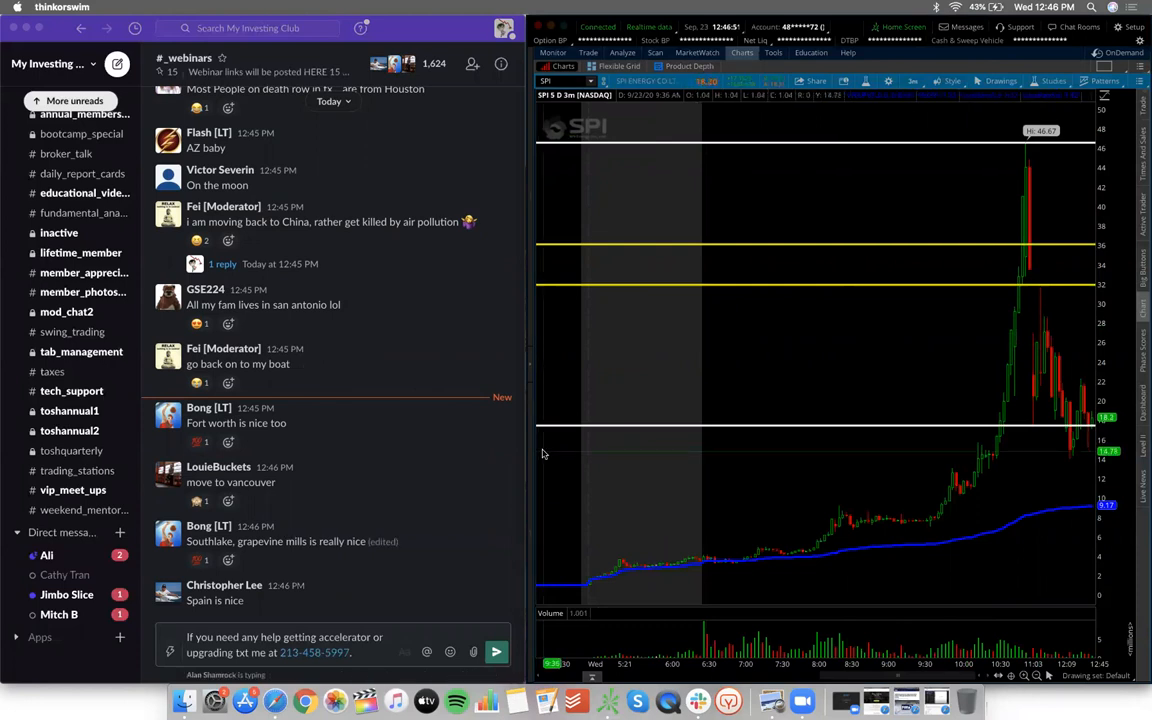
{"action": "mouse_move", "coordinate": [656, 505]}
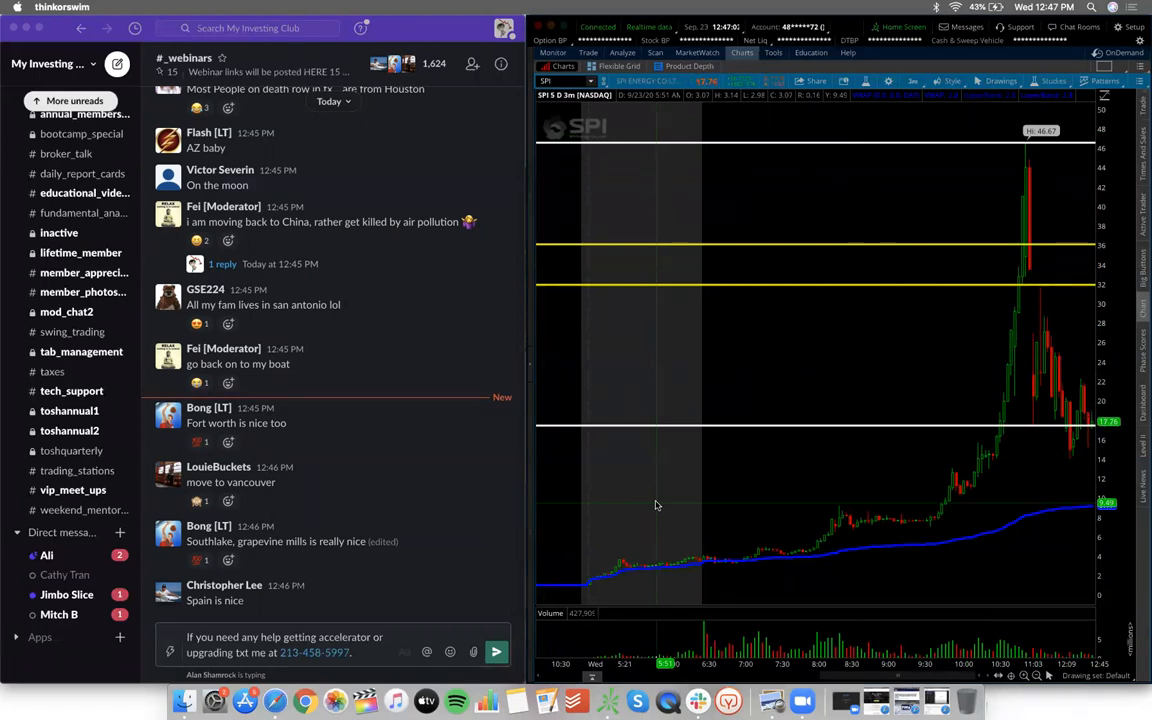
{"action": "mouse_move", "coordinate": [576, 466]}
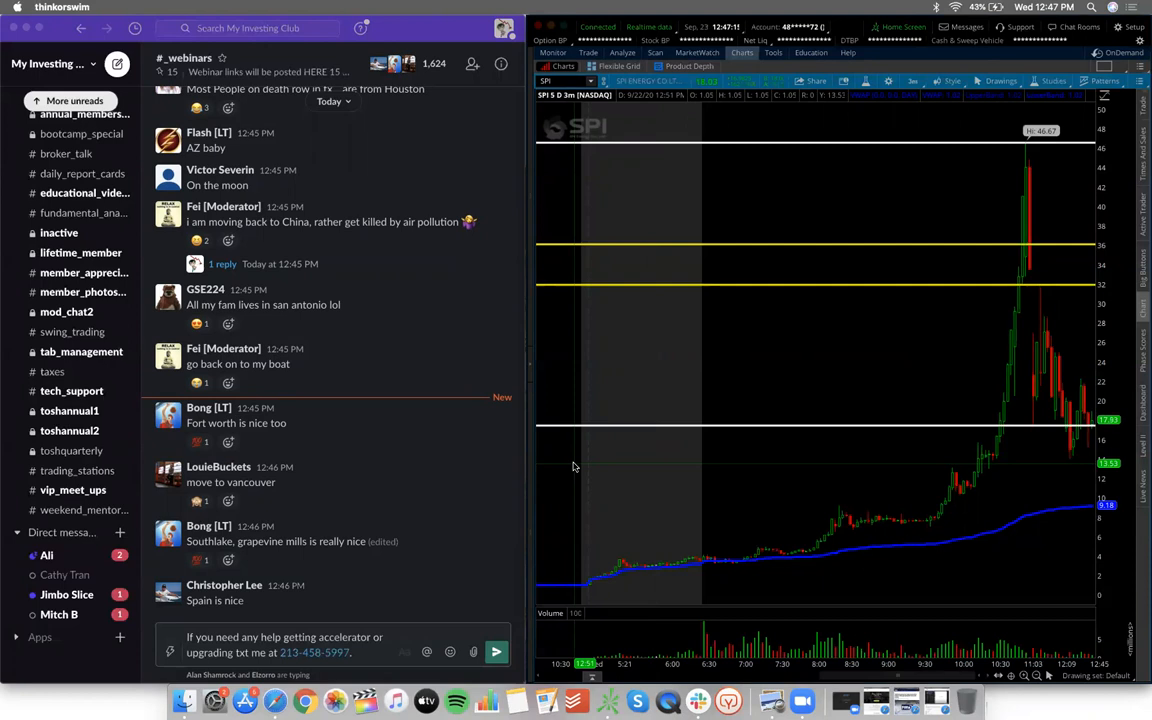
{"action": "scroll", "scroll_direction": "down", "scroll_amount": 3}
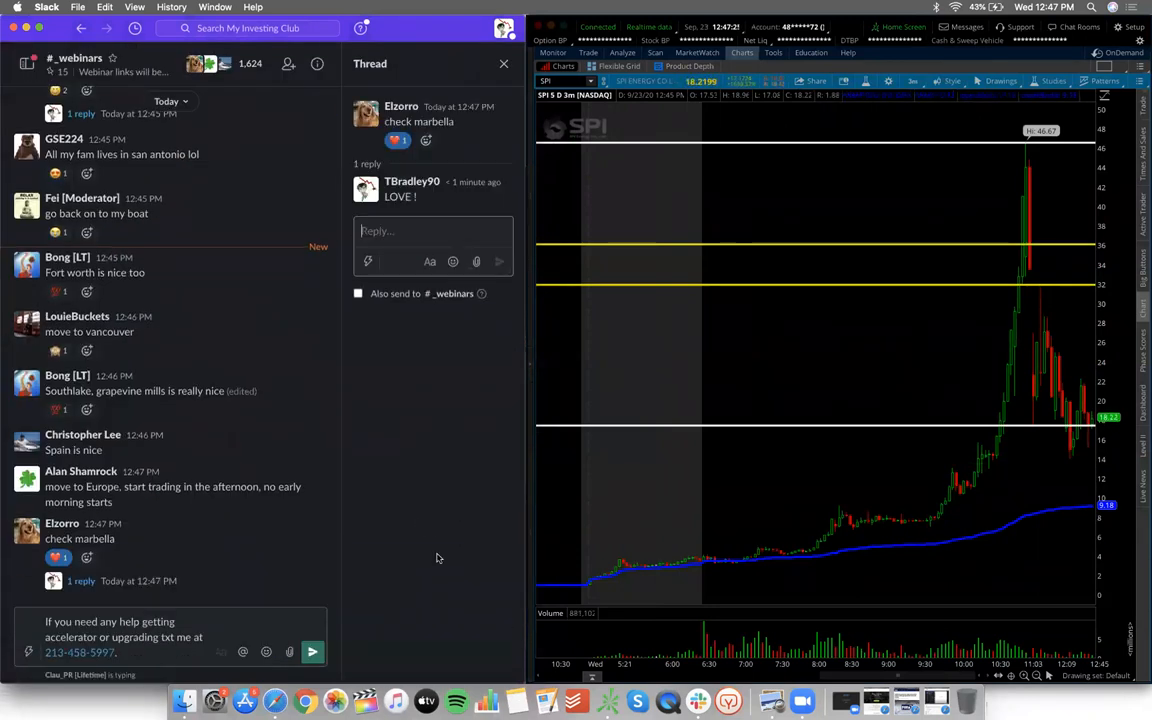
Step: Close the 'check marbella' thread and scroll down through the #_webinars channel
{"action": "left_click", "coordinate": [504, 63]}
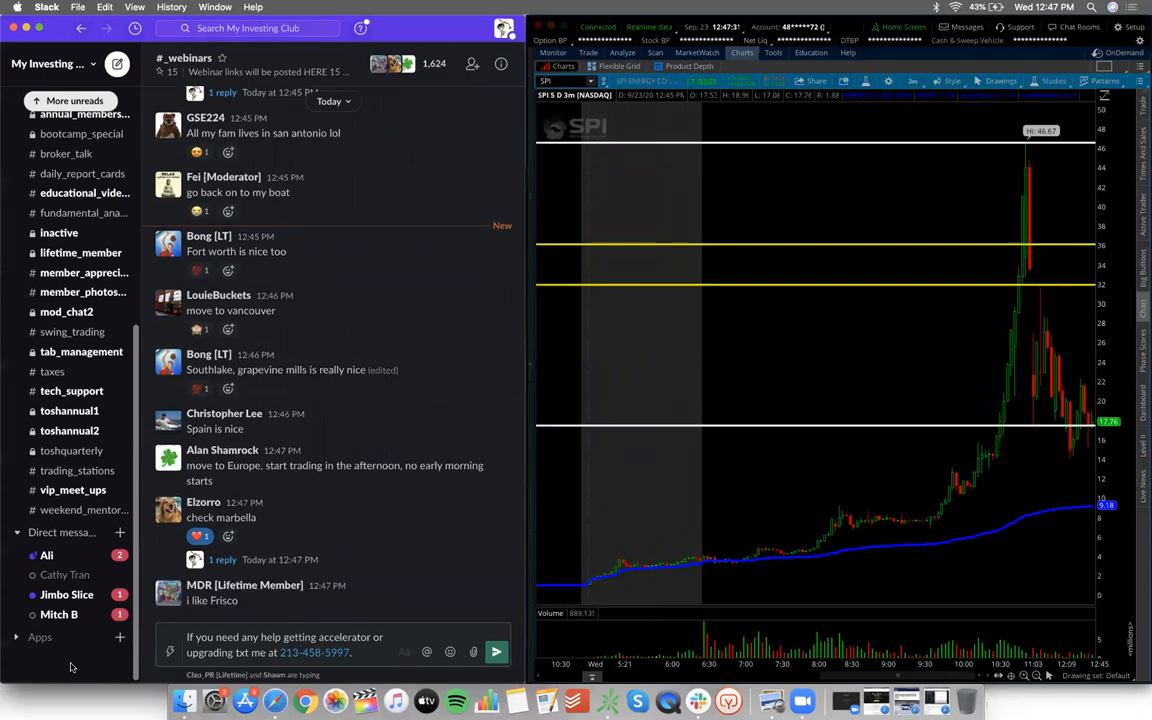
{"action": "scroll", "scroll_direction": "down", "scroll_amount": 3}
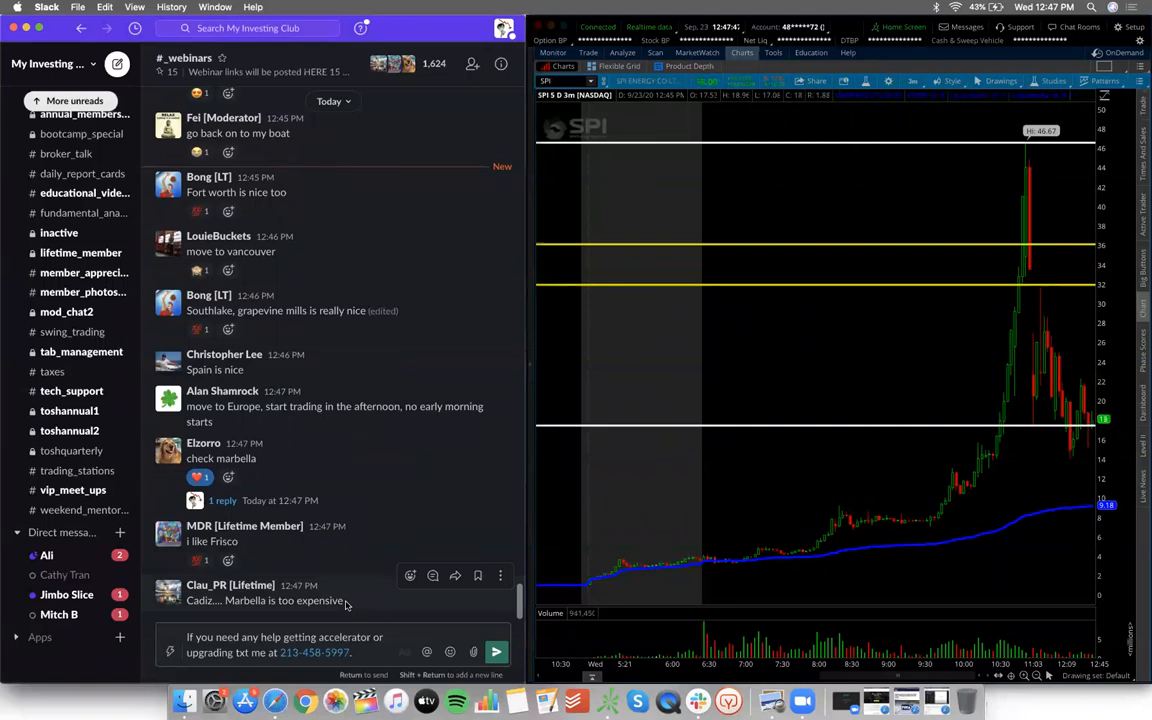
{"action": "mouse_move", "coordinate": [410, 575]}
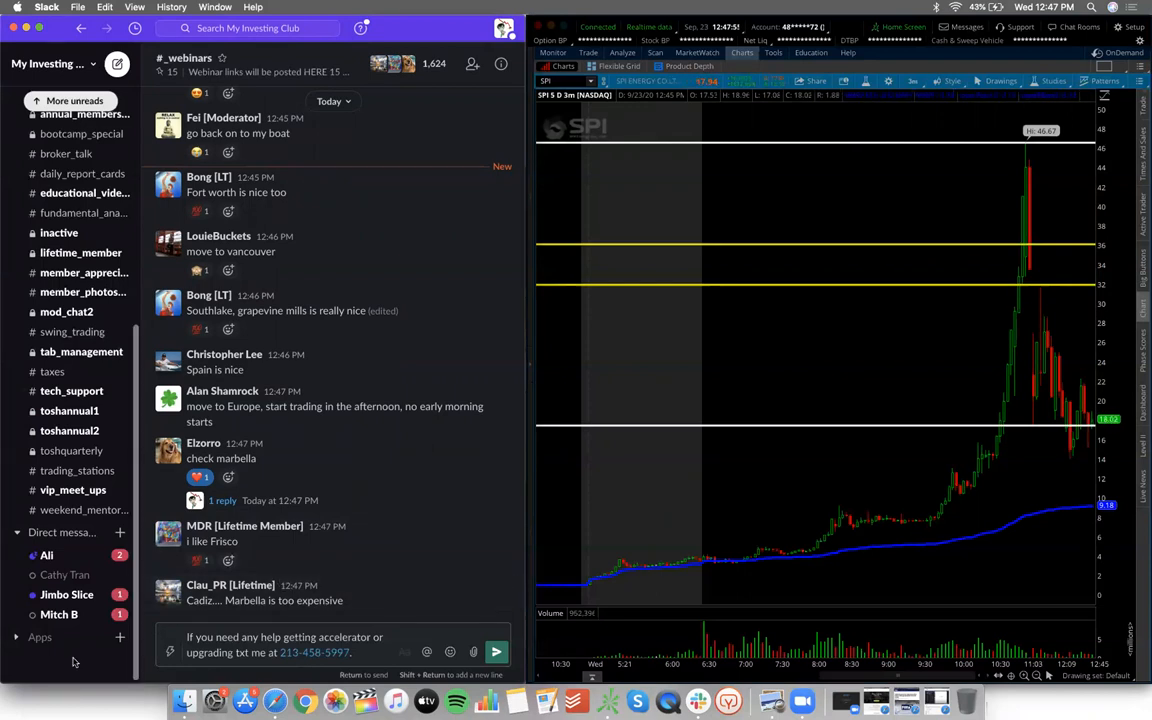
{"action": "mouse_move", "coordinate": [874, 391]}
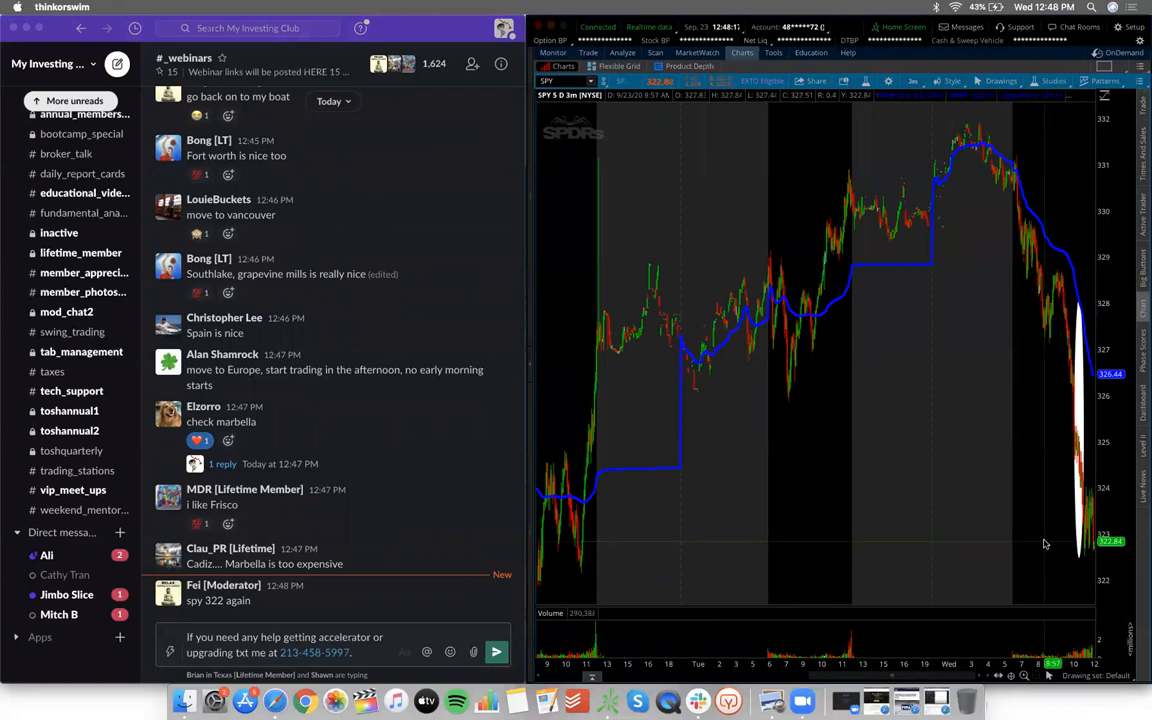
{"action": "mouse_move", "coordinate": [993, 523]}
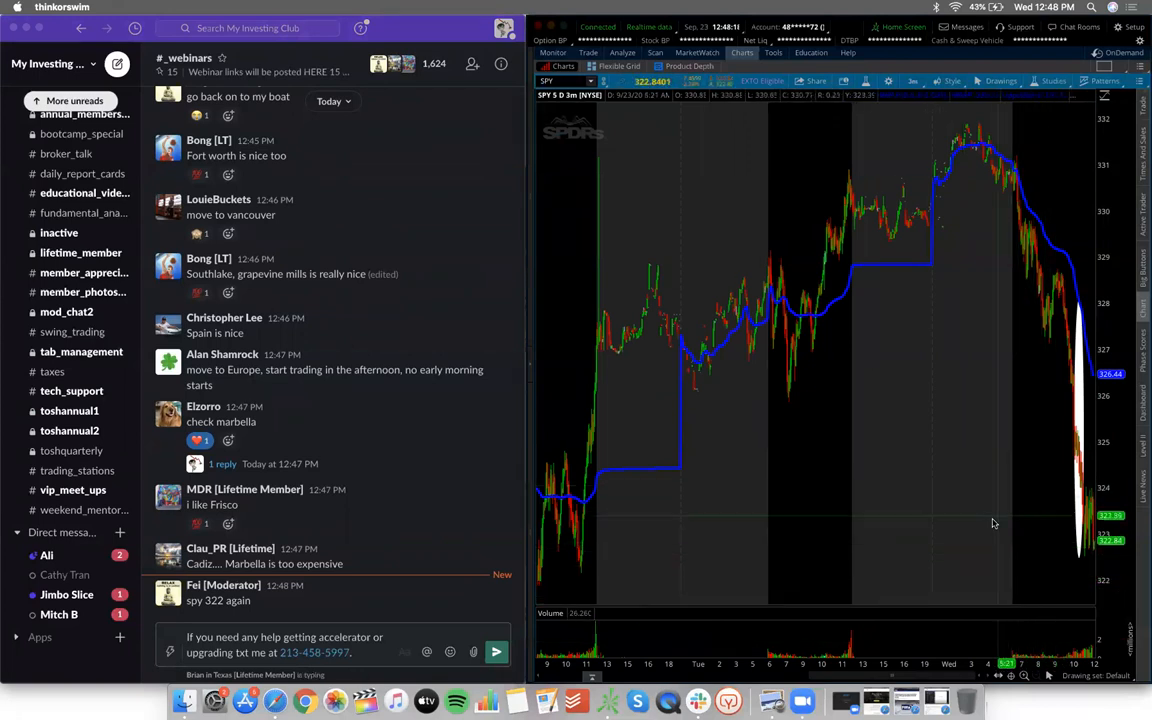
{"action": "mouse_move", "coordinate": [1056, 418]}
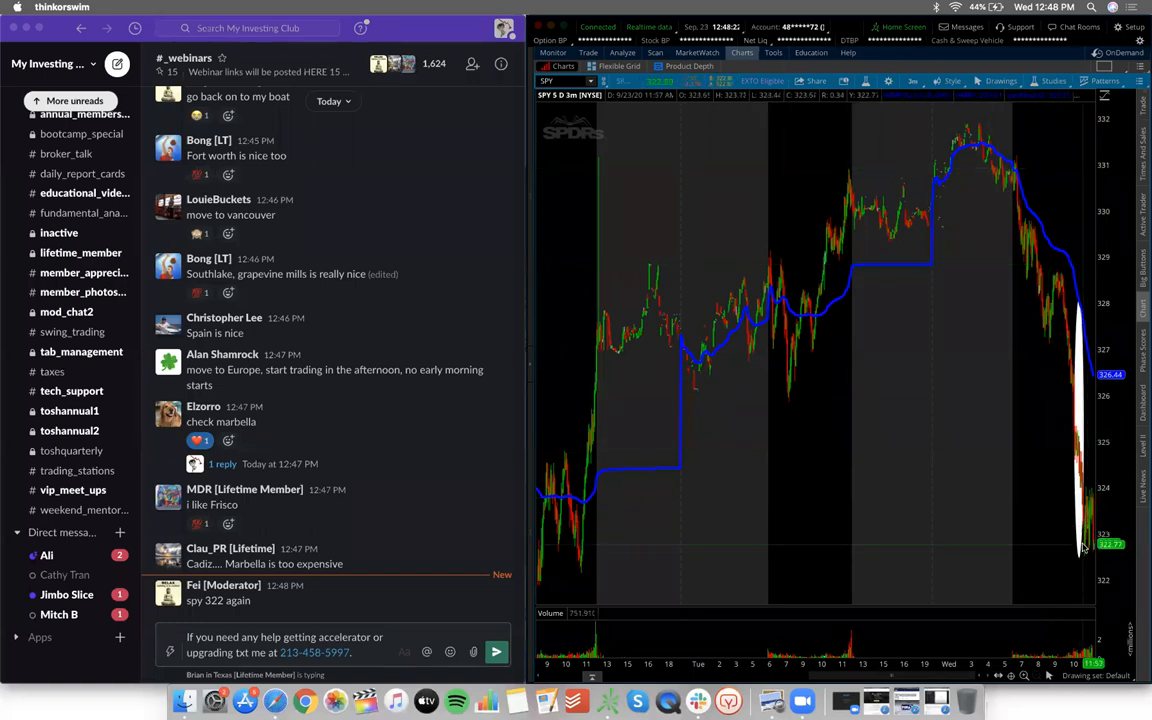
{"action": "mouse_move", "coordinate": [882, 415]}
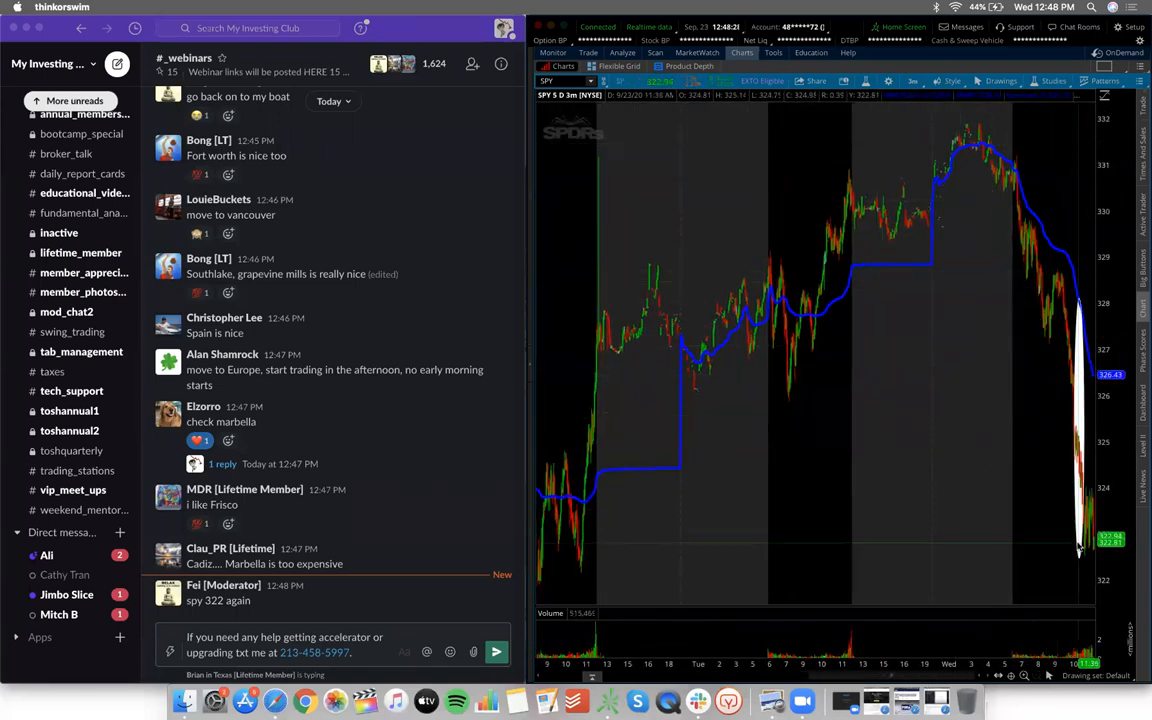
{"action": "mouse_move", "coordinate": [945, 262]}
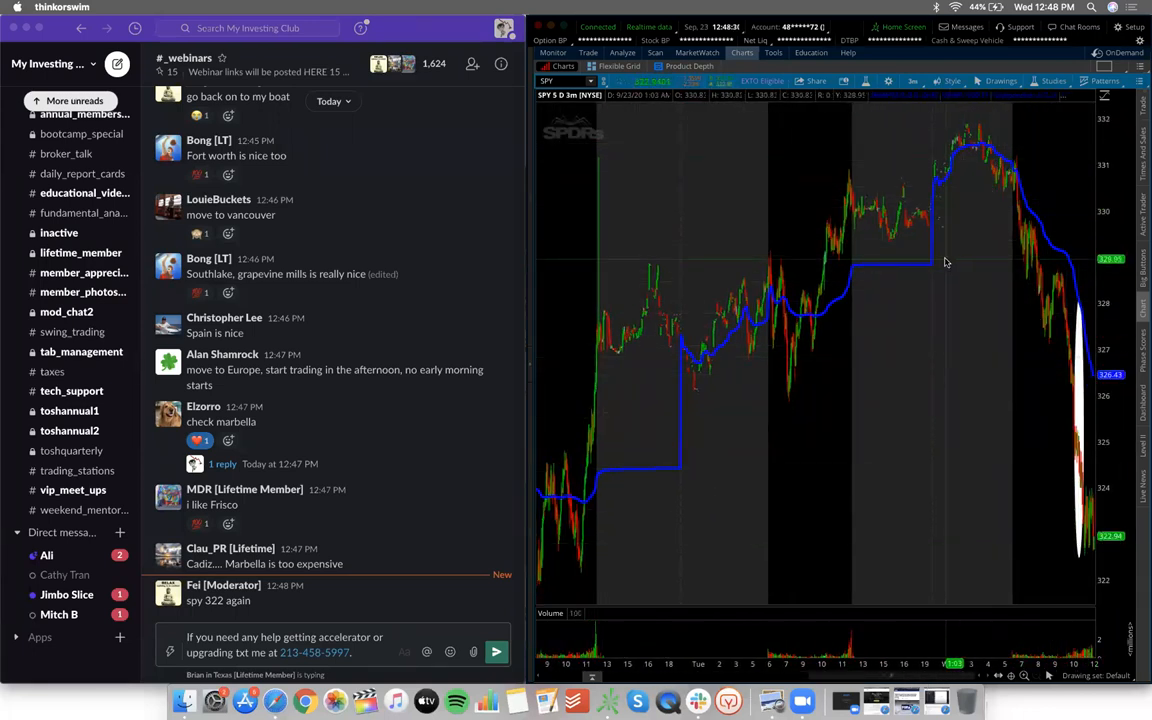